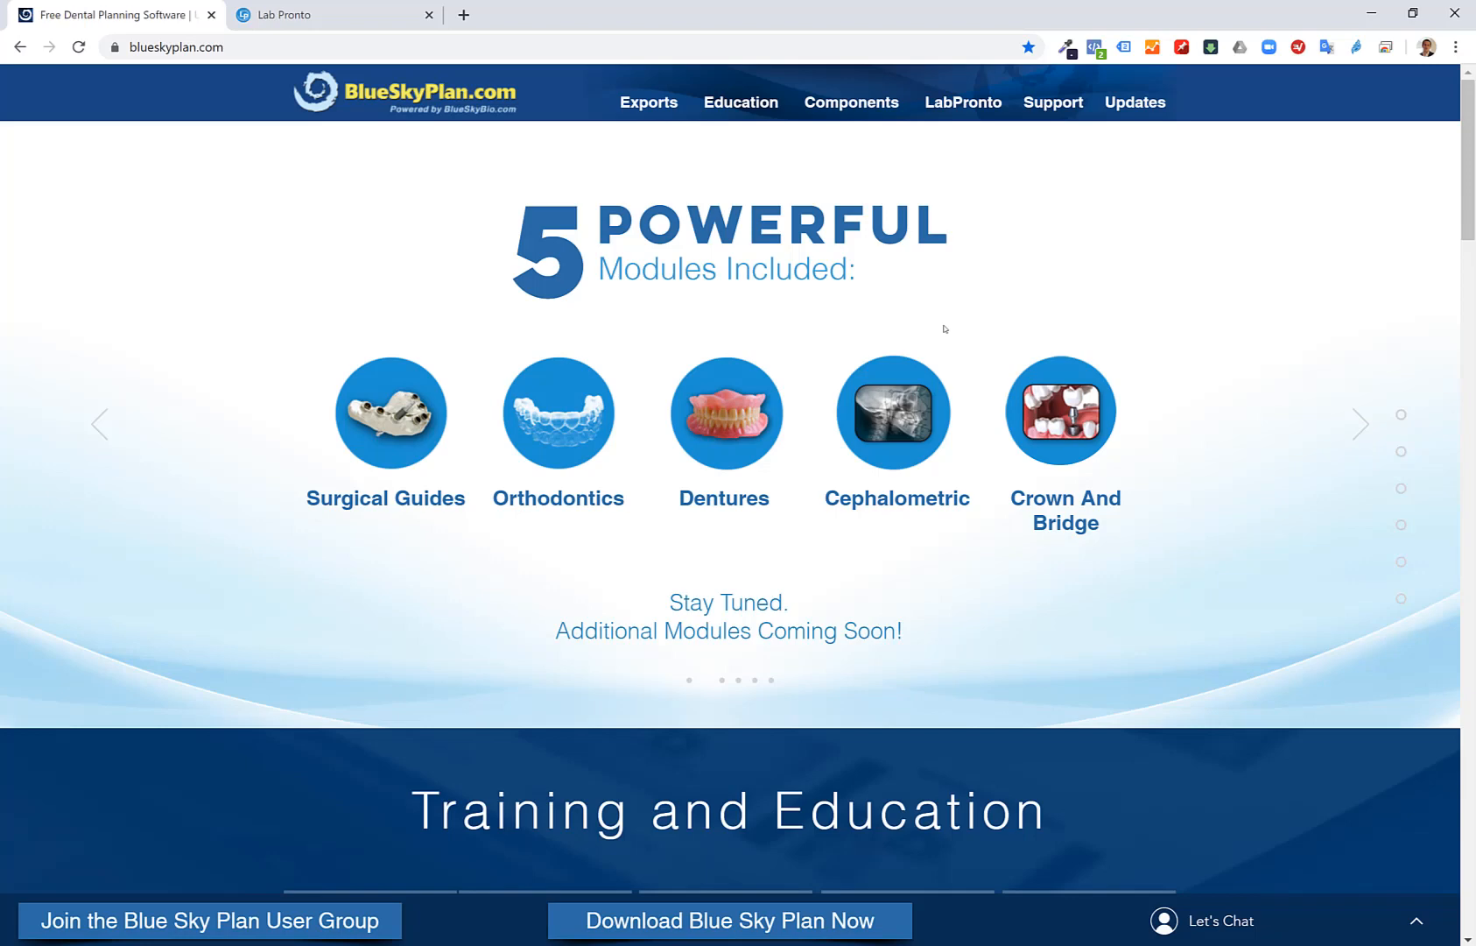
mouse_move(341, 118)
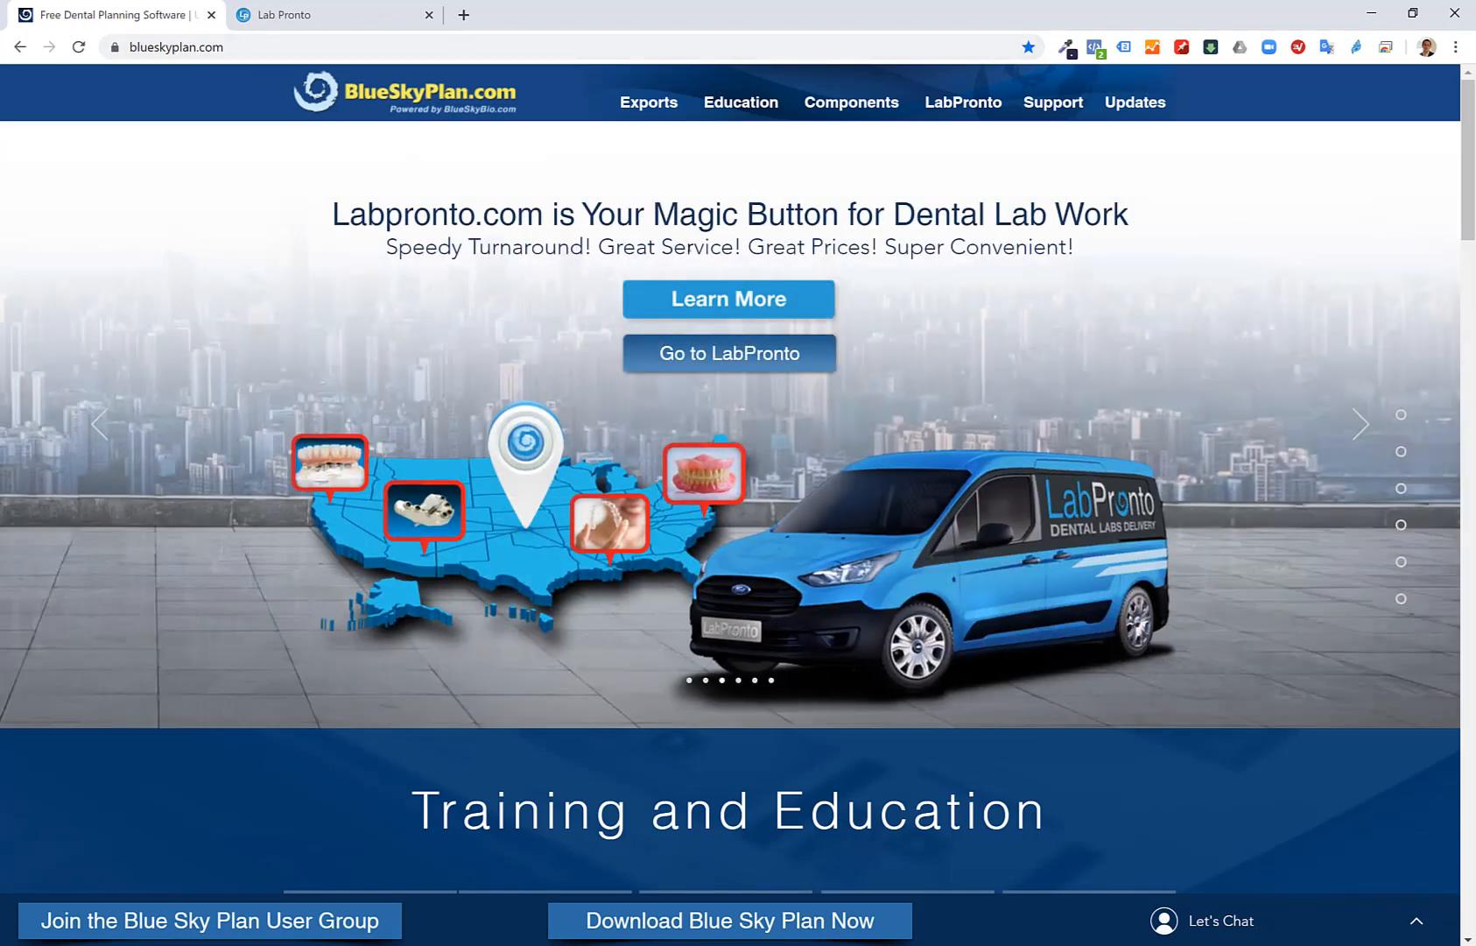
Step: Scroll through the current Chrome page
scroll("down", 3)
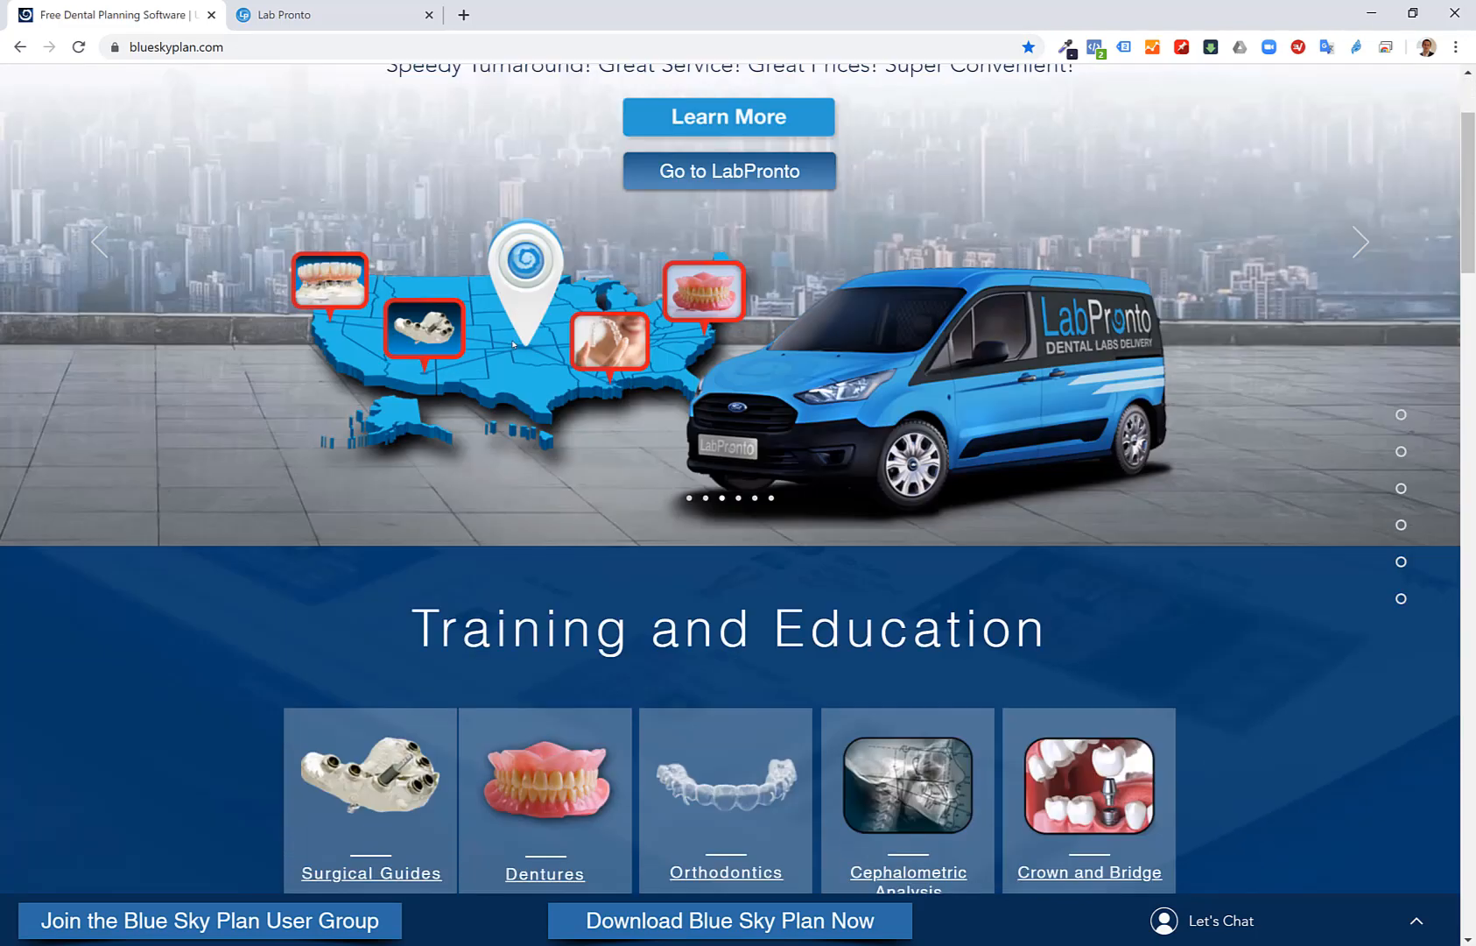
scroll("down", 3)
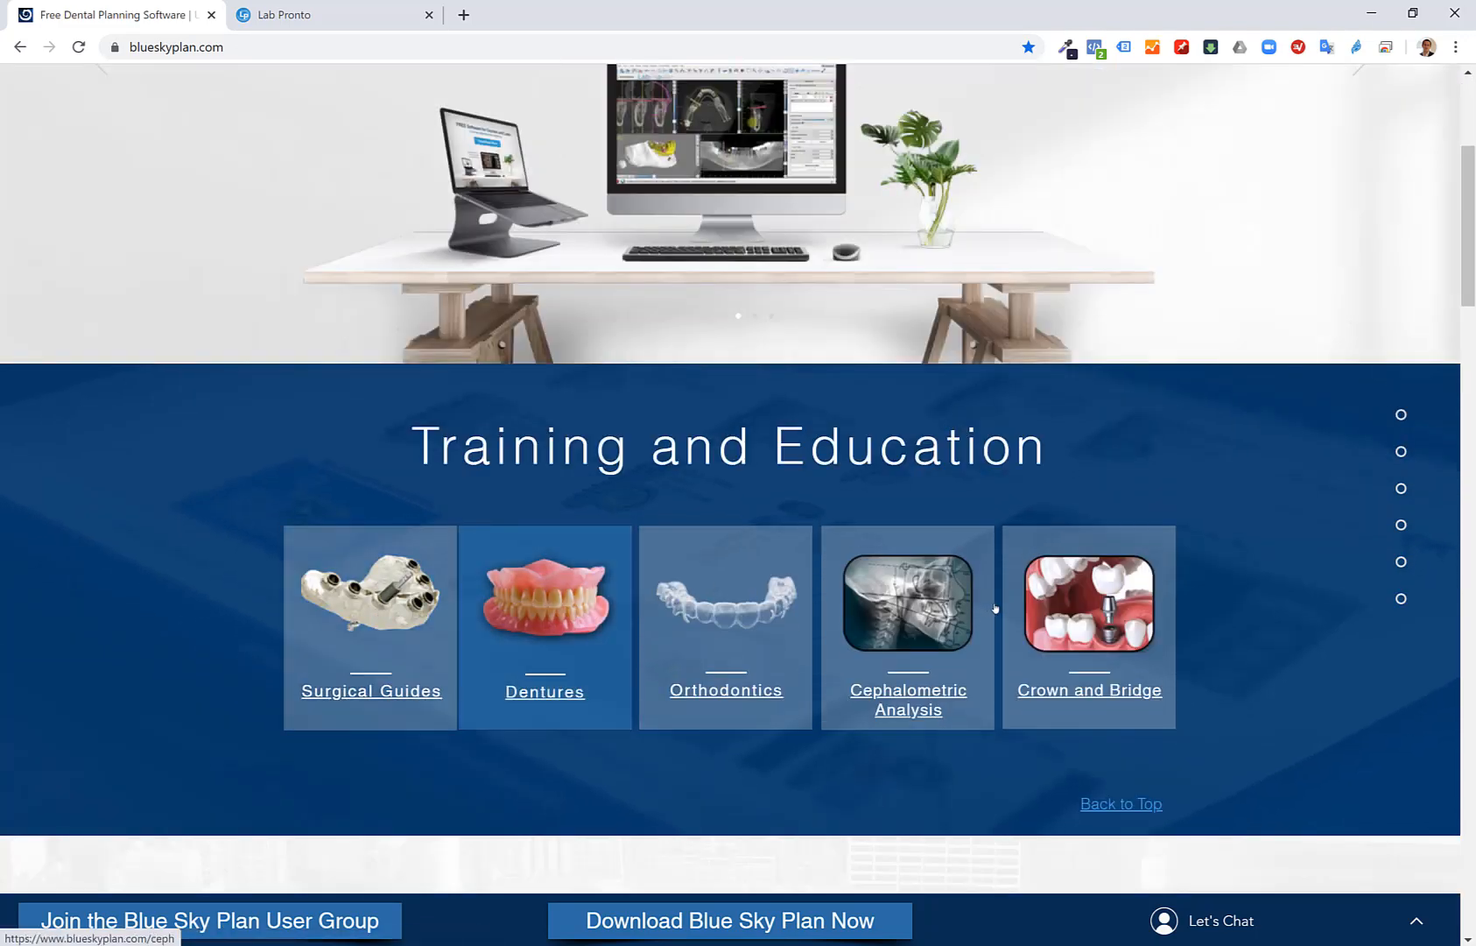
scroll("up", 3)
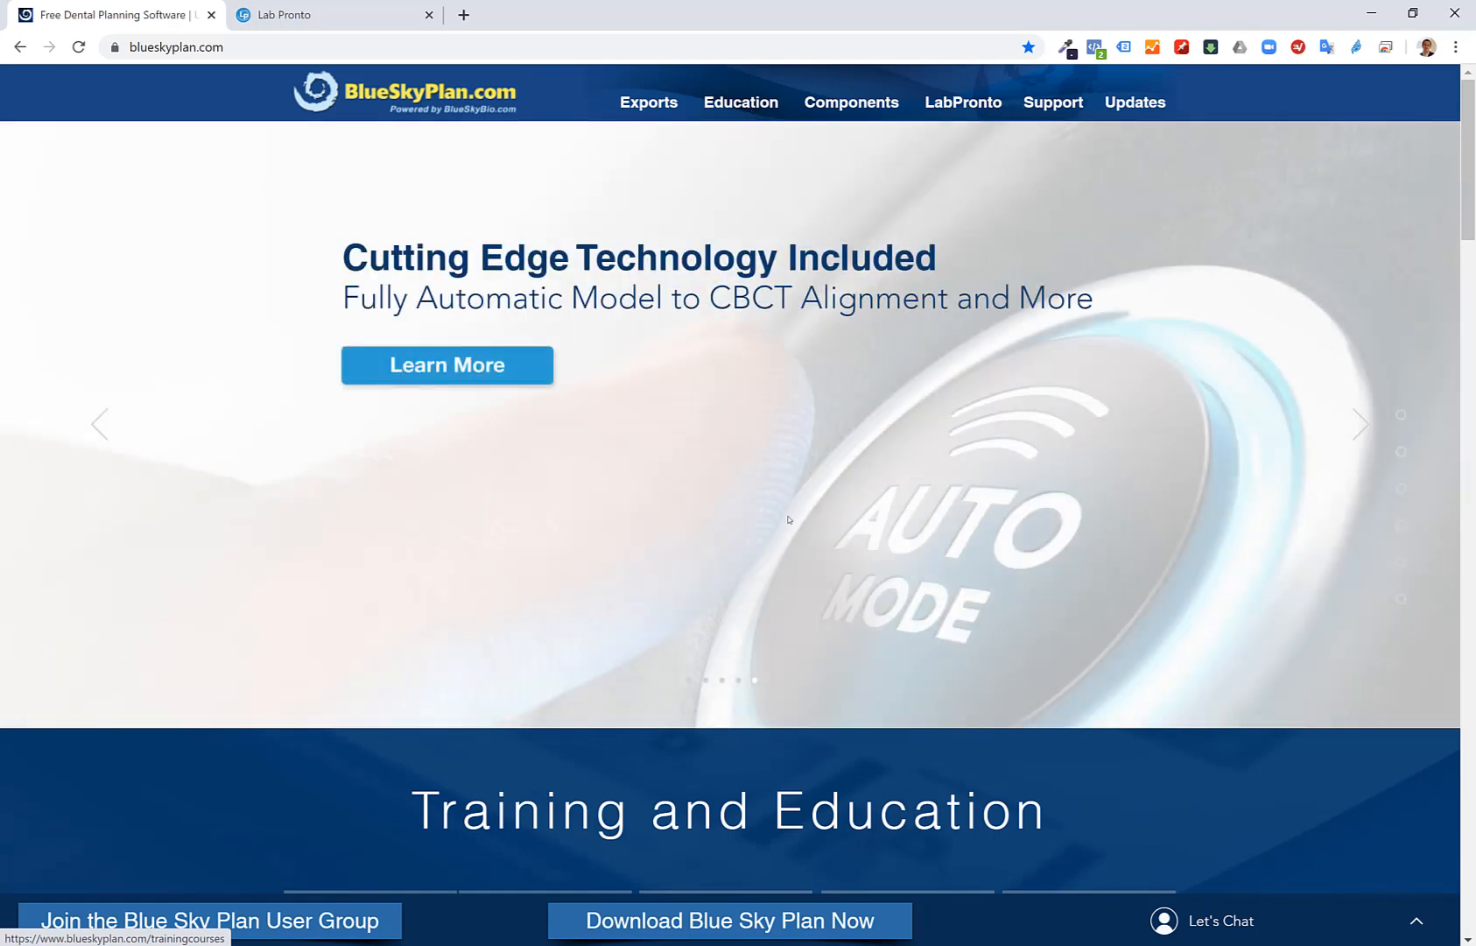
scroll("down", 3)
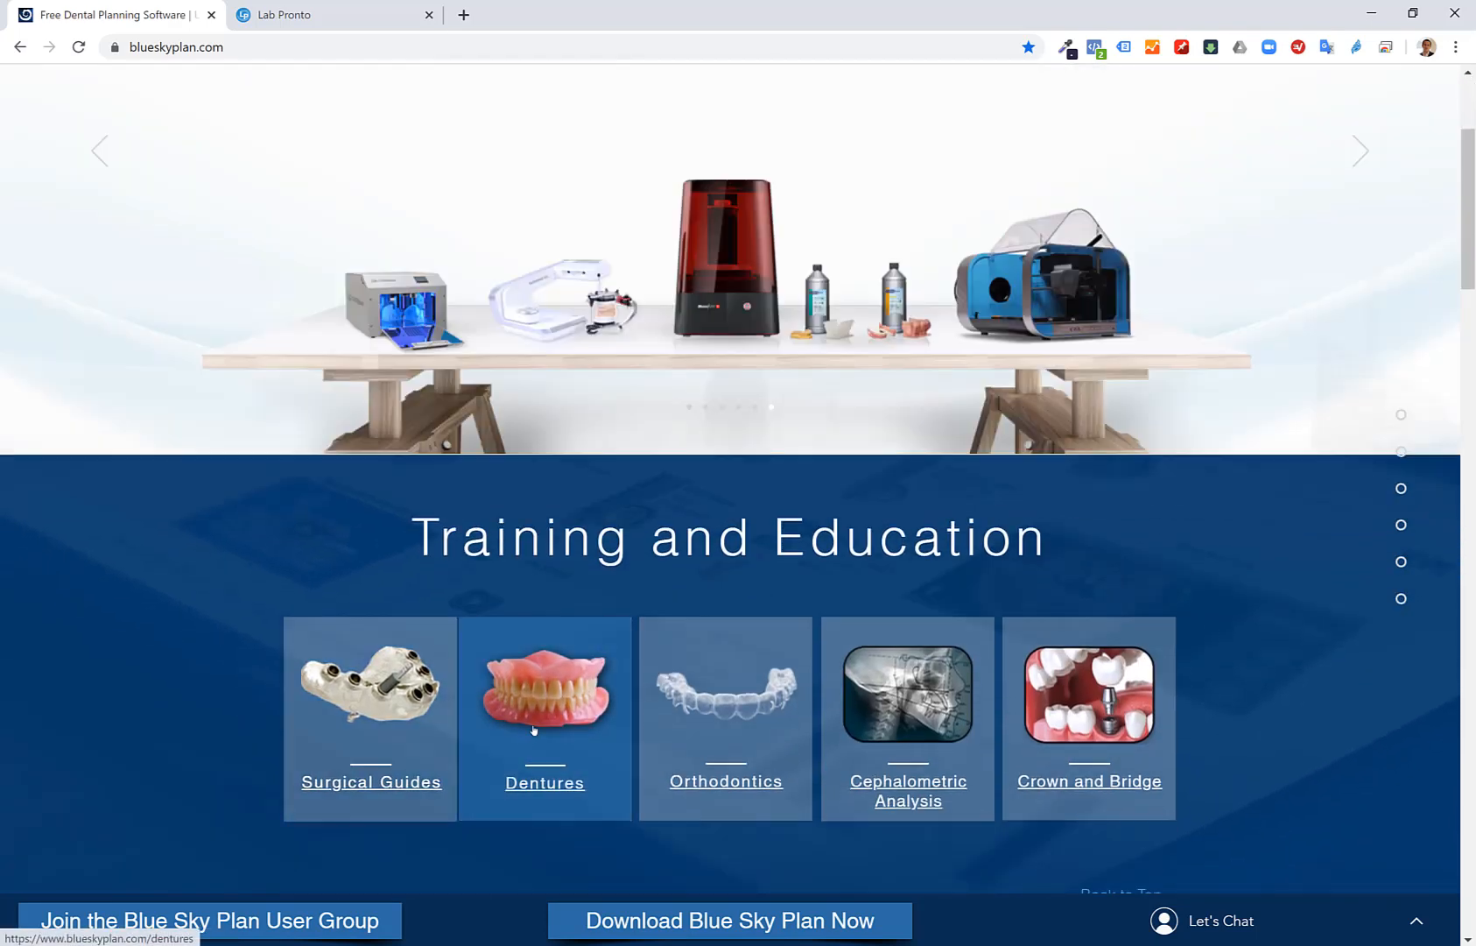
mouse_move(725, 693)
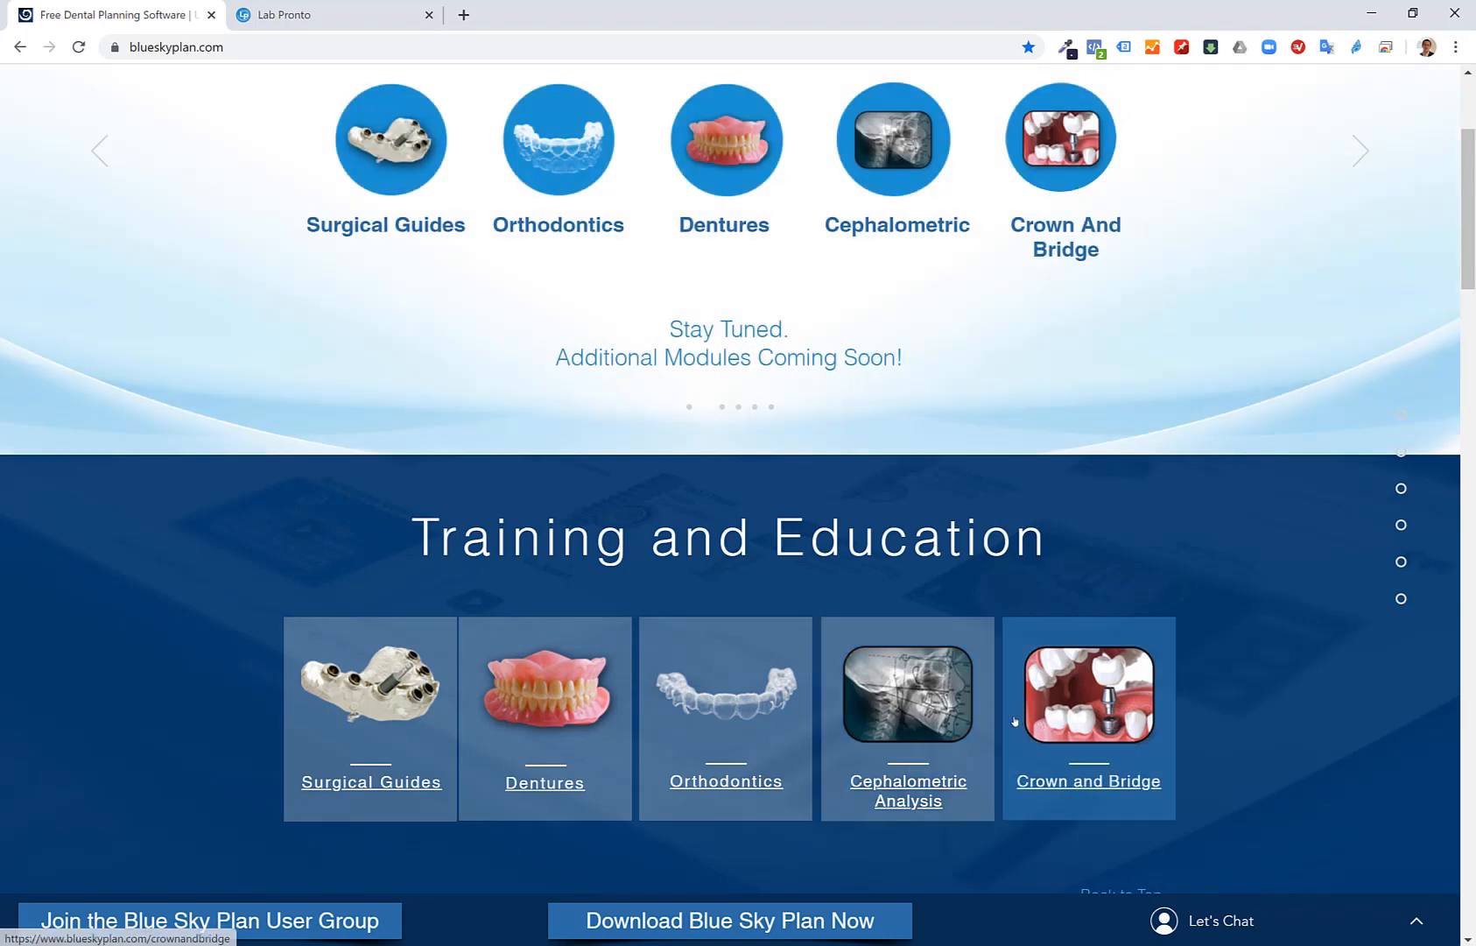
scroll("up", 3)
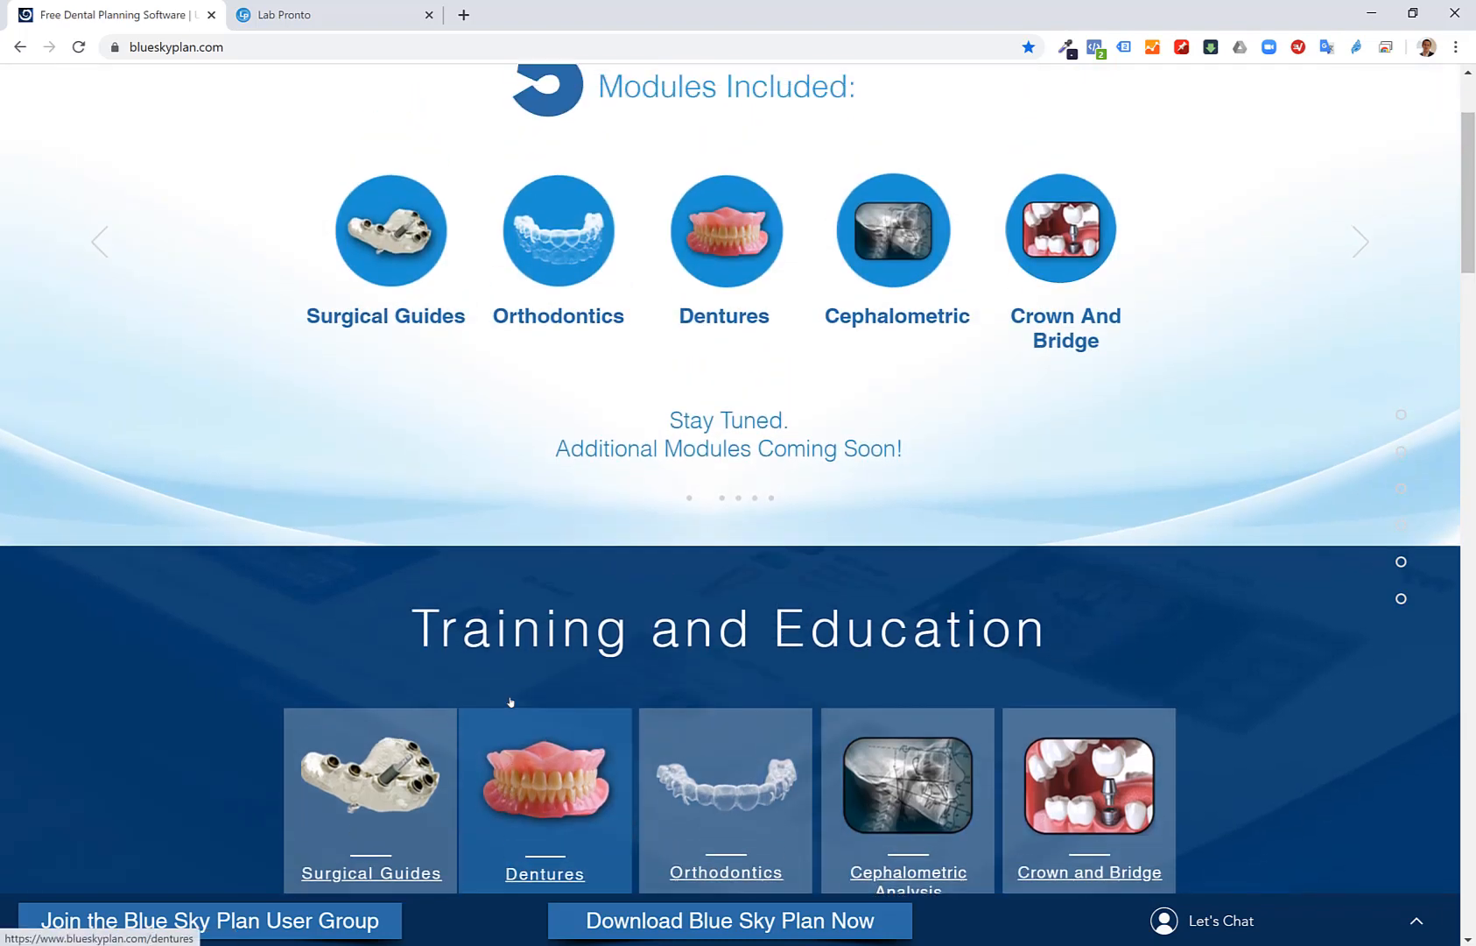
scroll("up", 3)
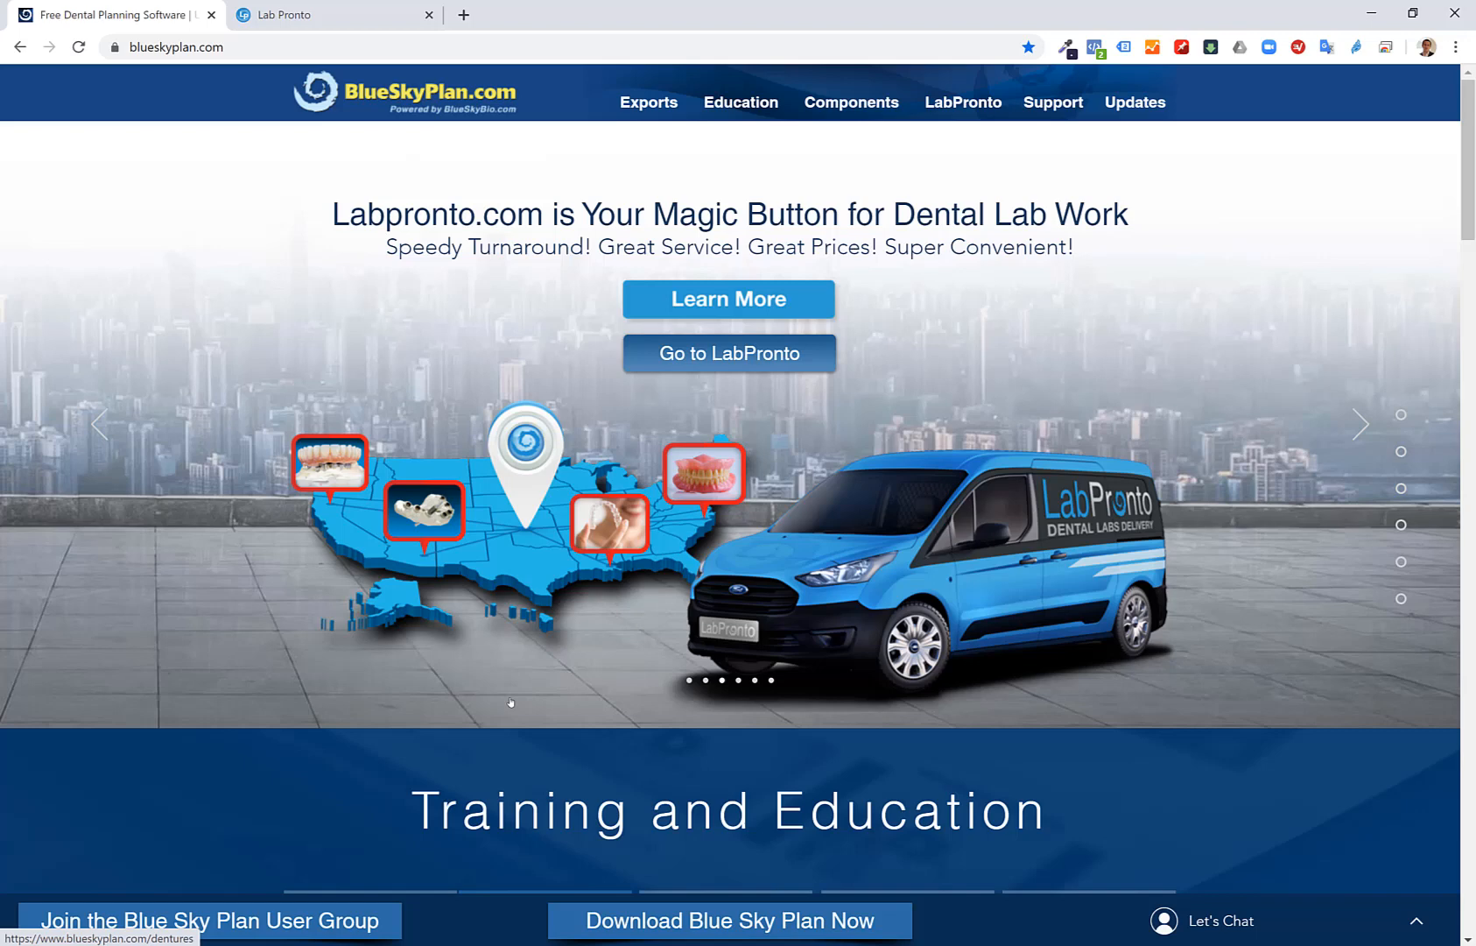
scroll("down", 3)
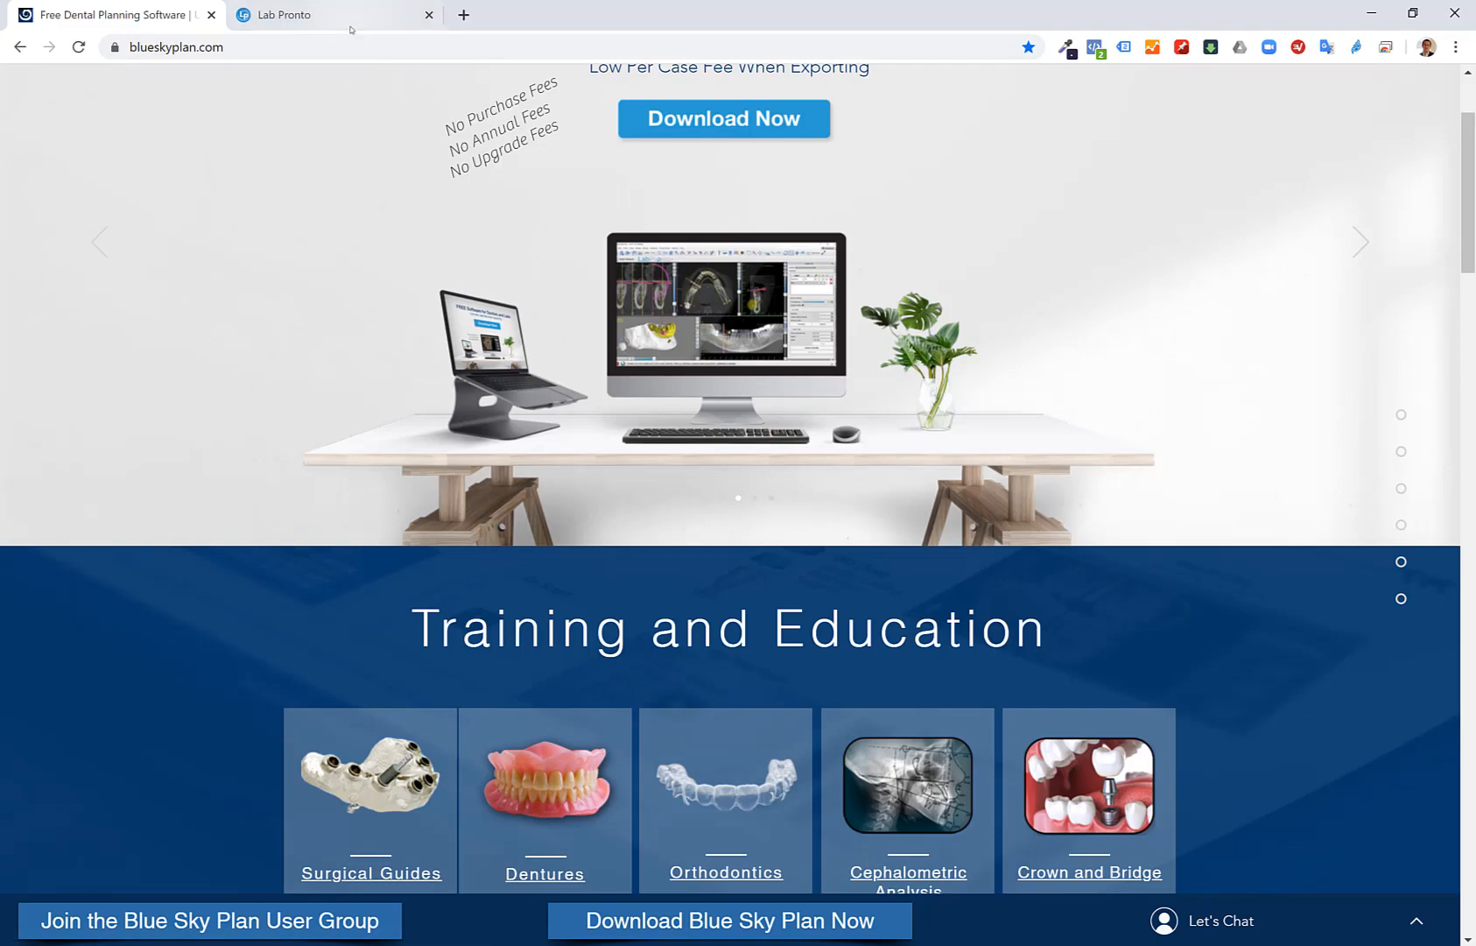
Step: Switch to the Lab Pronto tab and browse its Shop by Category services
left_click(333, 15)
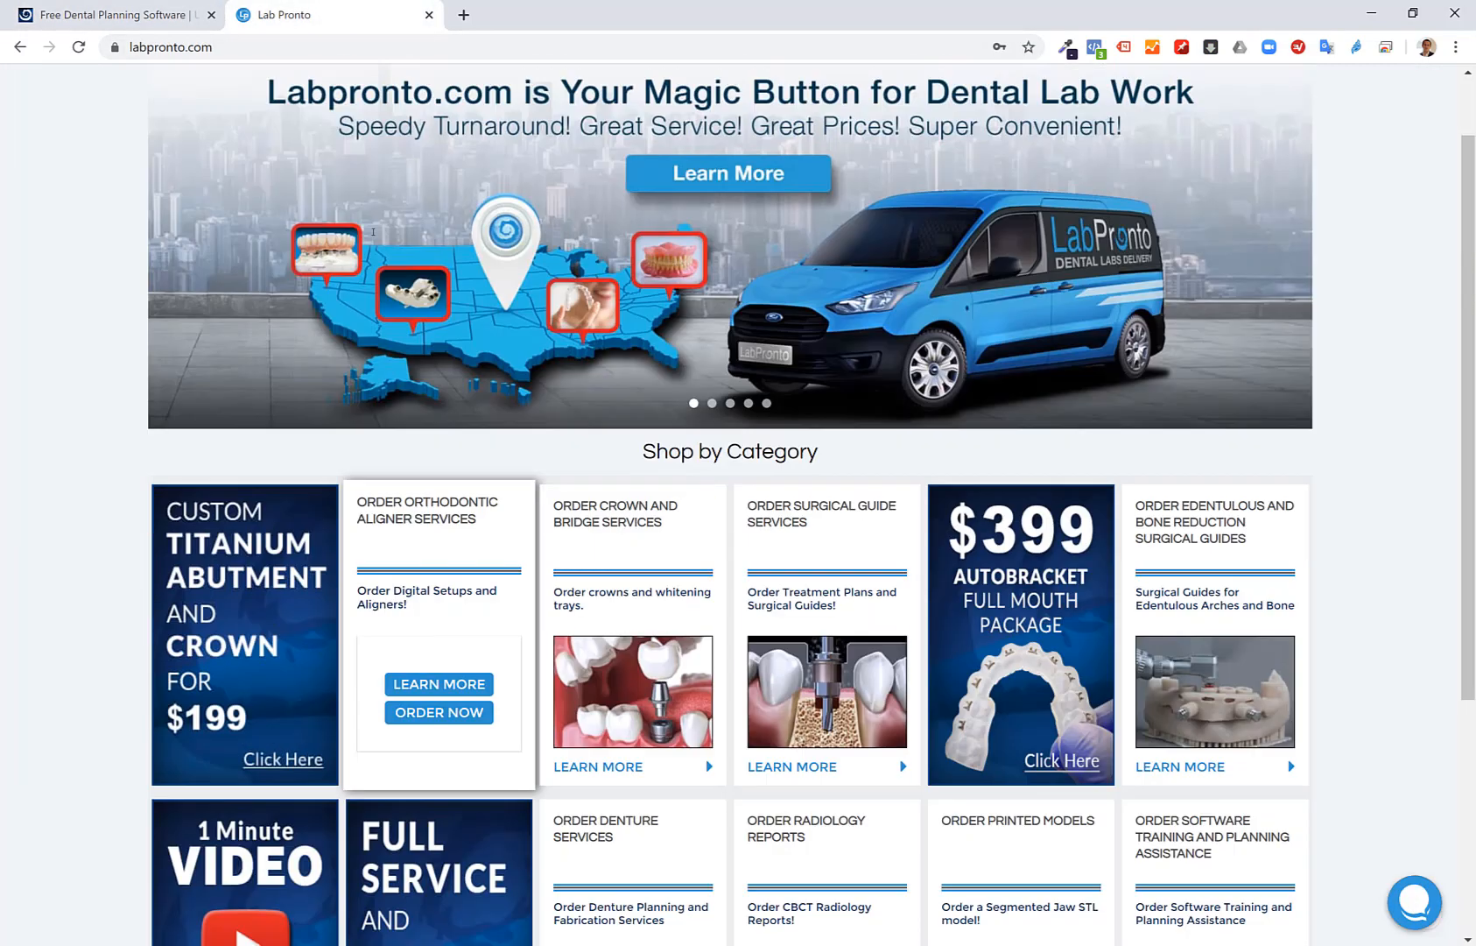
scroll("up", 3)
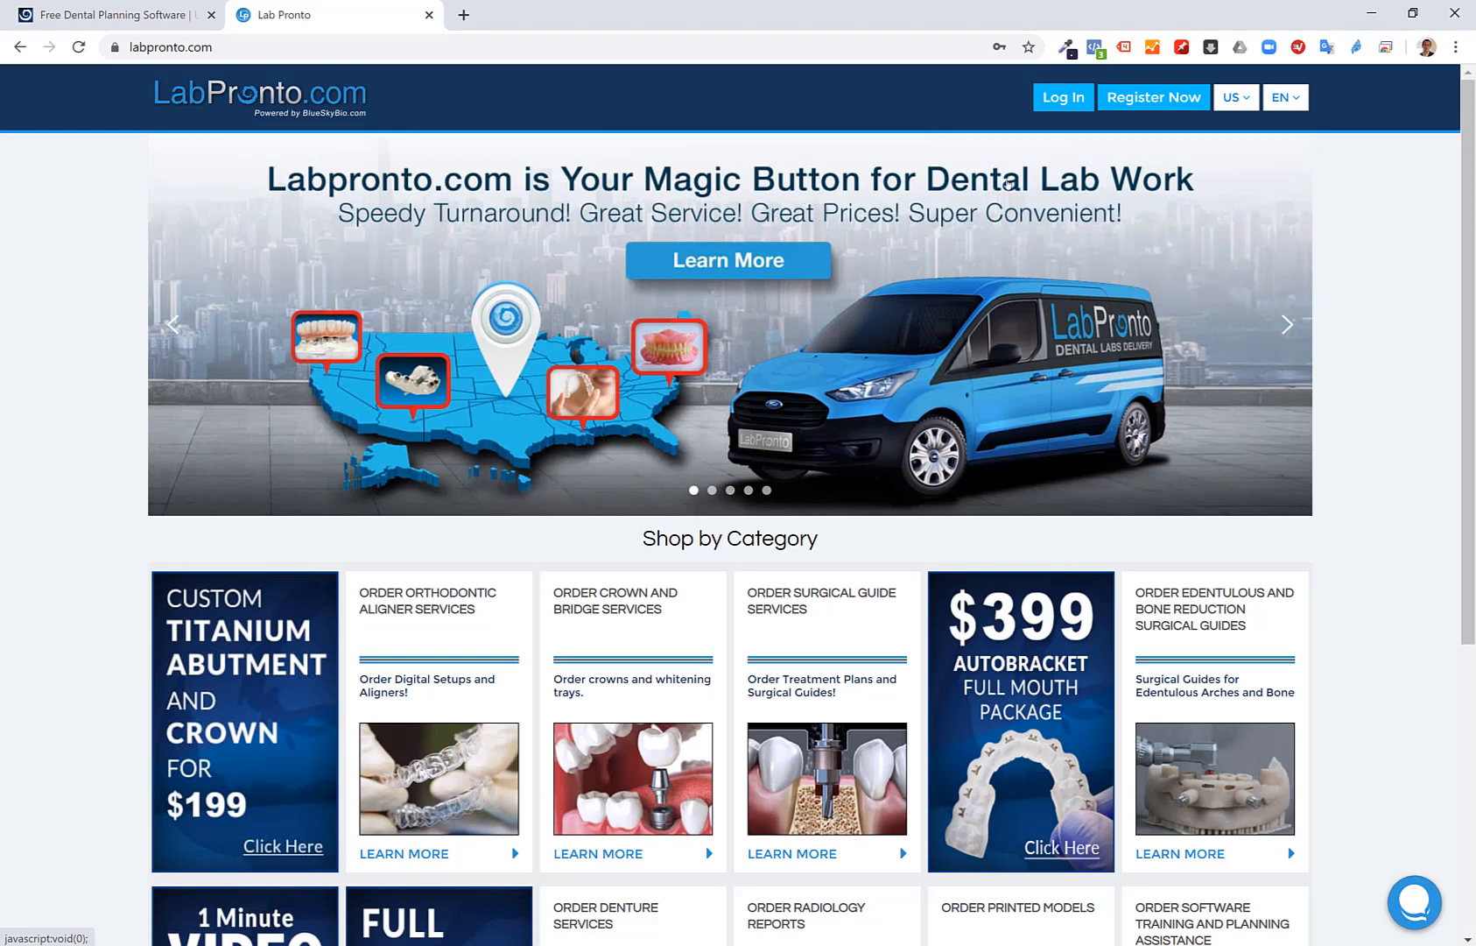
mouse_move(274, 339)
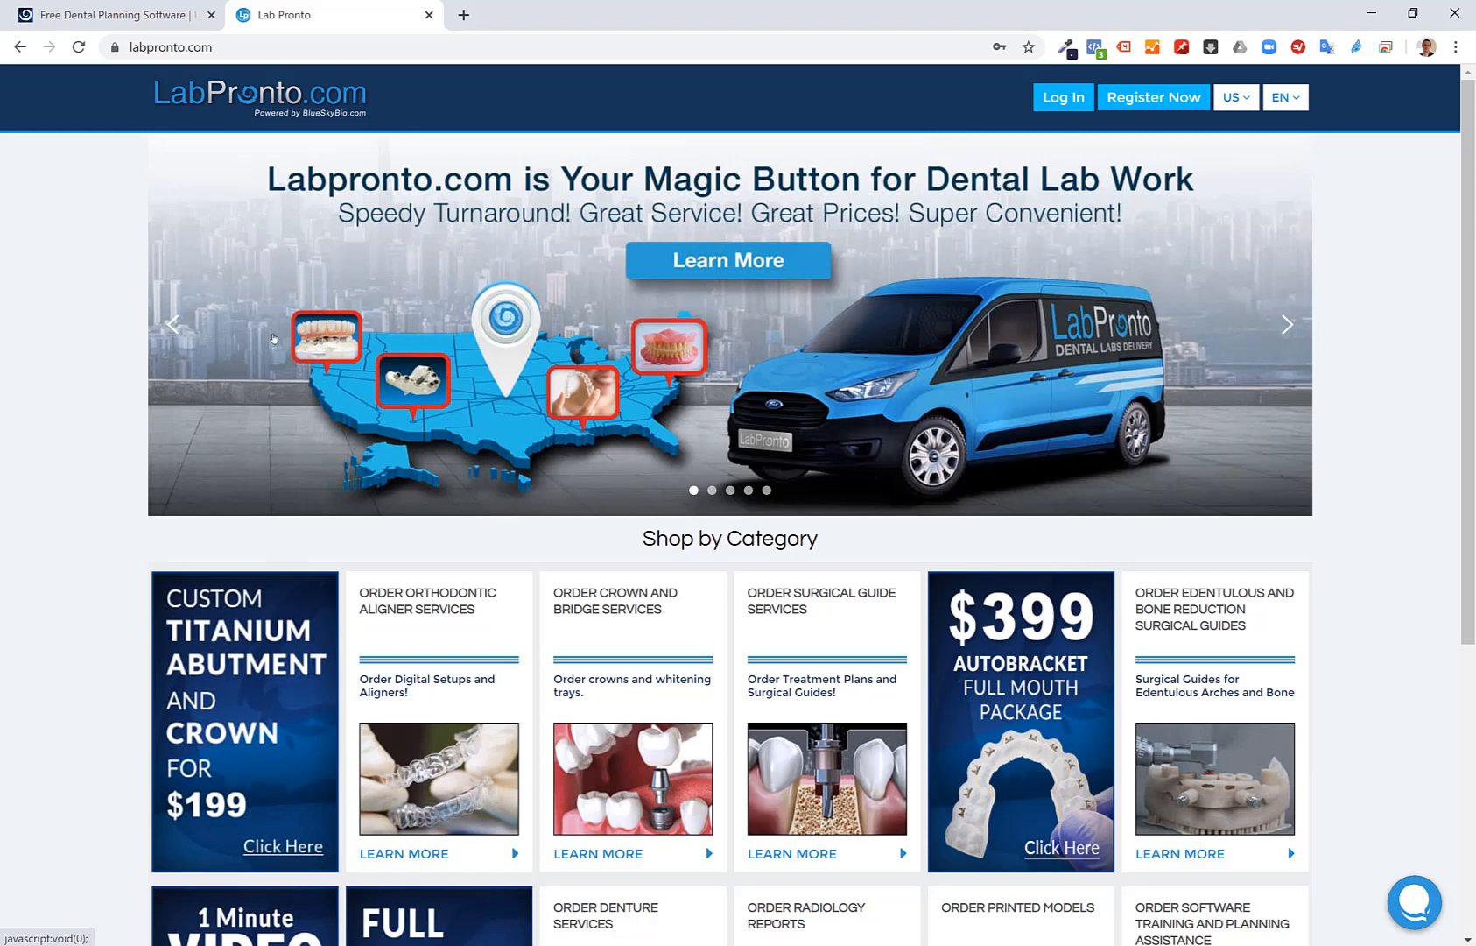
mouse_move(437, 431)
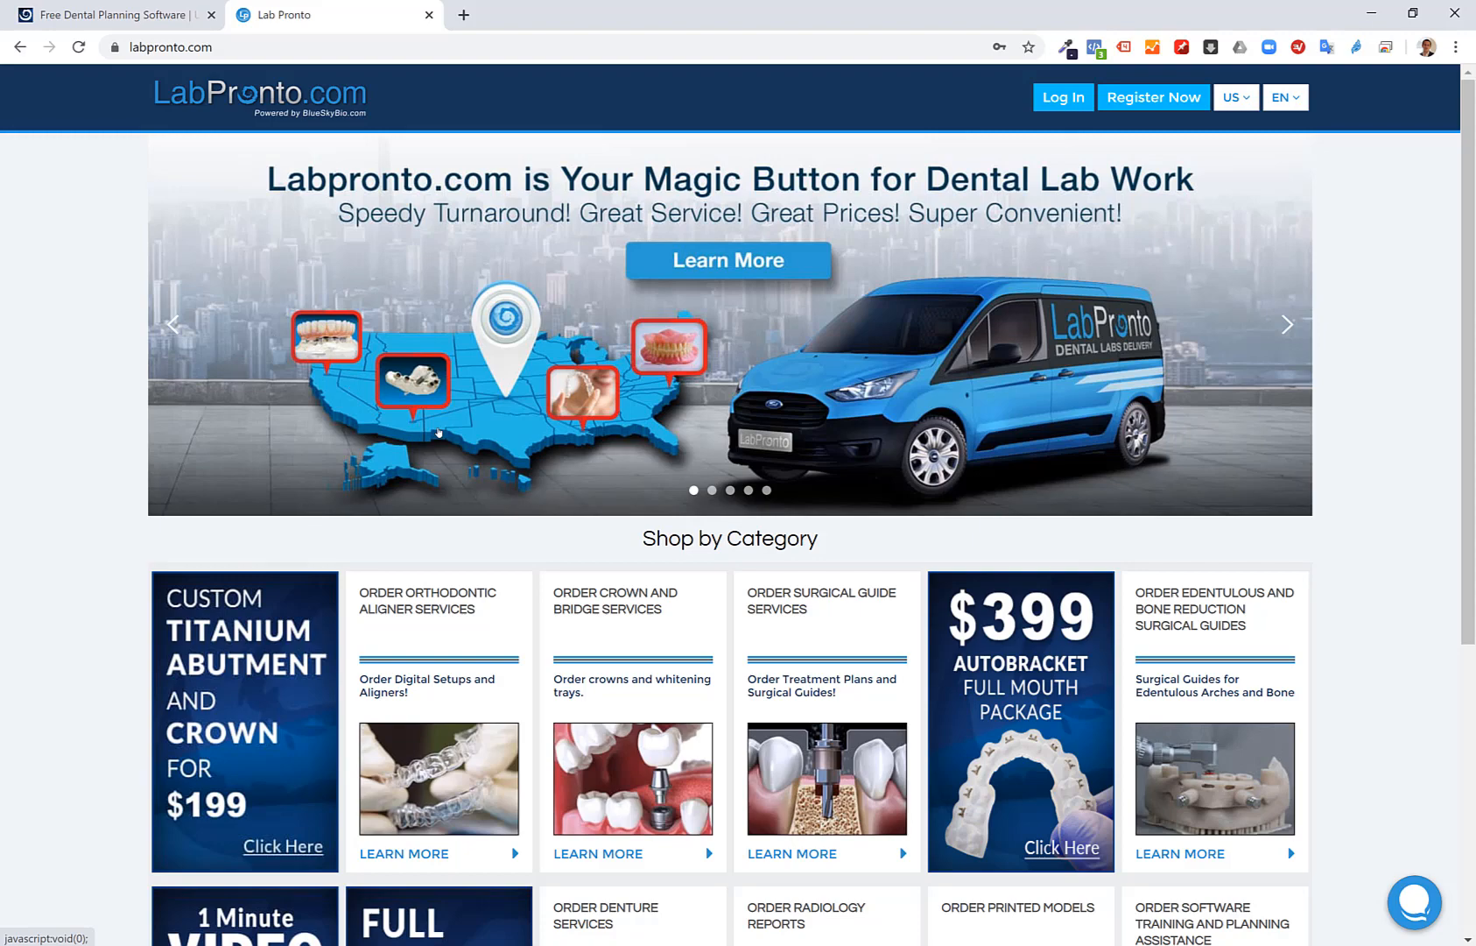
scroll("down", 3)
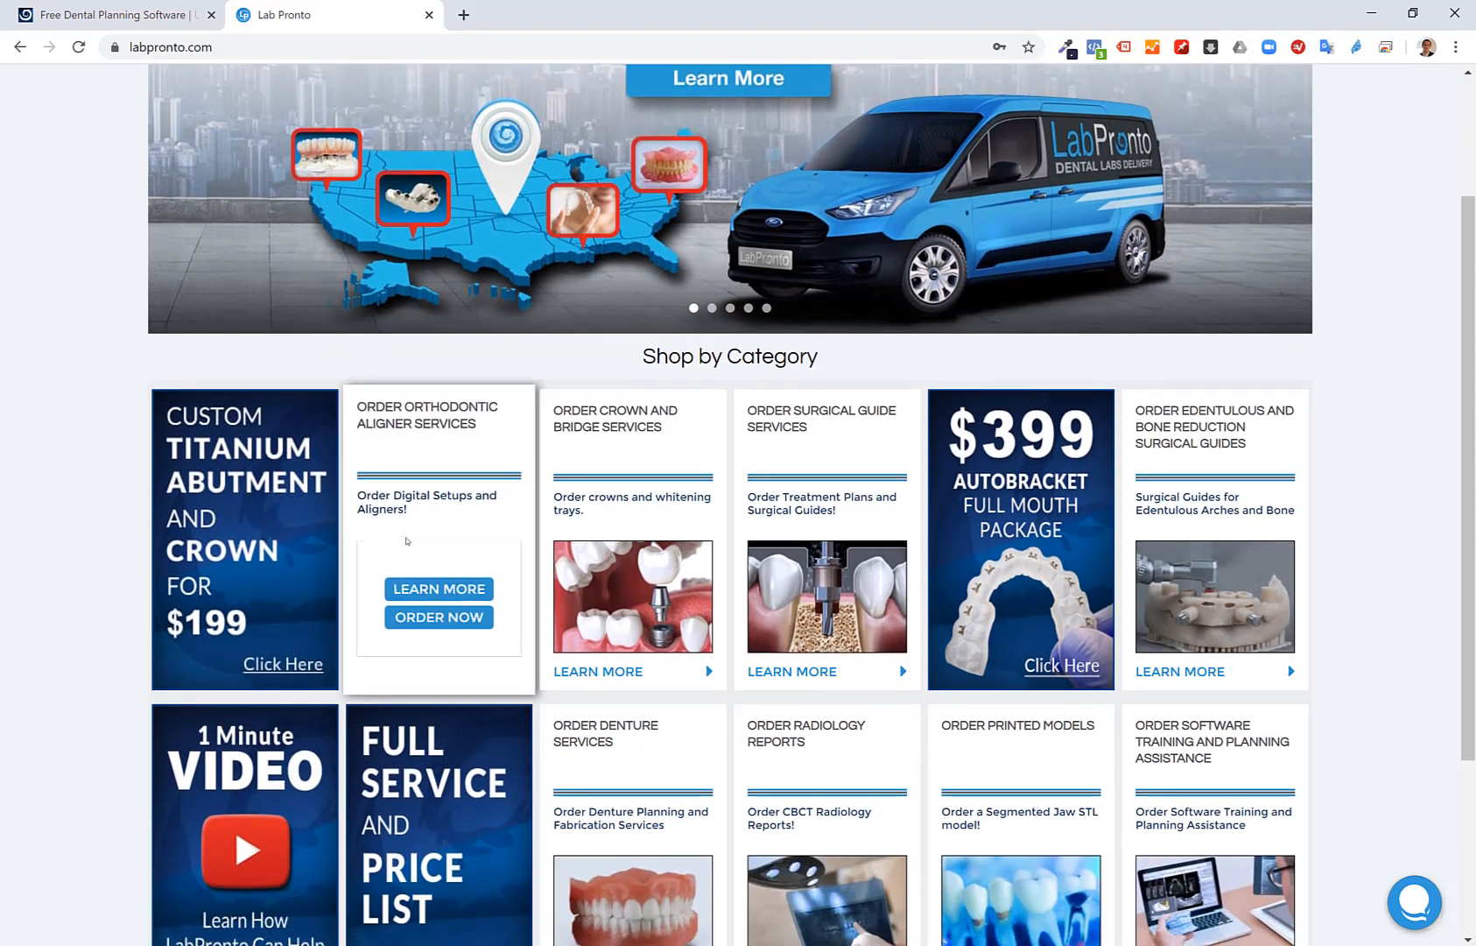
scroll("up", 3)
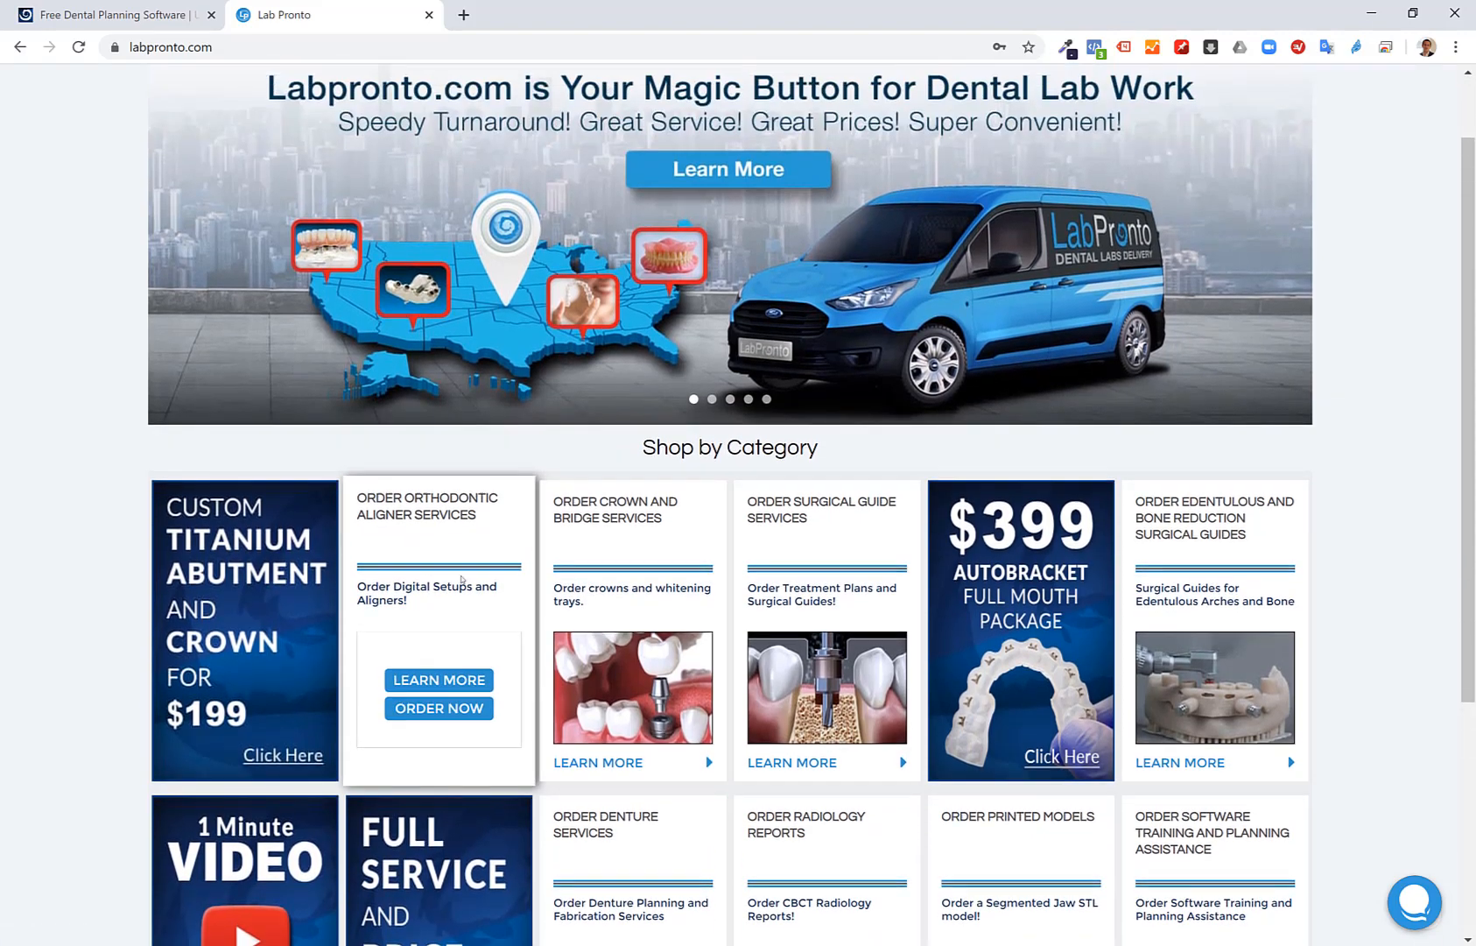
scroll("up", 3)
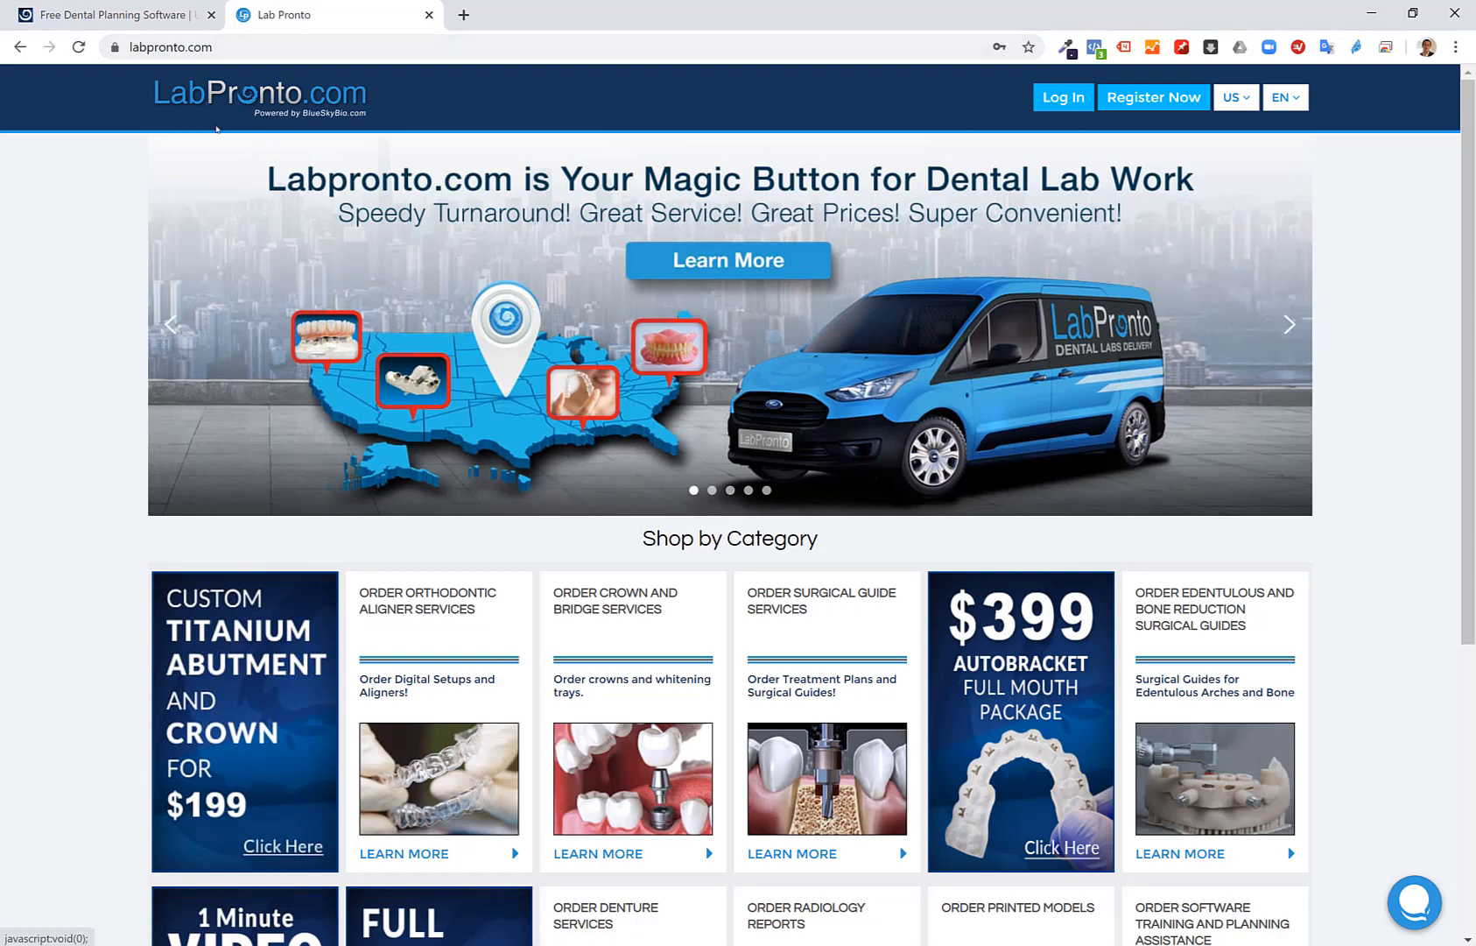
mouse_move(113, 15)
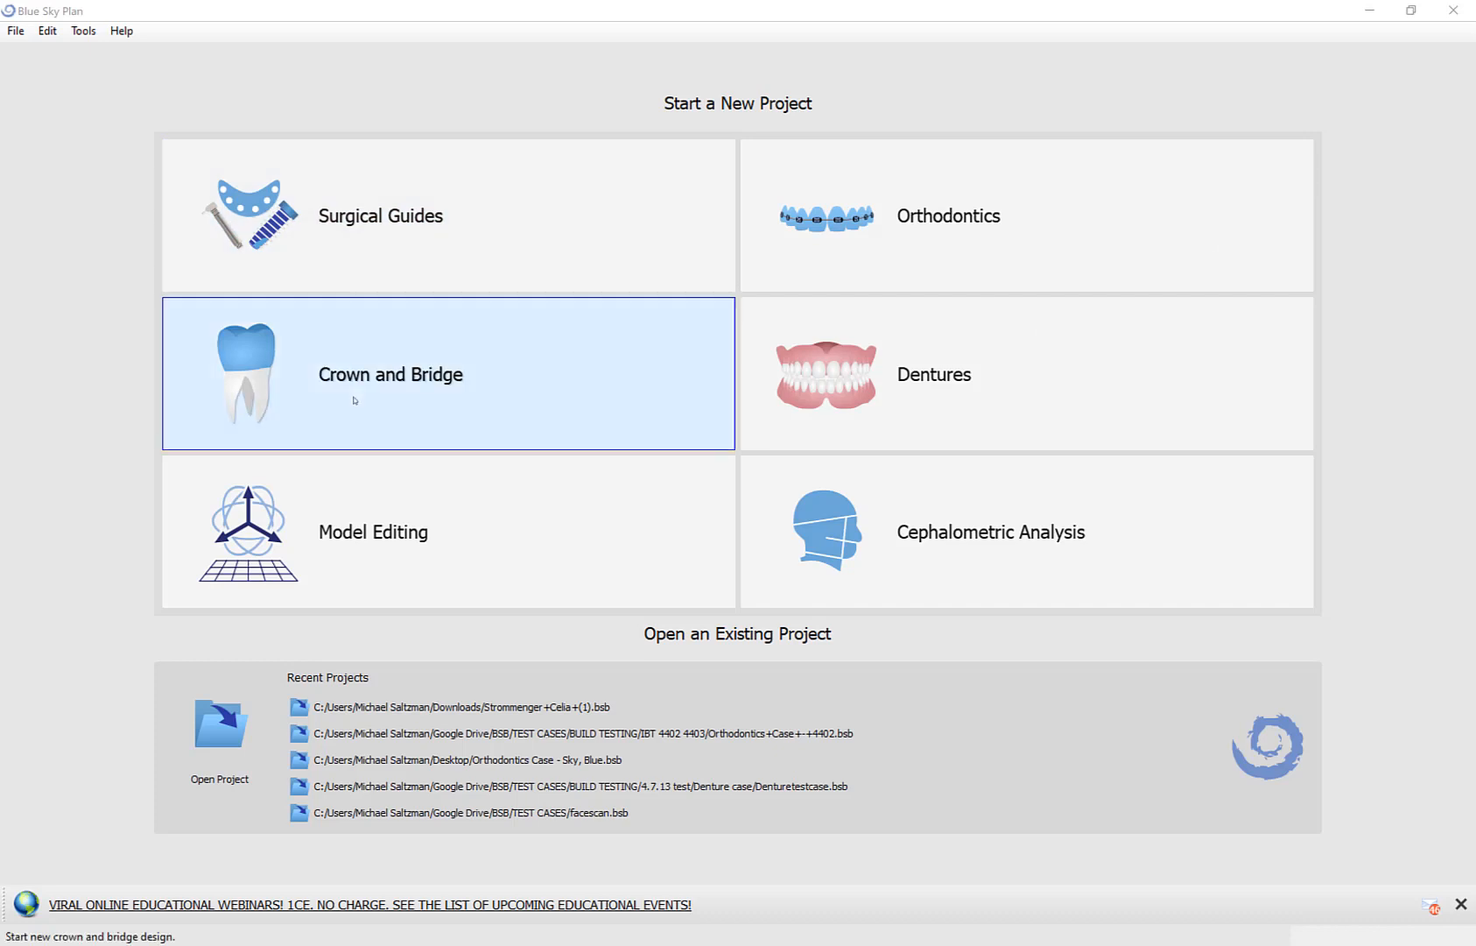
Step: Start a Crown and Bridge project as a Conventional Crown
left_click(390, 374)
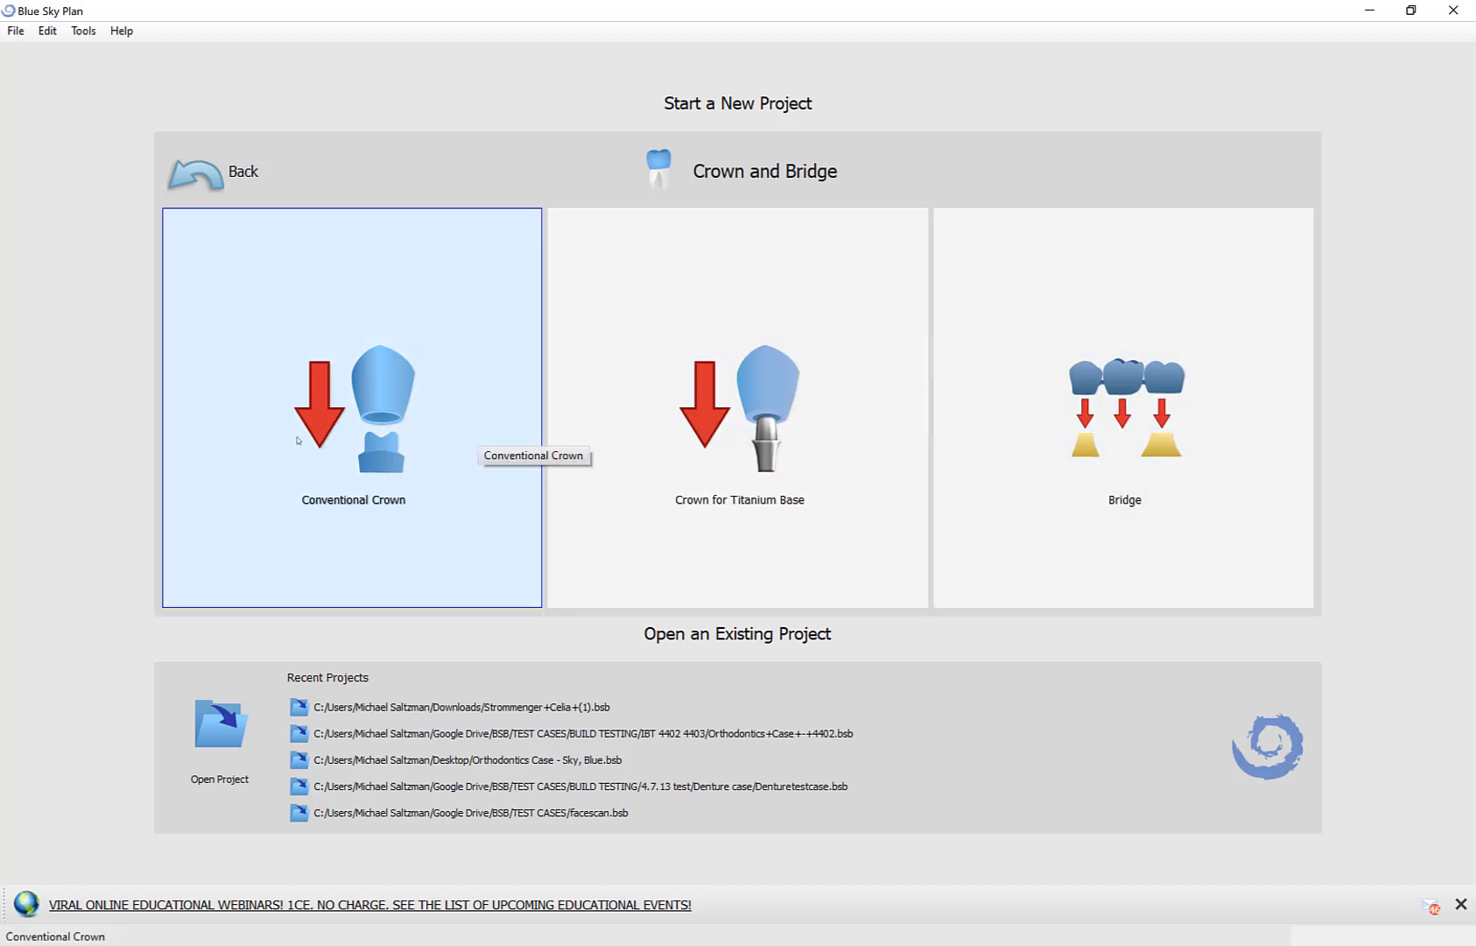
left_click(352, 409)
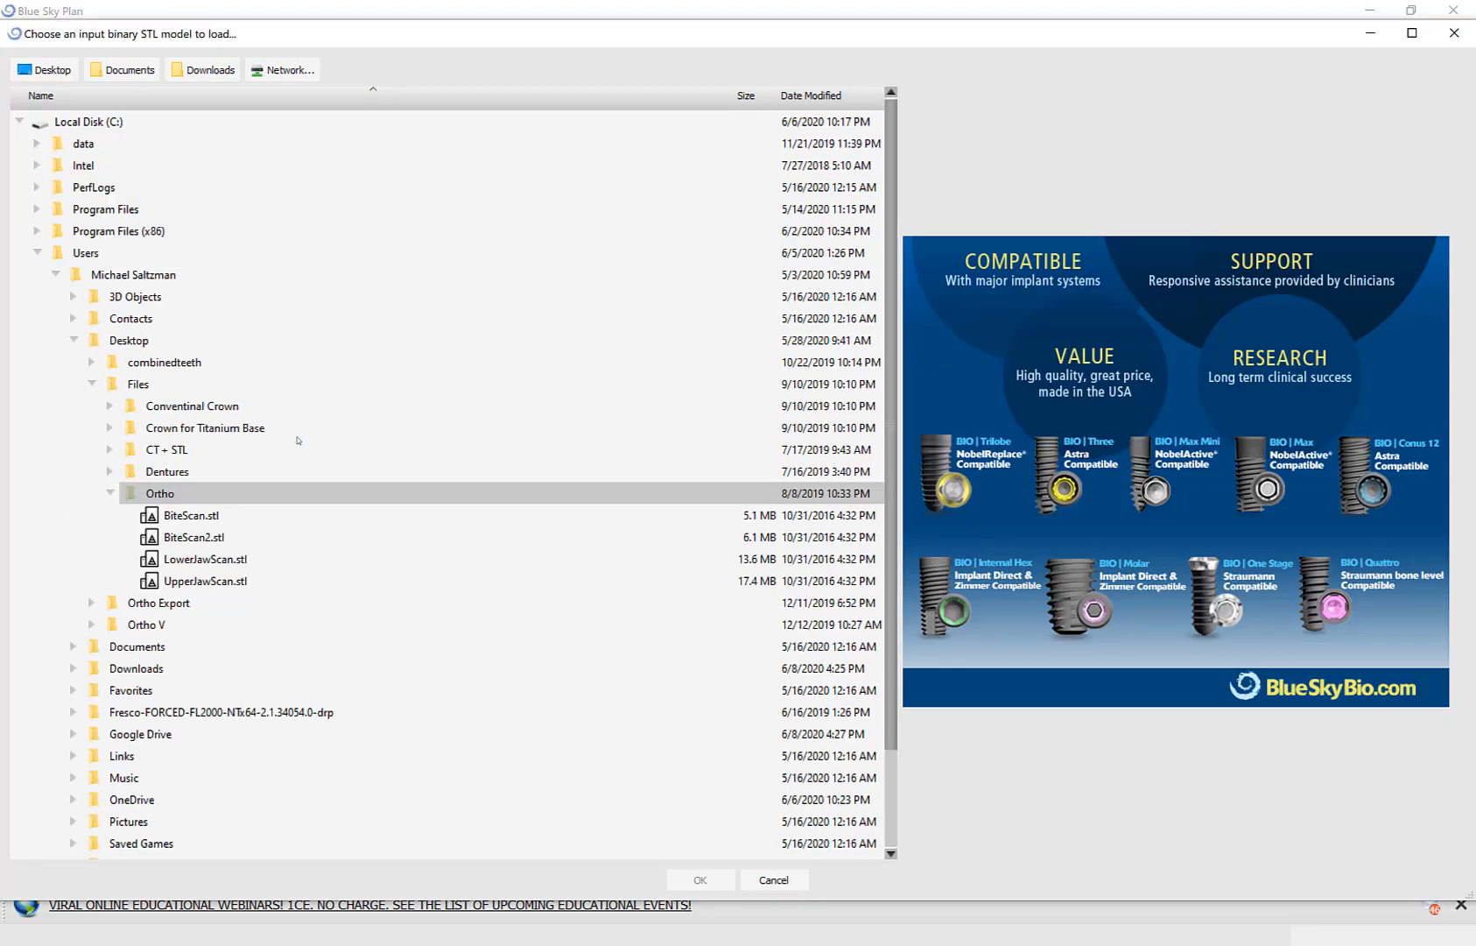
Step: Load LowerJaw.stl and UpperJaw.stl from Desktop > Files > Conventional Crown
left_click(191, 405)
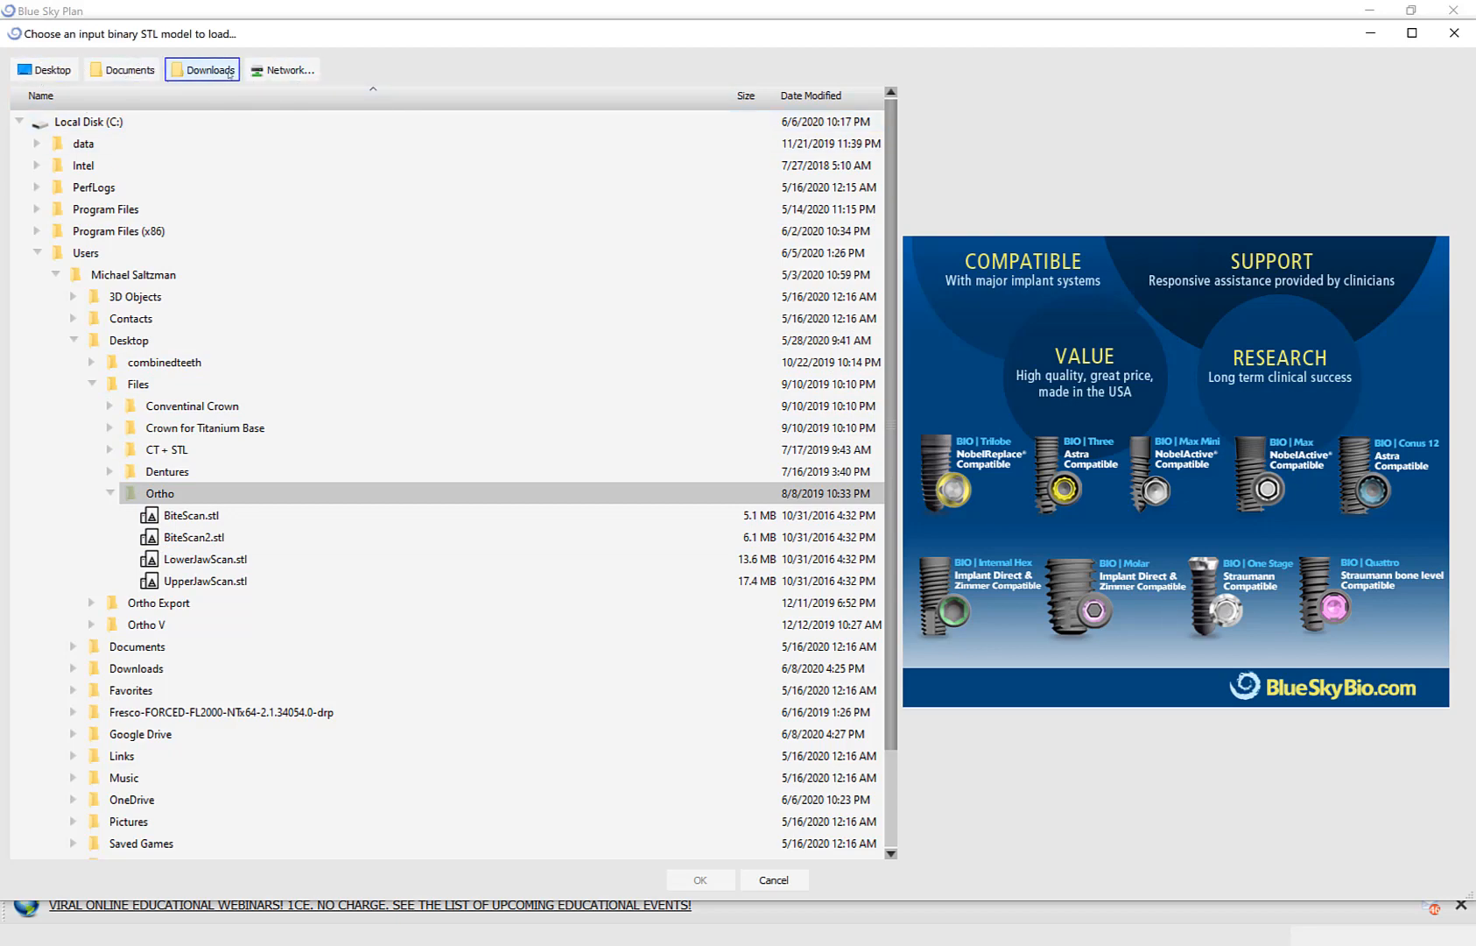
left_click(45, 69)
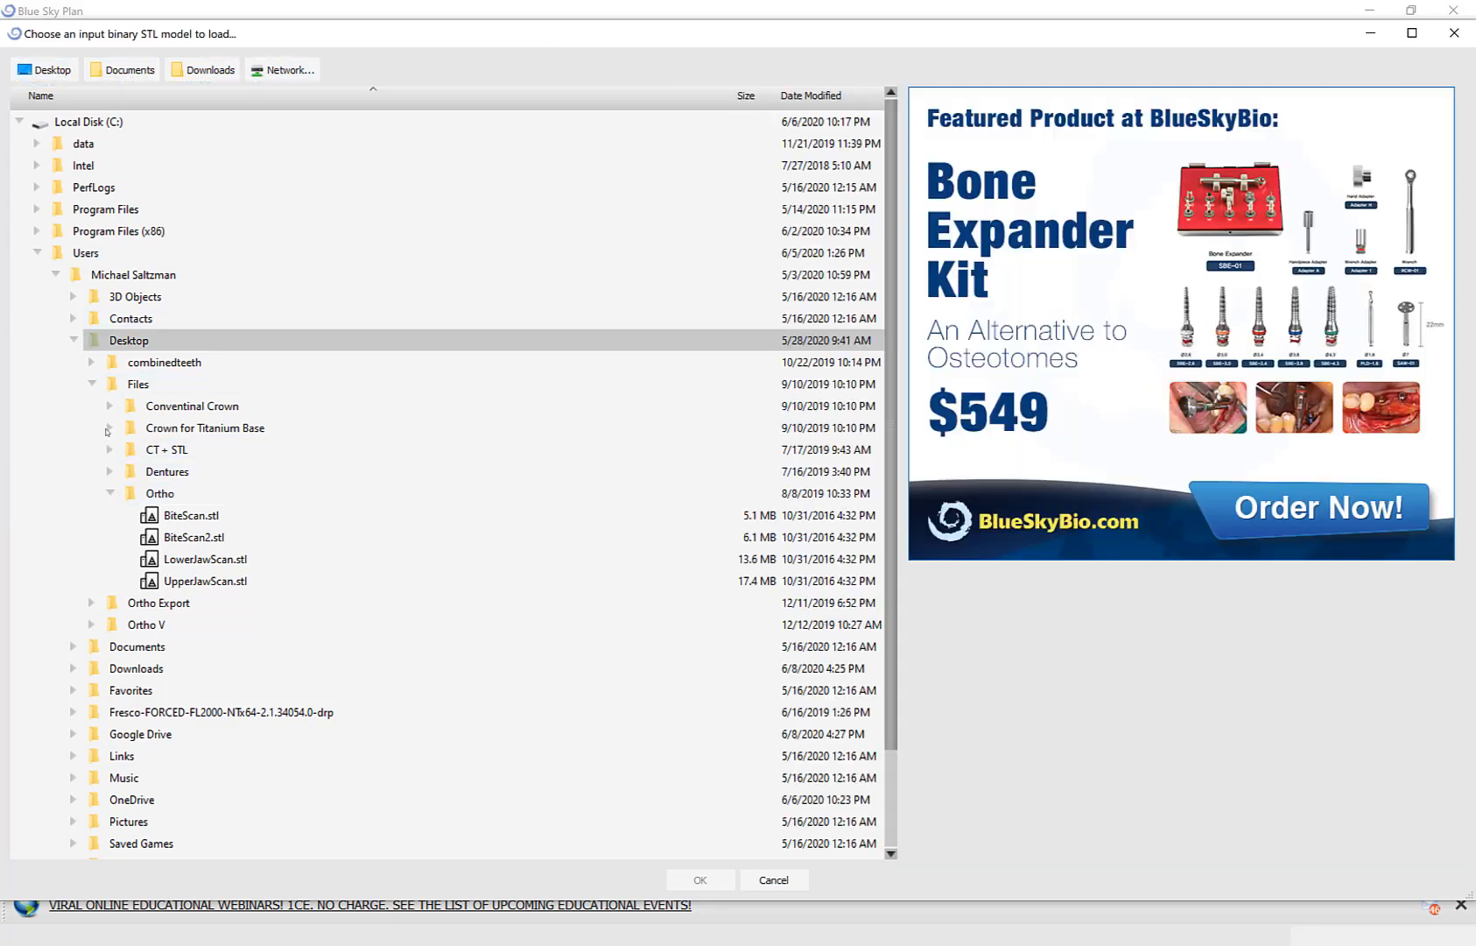
left_click(109, 406)
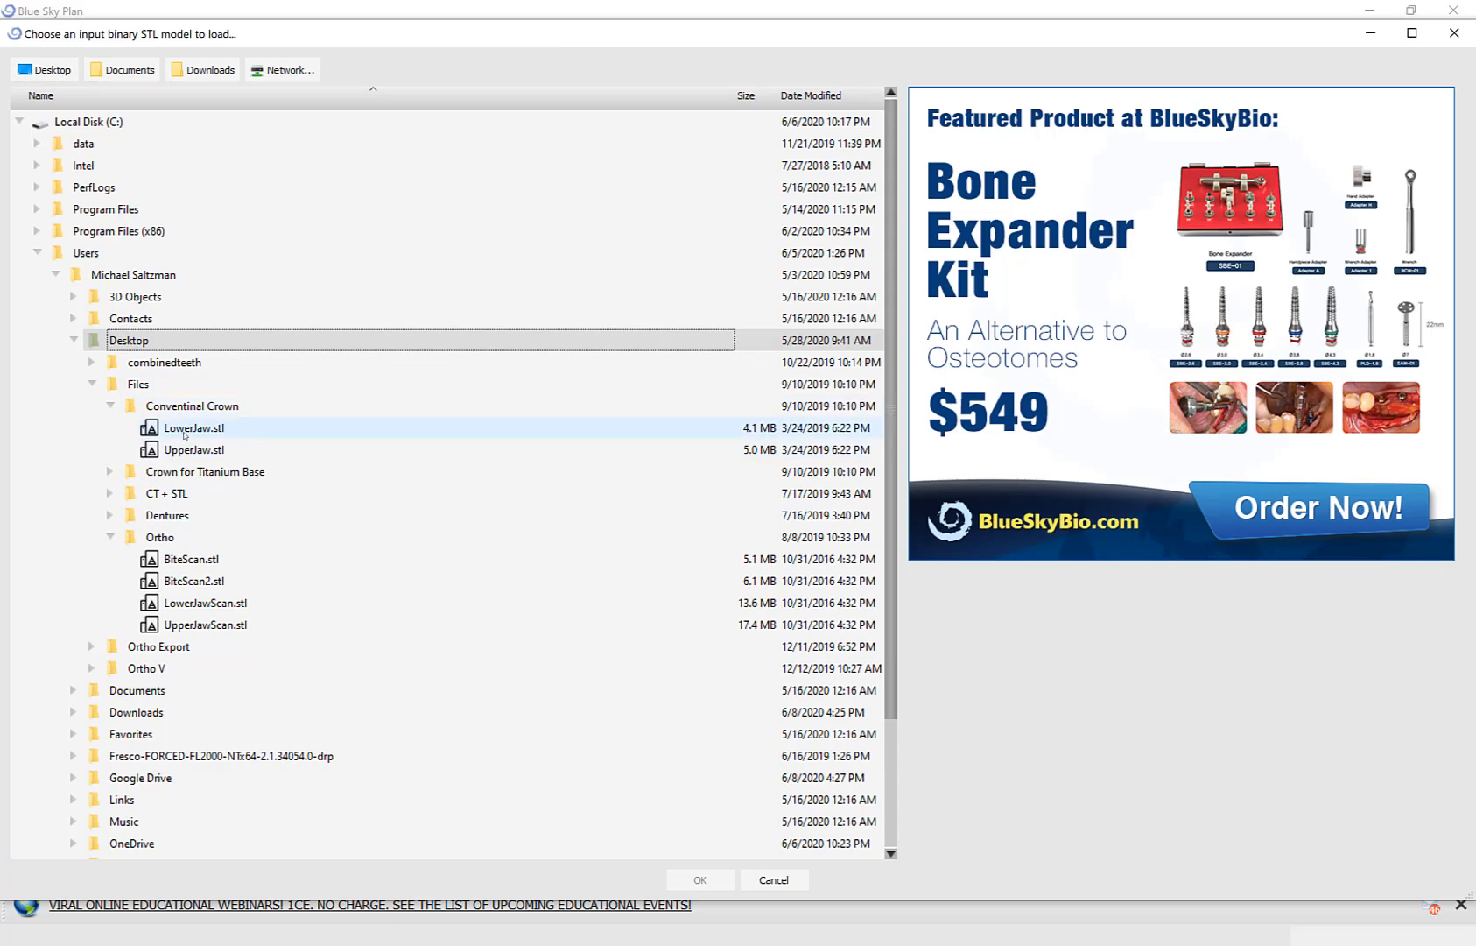
left_click(195, 428)
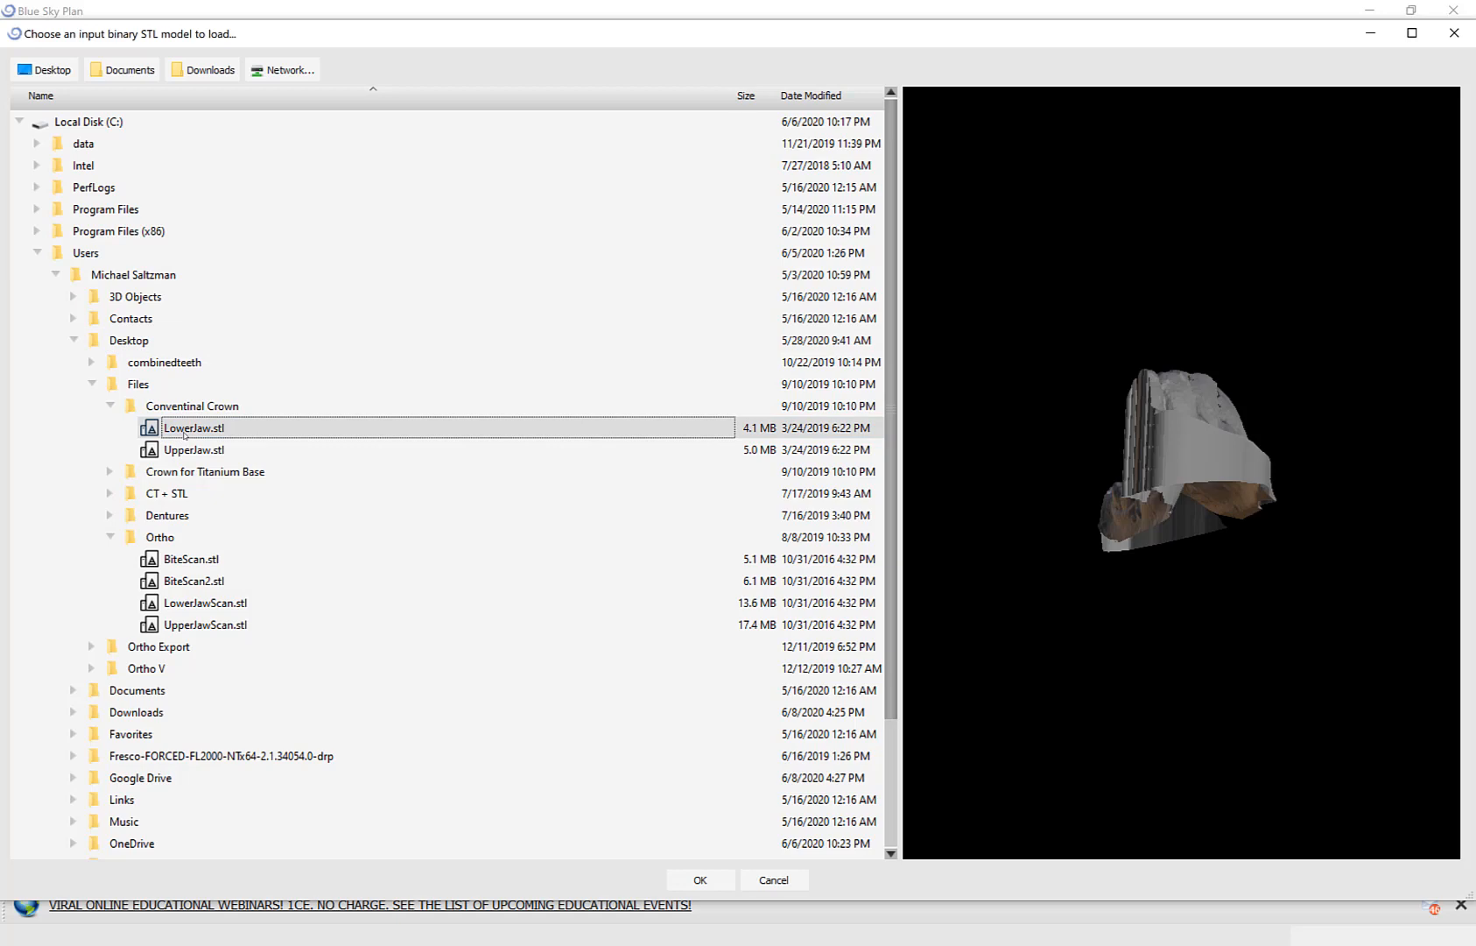
left_click(194, 449)
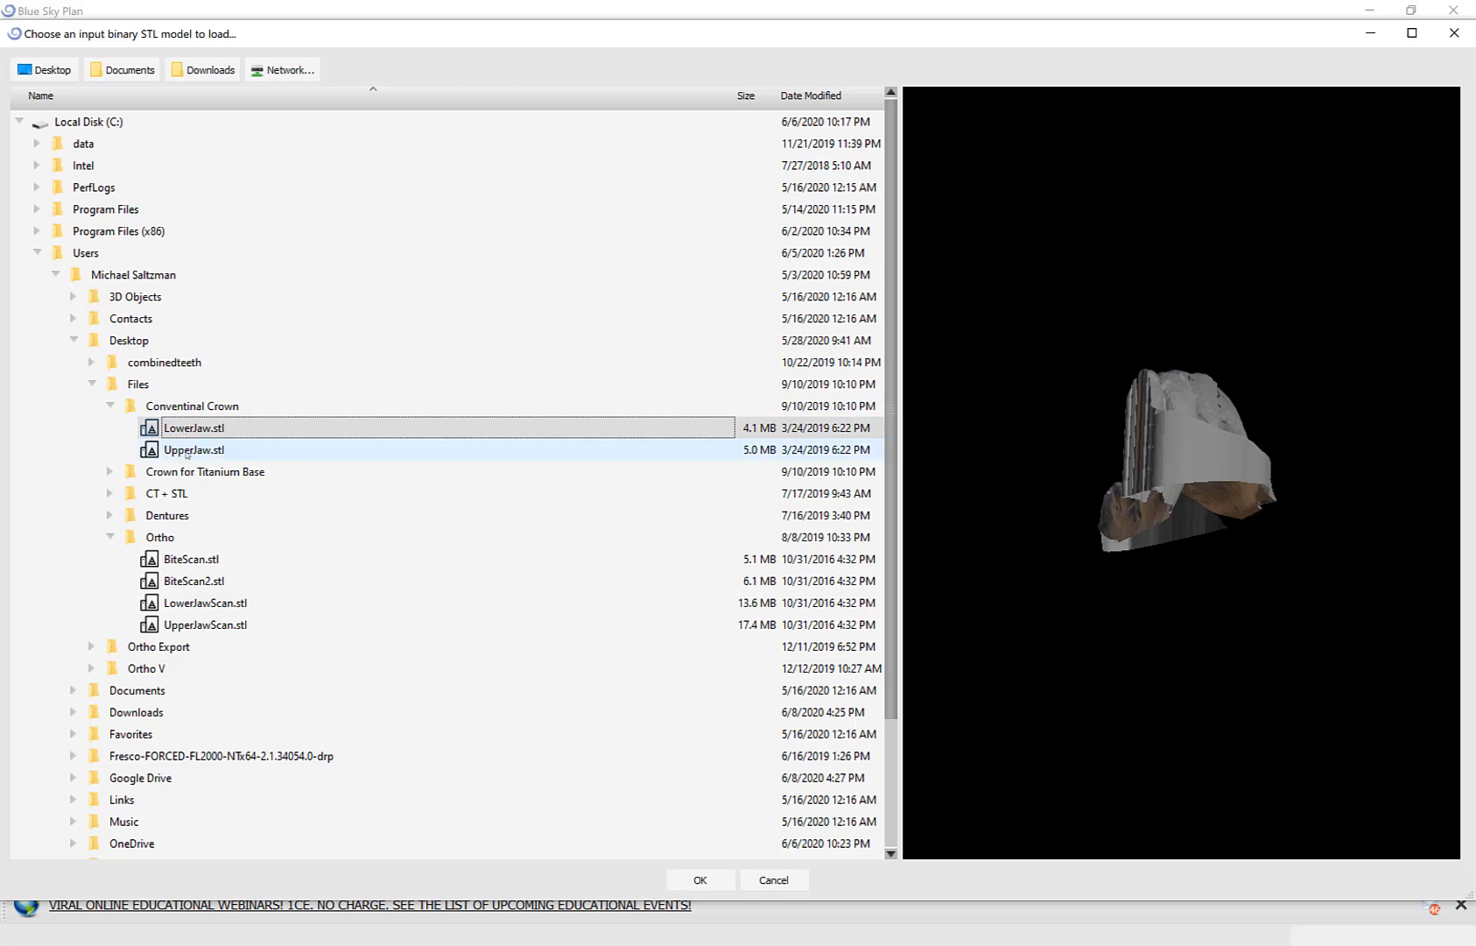
left_click(195, 449)
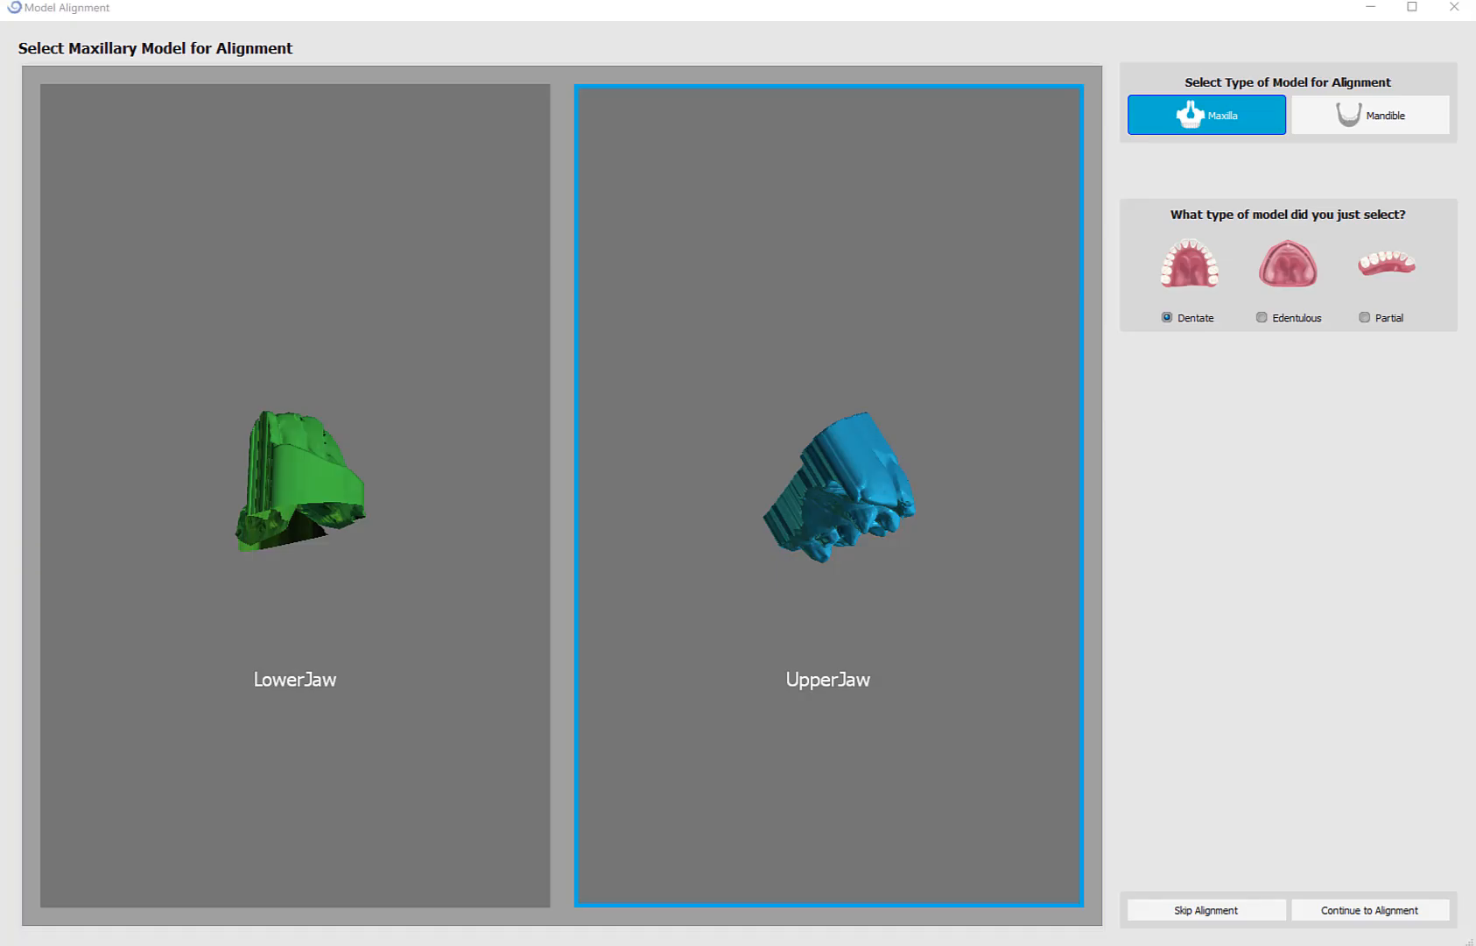
mouse_move(603, 384)
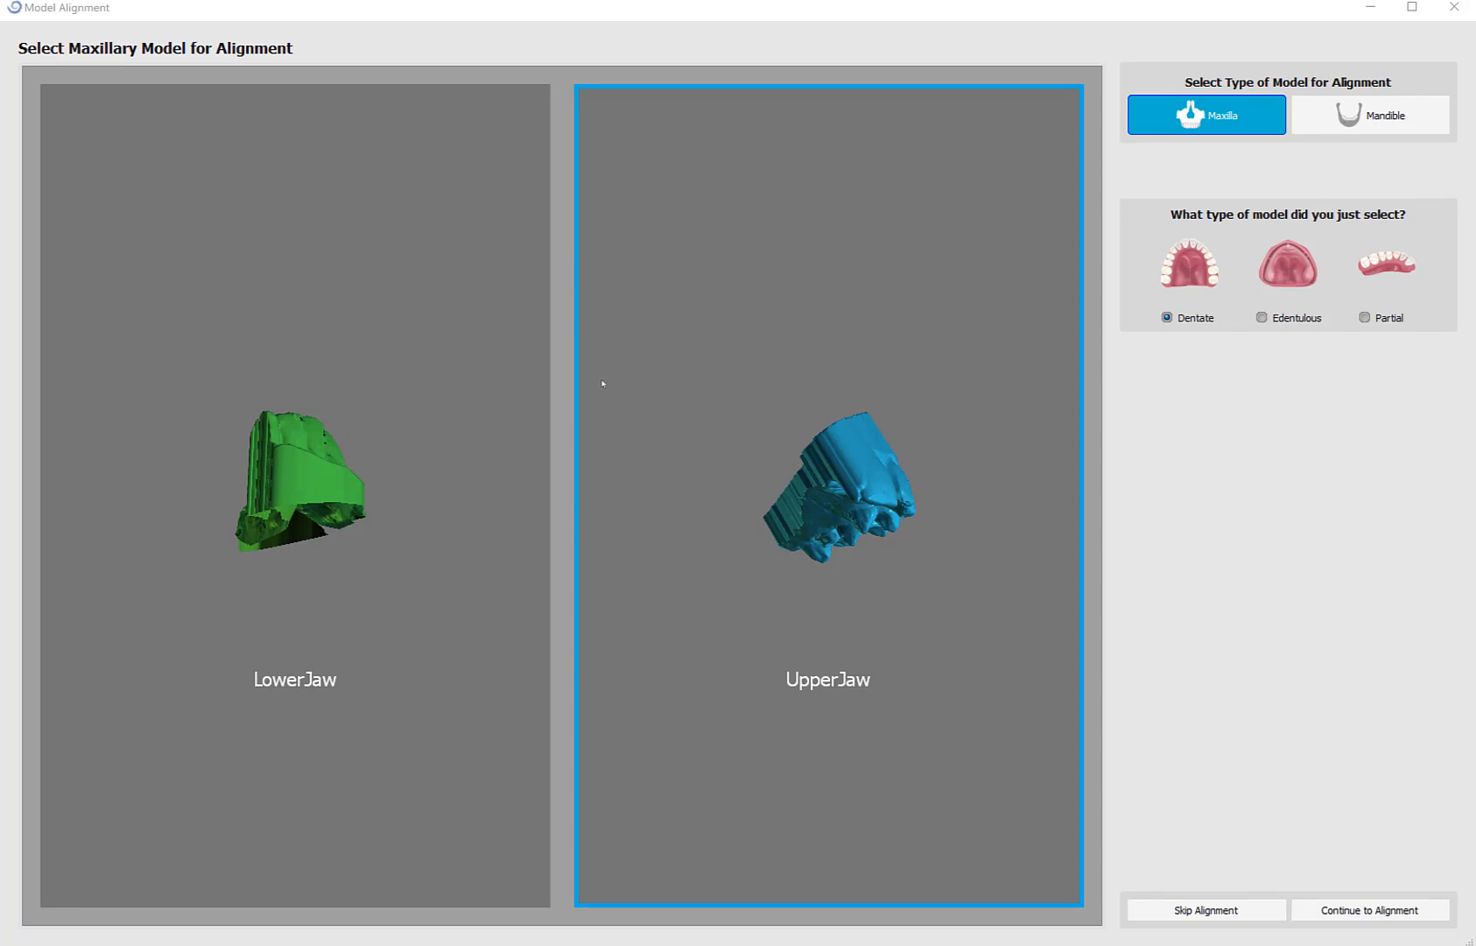
mouse_move(884, 647)
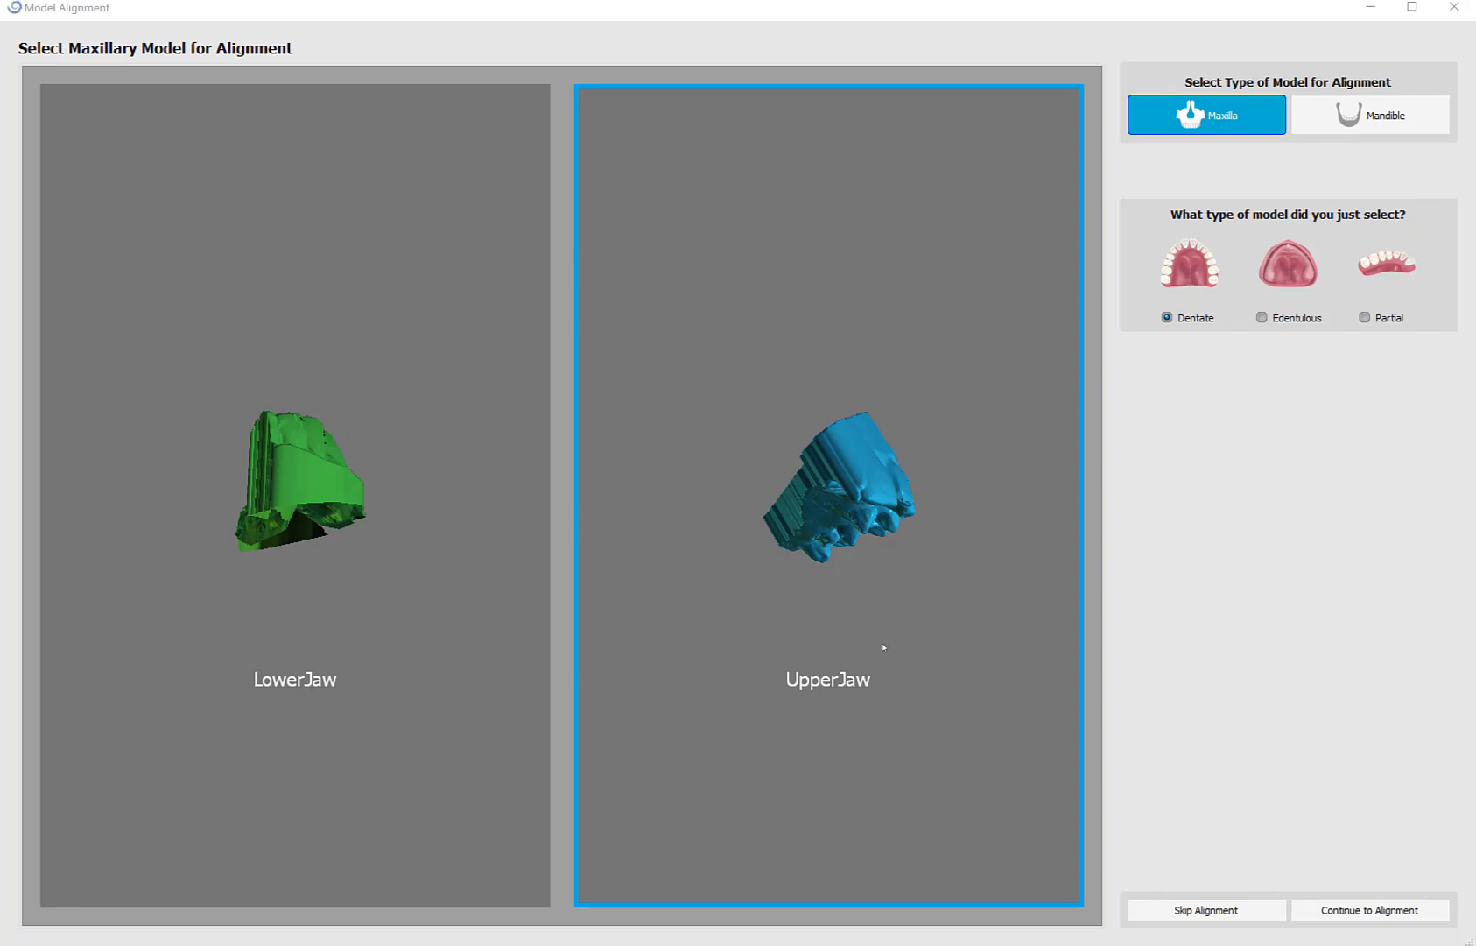
mouse_move(814, 631)
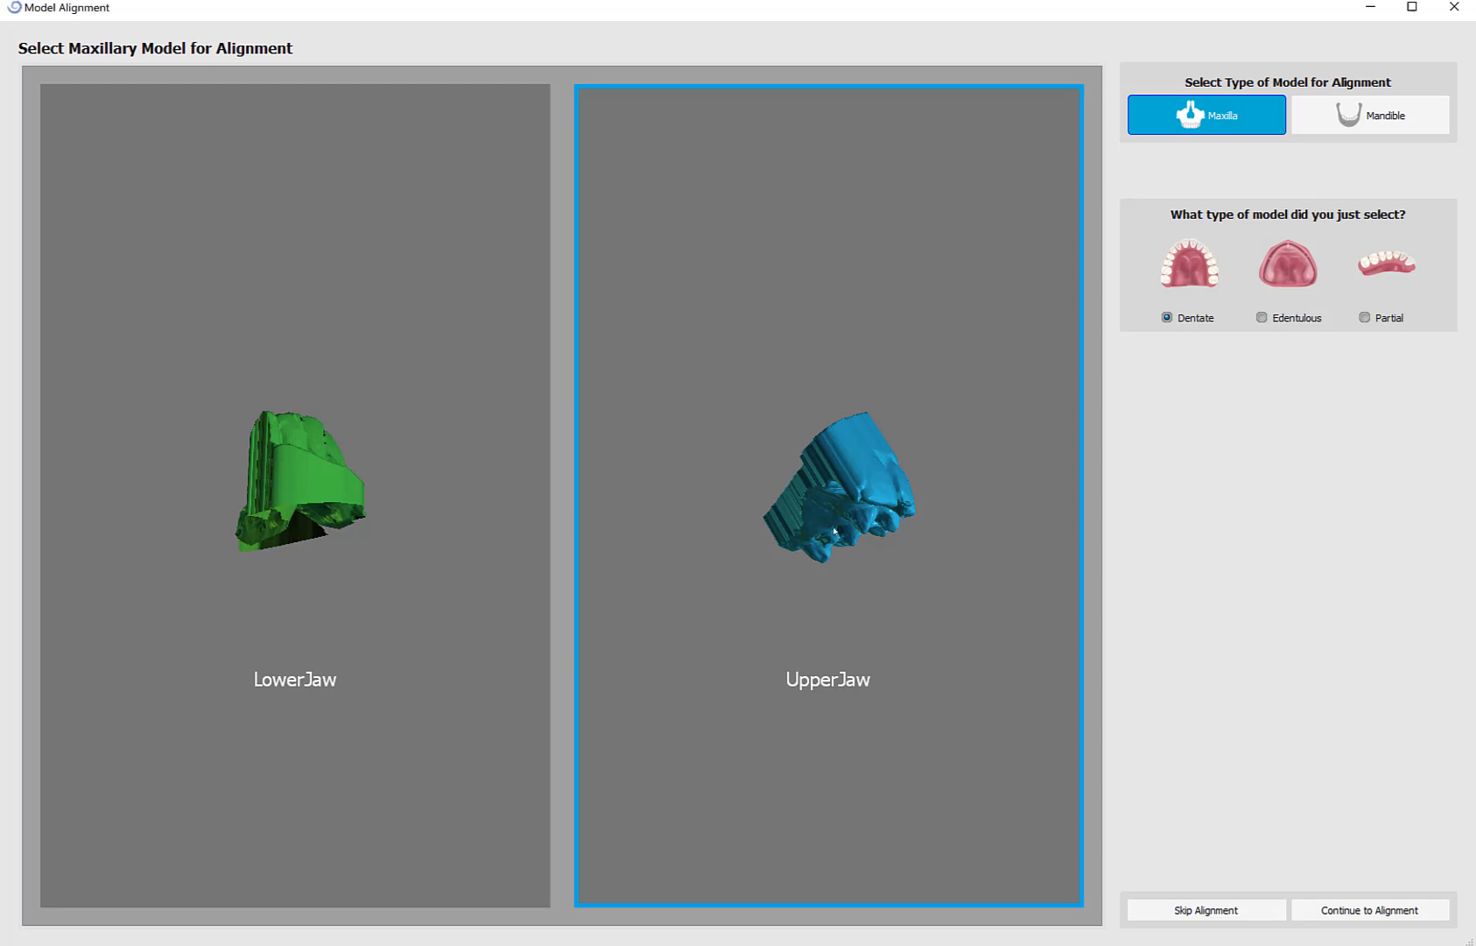
mouse_move(867, 595)
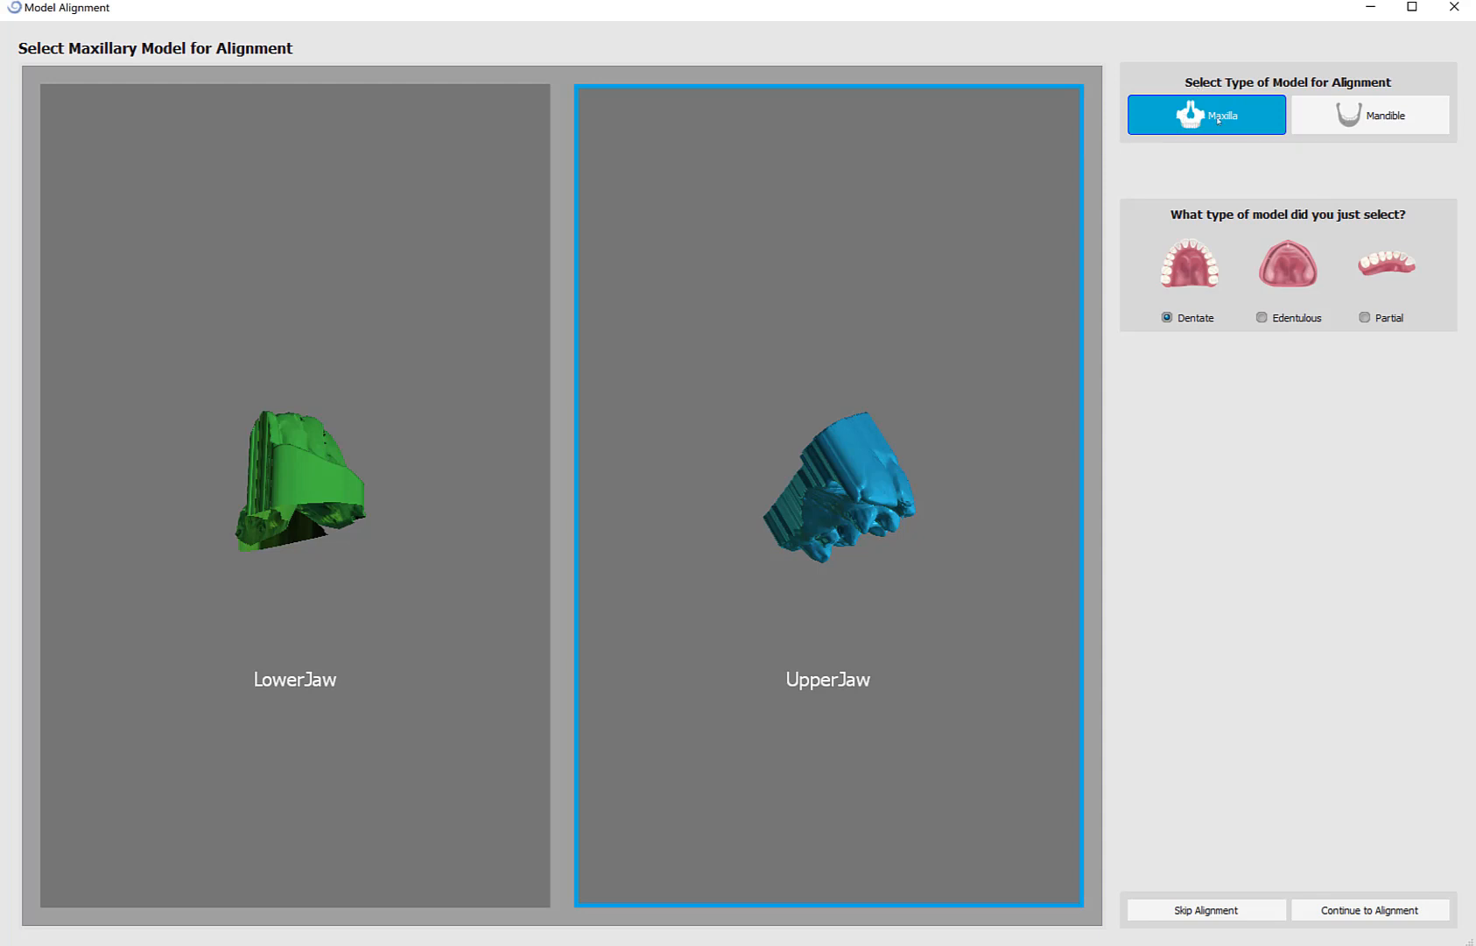
mouse_move(1394, 355)
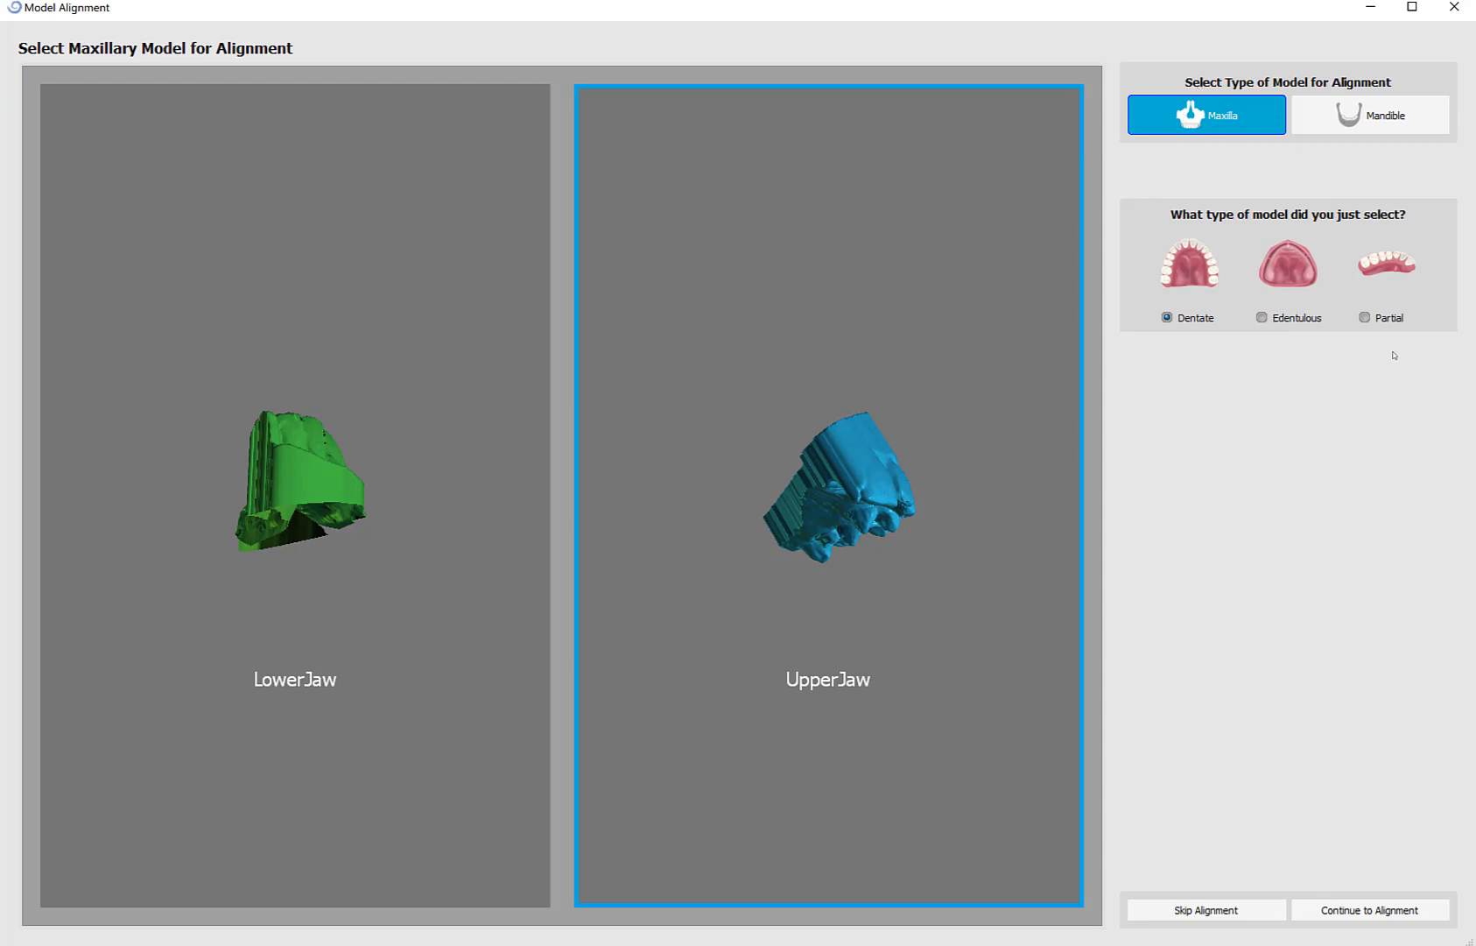
Step: Set UpperJaw as a partial maxilla and continue to alignment
left_click(1364, 317)
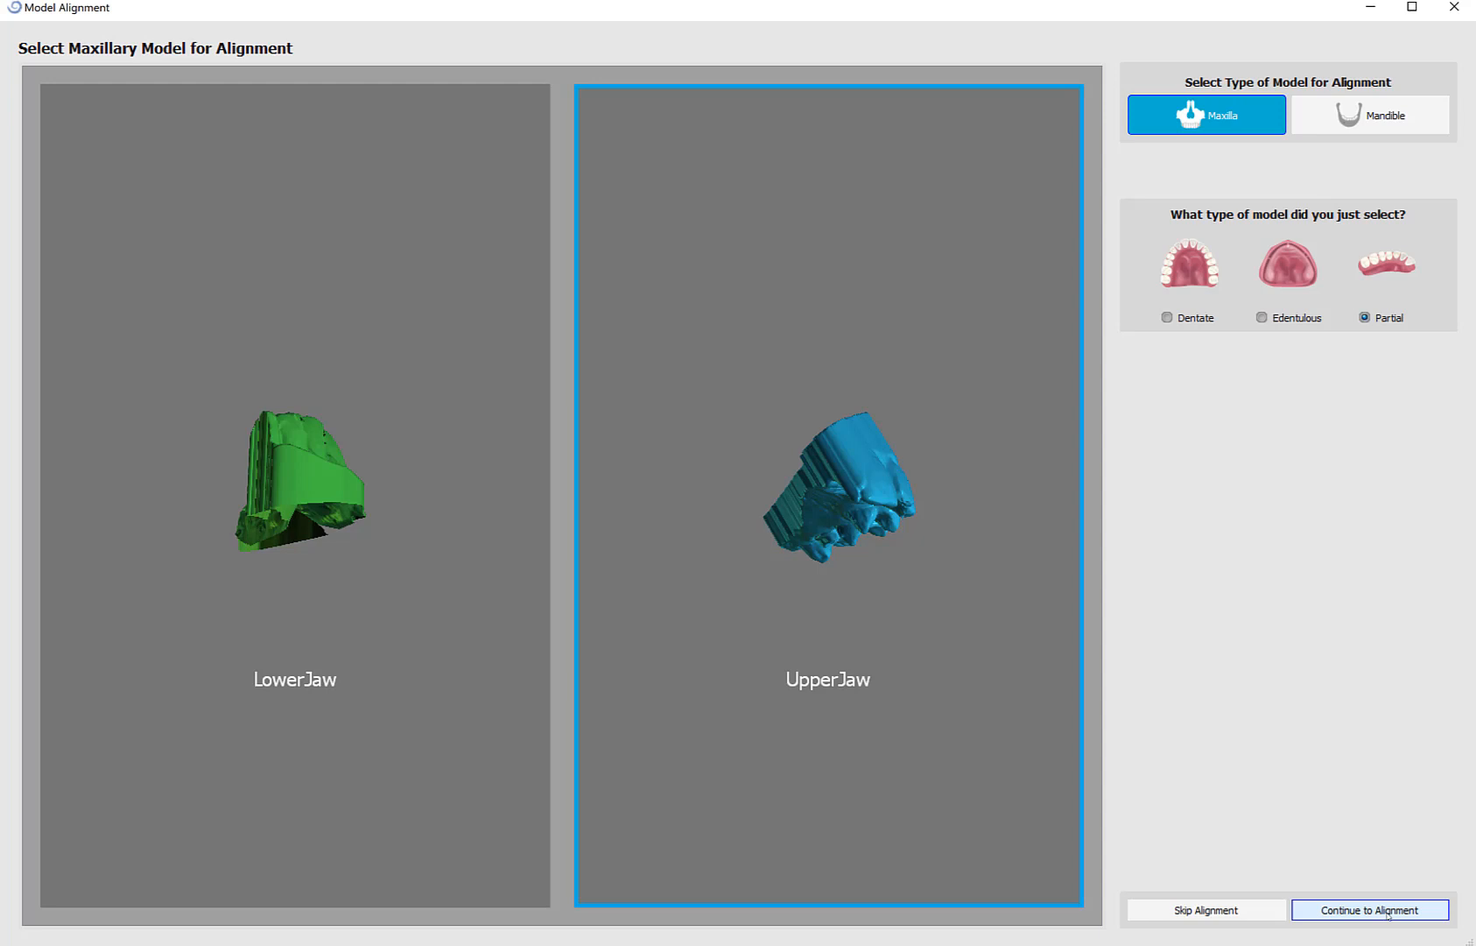
left_click(1368, 909)
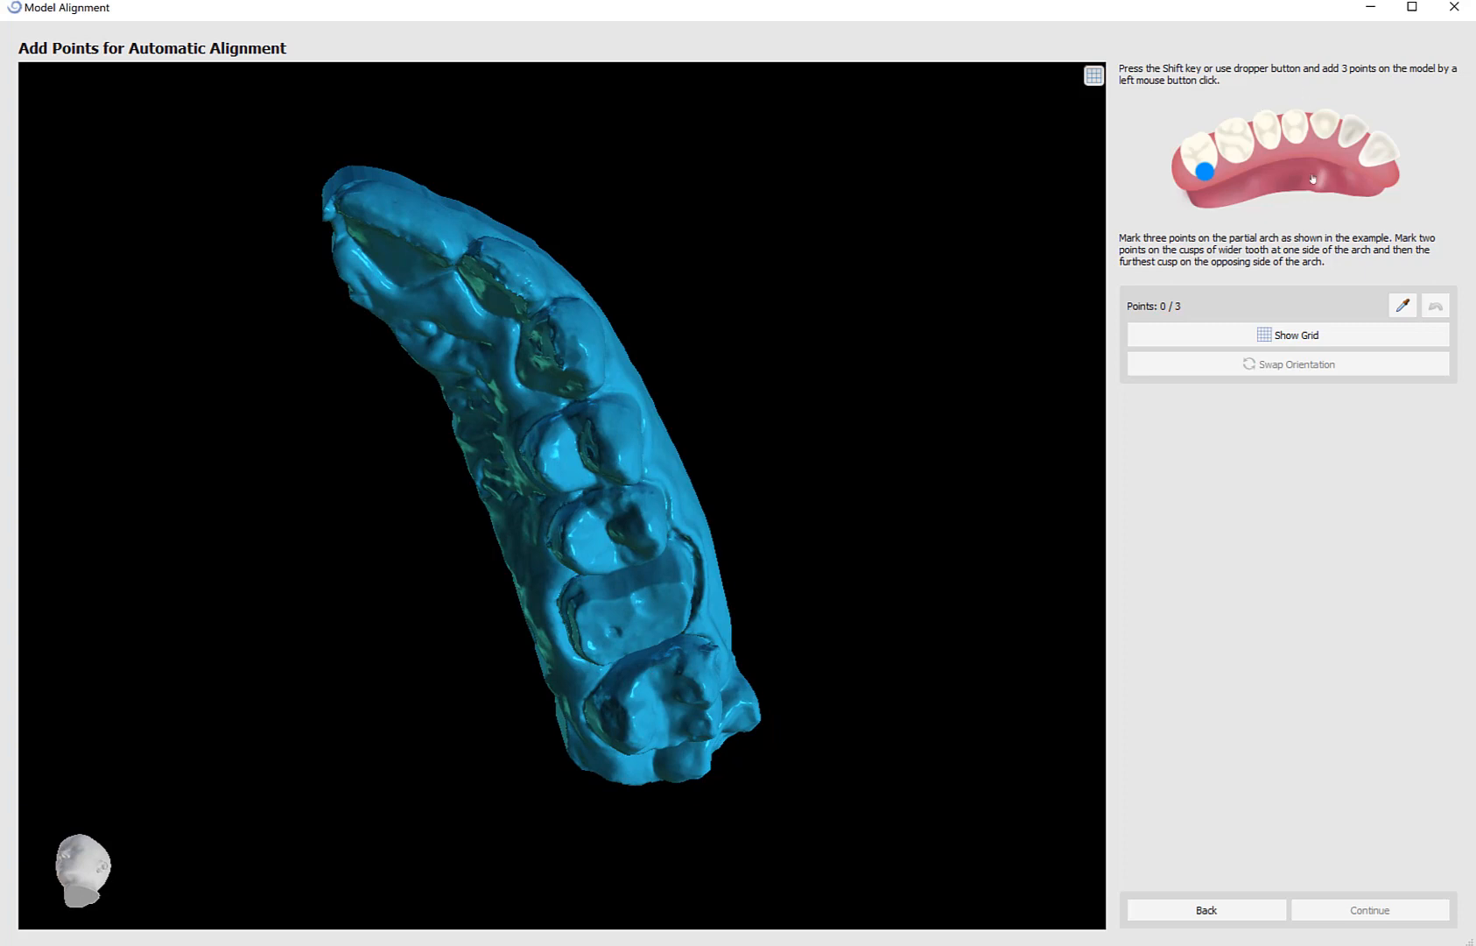
mouse_move(876, 550)
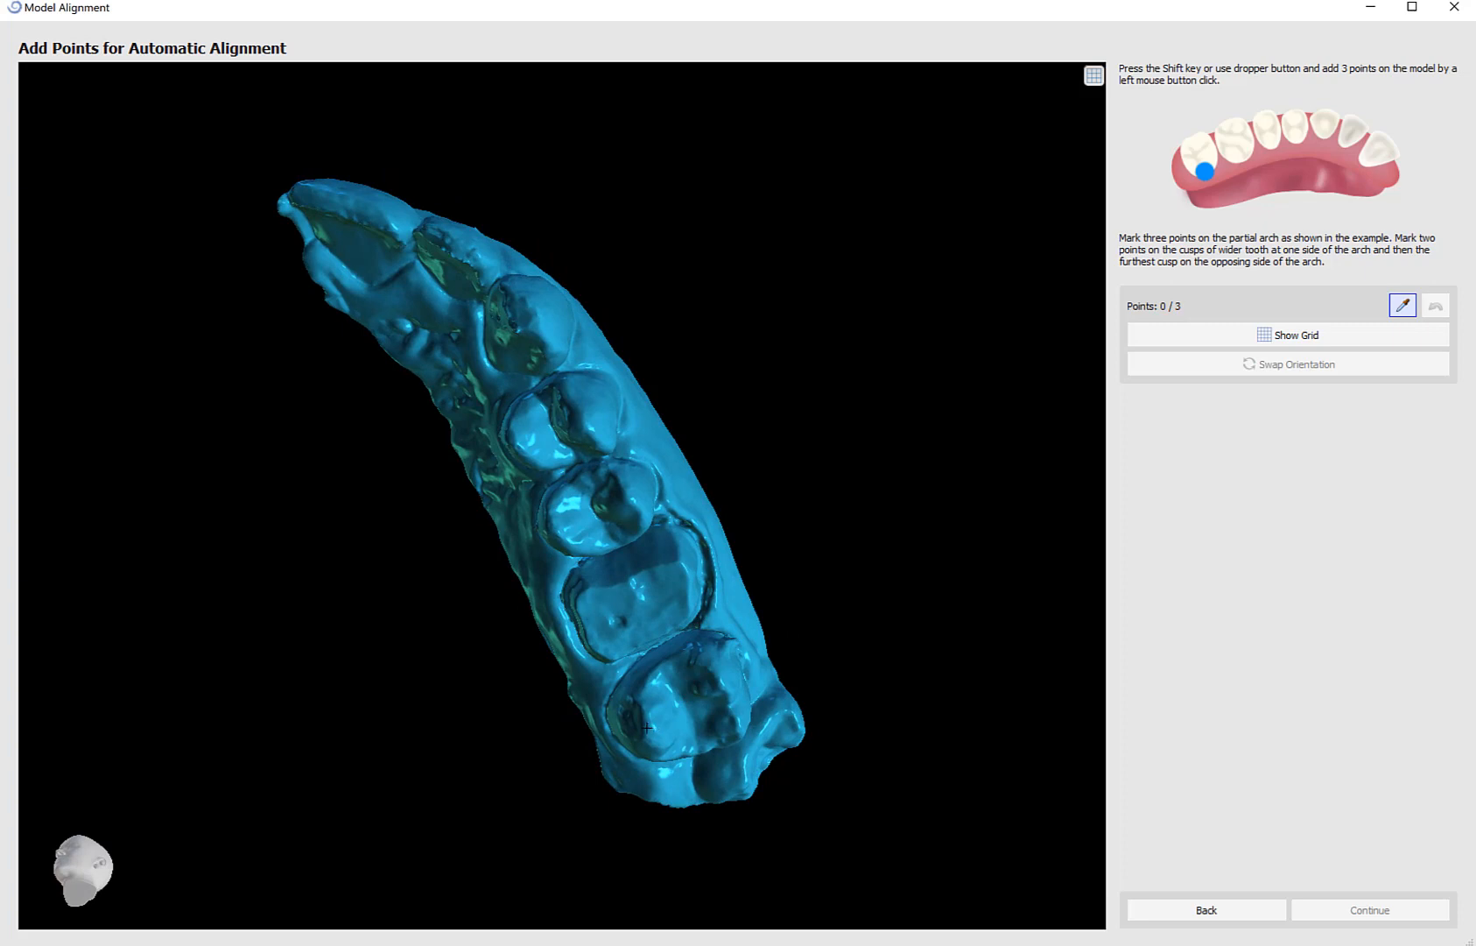
Step: Mark three alignment points on the upper jaw cusps, then continue to manual refinement
left_click(653, 747)
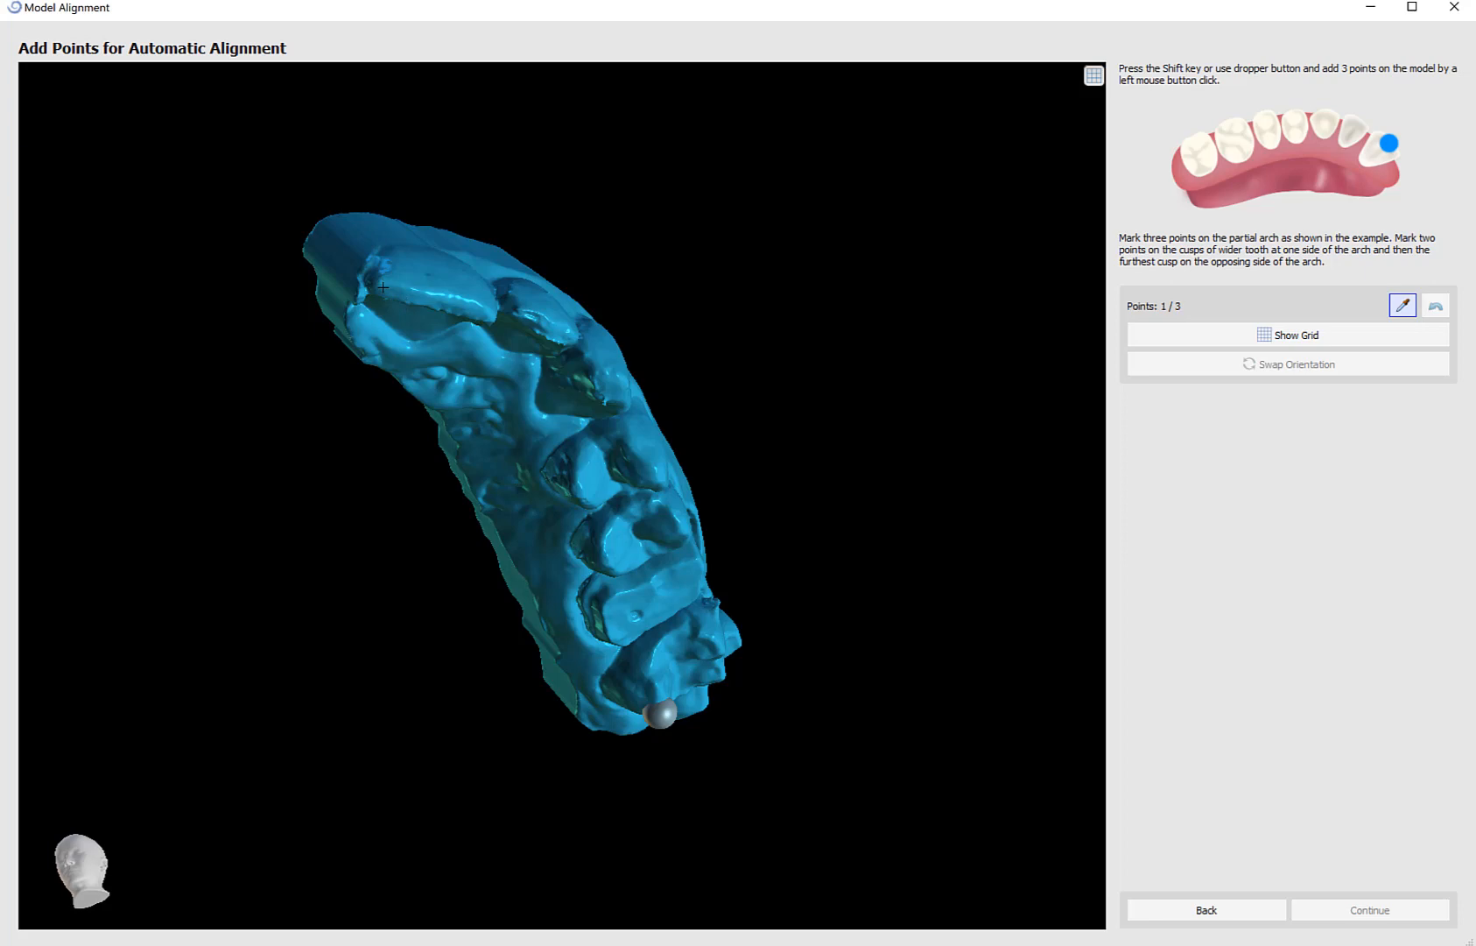
left_click(384, 286)
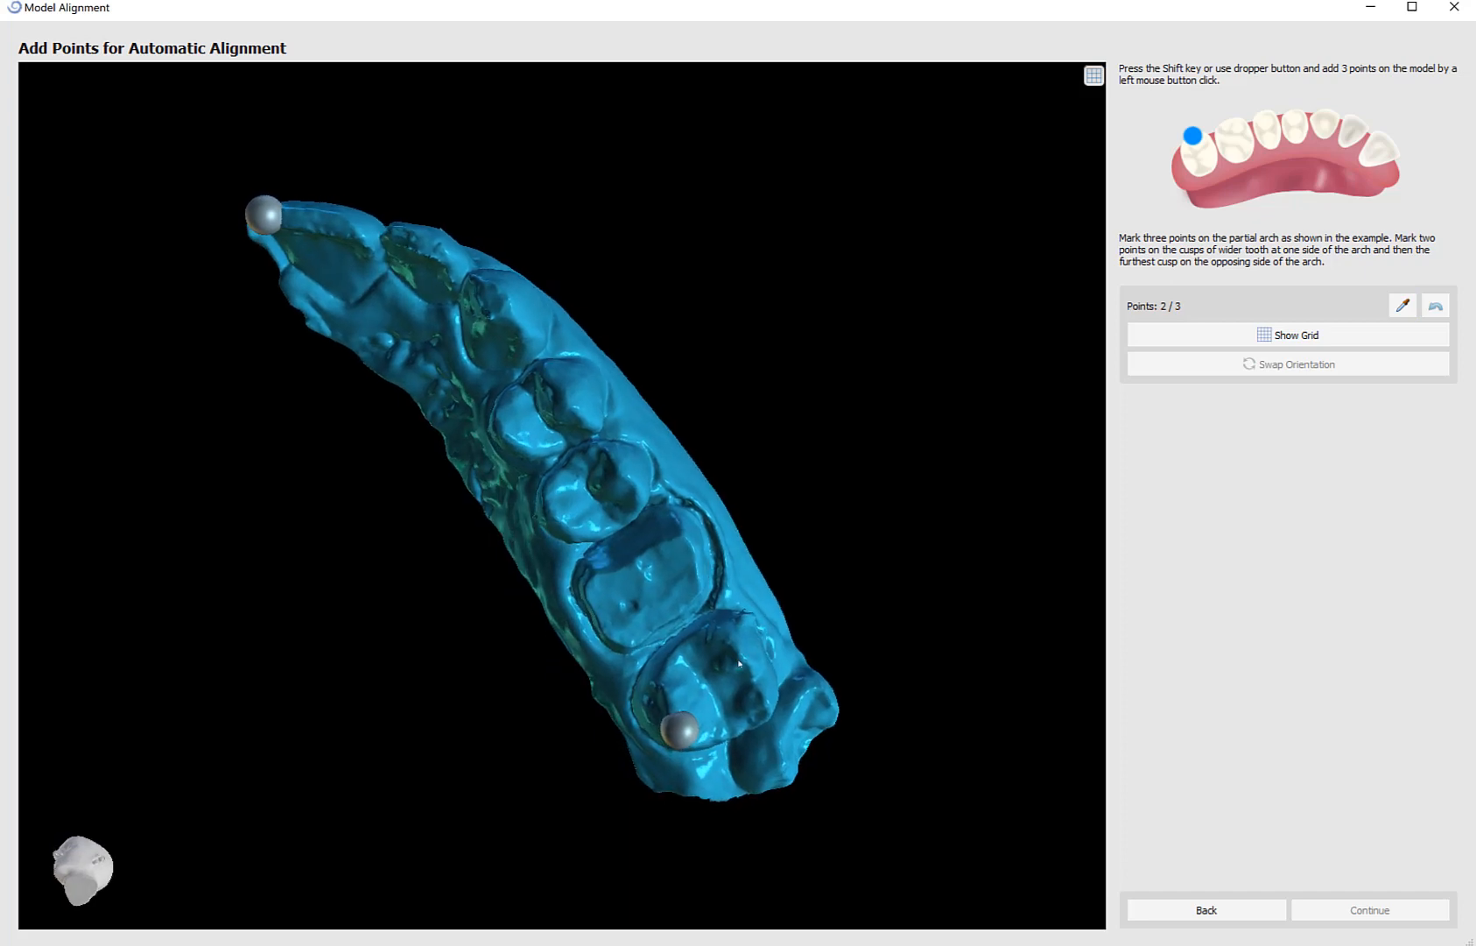
left_click(767, 708)
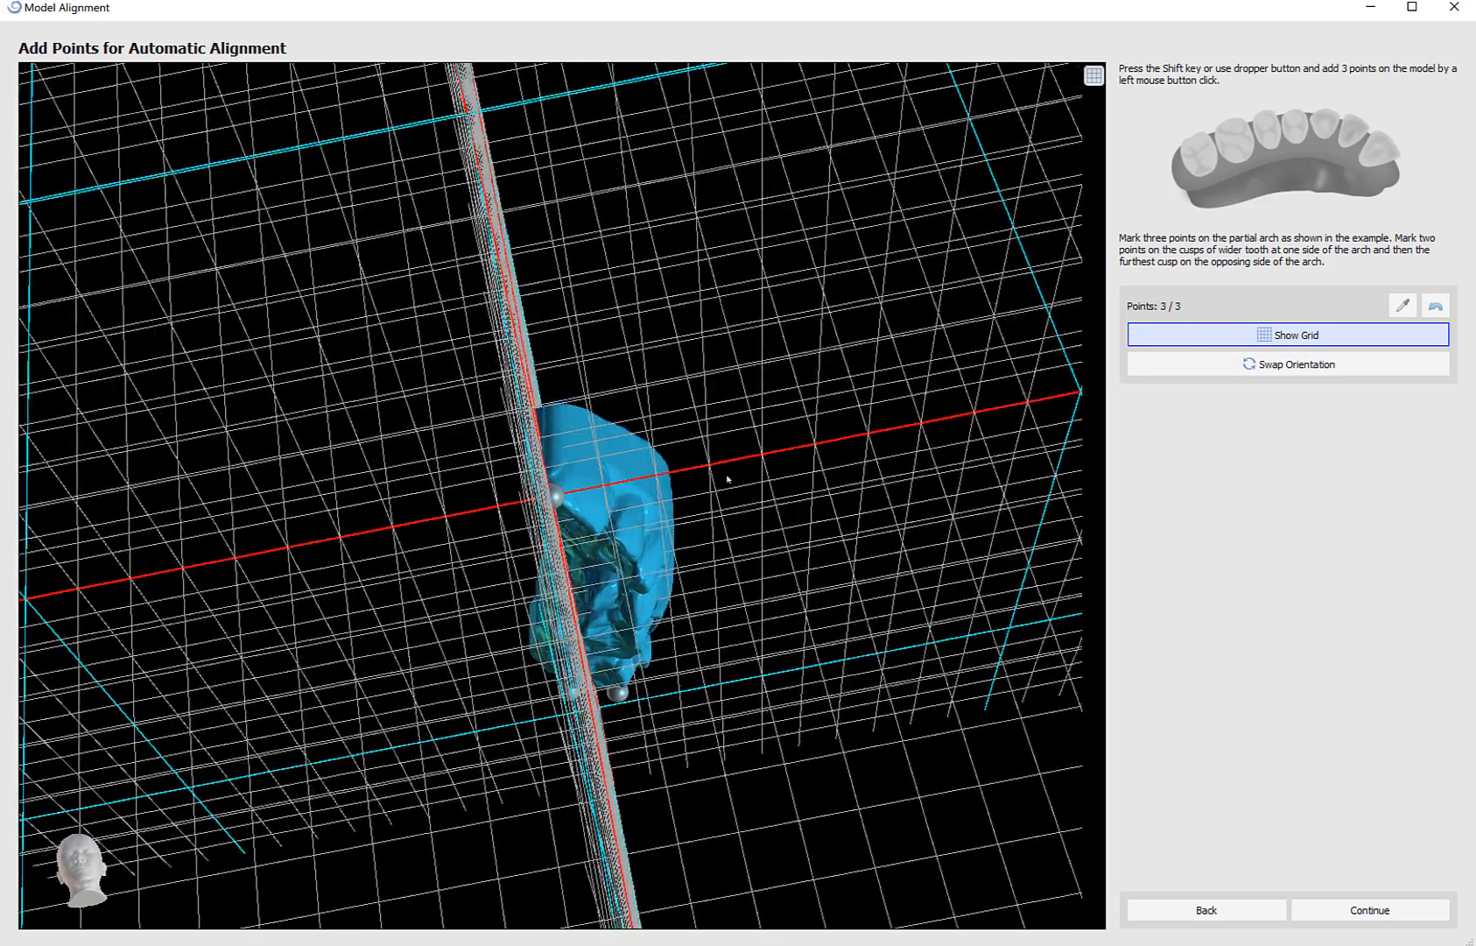
left_click(1370, 910)
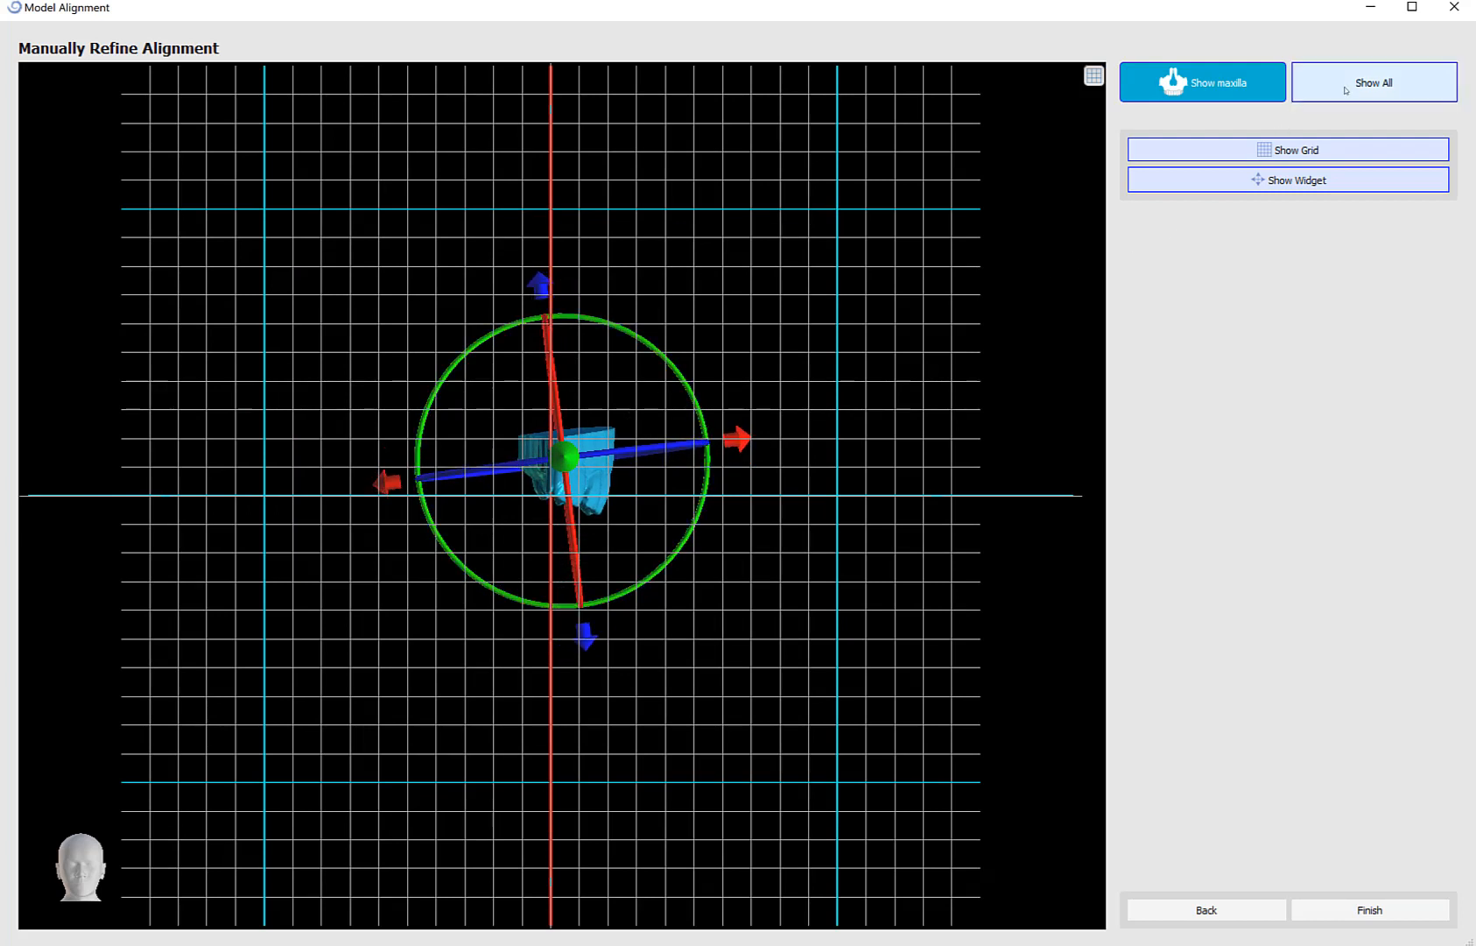
Step: Show both jaw models, toggle the grid off and back on, and finish alignment
left_click(1374, 83)
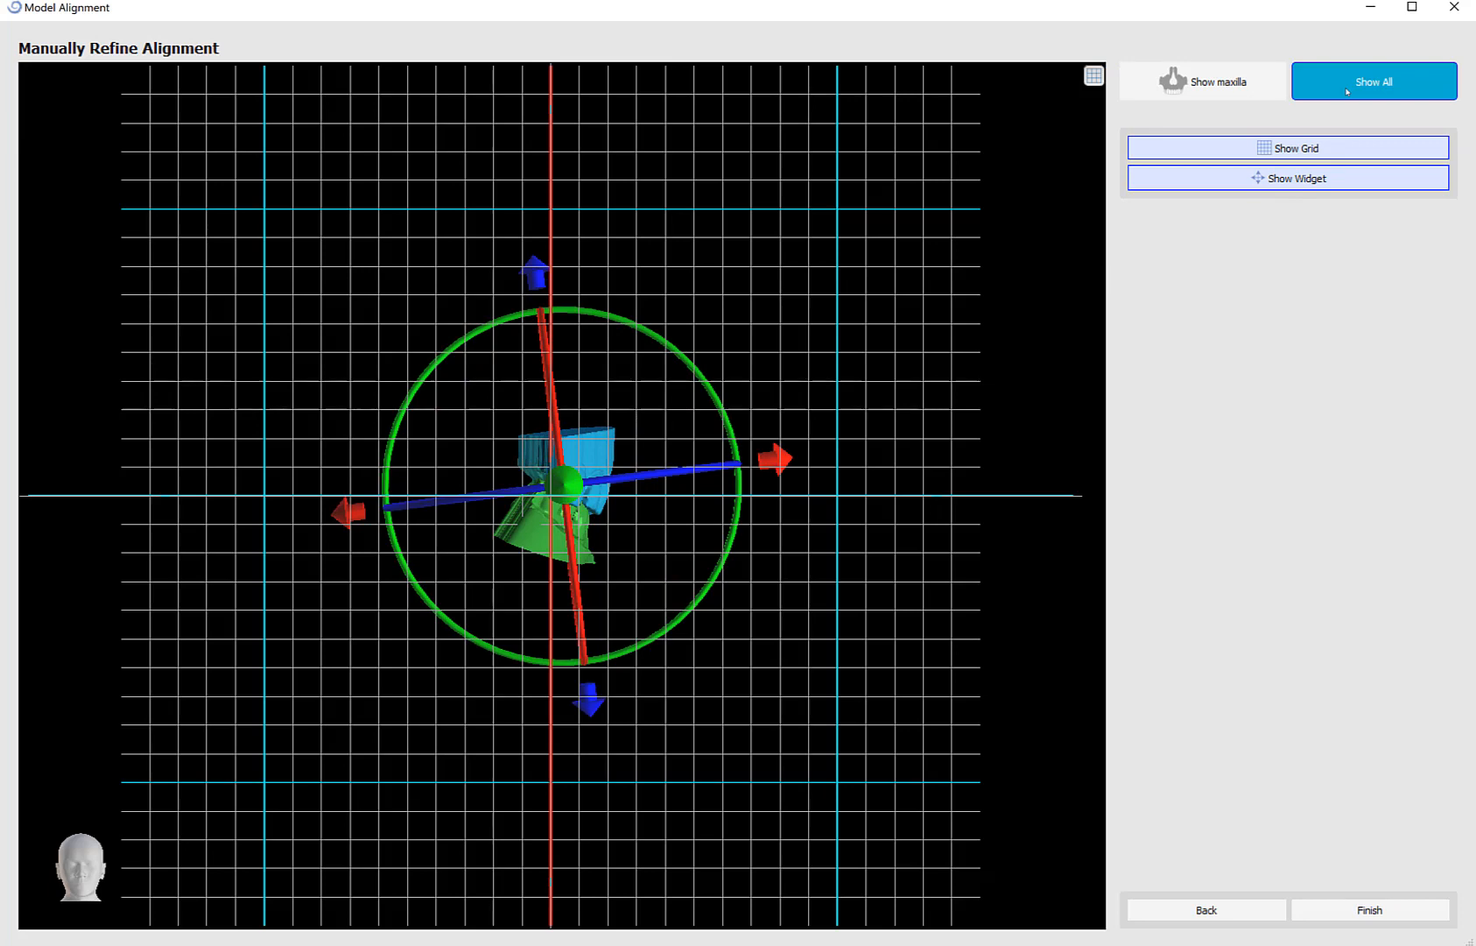
mouse_move(840, 256)
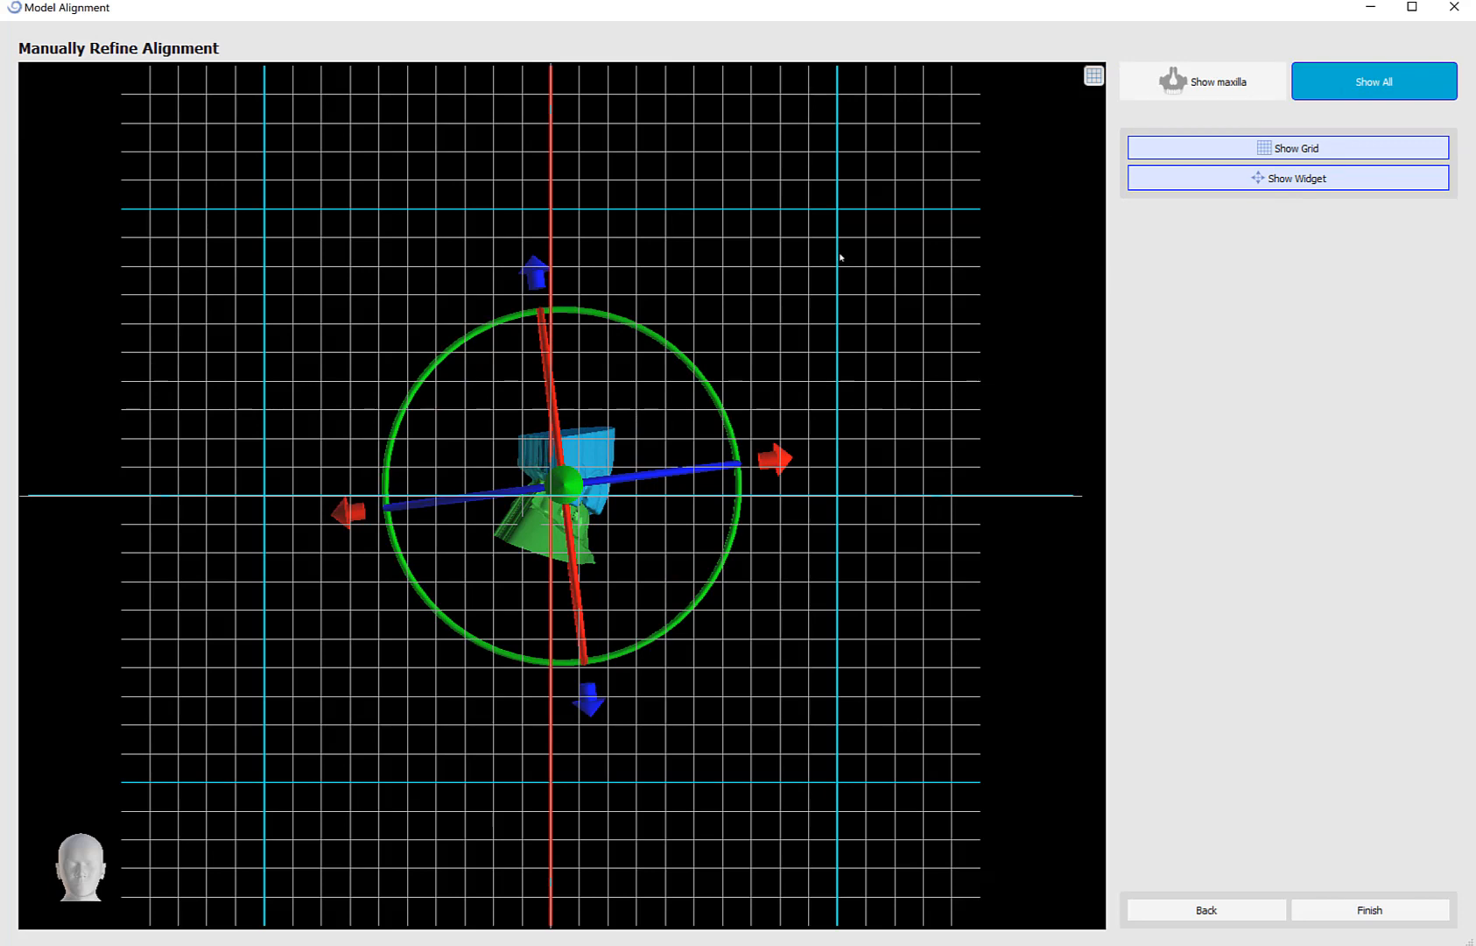
mouse_move(716, 403)
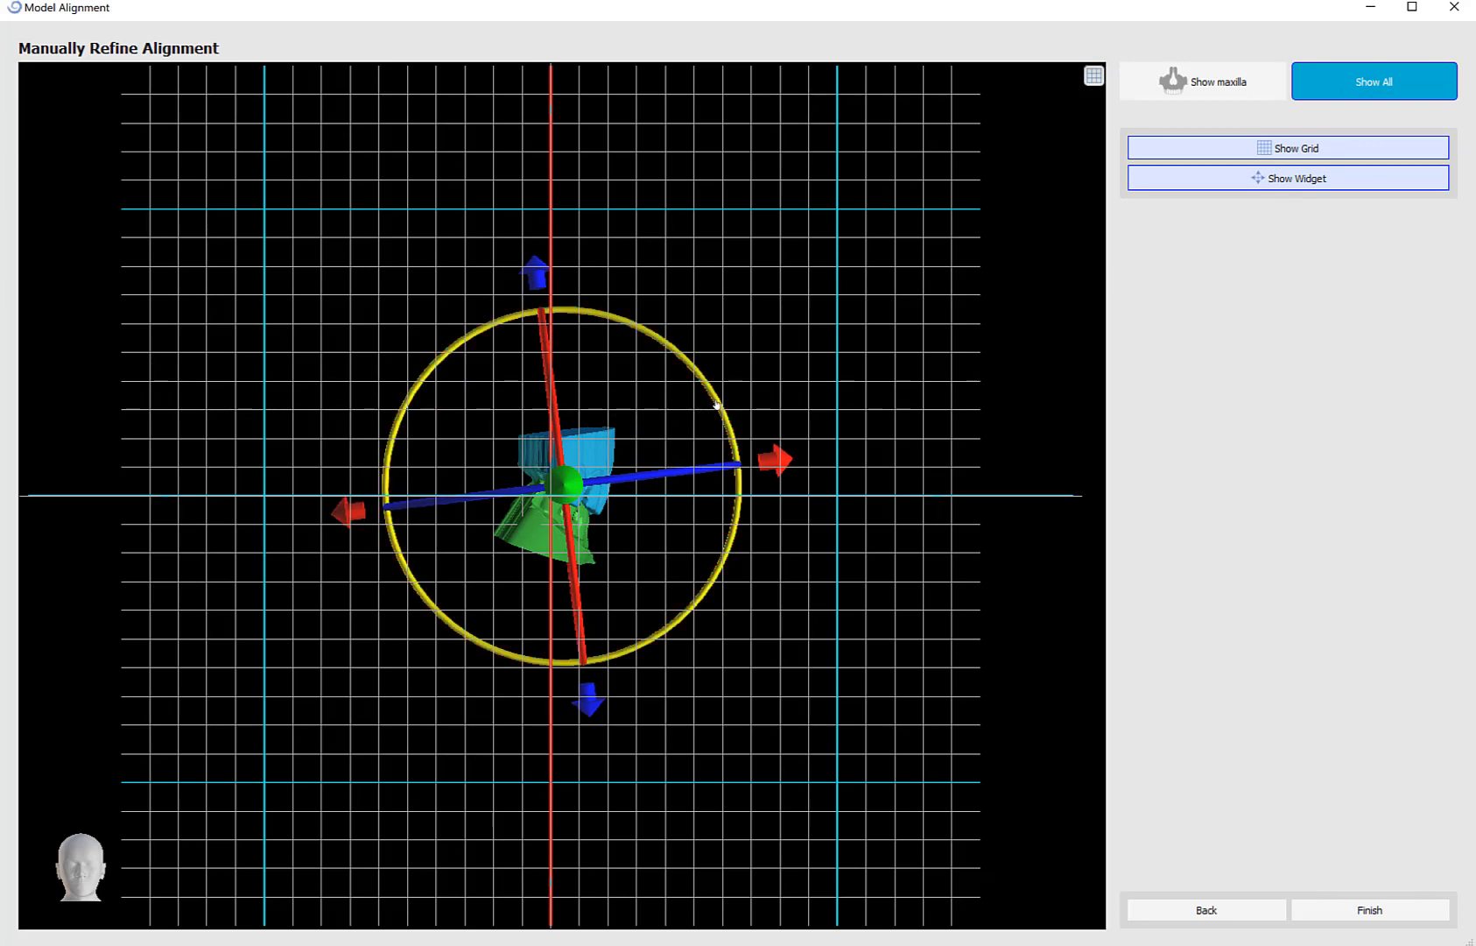
left_click(1287, 148)
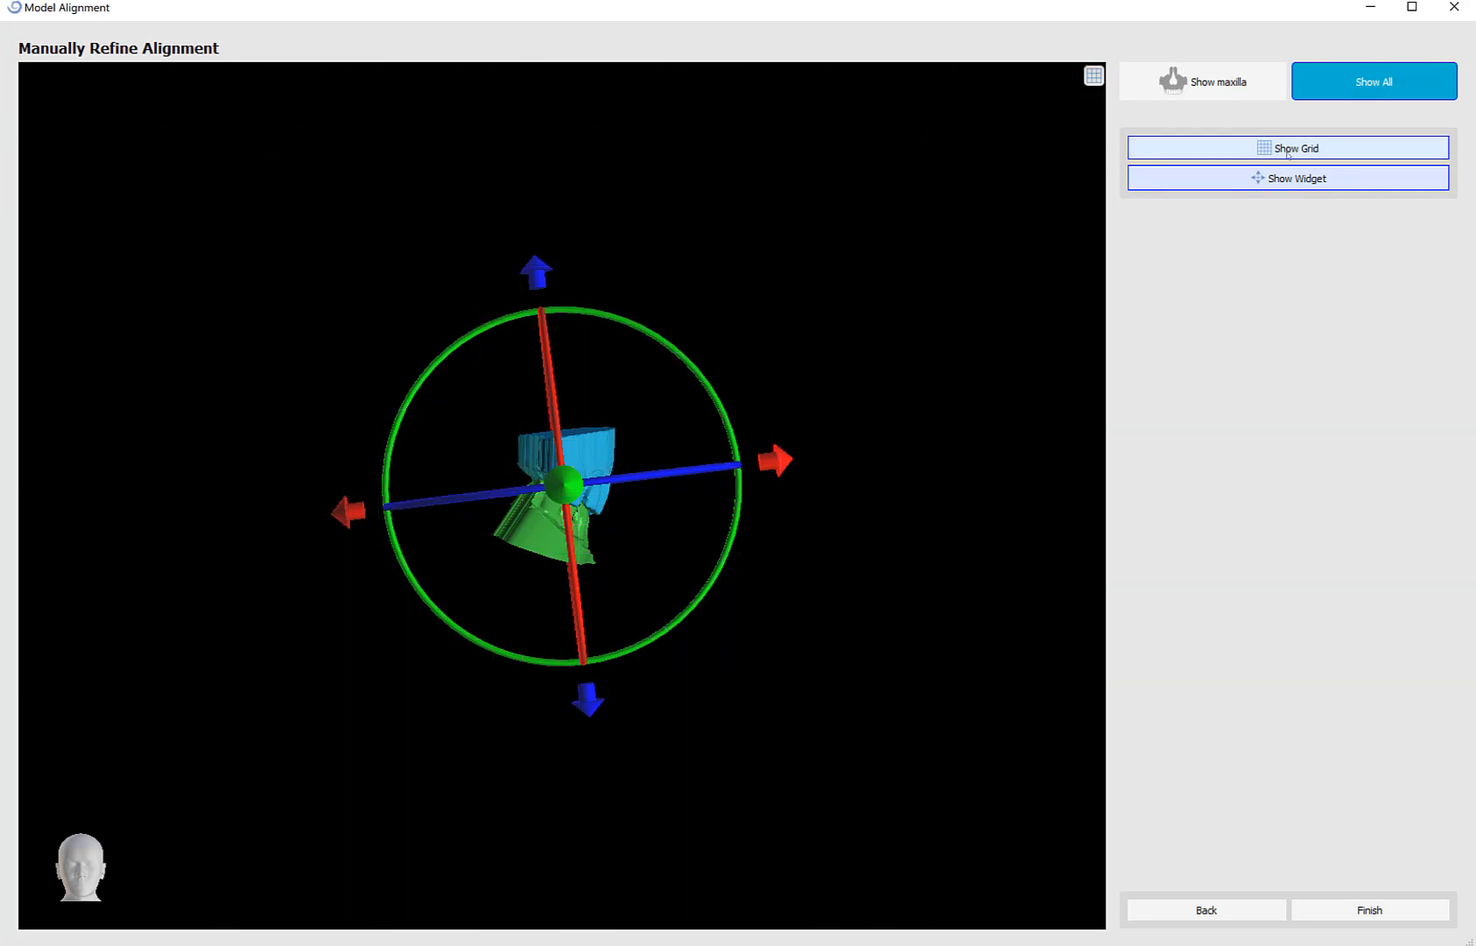
left_click(1287, 147)
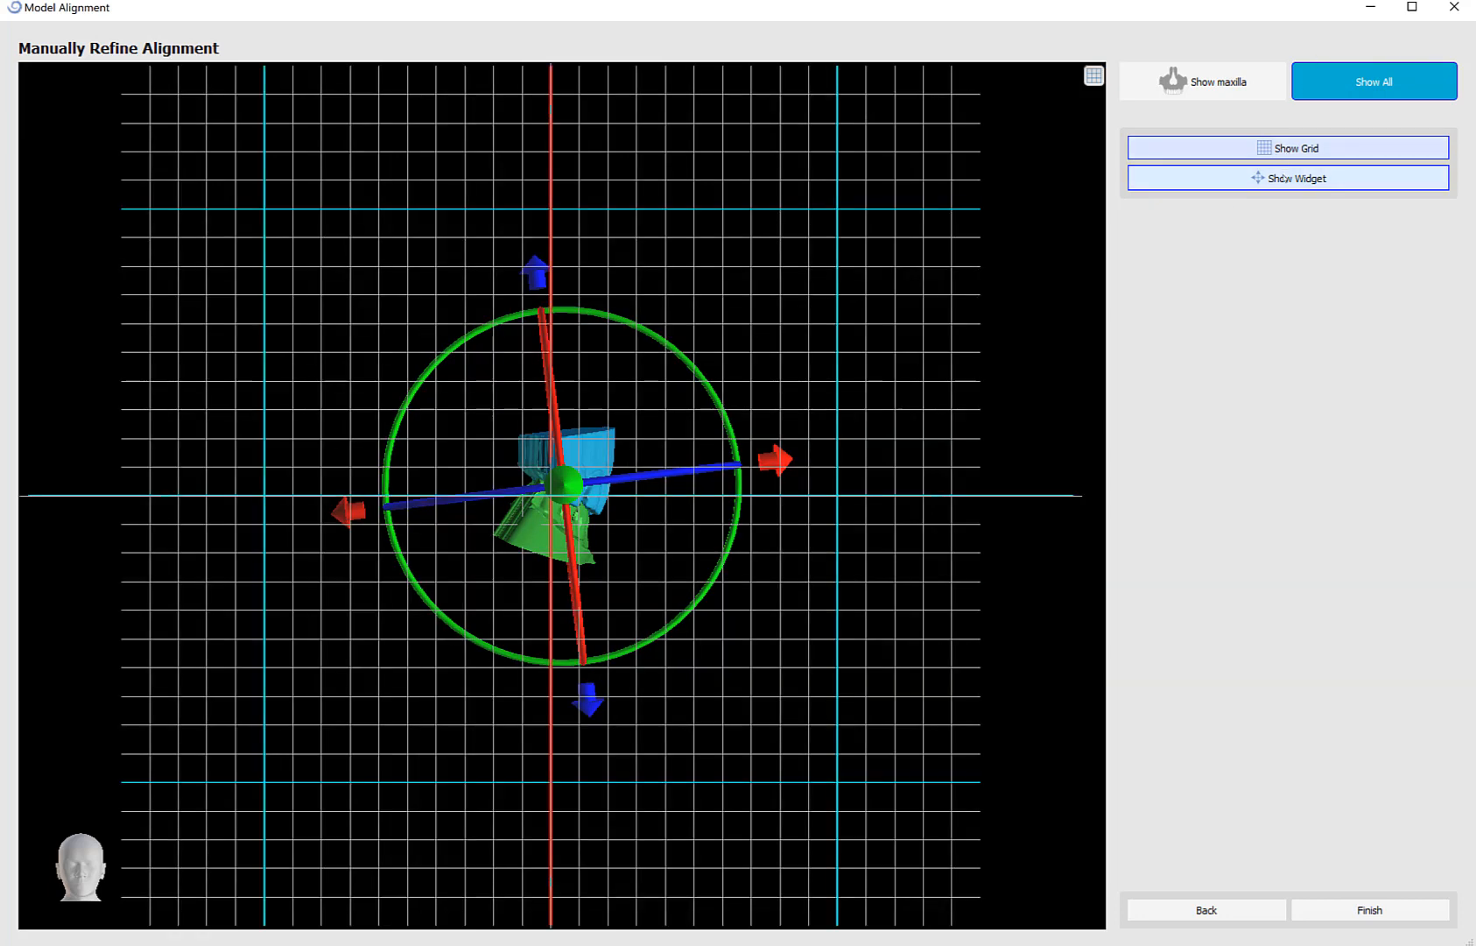
mouse_move(1370, 909)
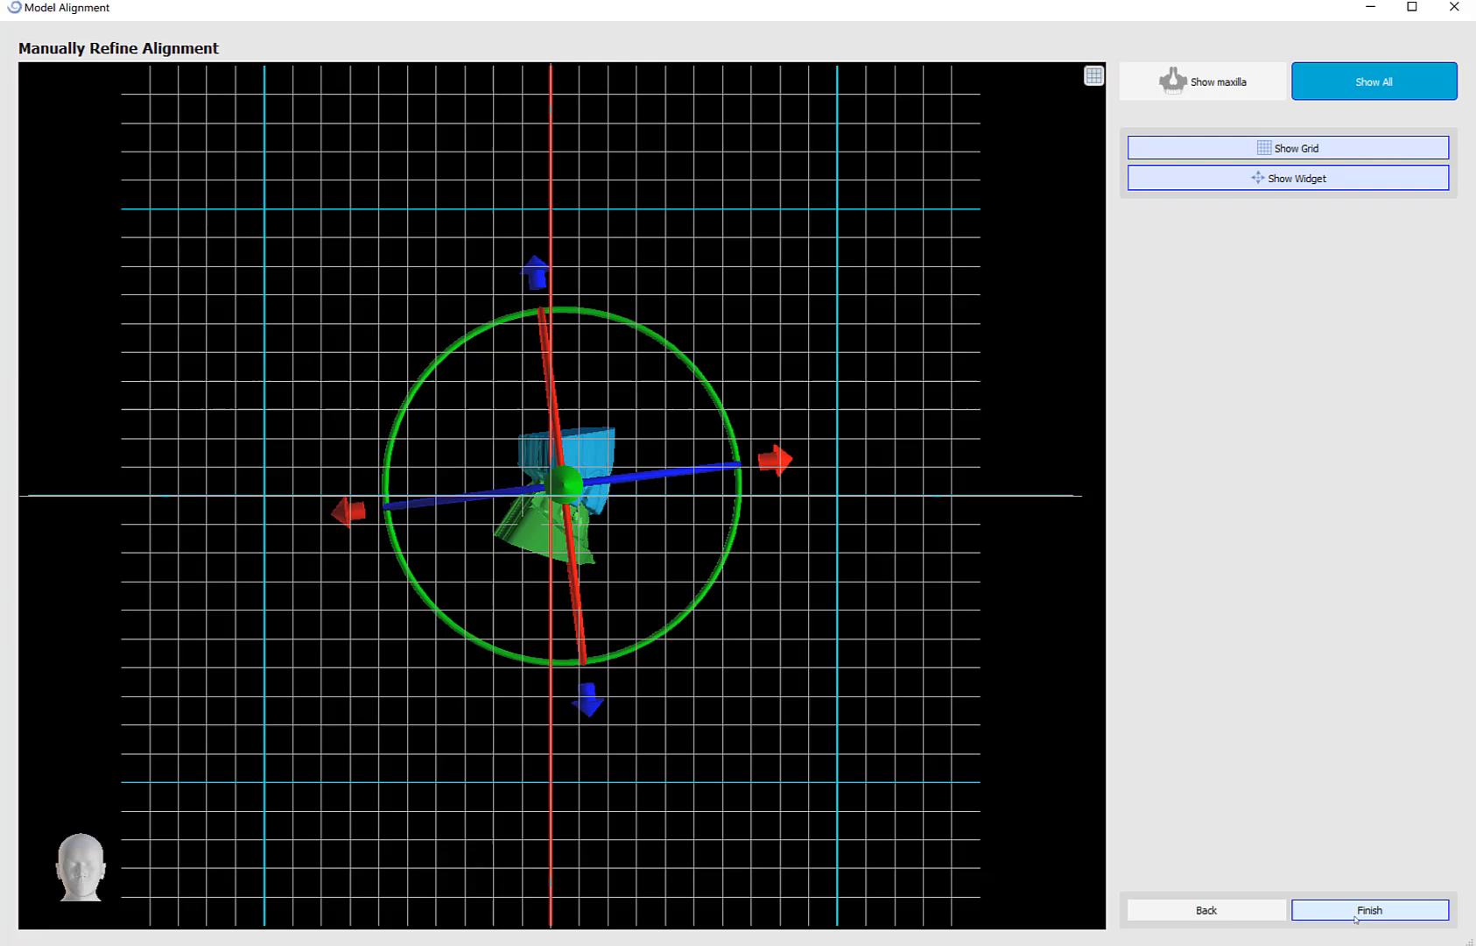
left_click(1369, 909)
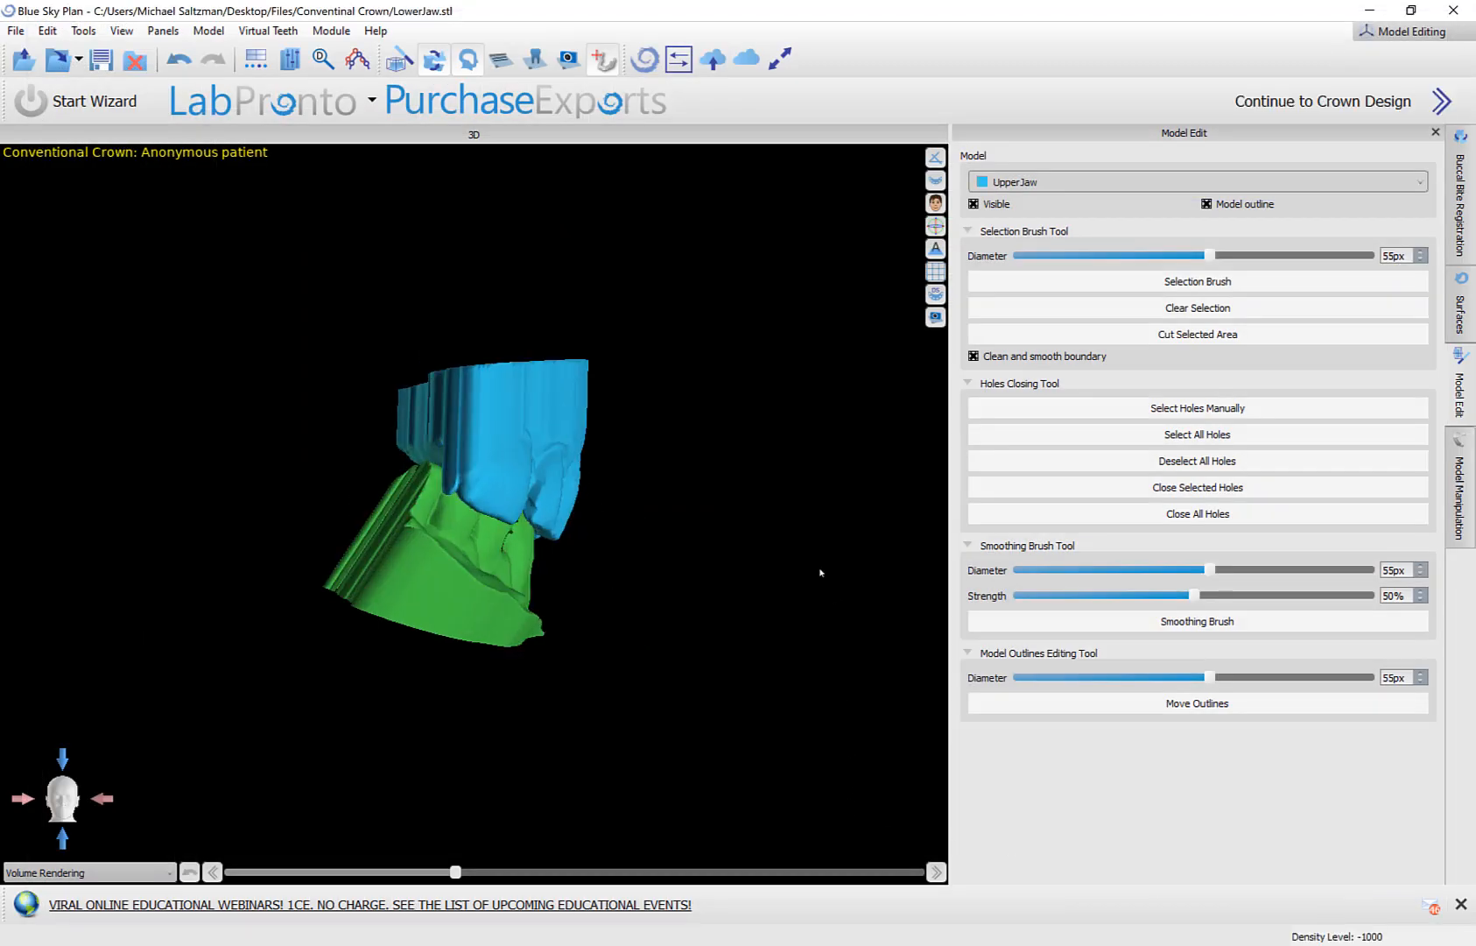
Step: Close the Model Edit panel and continue to crown design
left_click(1434, 132)
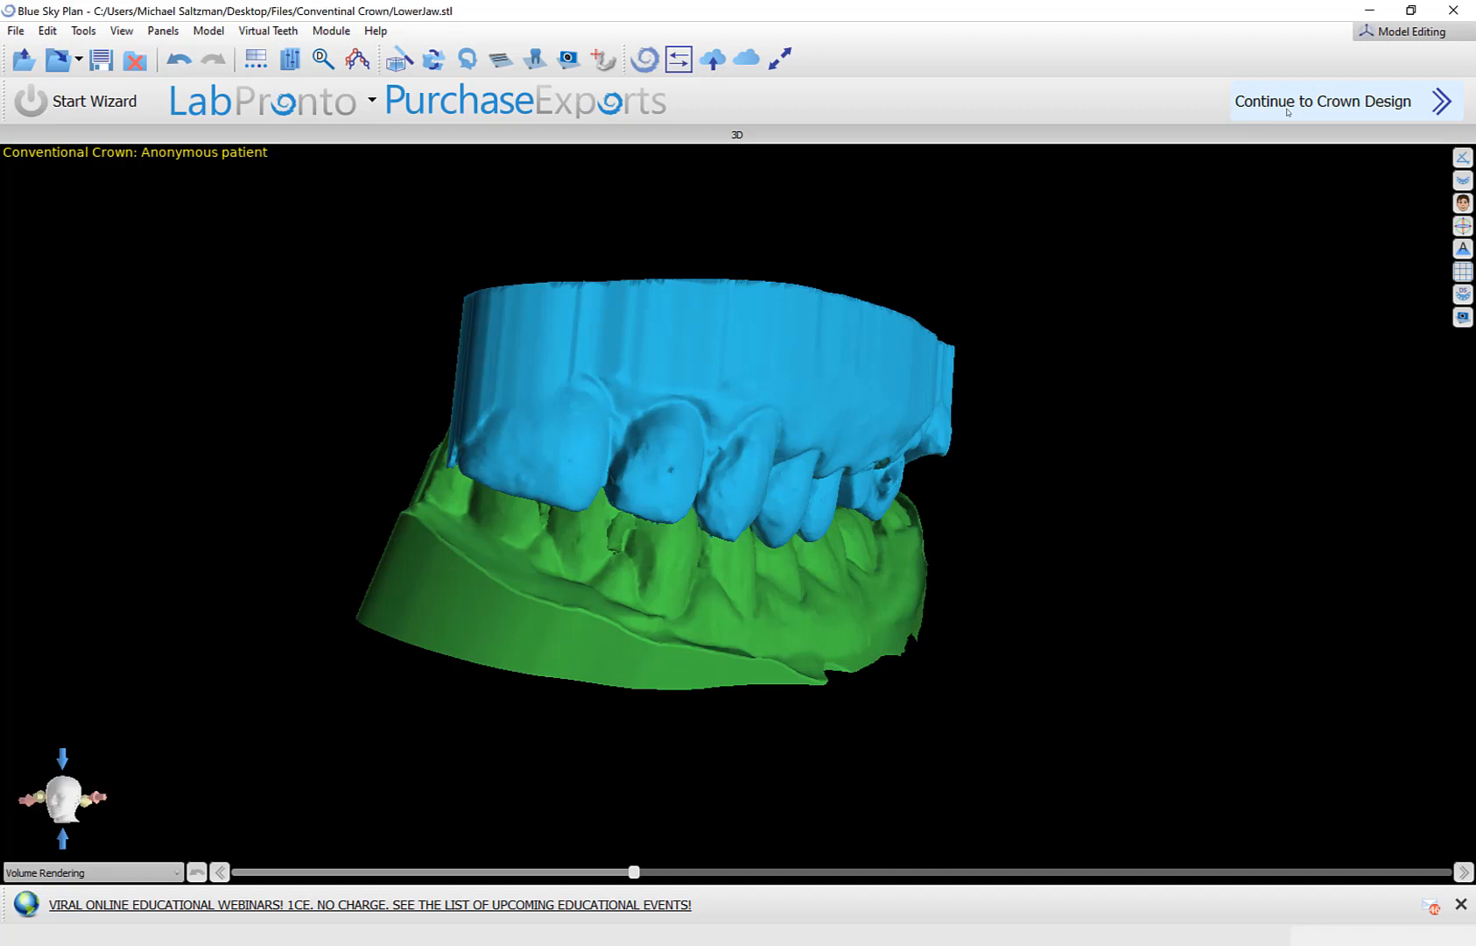
left_click(1323, 101)
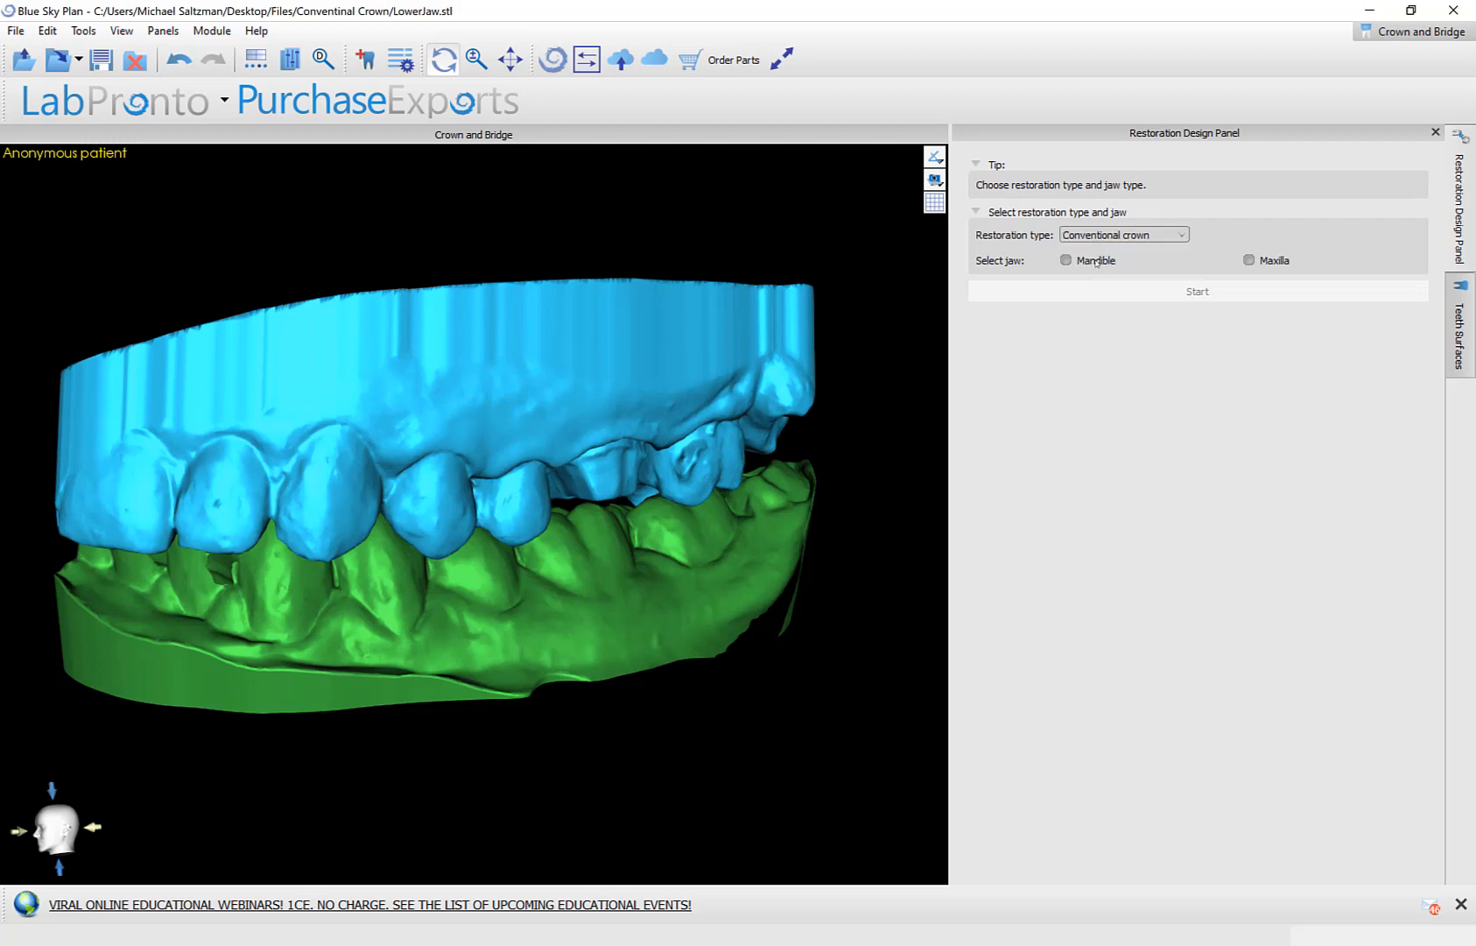
Step: Choose Maxilla for the crown and set LowerJaw as the antagonist
left_click(1249, 260)
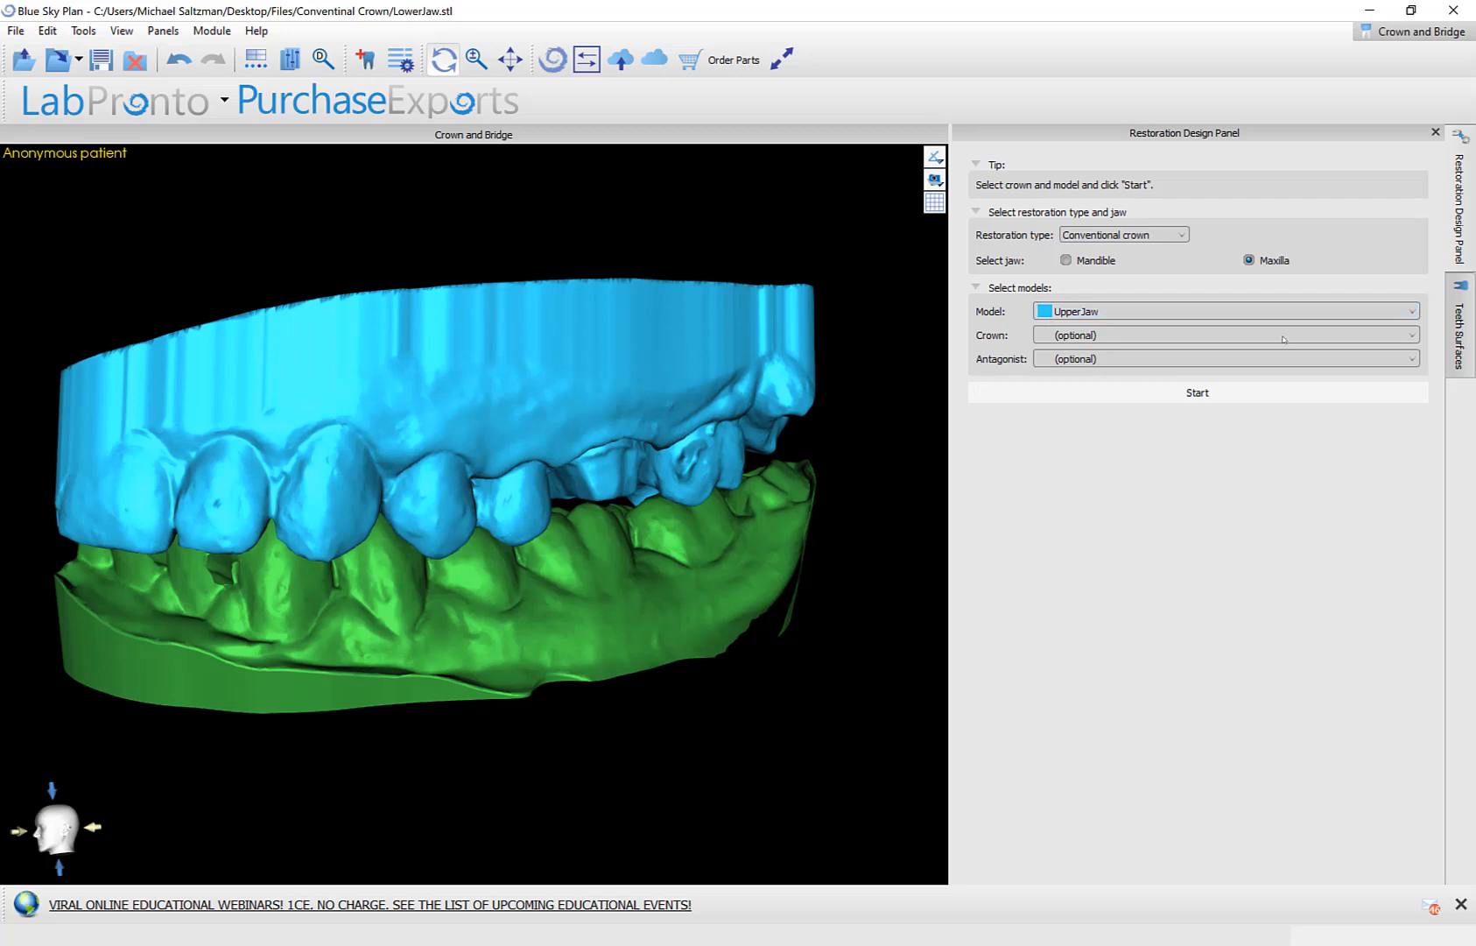
left_click(1411, 359)
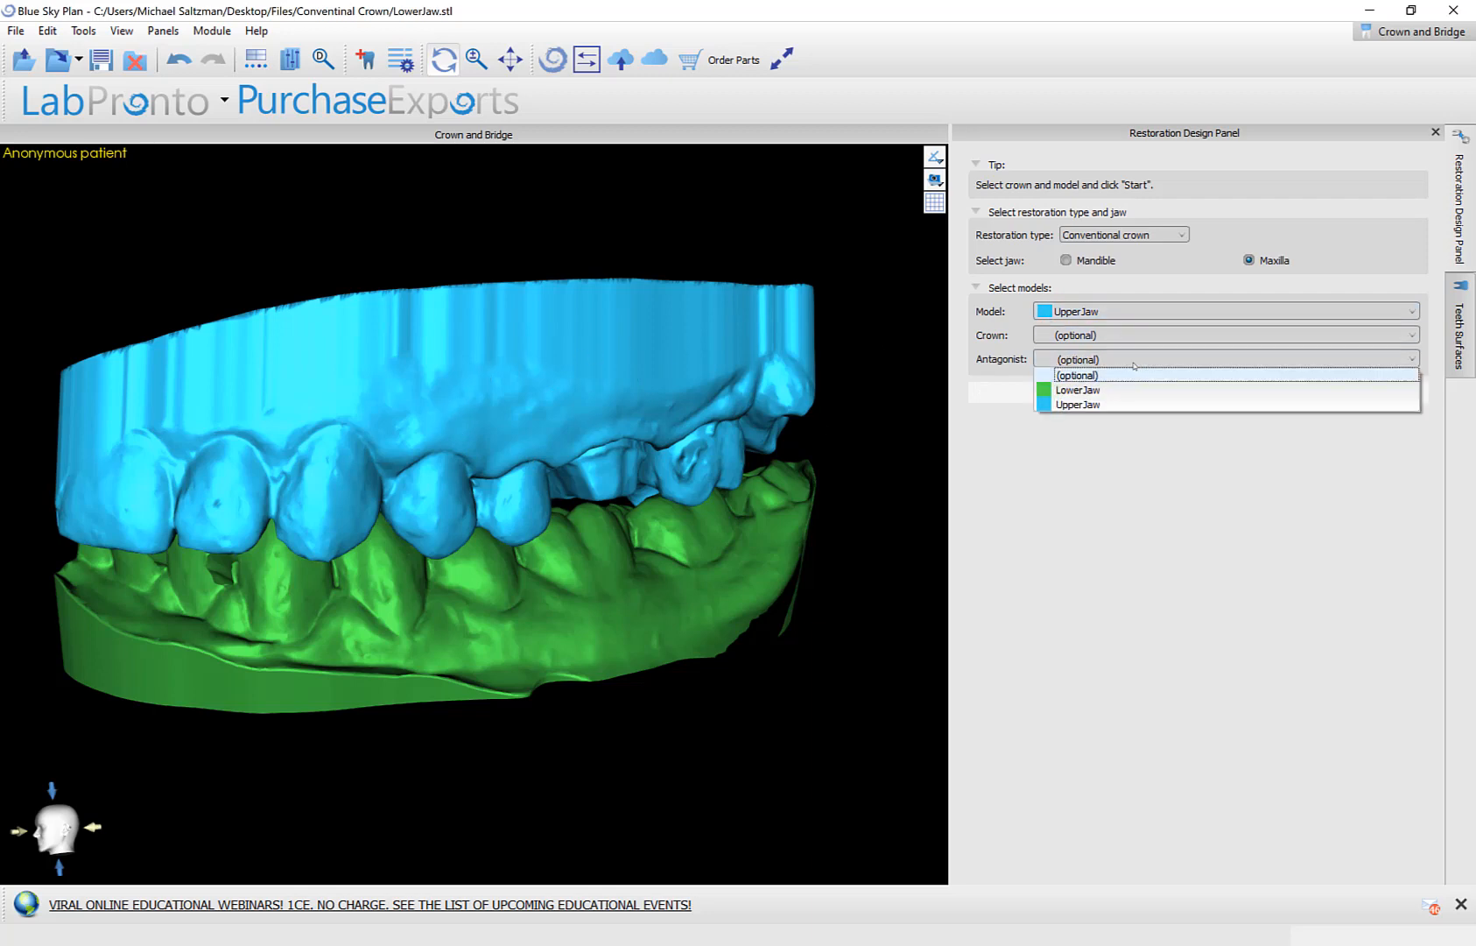
left_click(1077, 389)
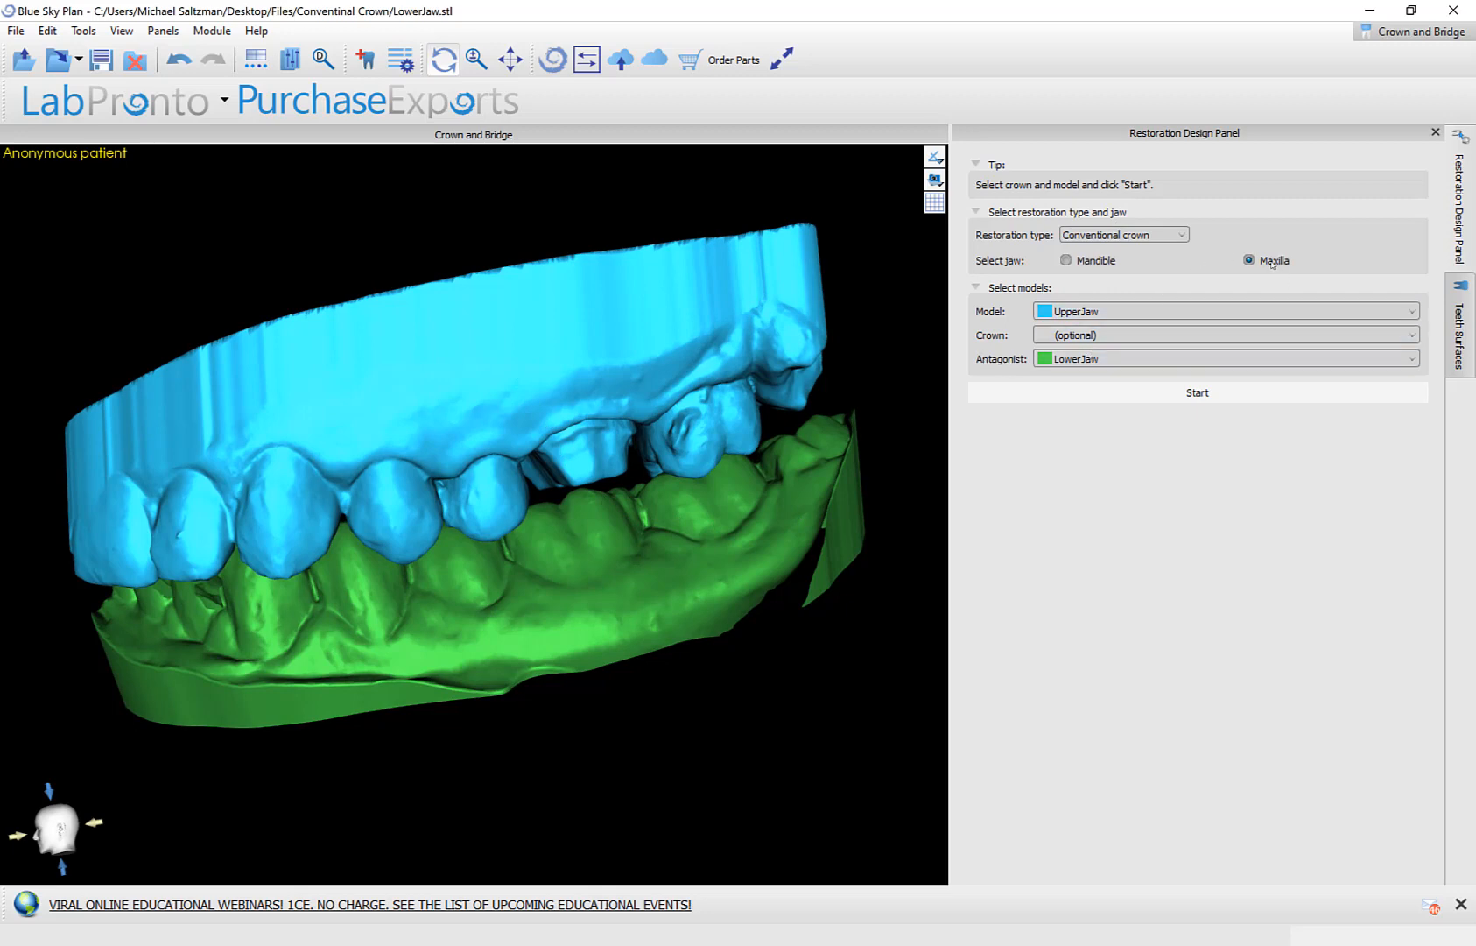
mouse_move(1197, 393)
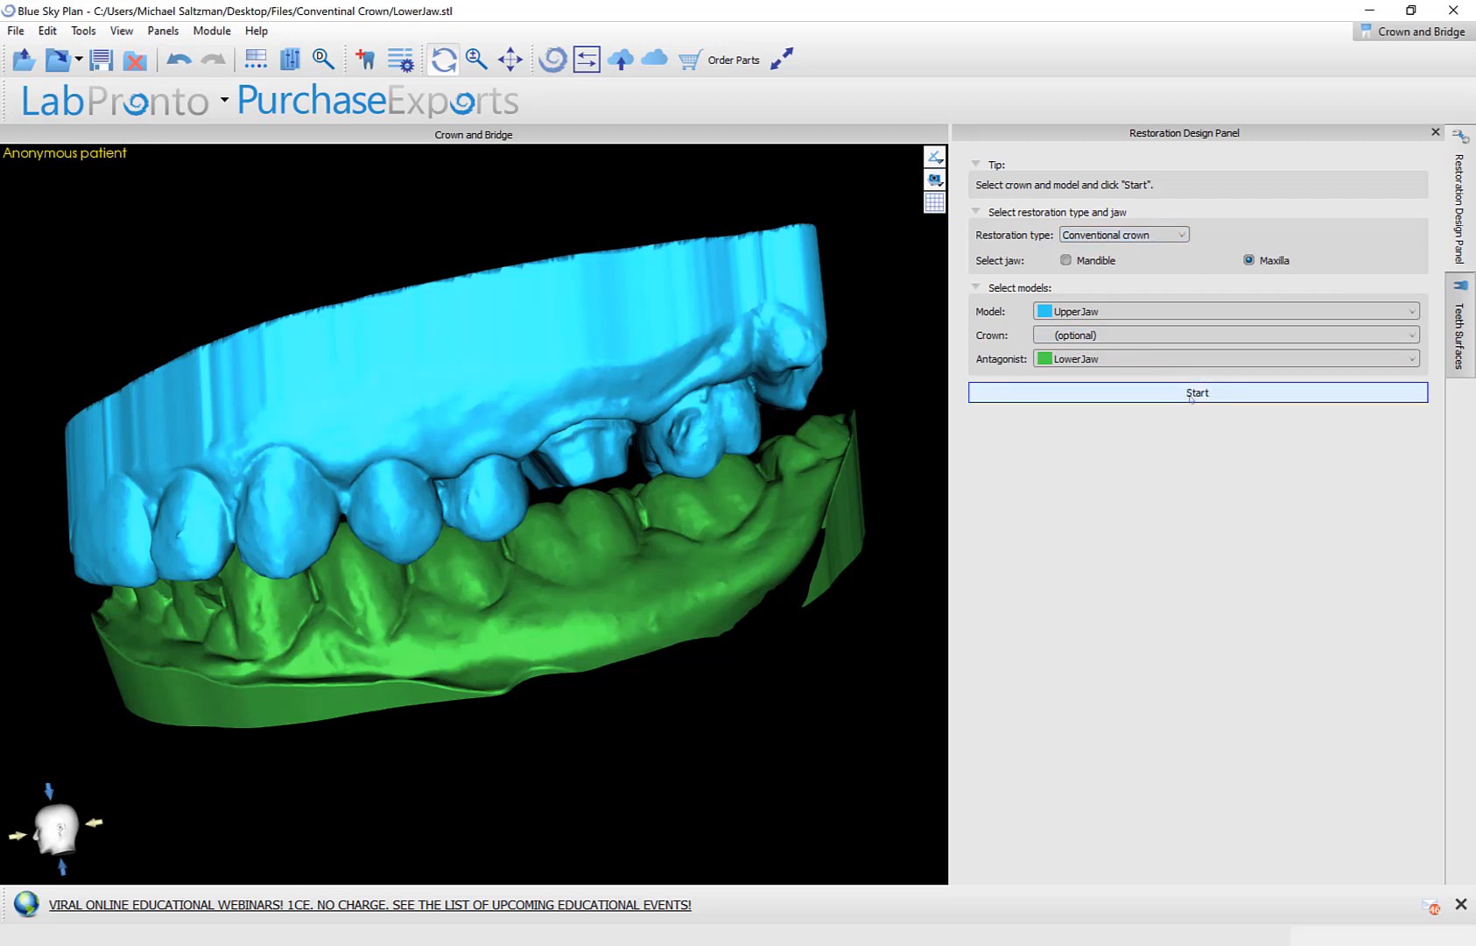
Step: Start crown design, trace the margin line around the preparation, and finalize it
left_click(1197, 393)
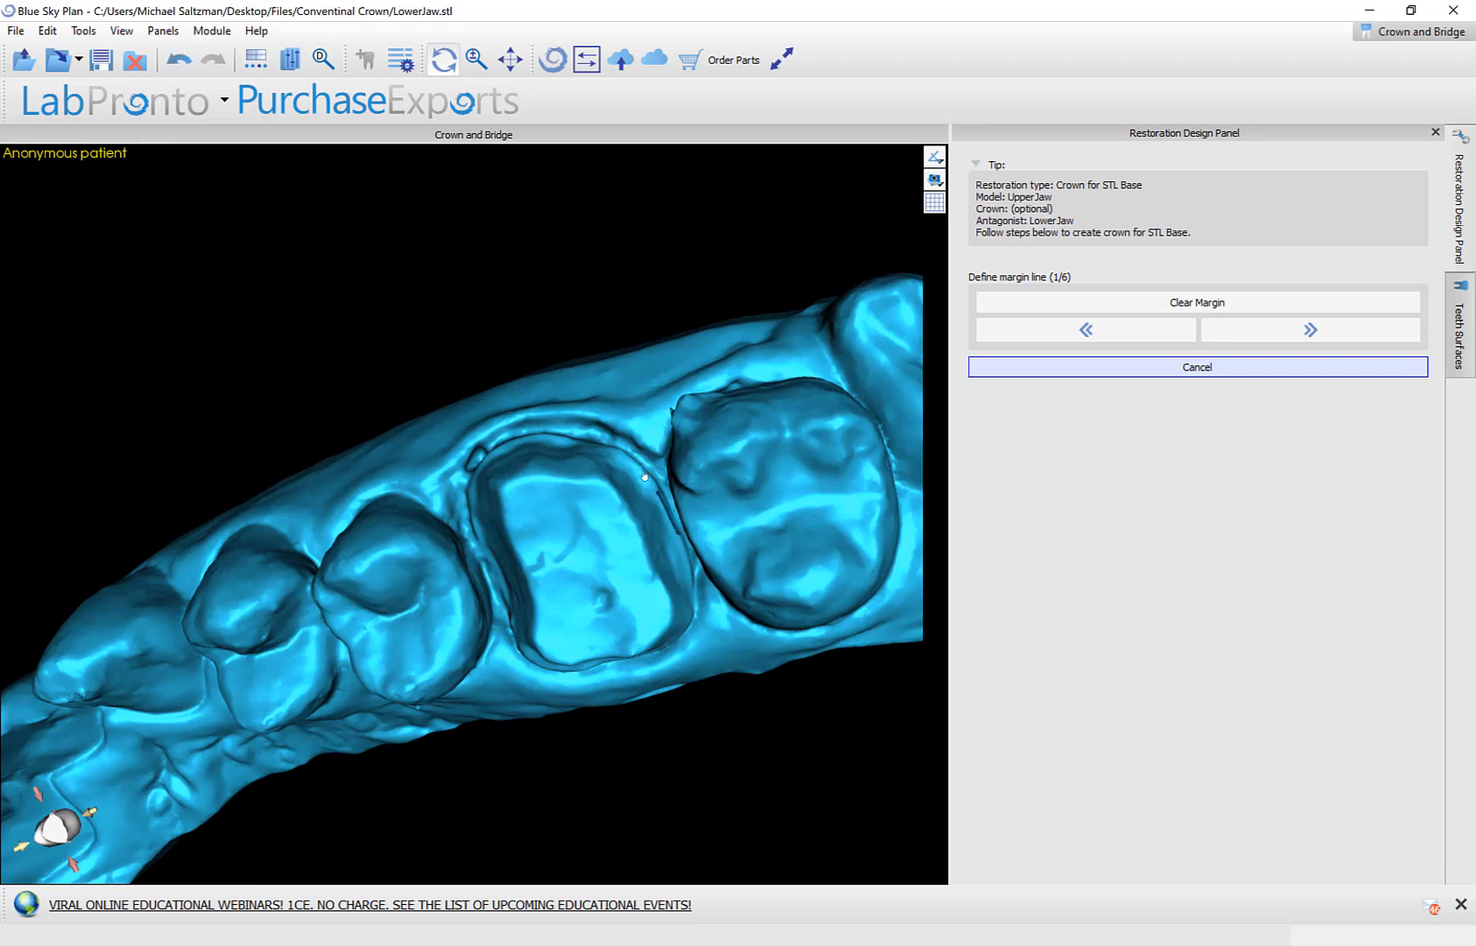
mouse_move(590, 450)
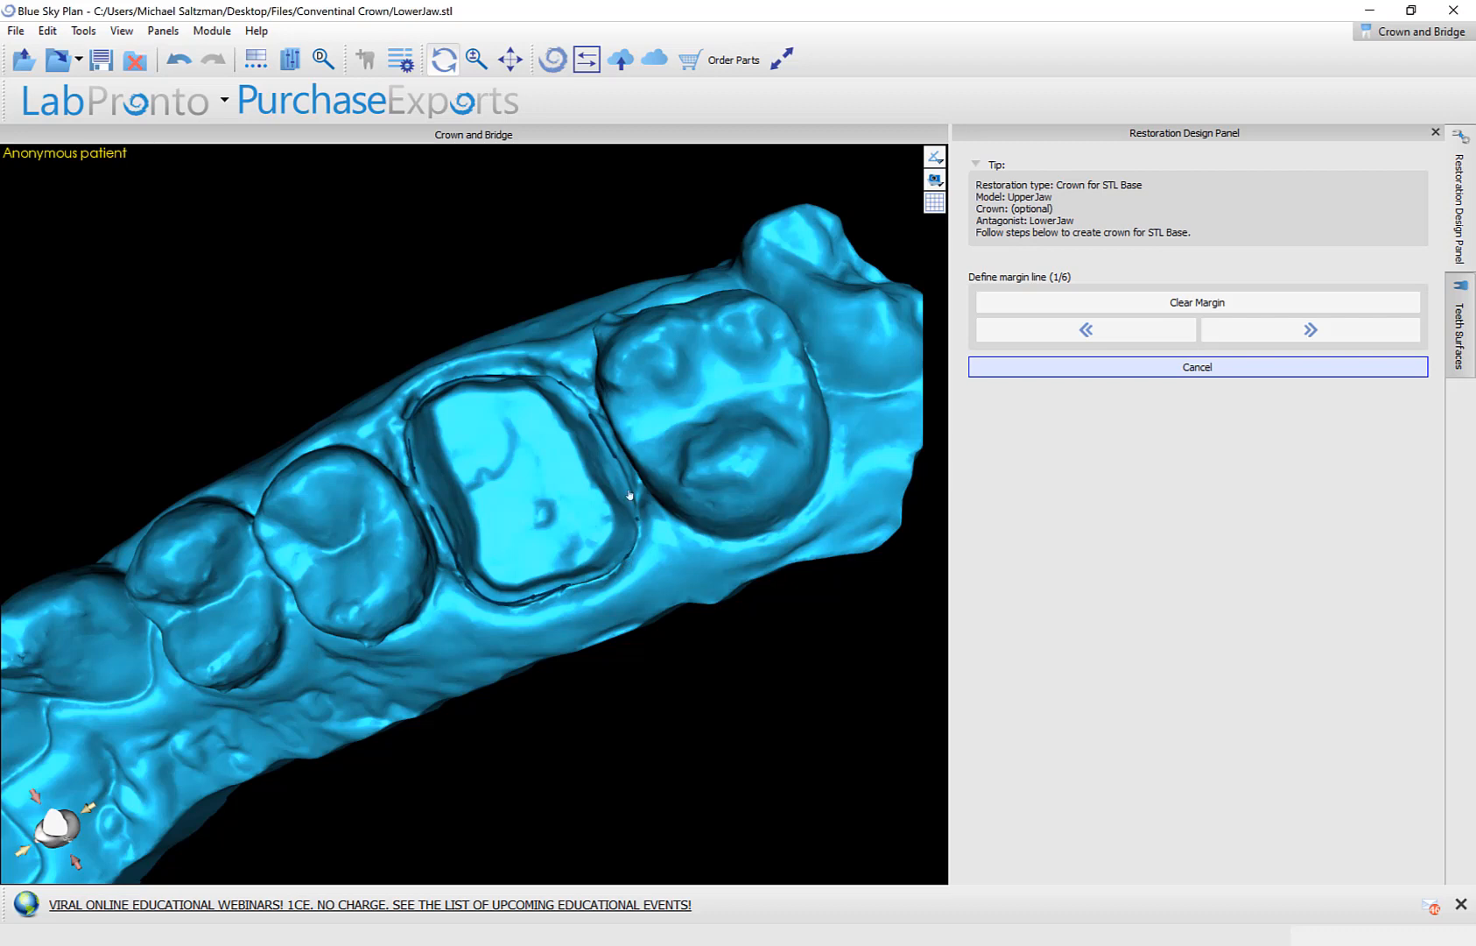
mouse_move(621, 470)
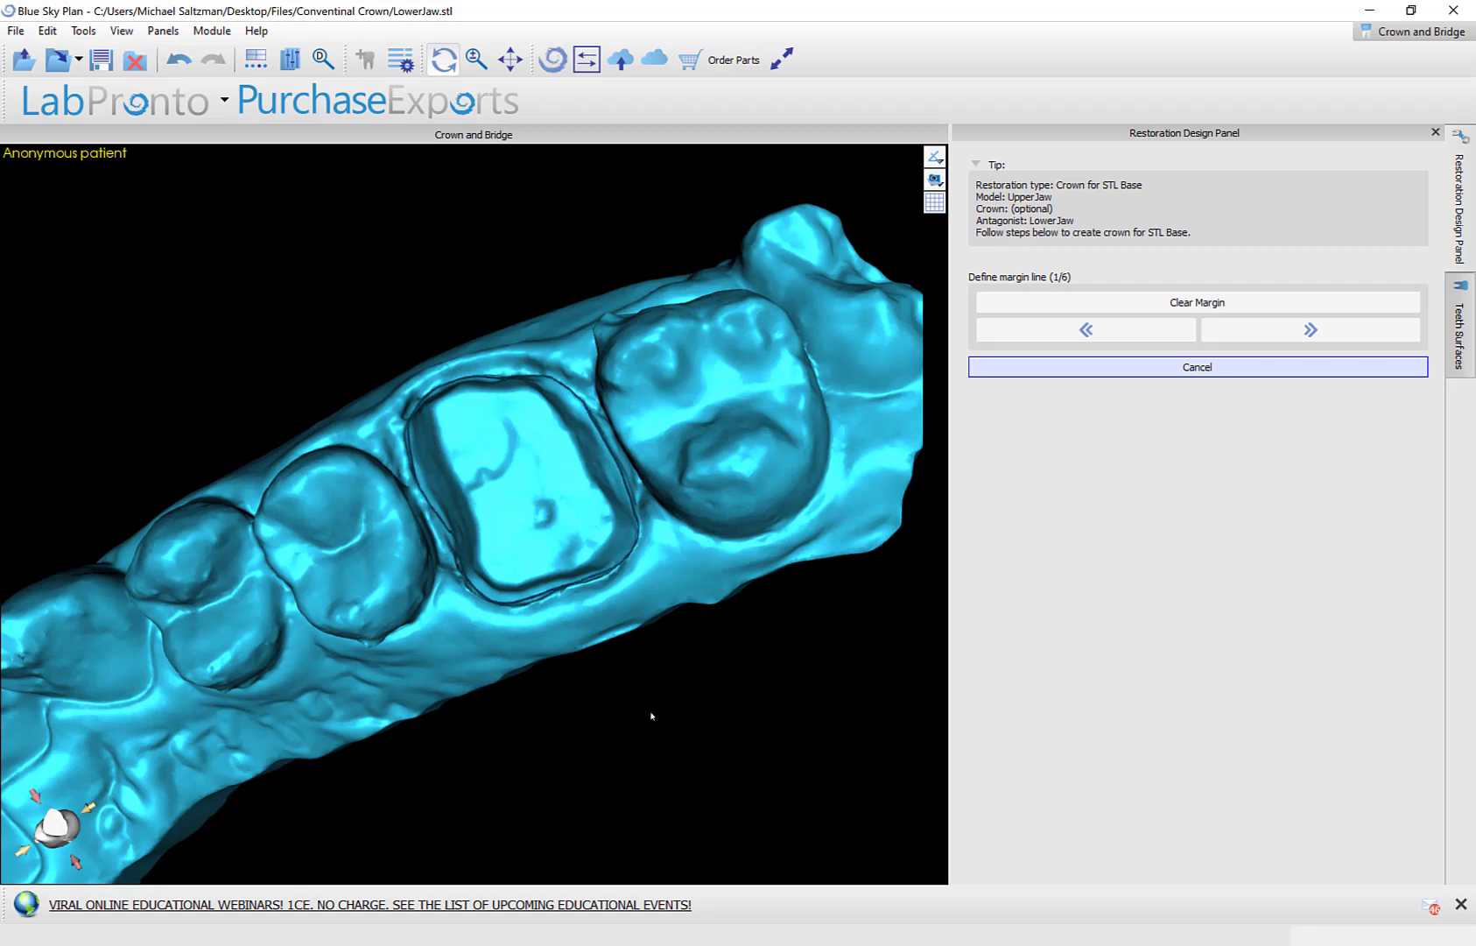
scroll("up", 3)
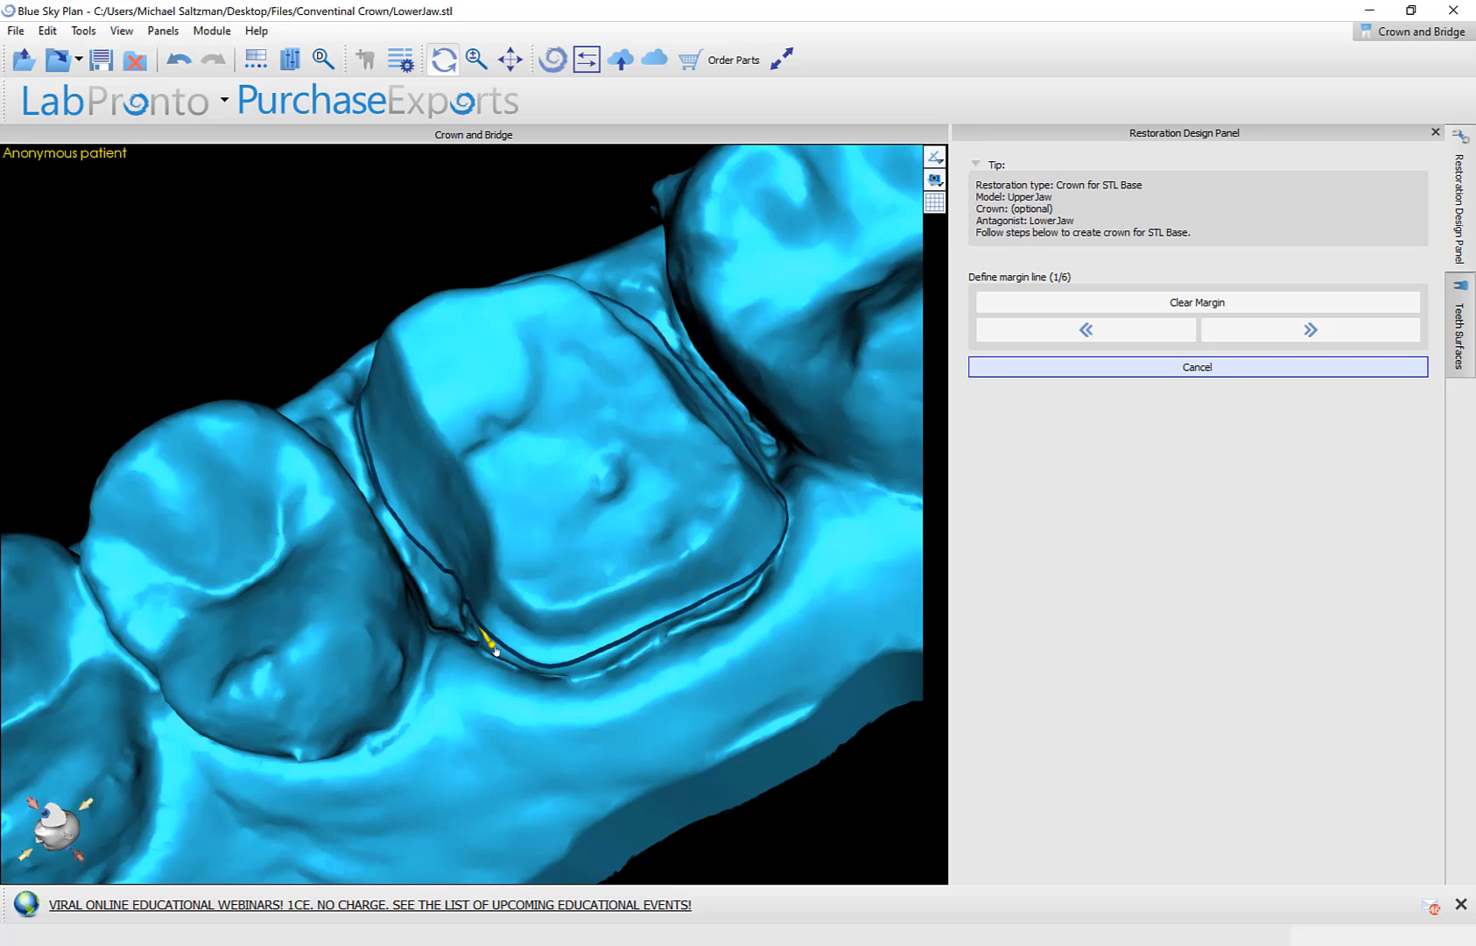
left_click(600, 657)
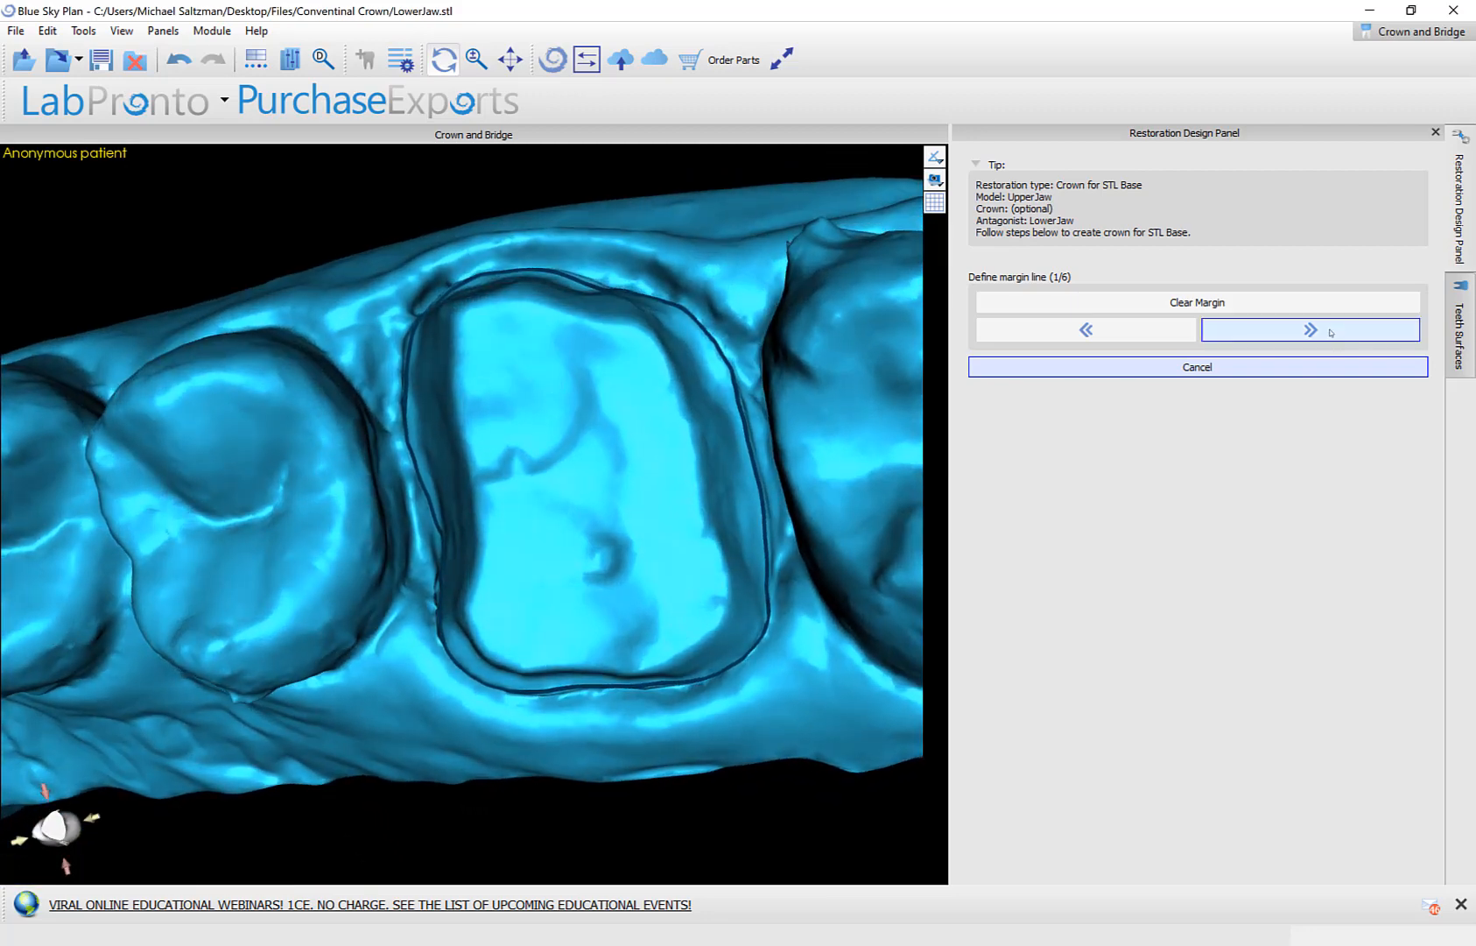
left_click(1310, 329)
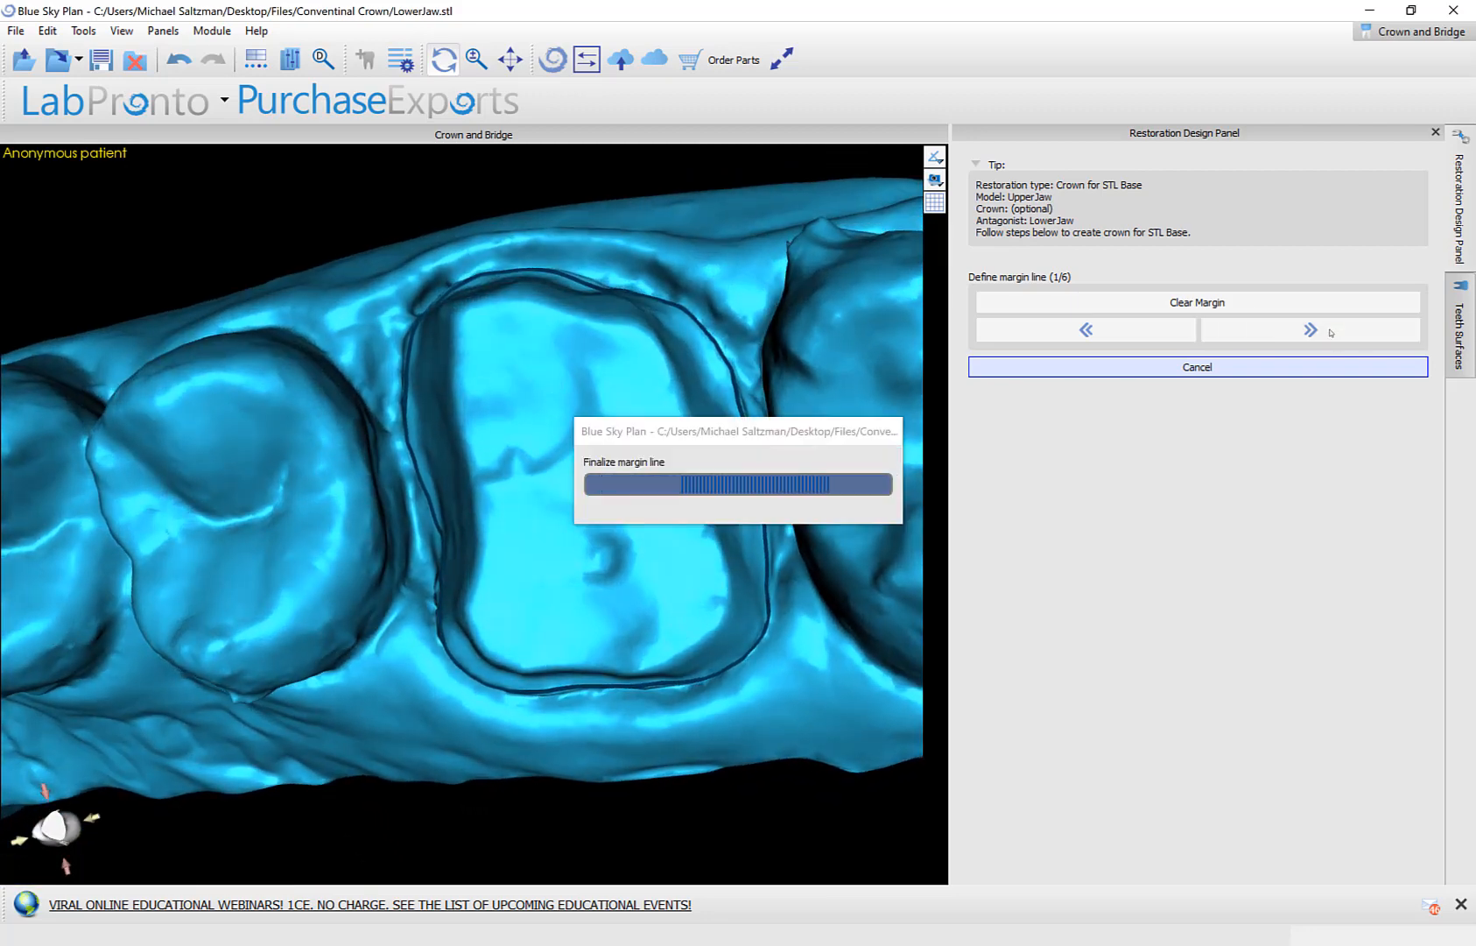
Step: Set the crown's insertion direction straight down and advance to the approximal area step
left_click(1310, 329)
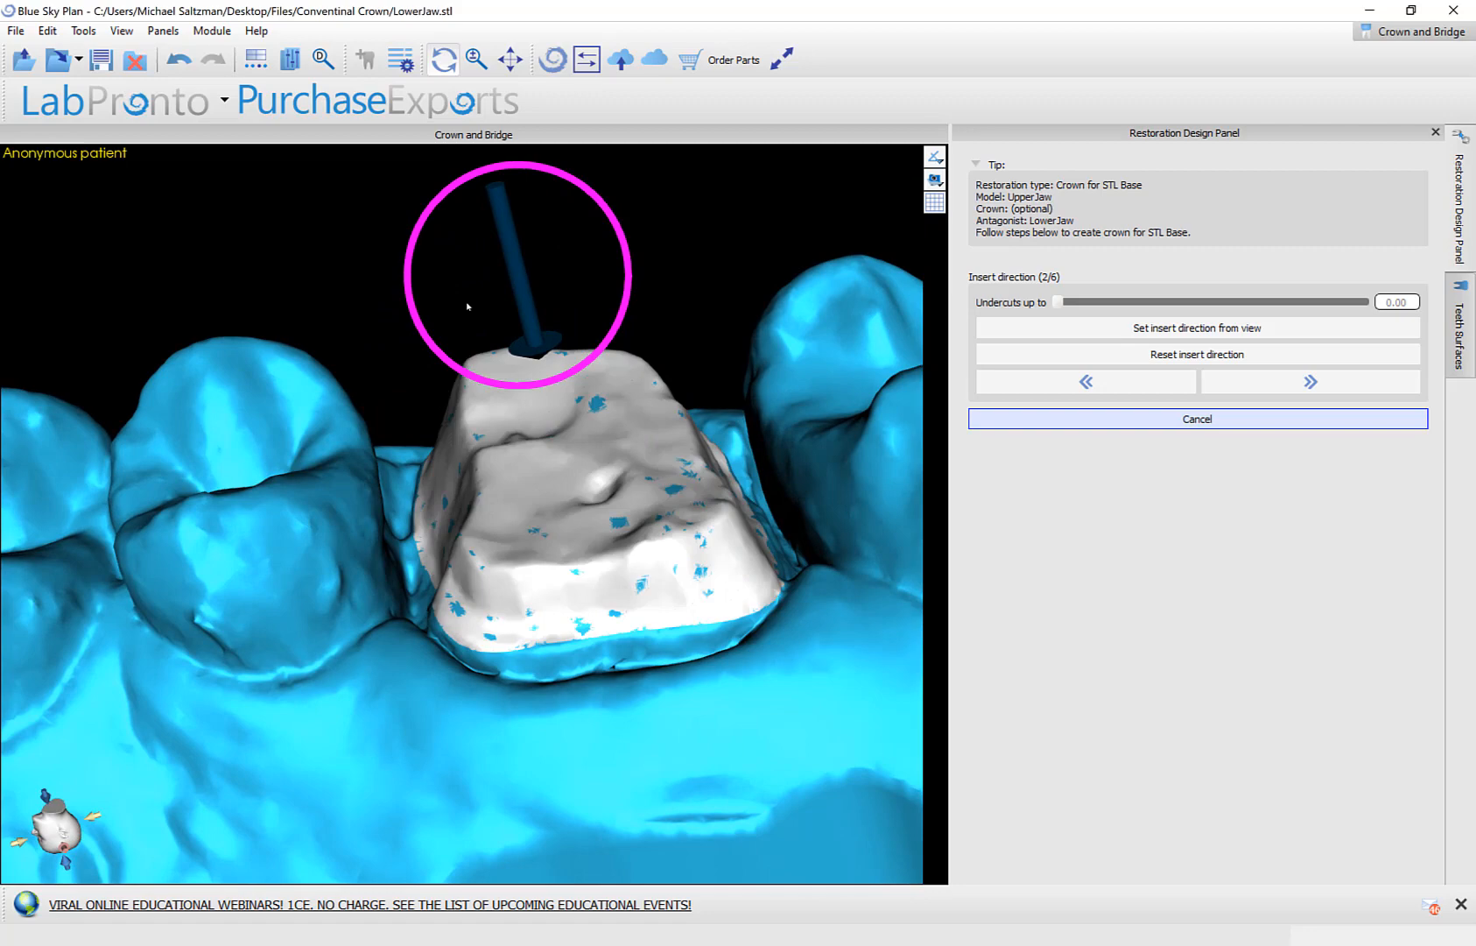
mouse_move(597, 621)
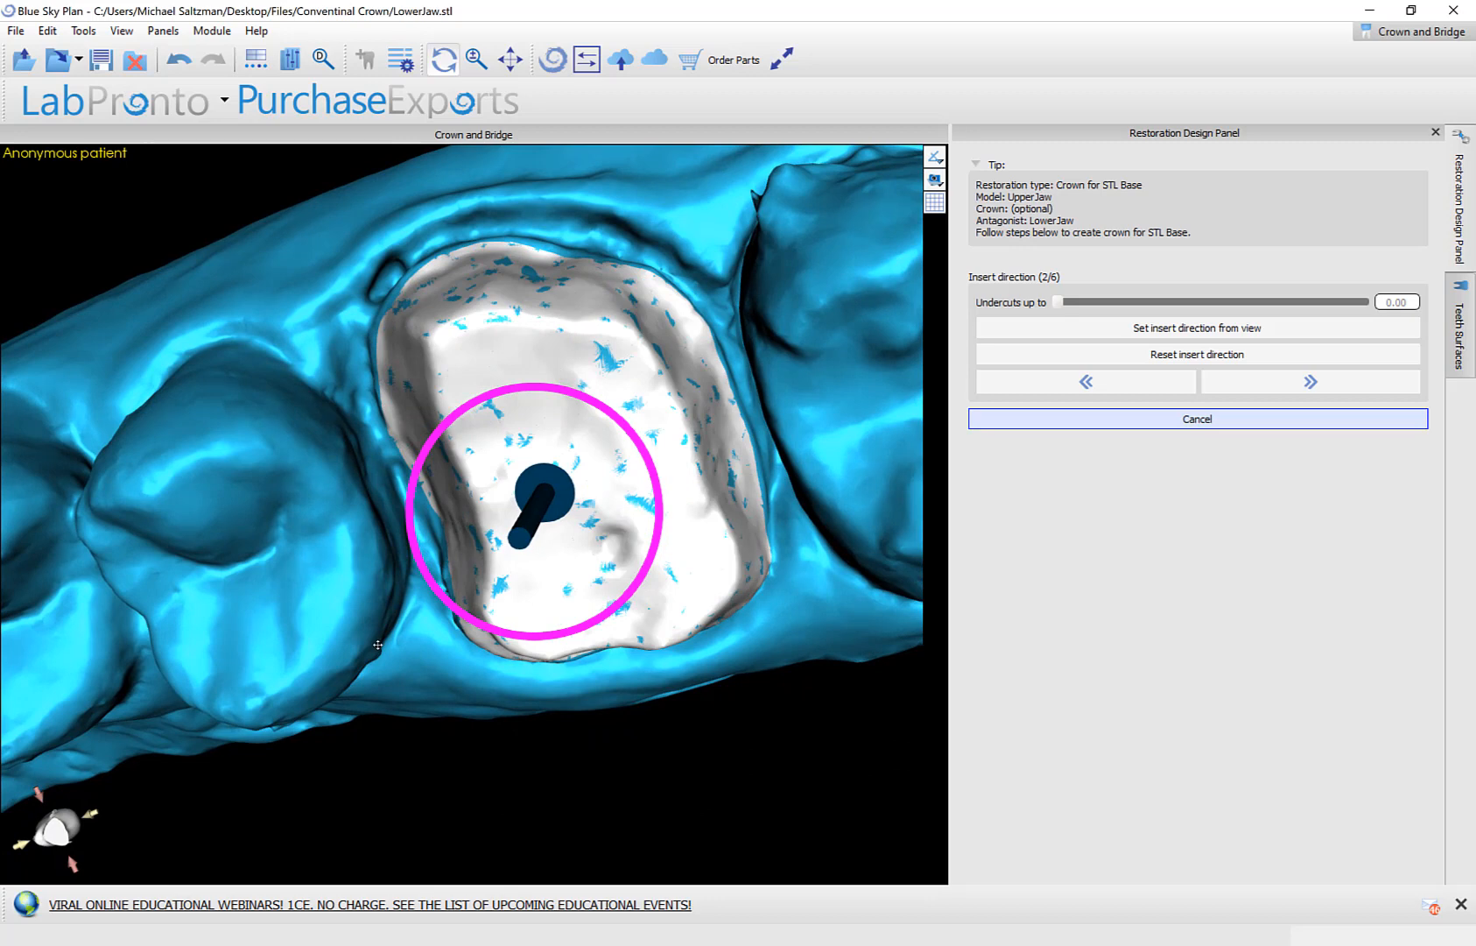
mouse_move(1198, 328)
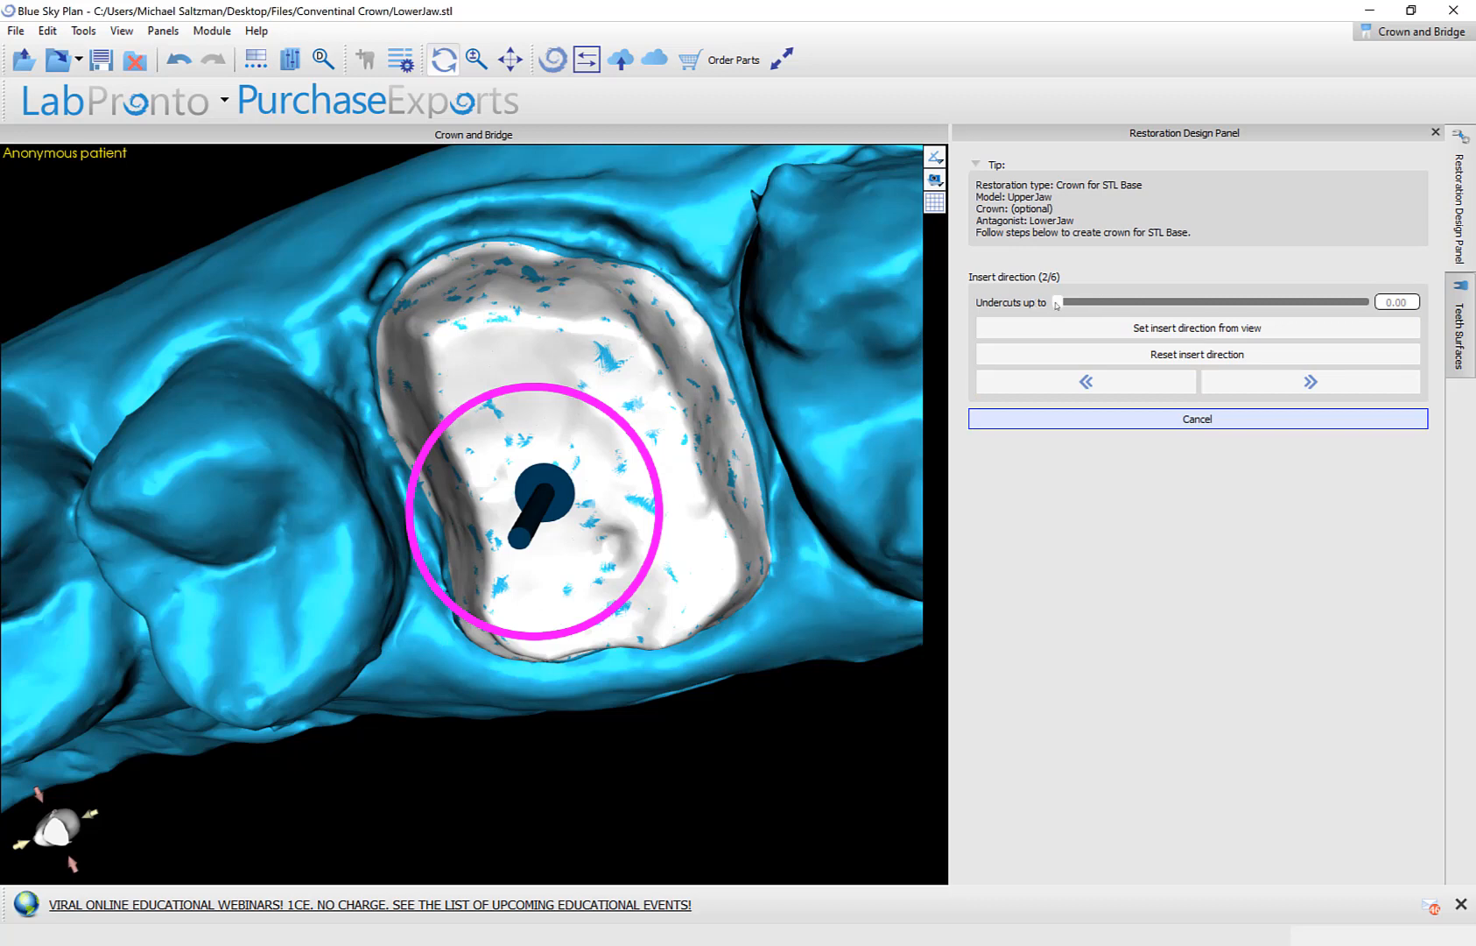
mouse_move(745, 623)
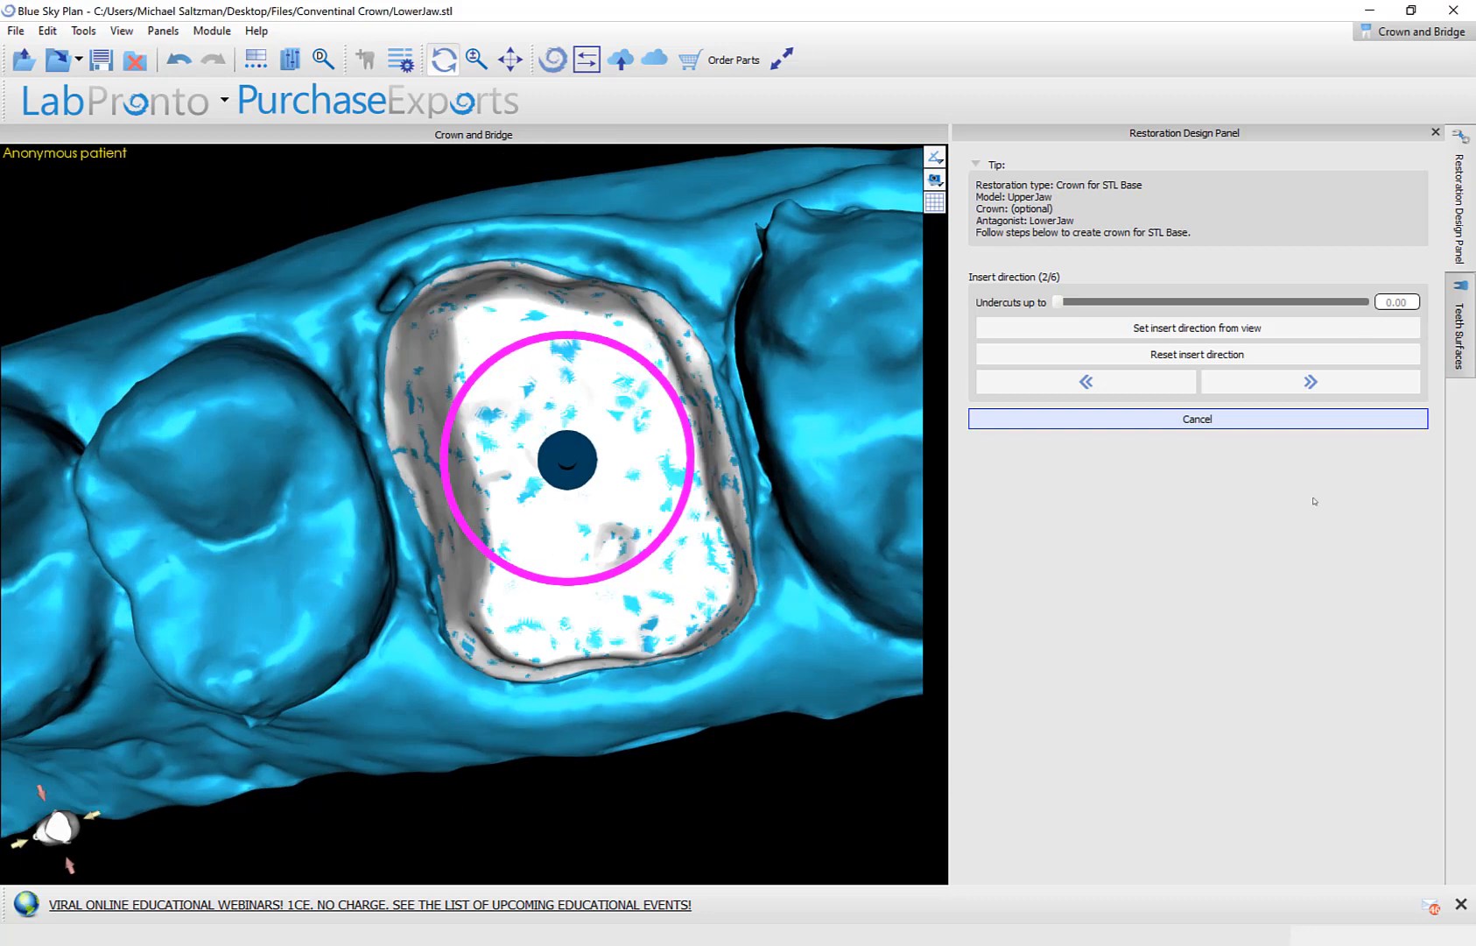
left_click(1309, 381)
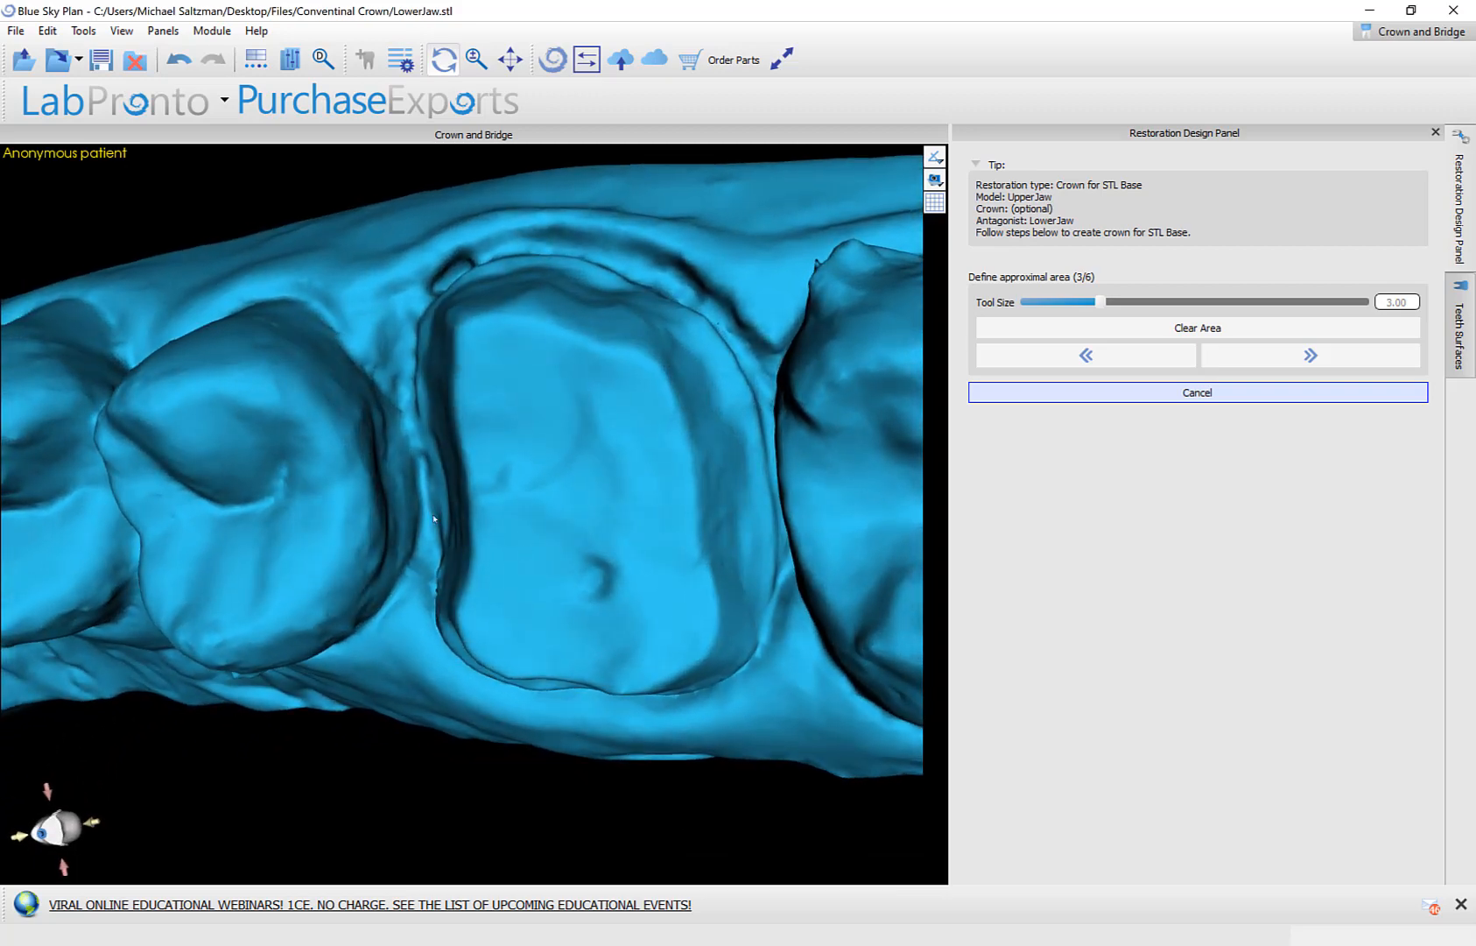
Step: Brush brown approximal contact areas on both teeth beside the molar, then advance to crown bottom settings
left_click(367, 496)
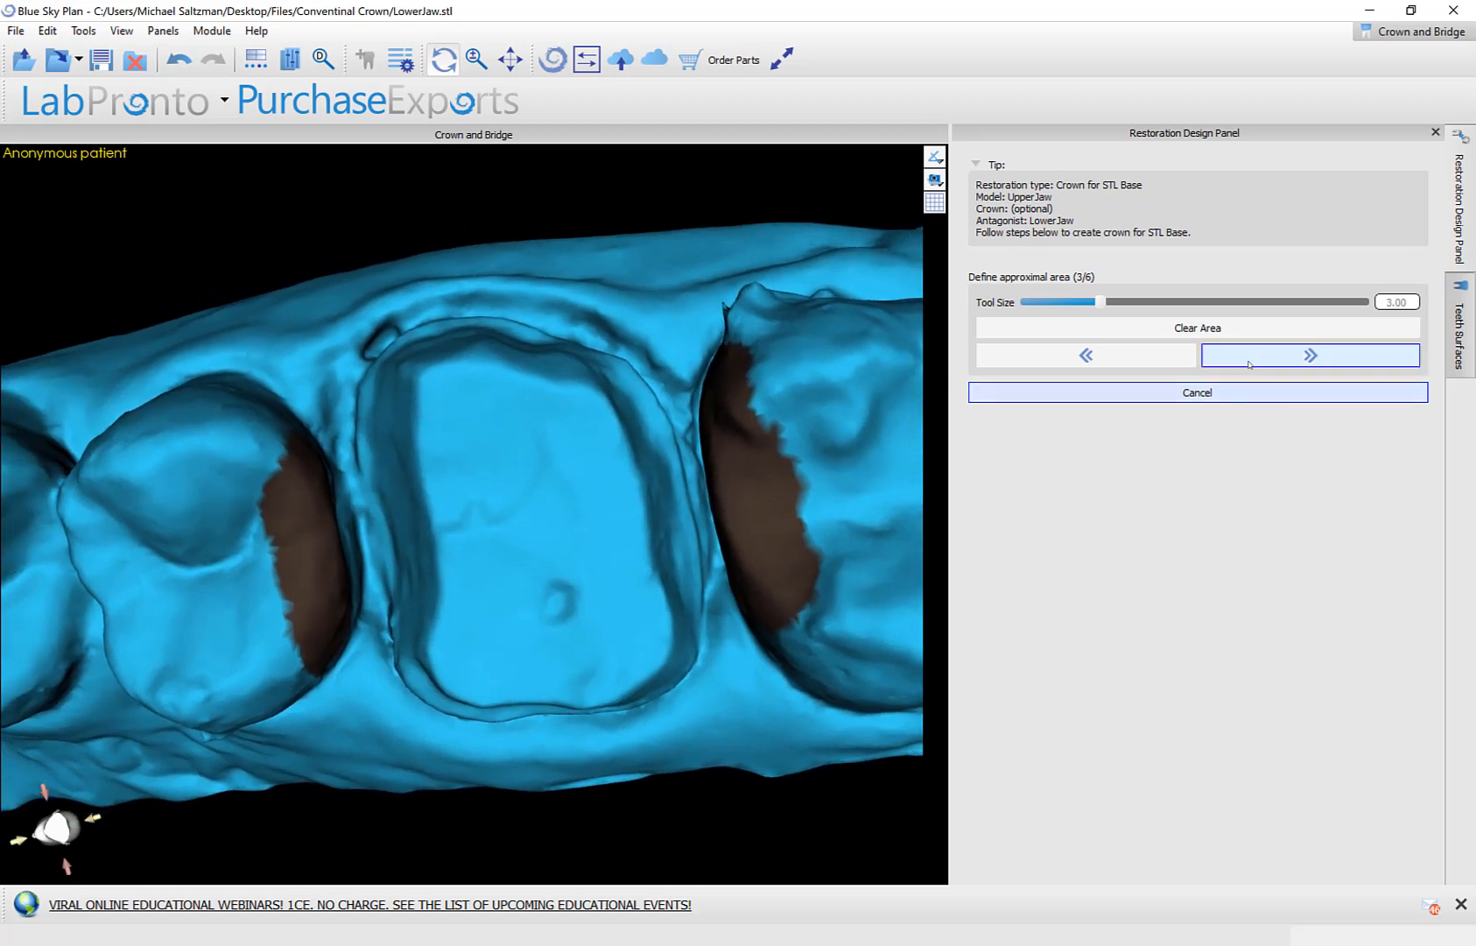
left_click(1310, 356)
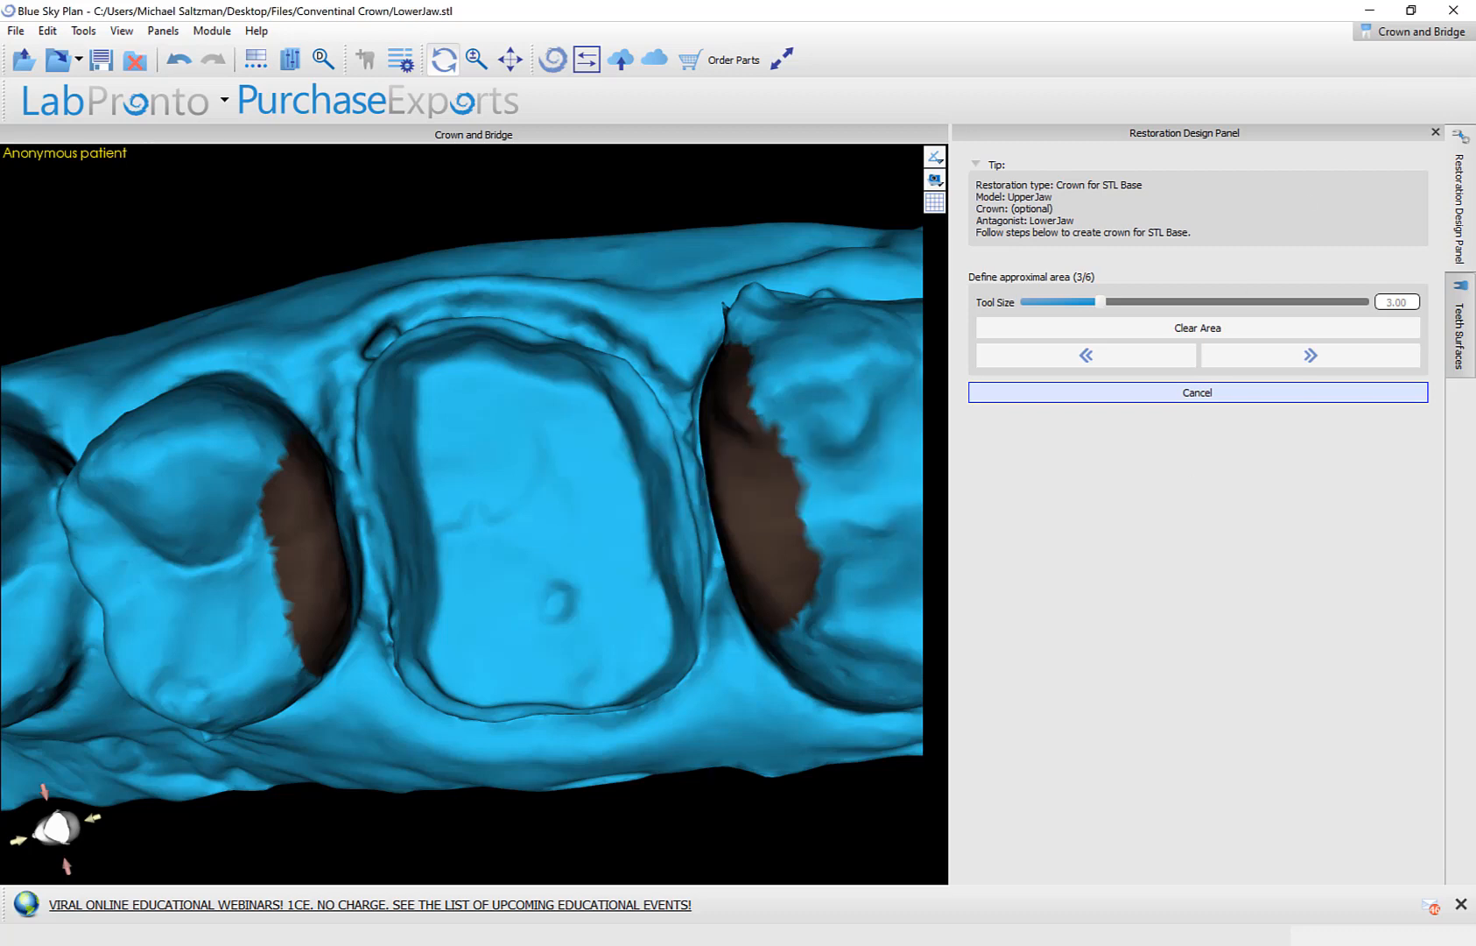
left_click(1309, 355)
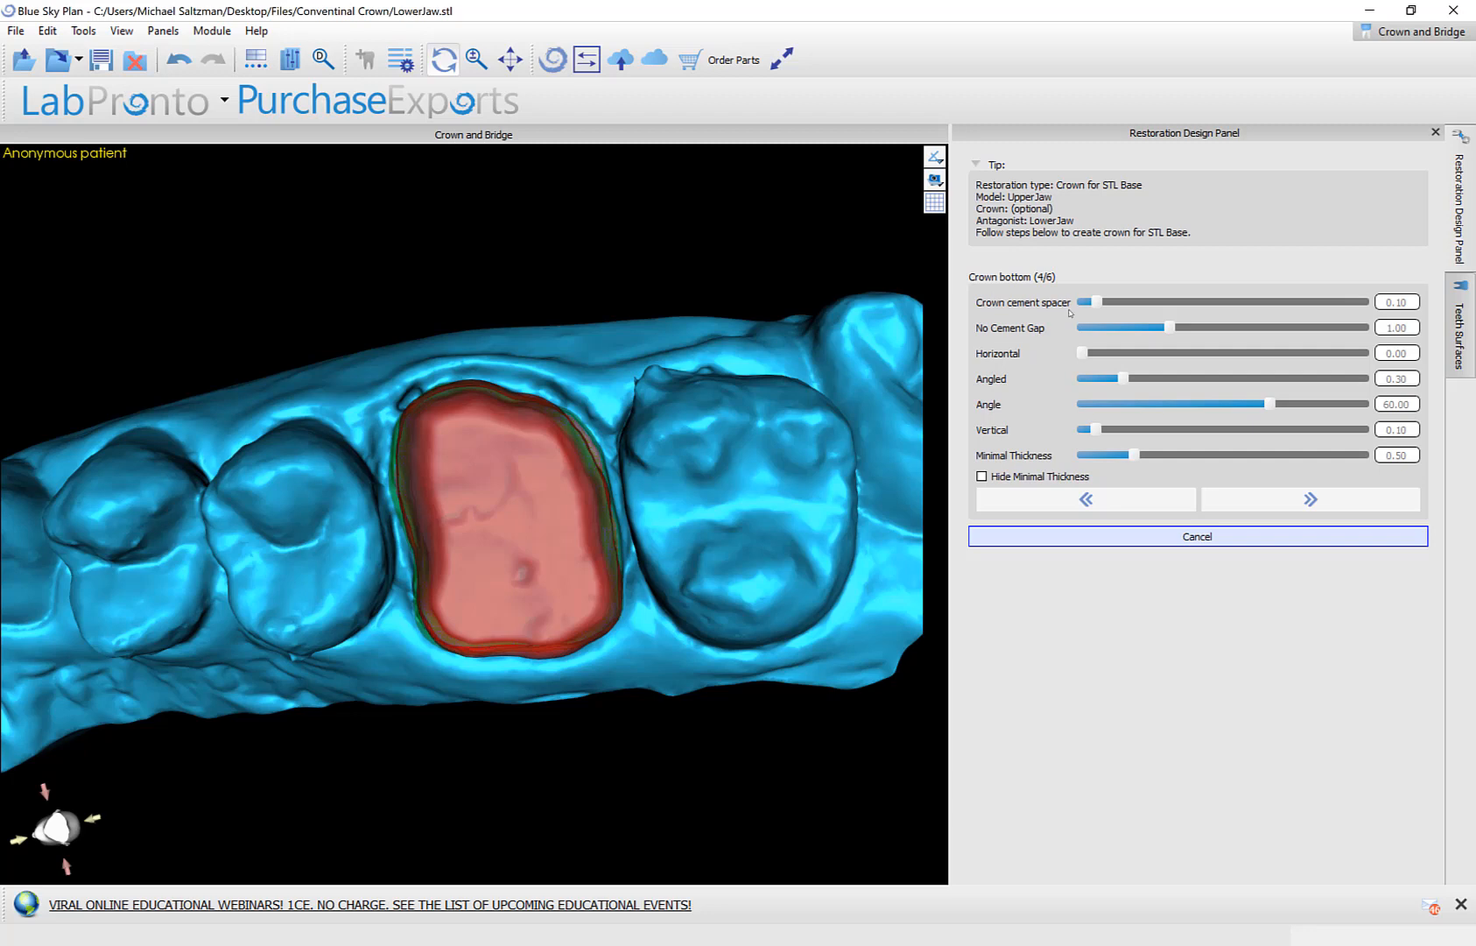
mouse_move(1064, 311)
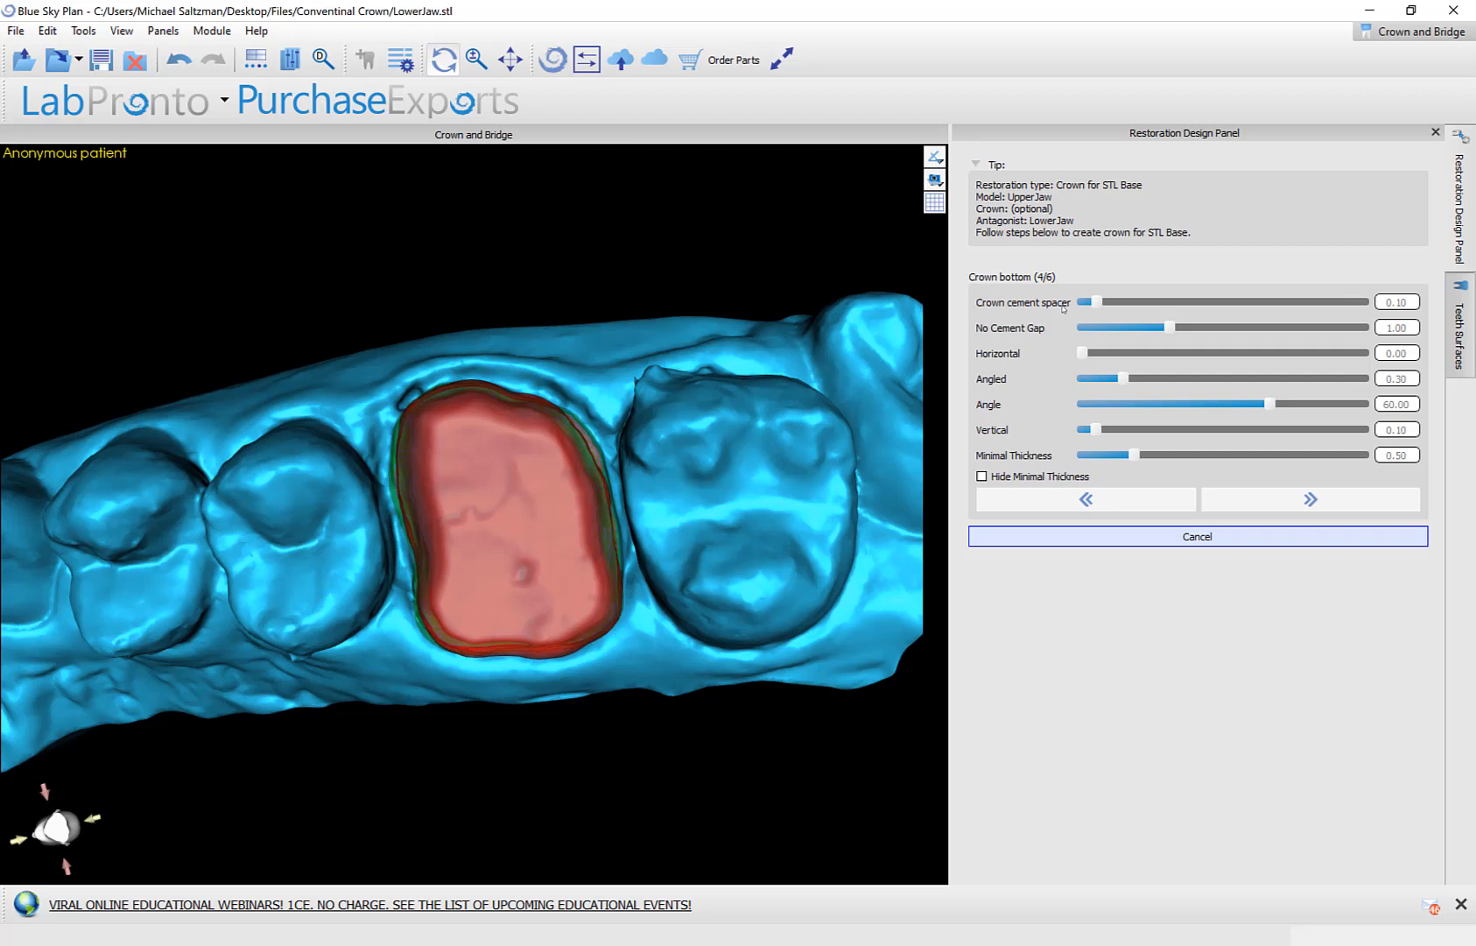
mouse_move(1051, 335)
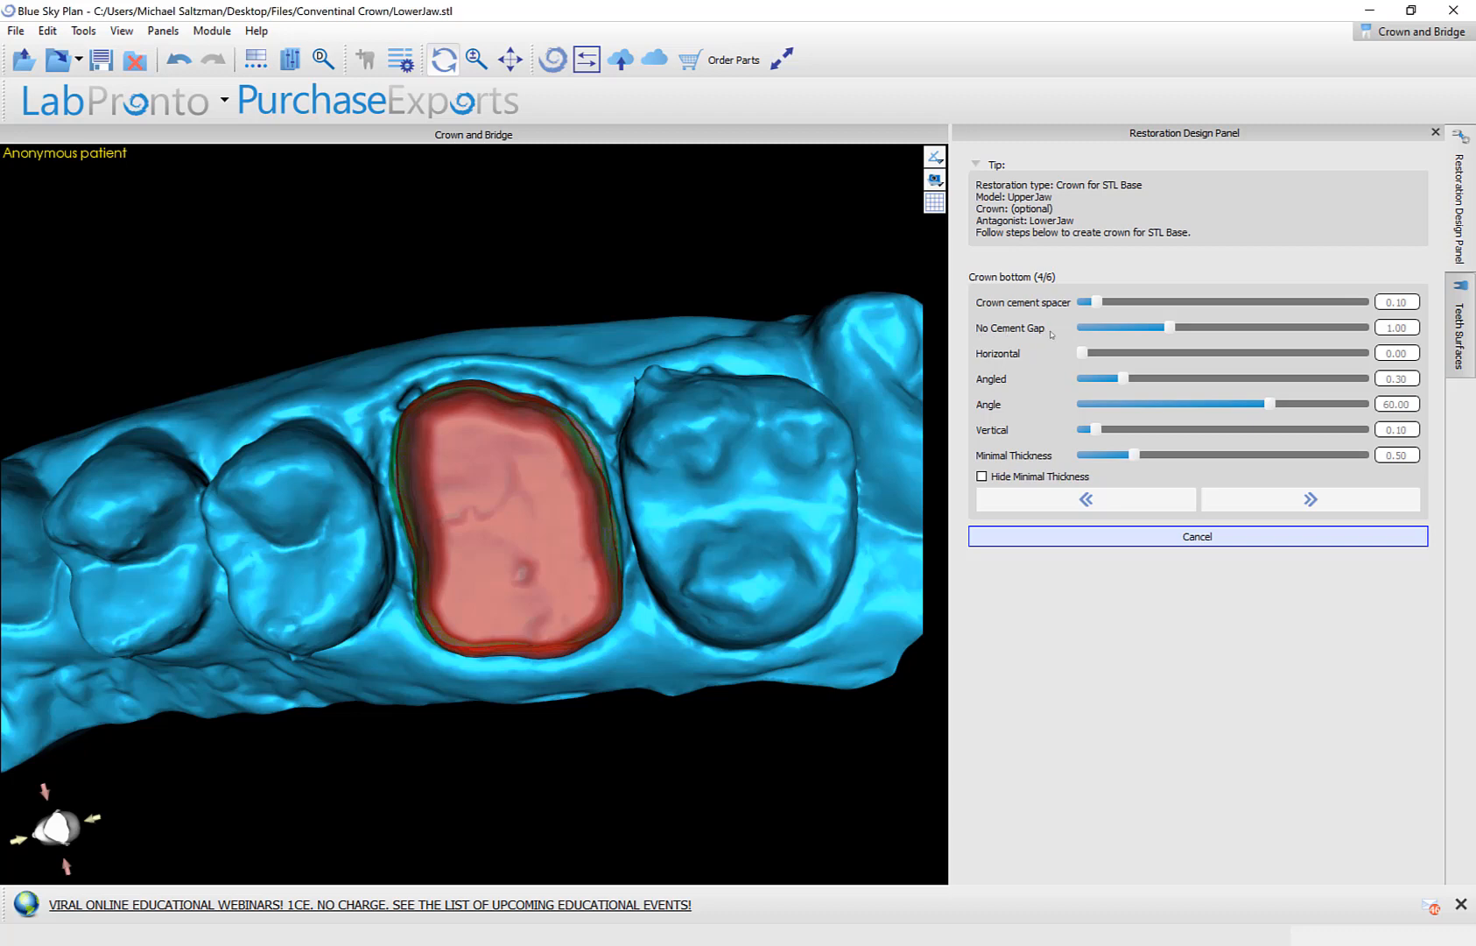
mouse_move(1052, 335)
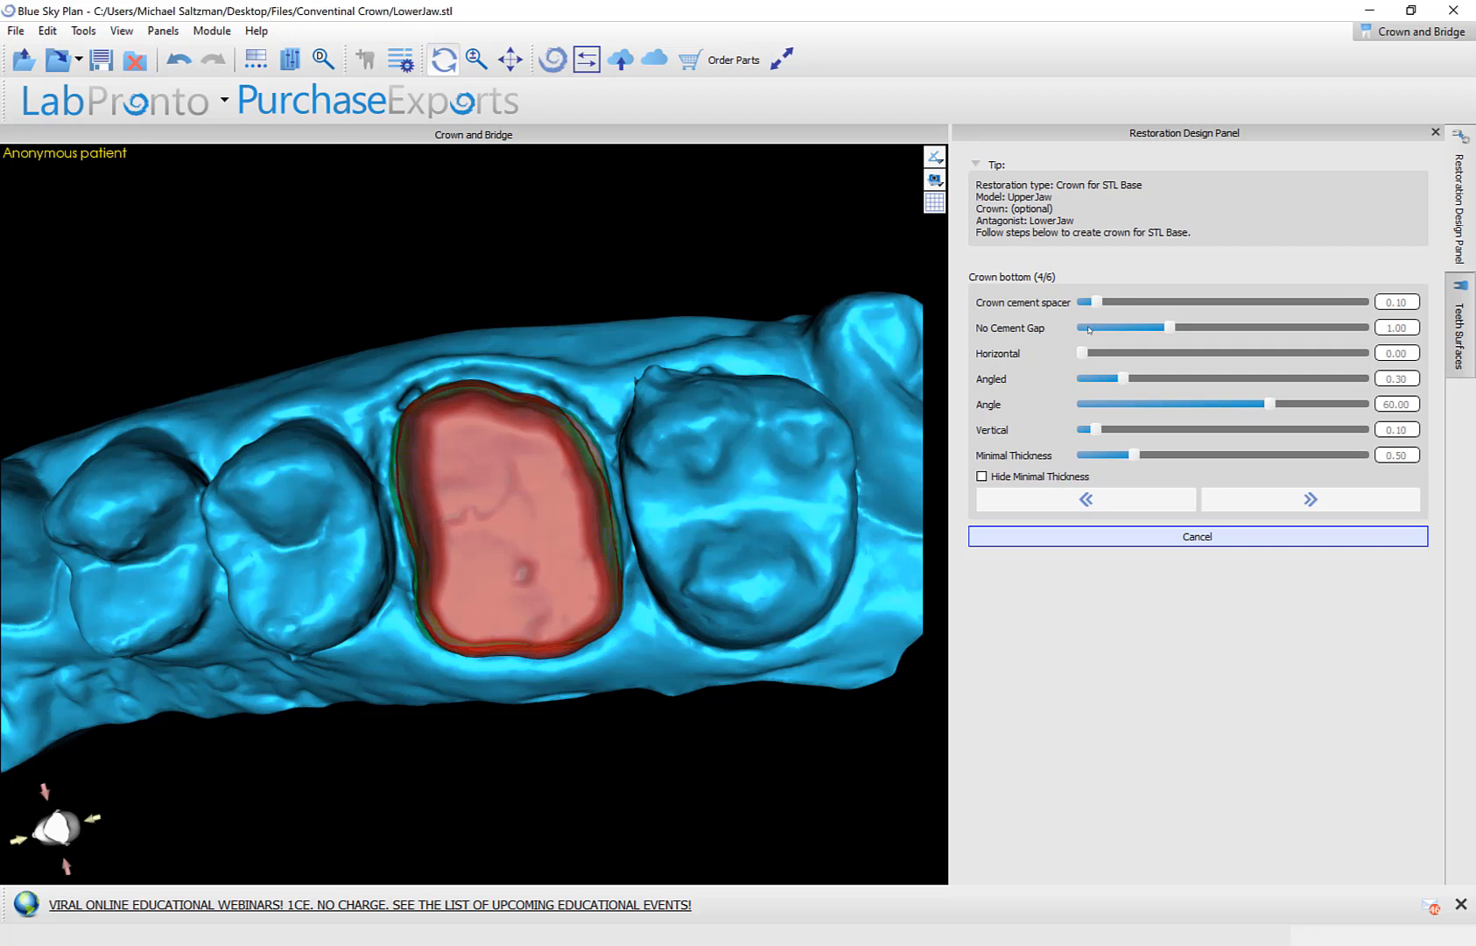
mouse_move(1040, 335)
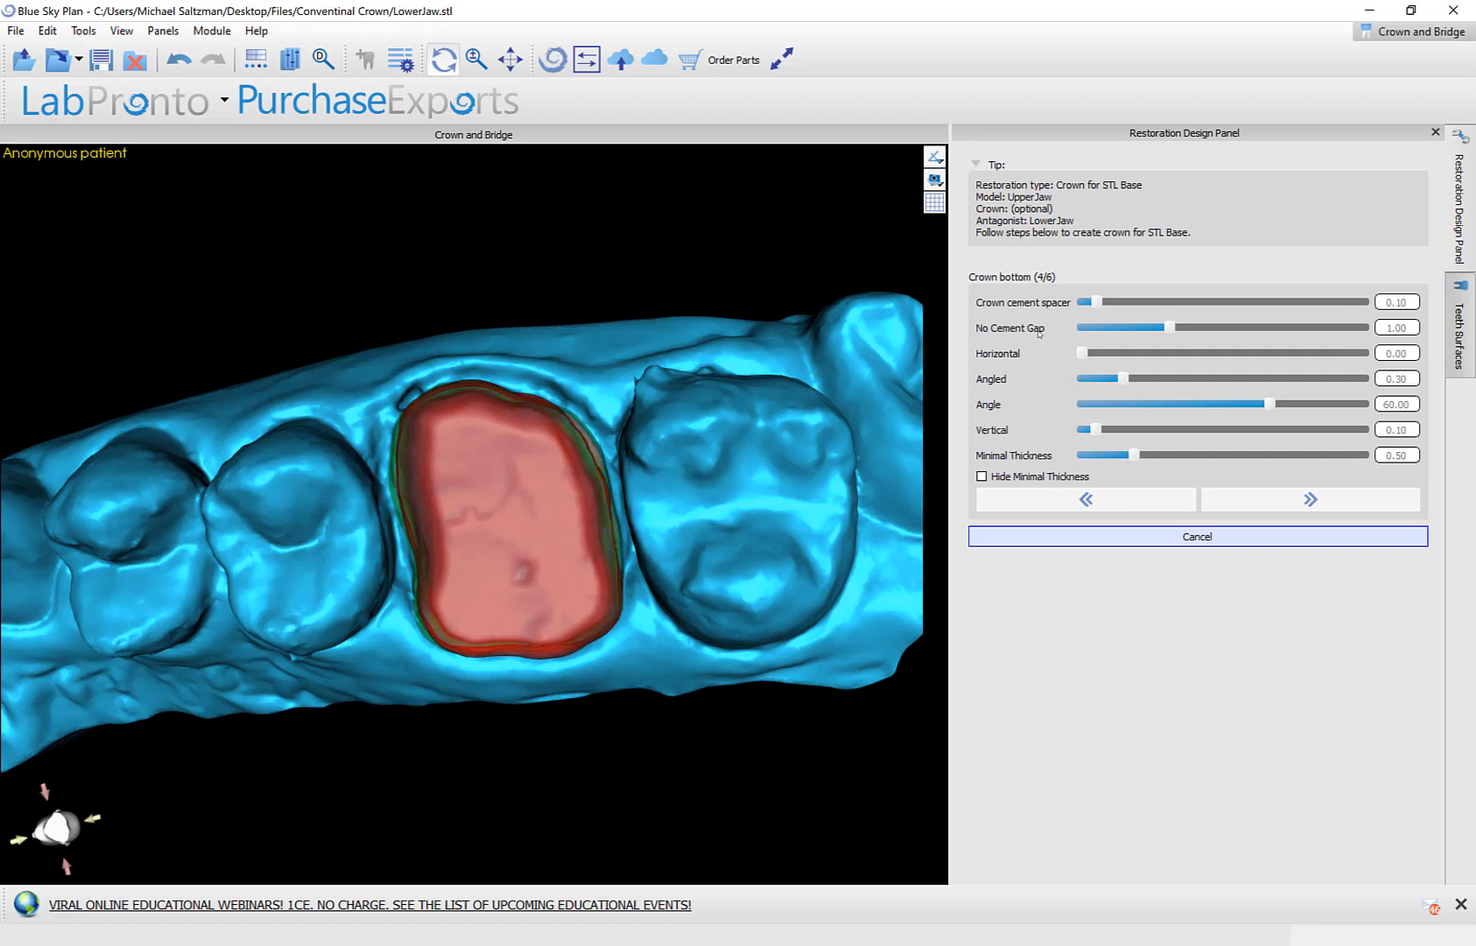
mouse_move(996, 416)
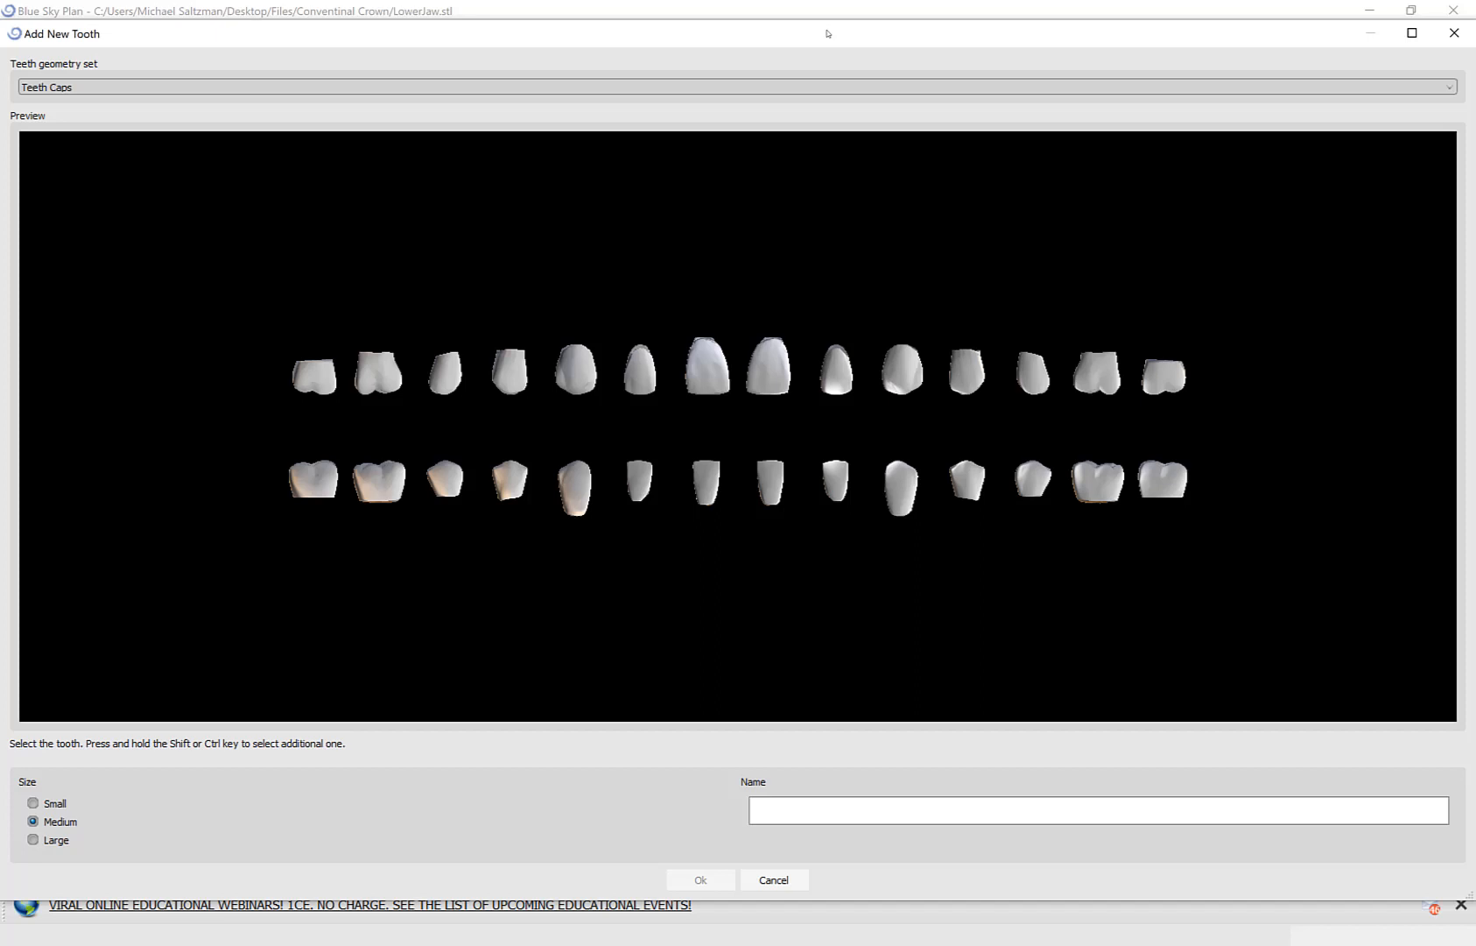
mouse_move(92, 300)
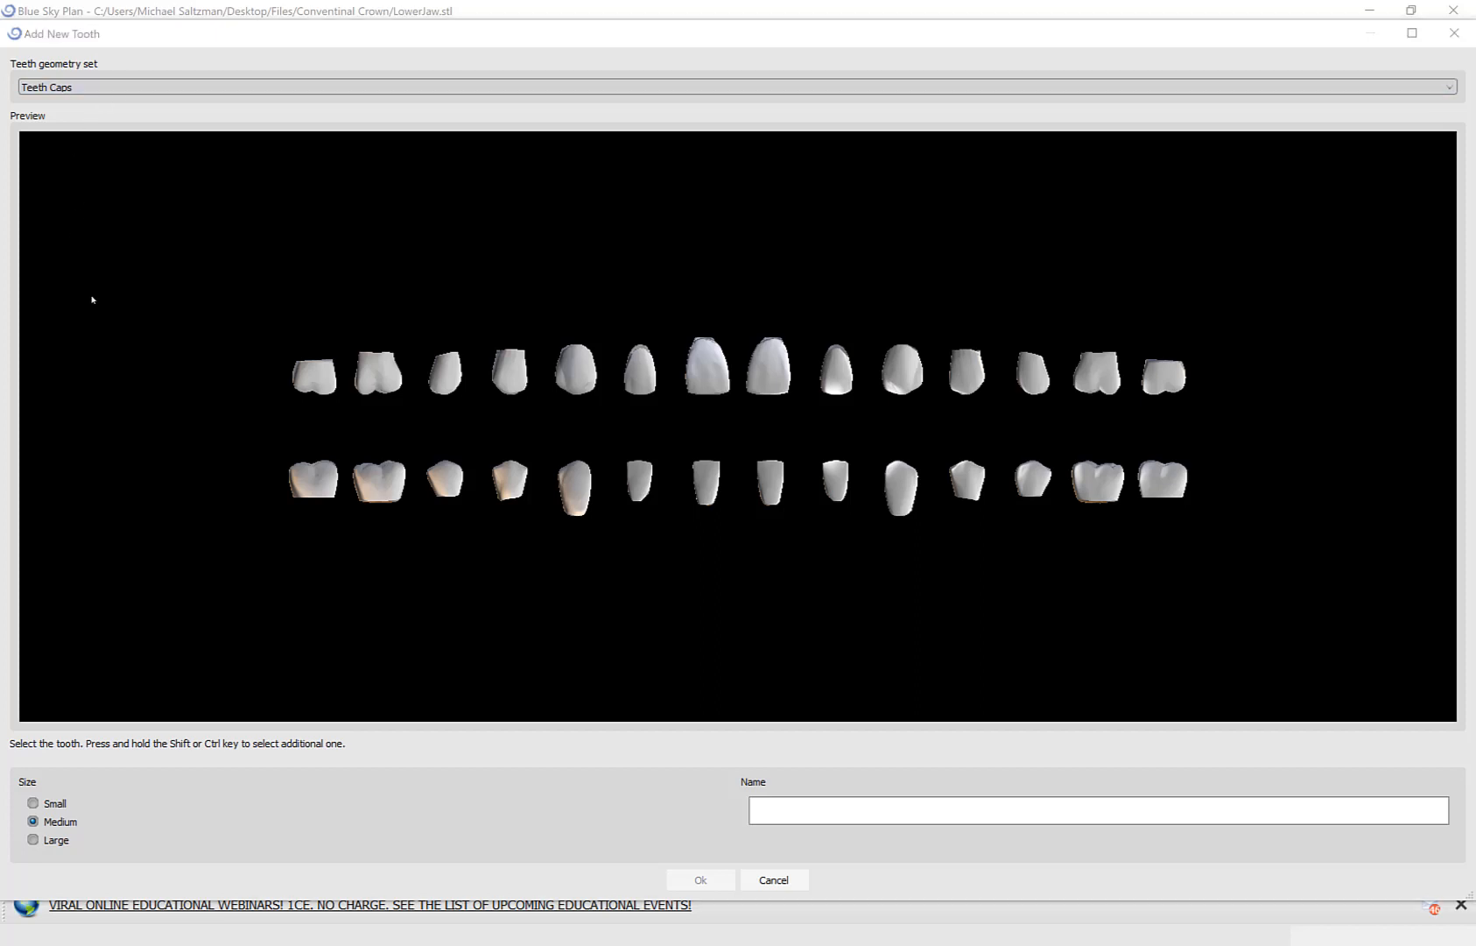
mouse_move(690, 644)
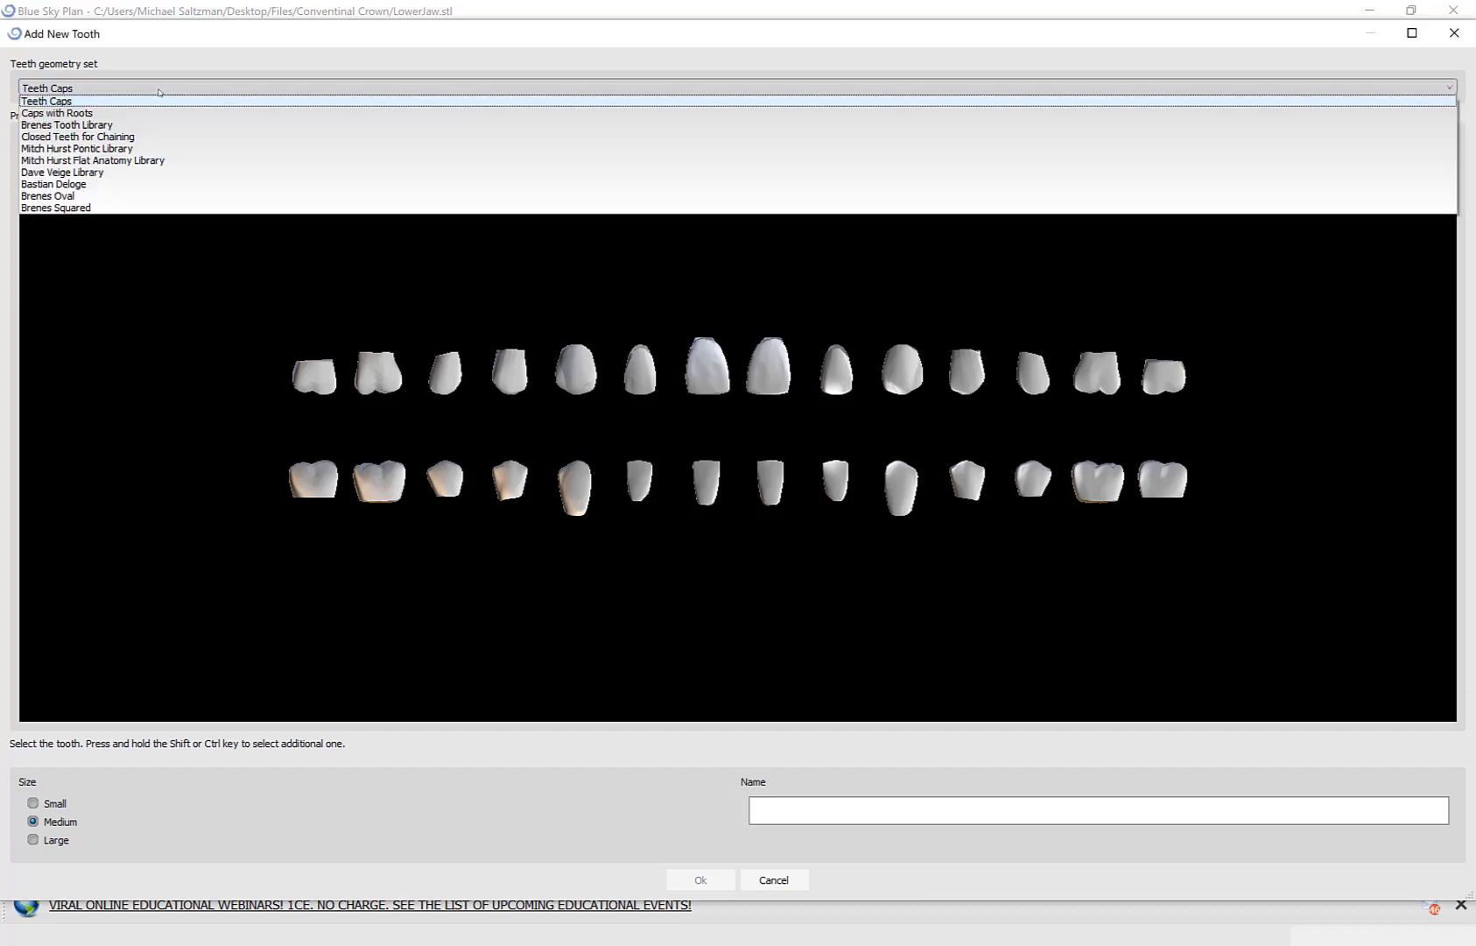
Step: Add the Teeth Caps upper left first molar as the crown shape
left_click(48, 88)
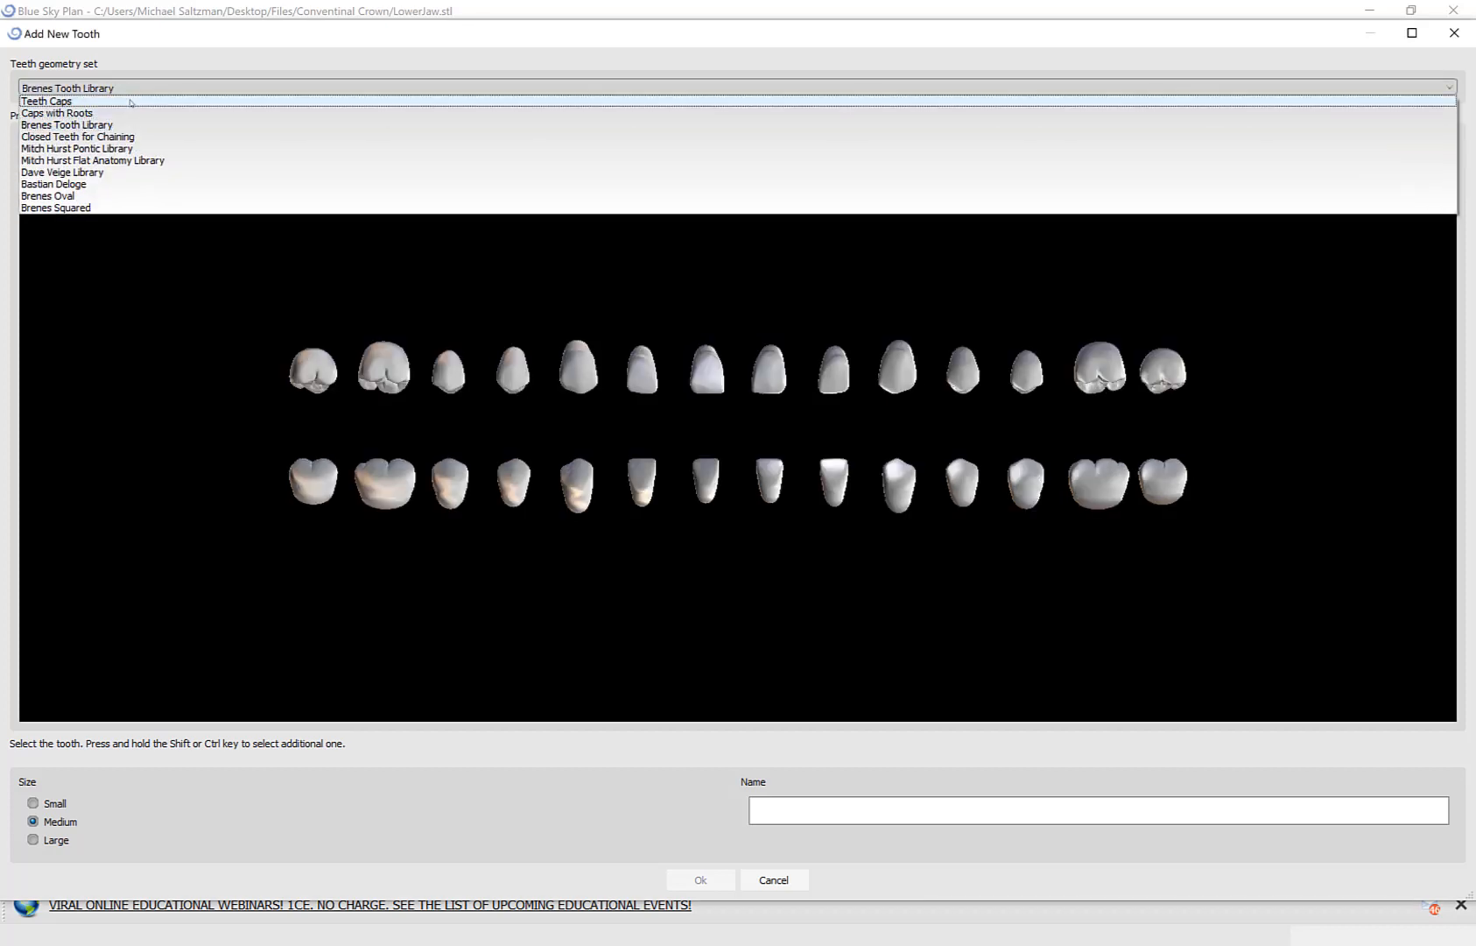
left_click(57, 100)
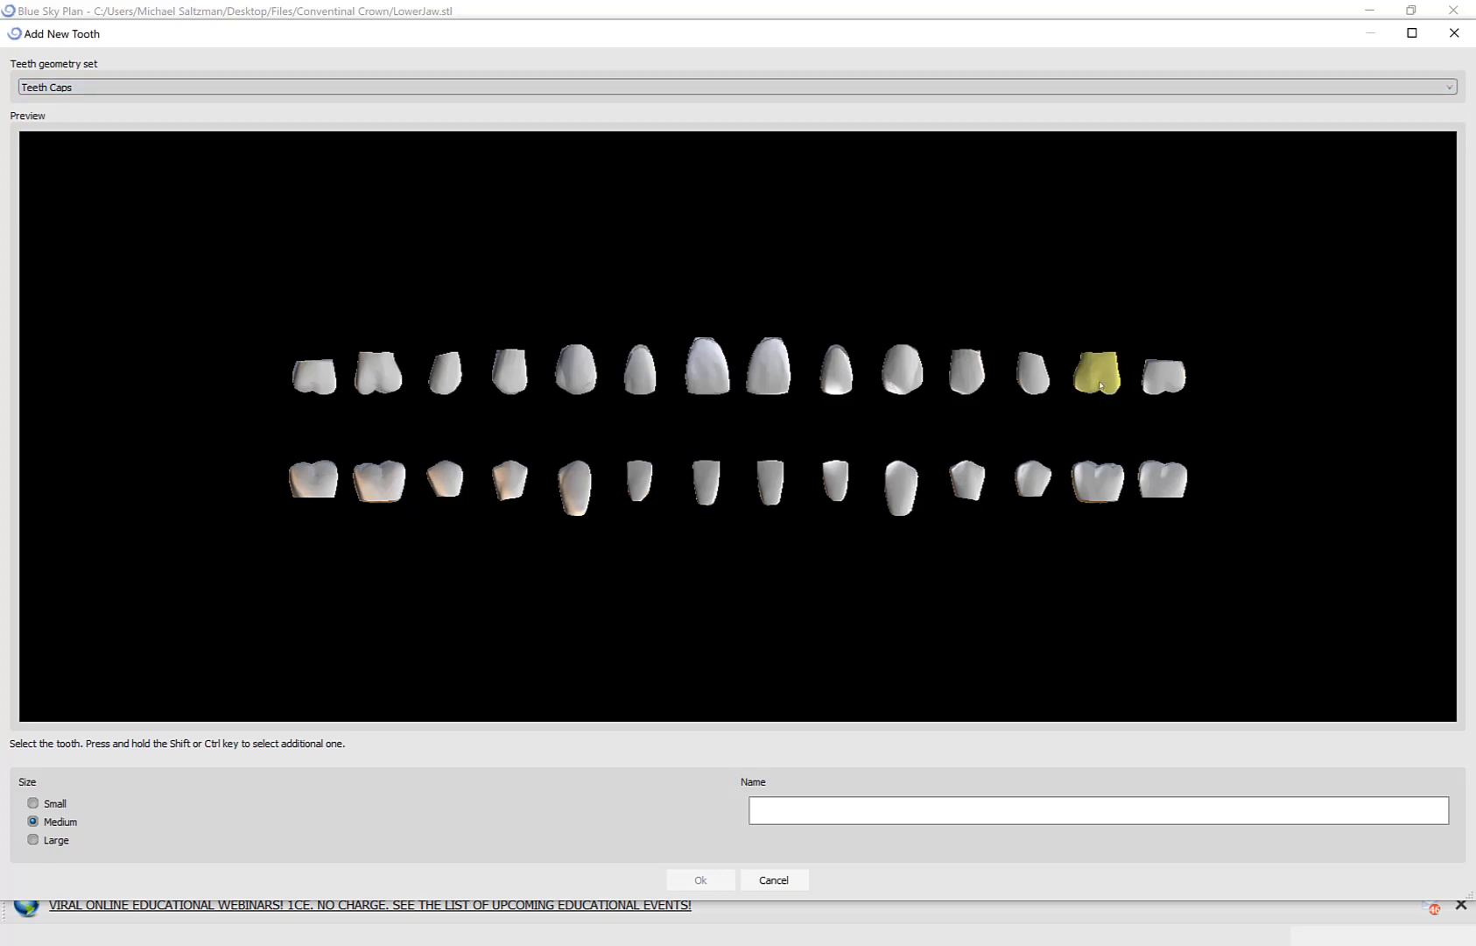
left_click(1096, 375)
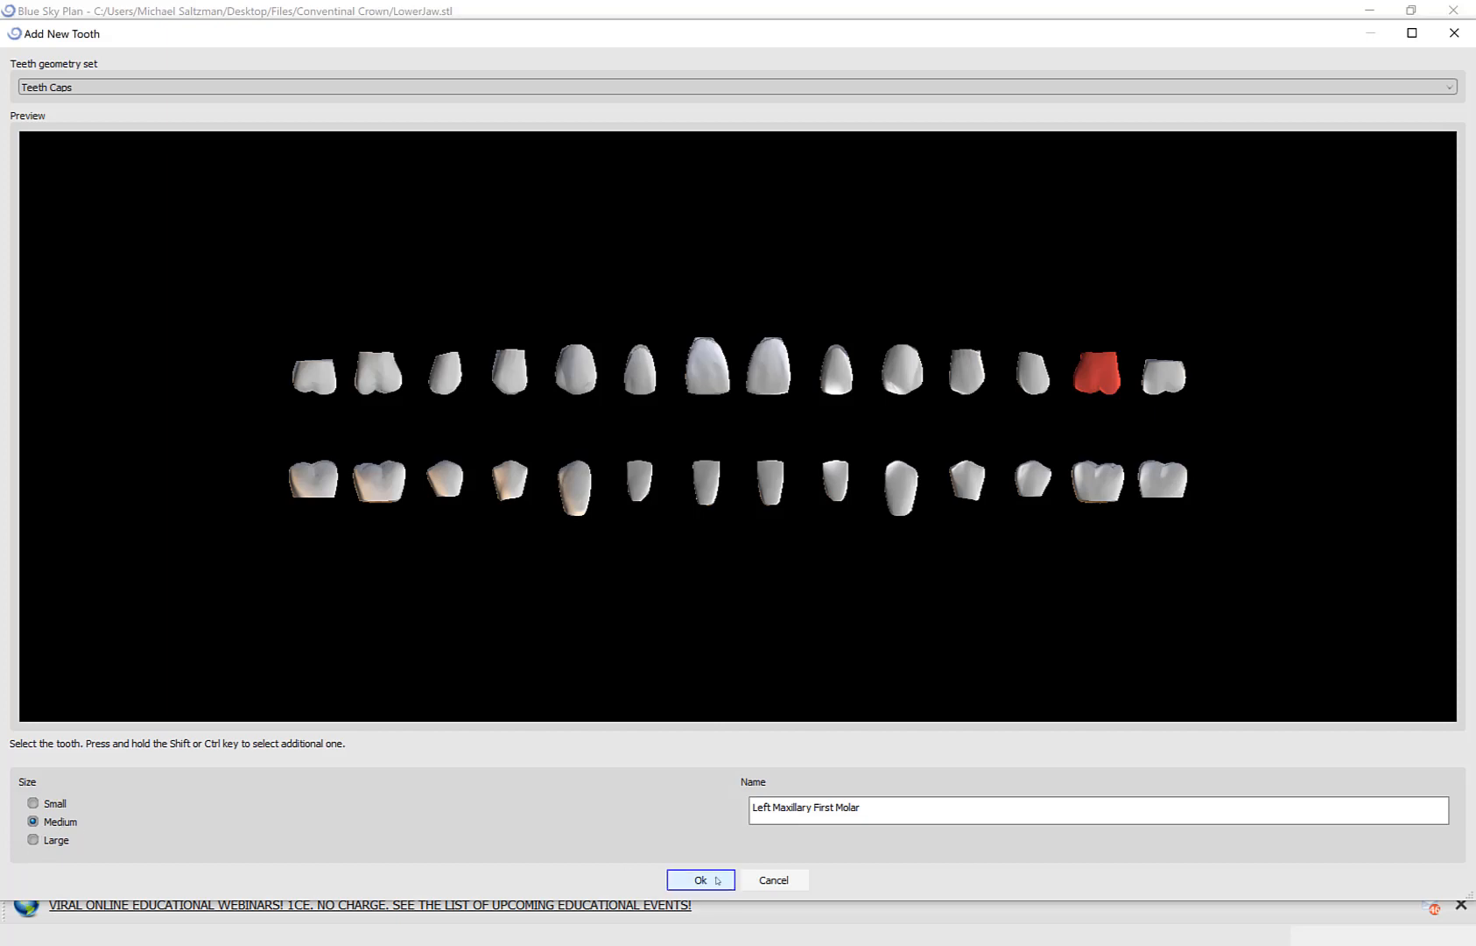
left_click(698, 879)
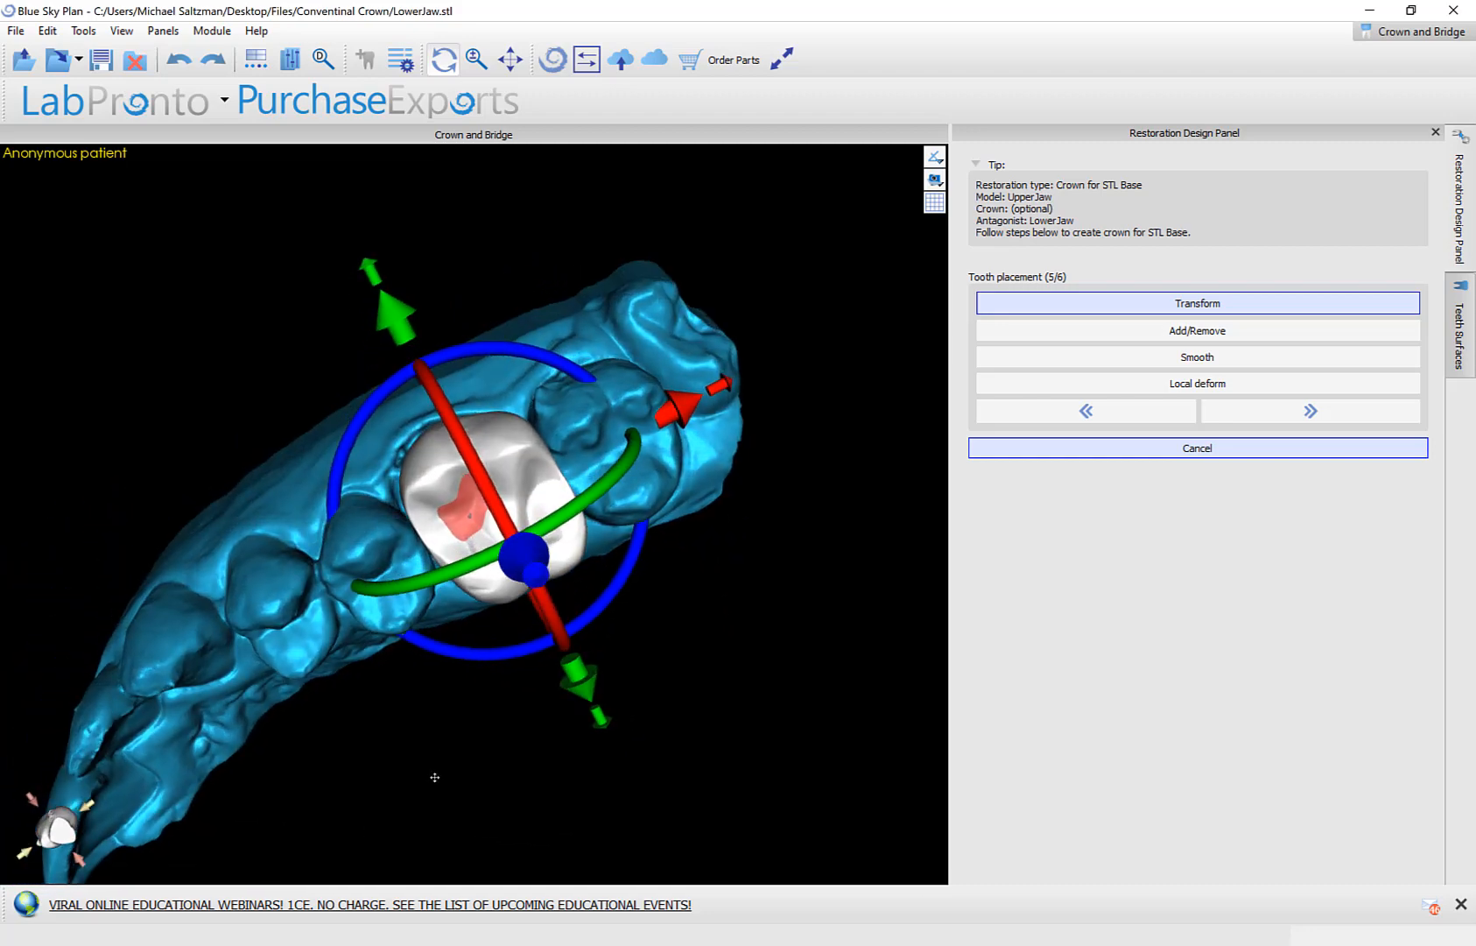
mouse_move(1103, 329)
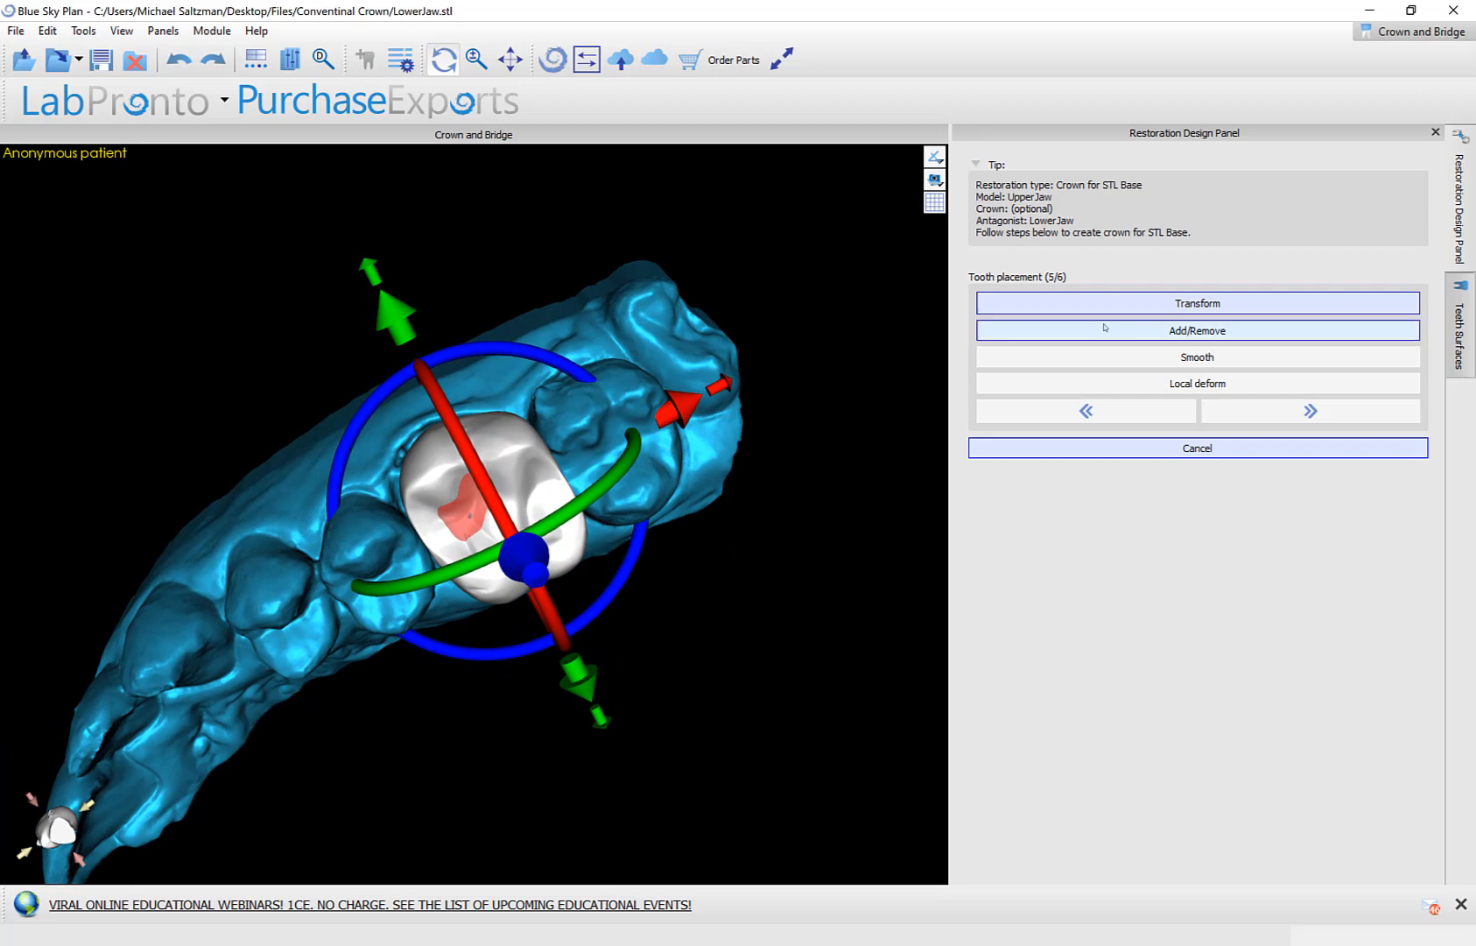
Step: Sculpt the molar crown with Add/Remove, then smooth its surface with the Smooth brush
left_click(1197, 329)
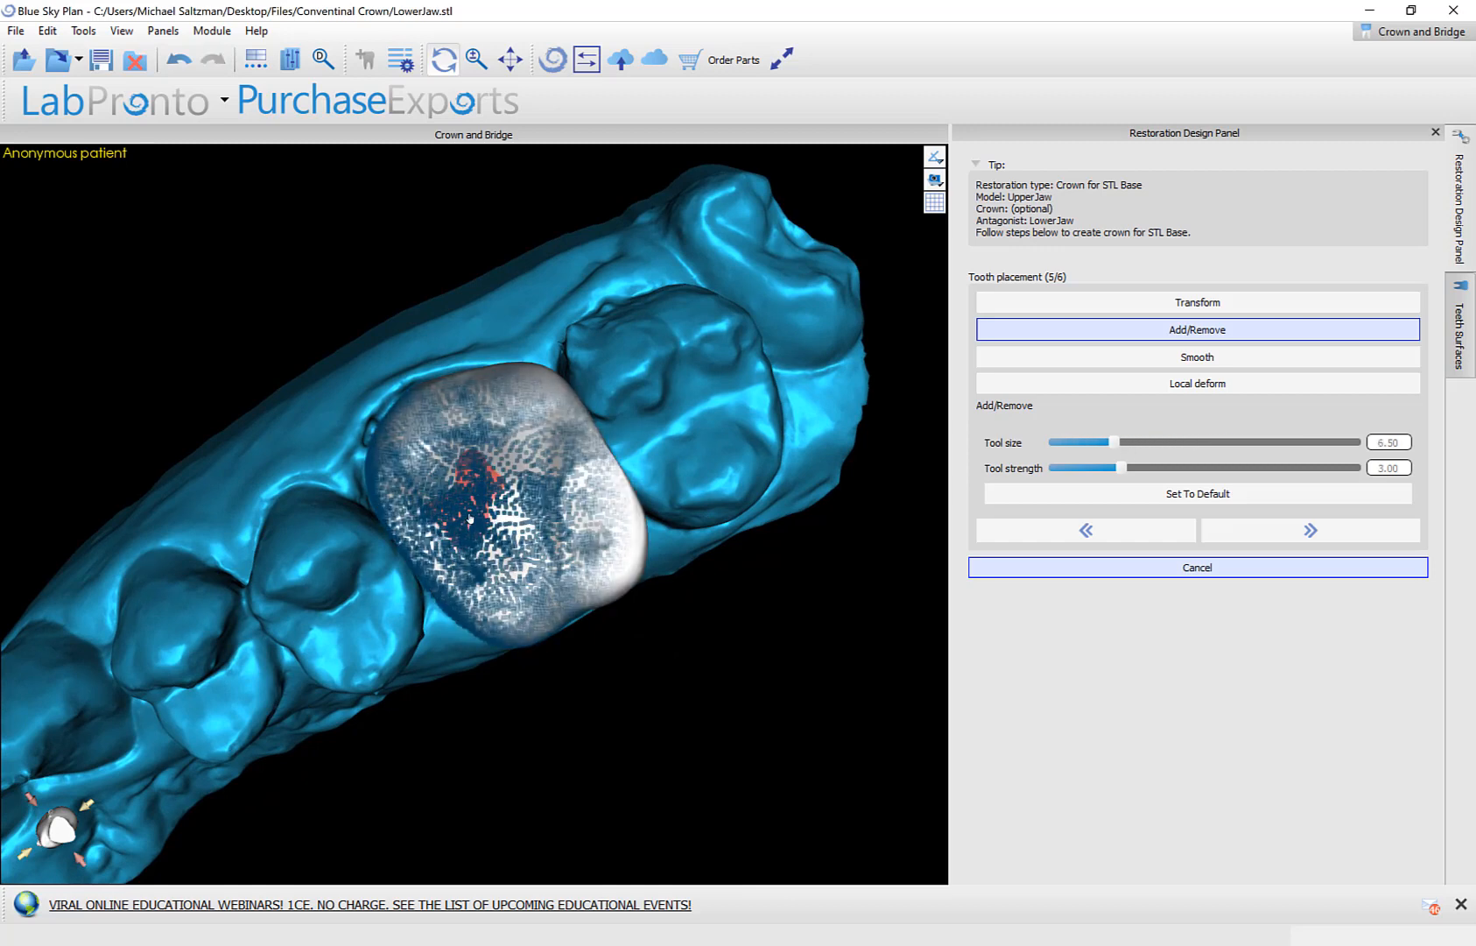
left_click(1197, 383)
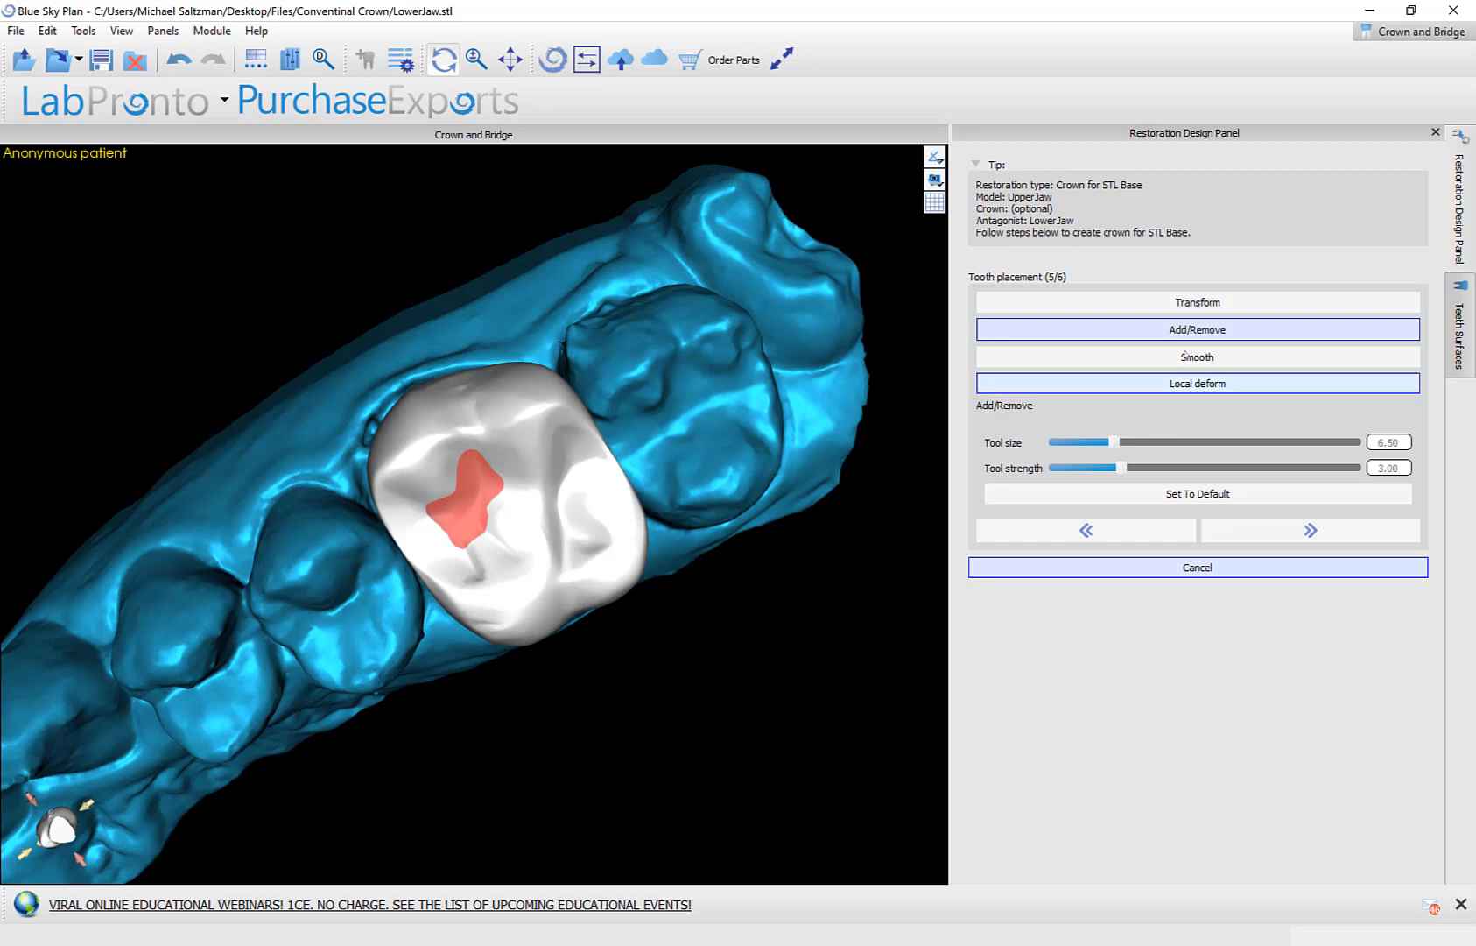
left_click(1197, 357)
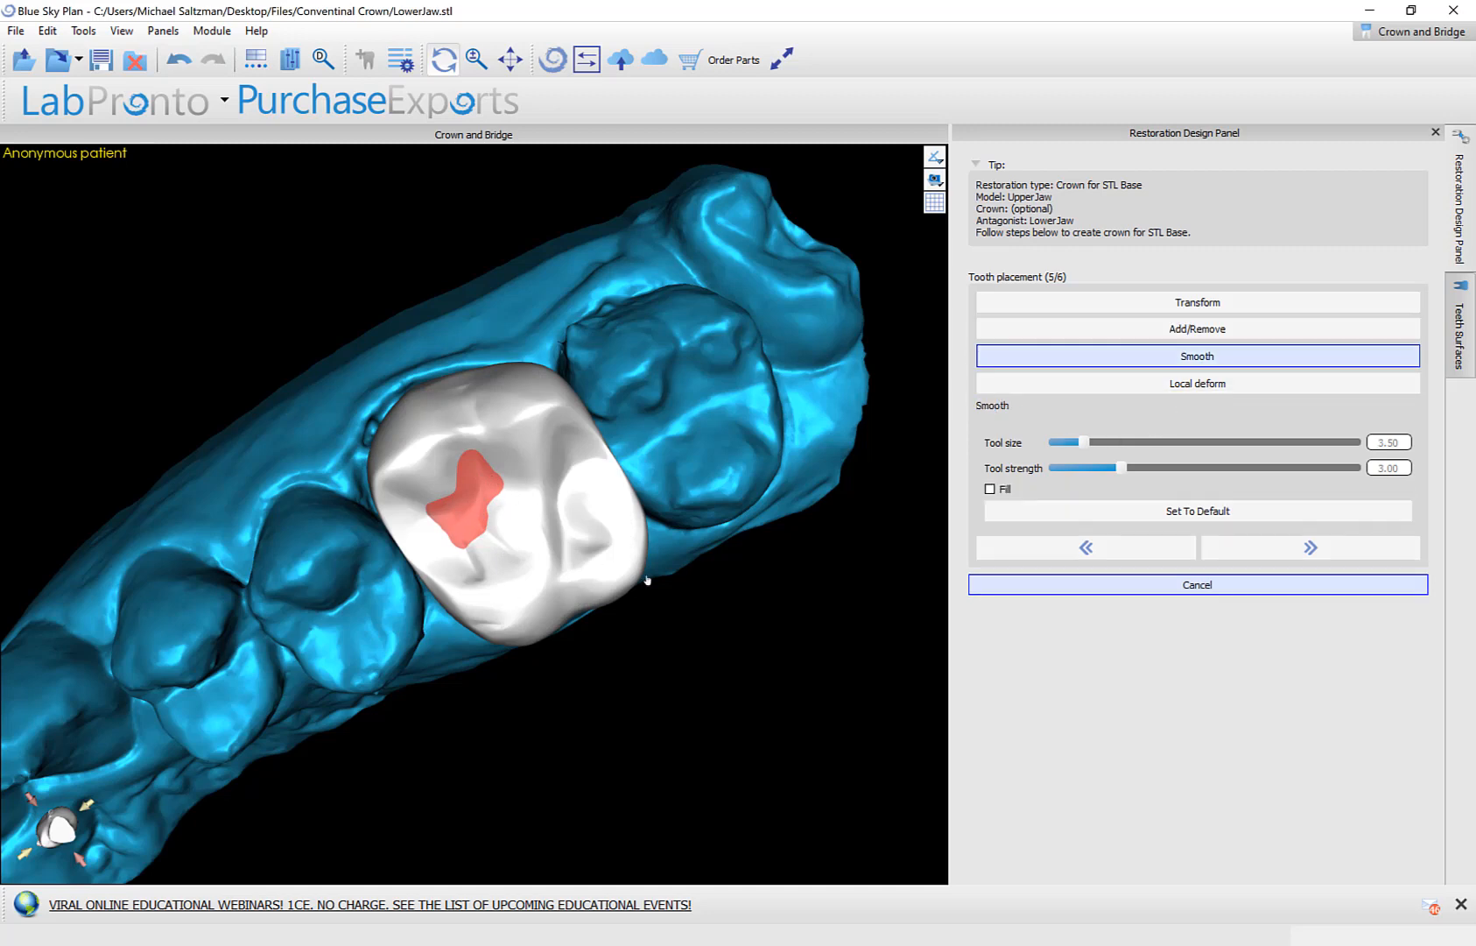
left_click(1197, 382)
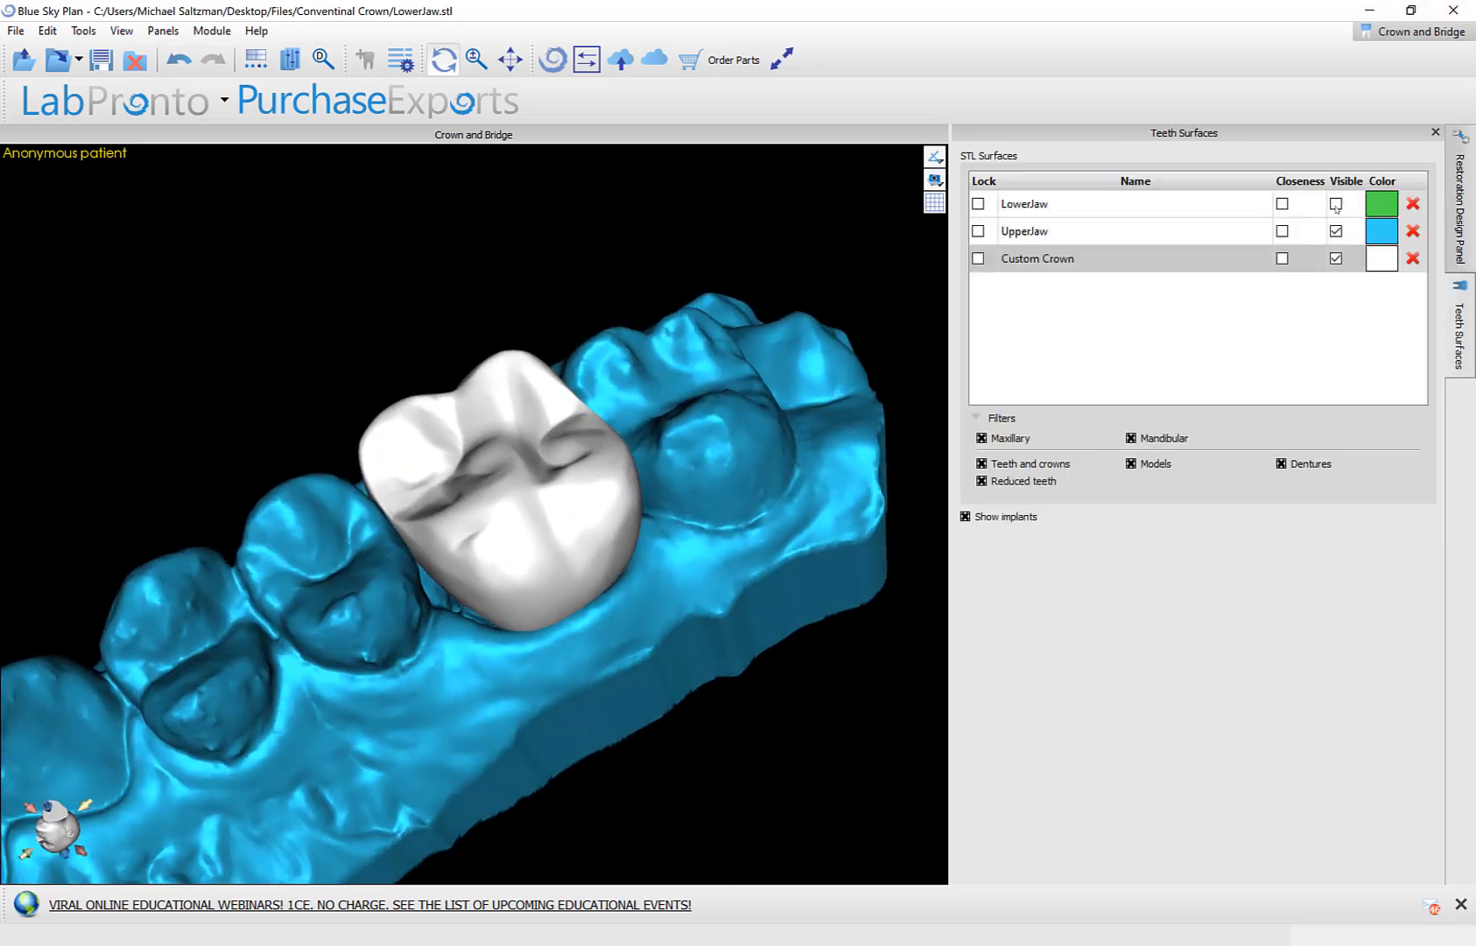
Step: Tick LowerJaw's Visible checkbox in Teeth Surfaces to show the antagonist
left_click(1336, 204)
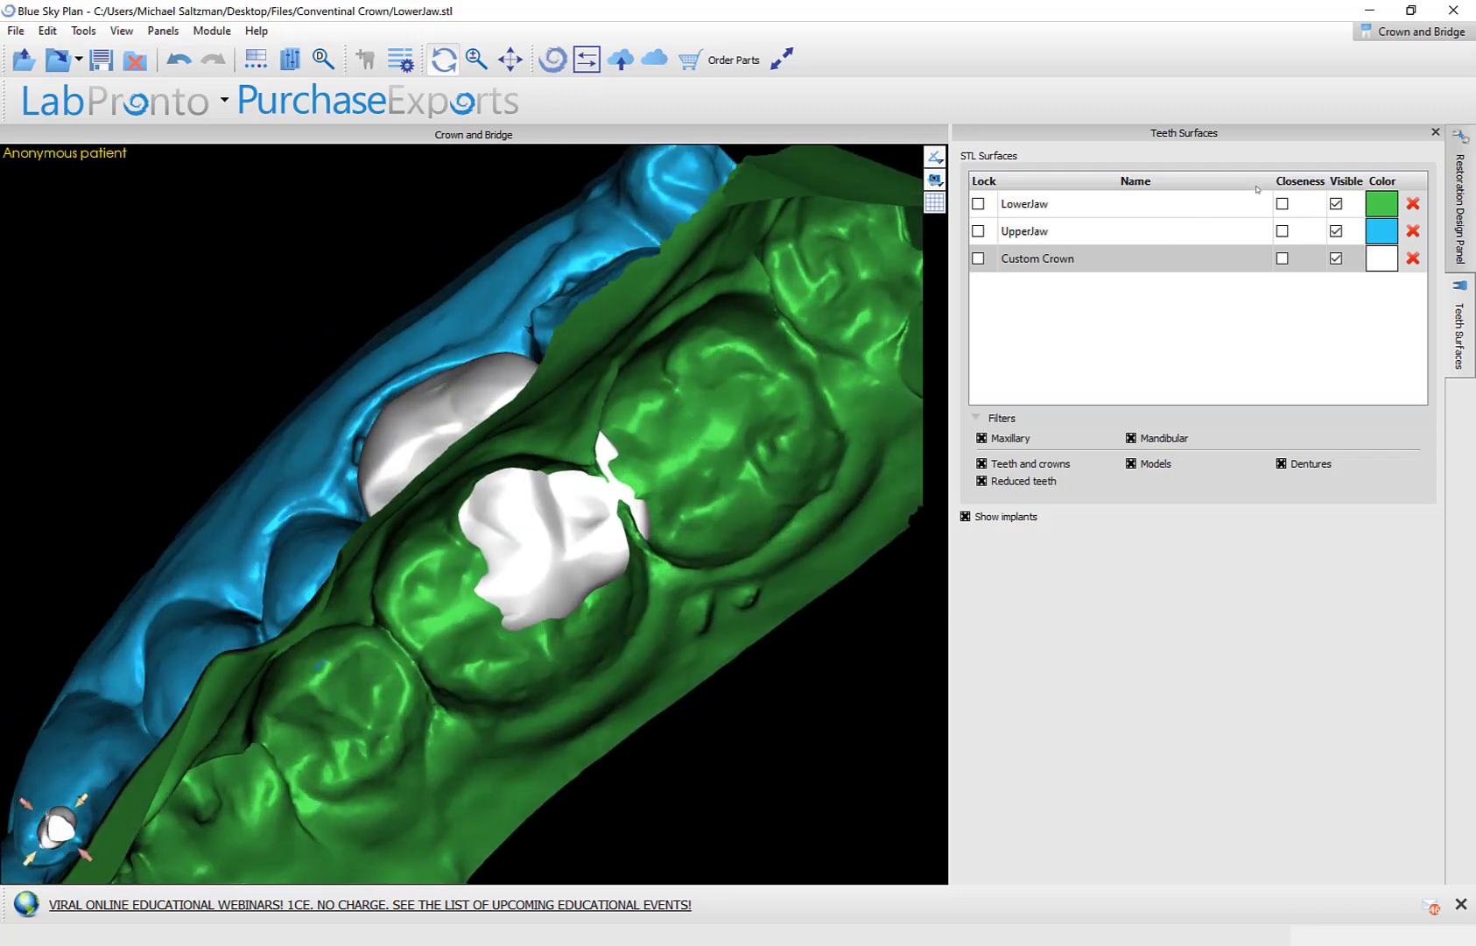
Step: Remove crown material piercing the lower jaw with Add/Remove, then hide LowerJaw
left_click(1463, 202)
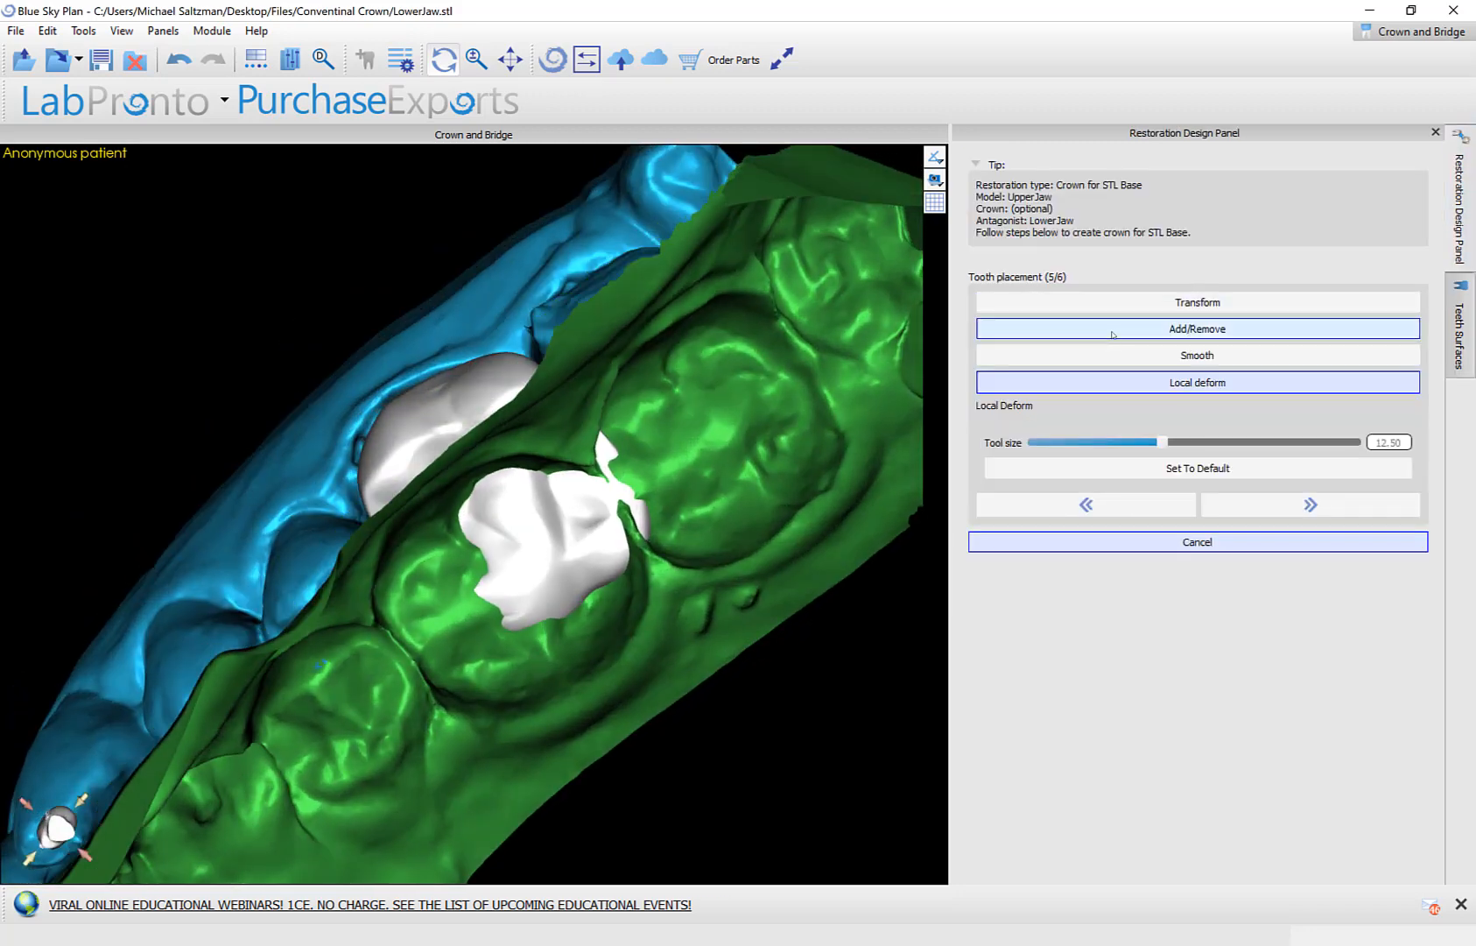
left_click(1197, 328)
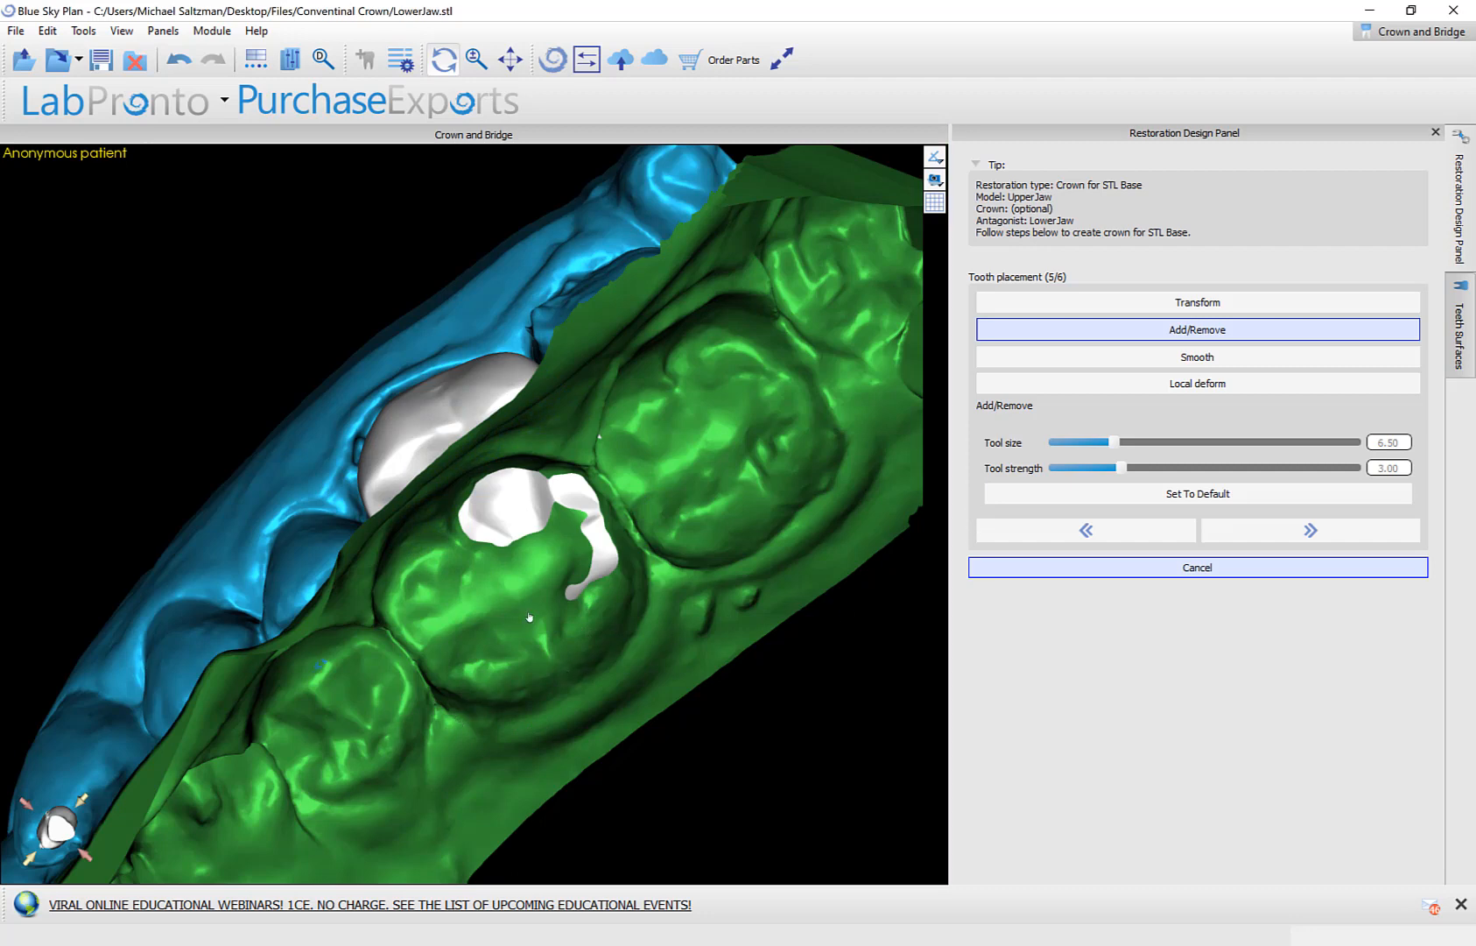
left_click(612, 514)
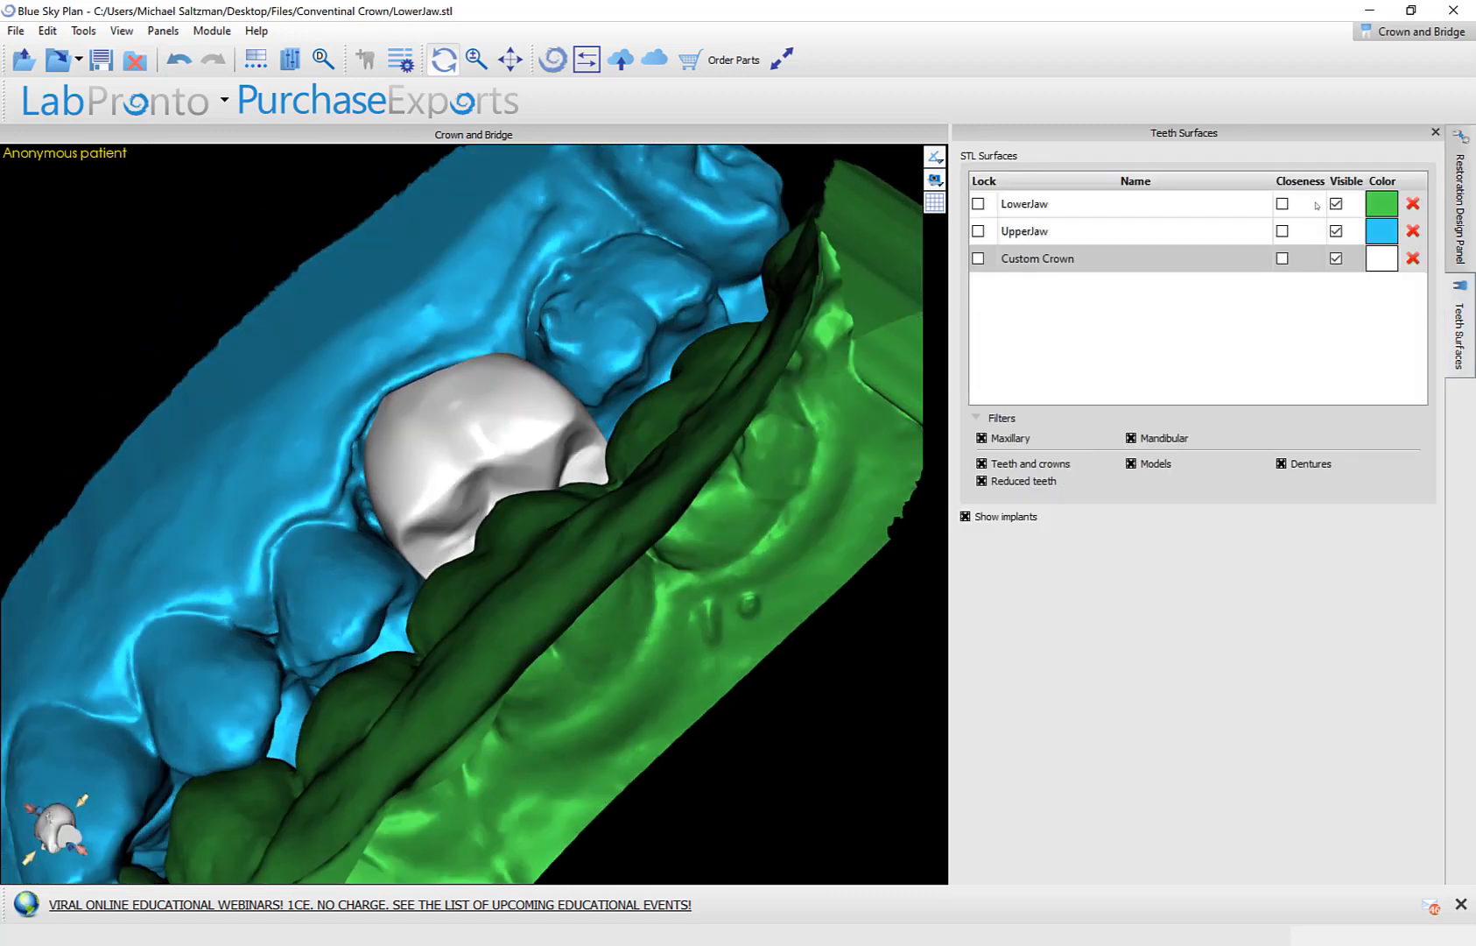
left_click(1461, 202)
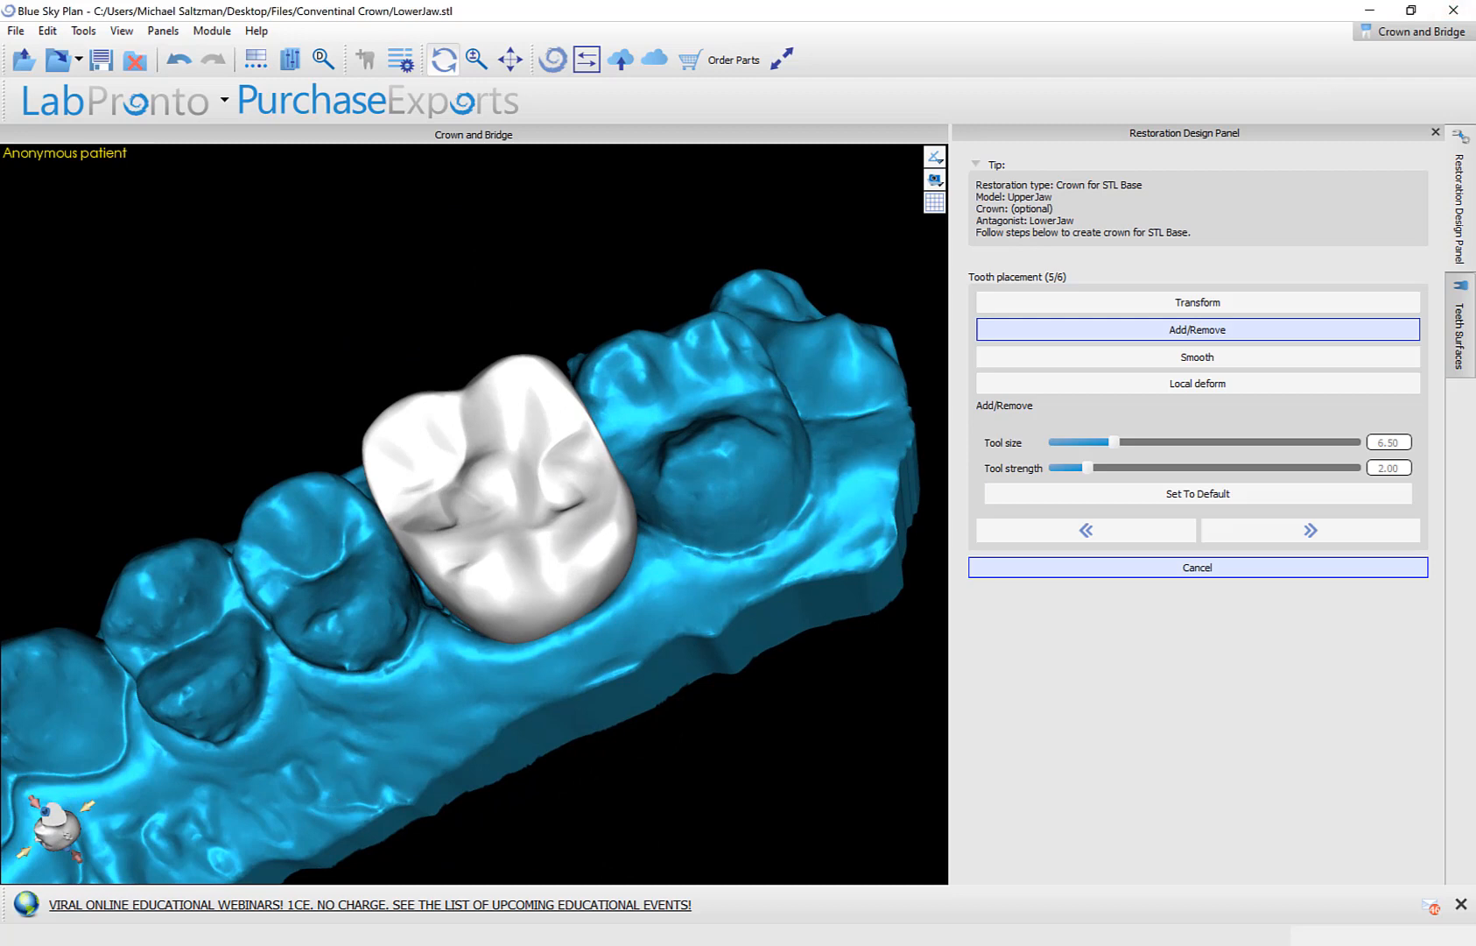
Step: Reshape the crown with local deform and Add/Remove tools at size 5.50, strength 2.00
left_click(1196, 383)
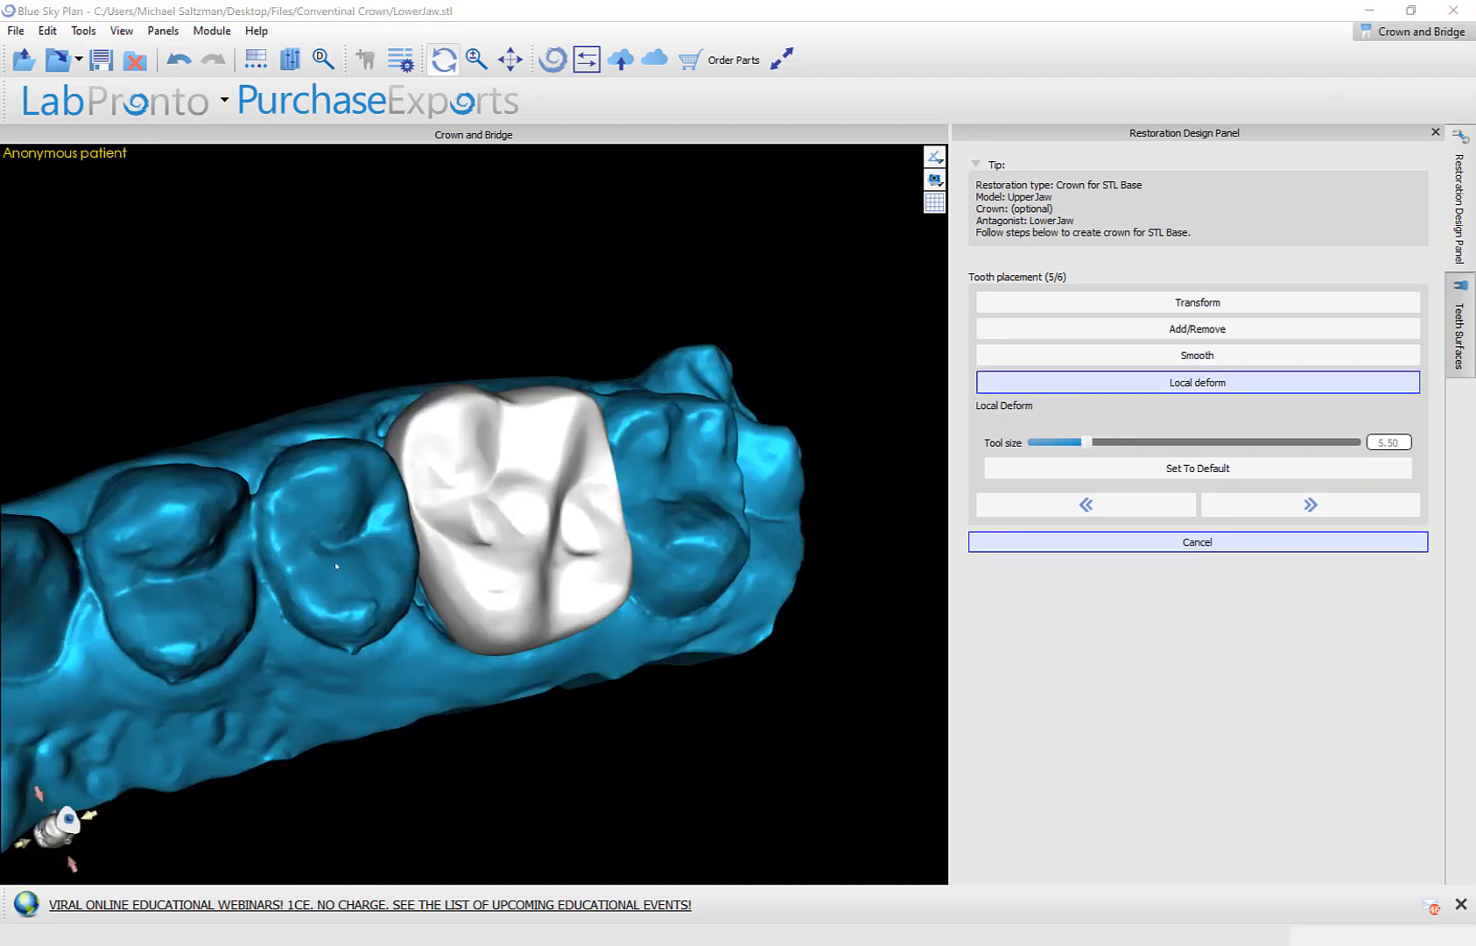
right_click(335, 565)
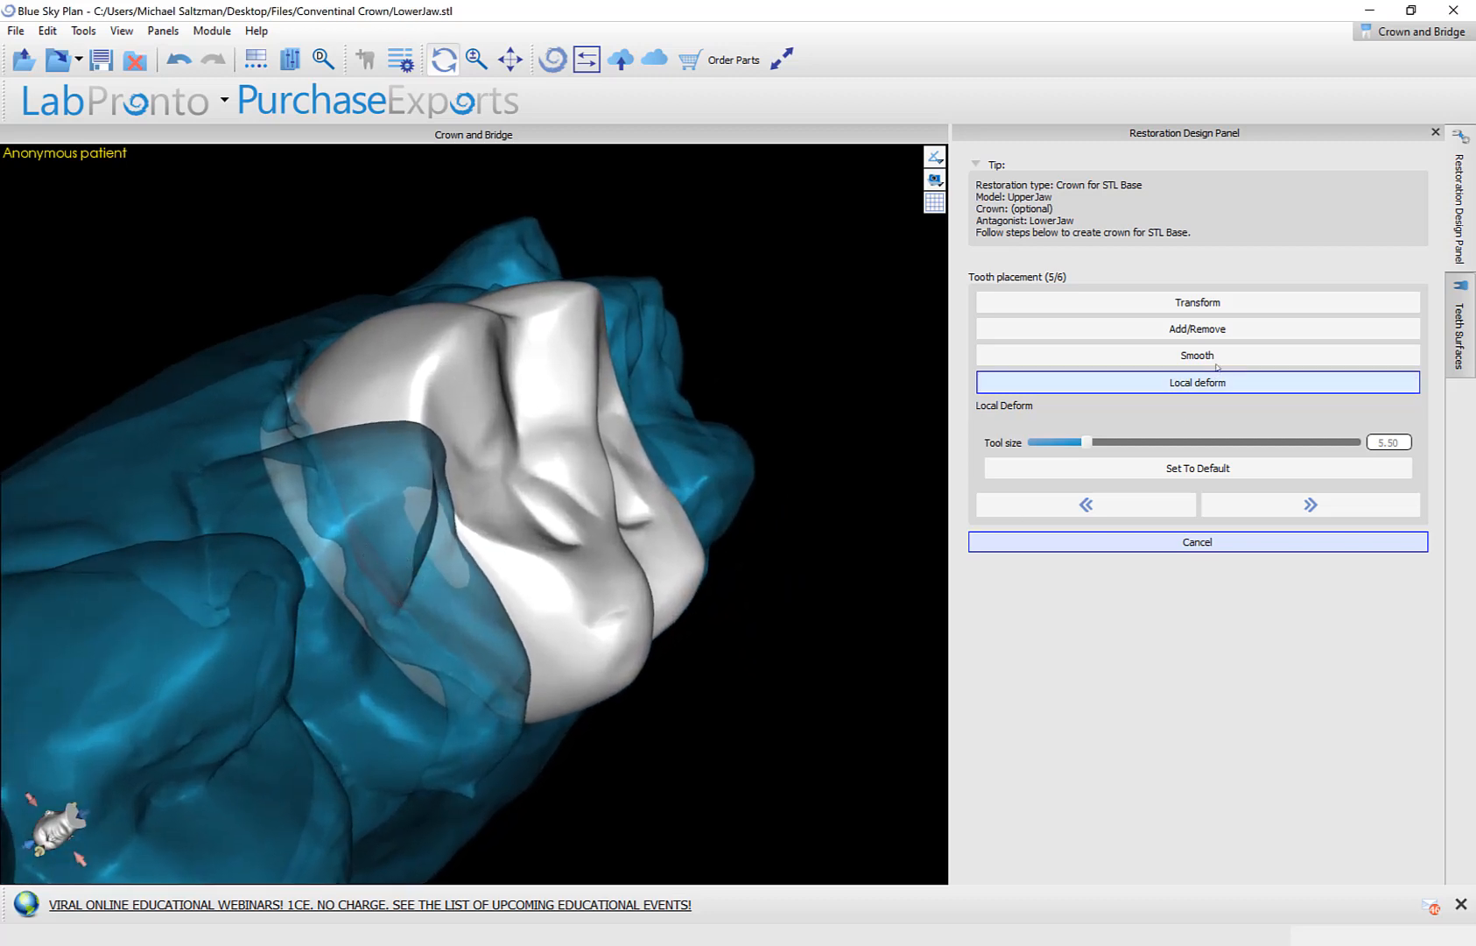
left_click(1198, 382)
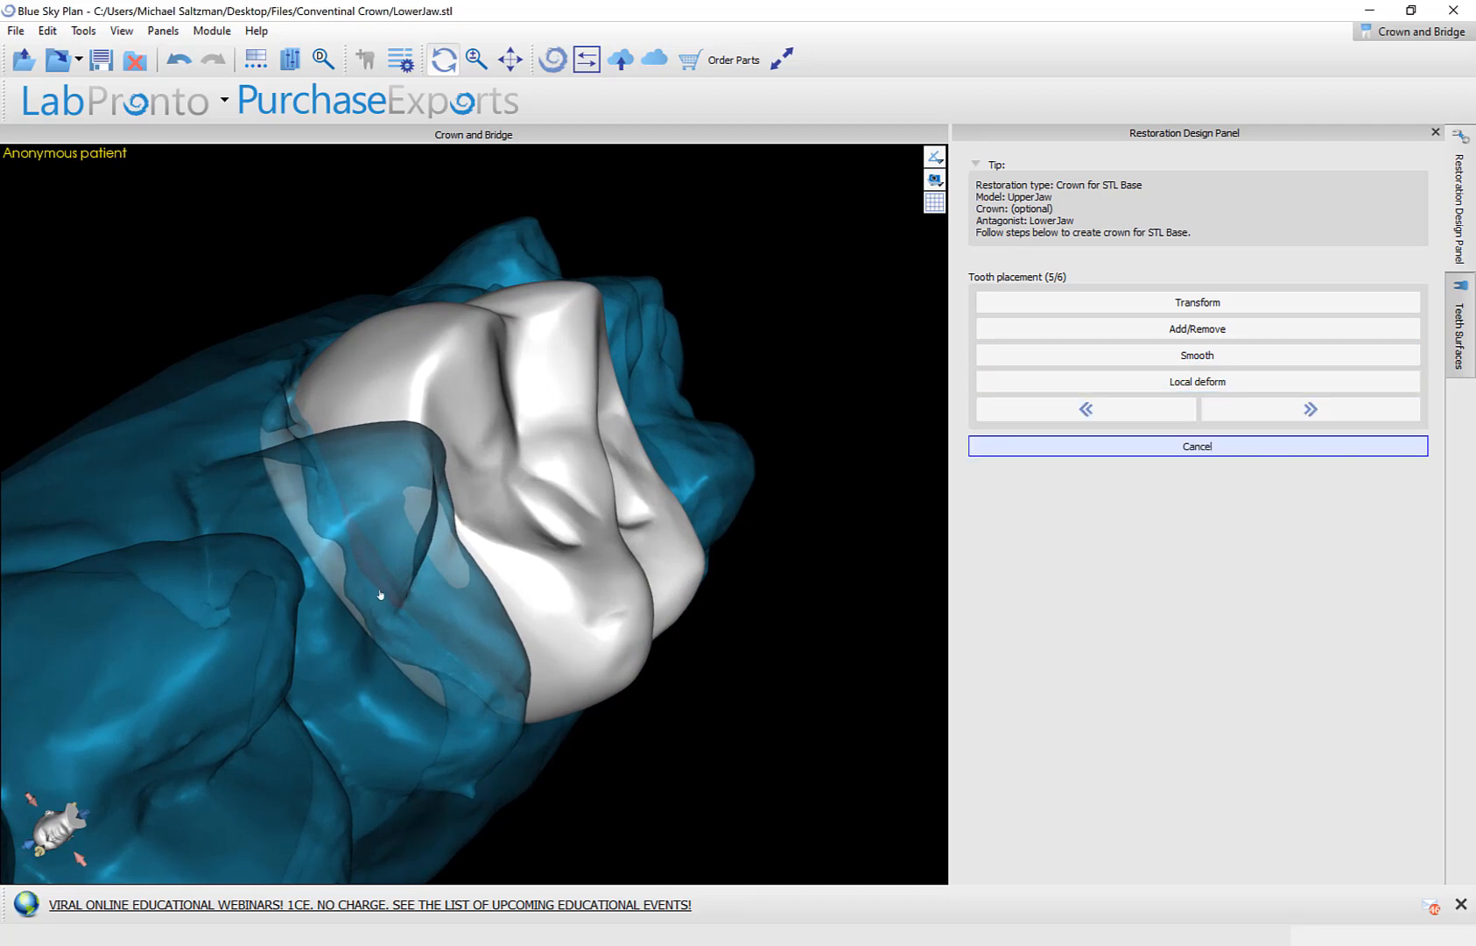
mouse_move(1224, 430)
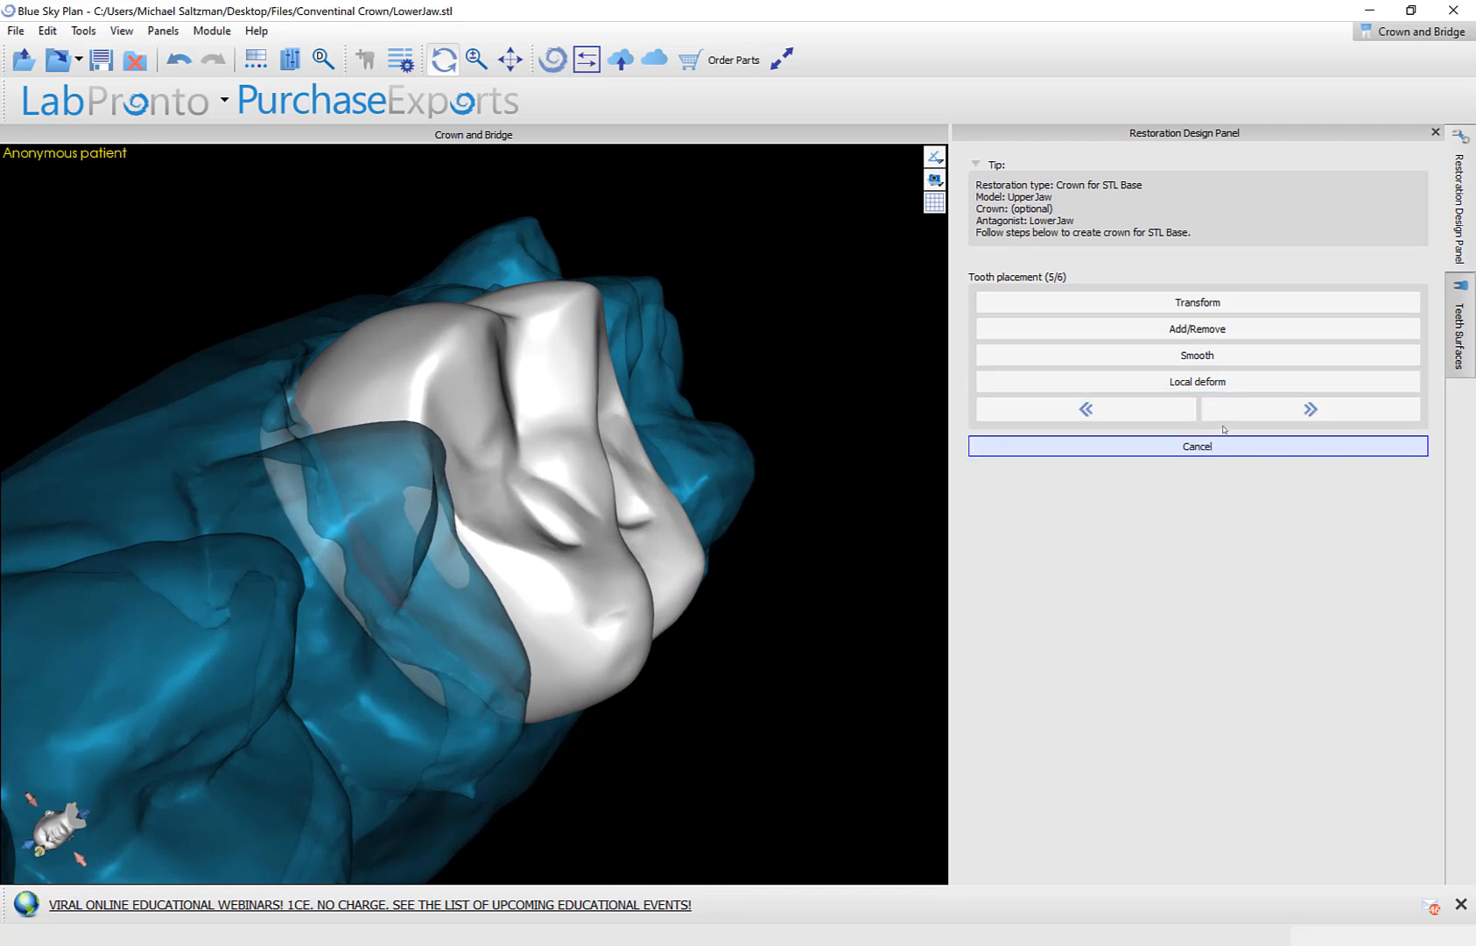
left_click(1197, 382)
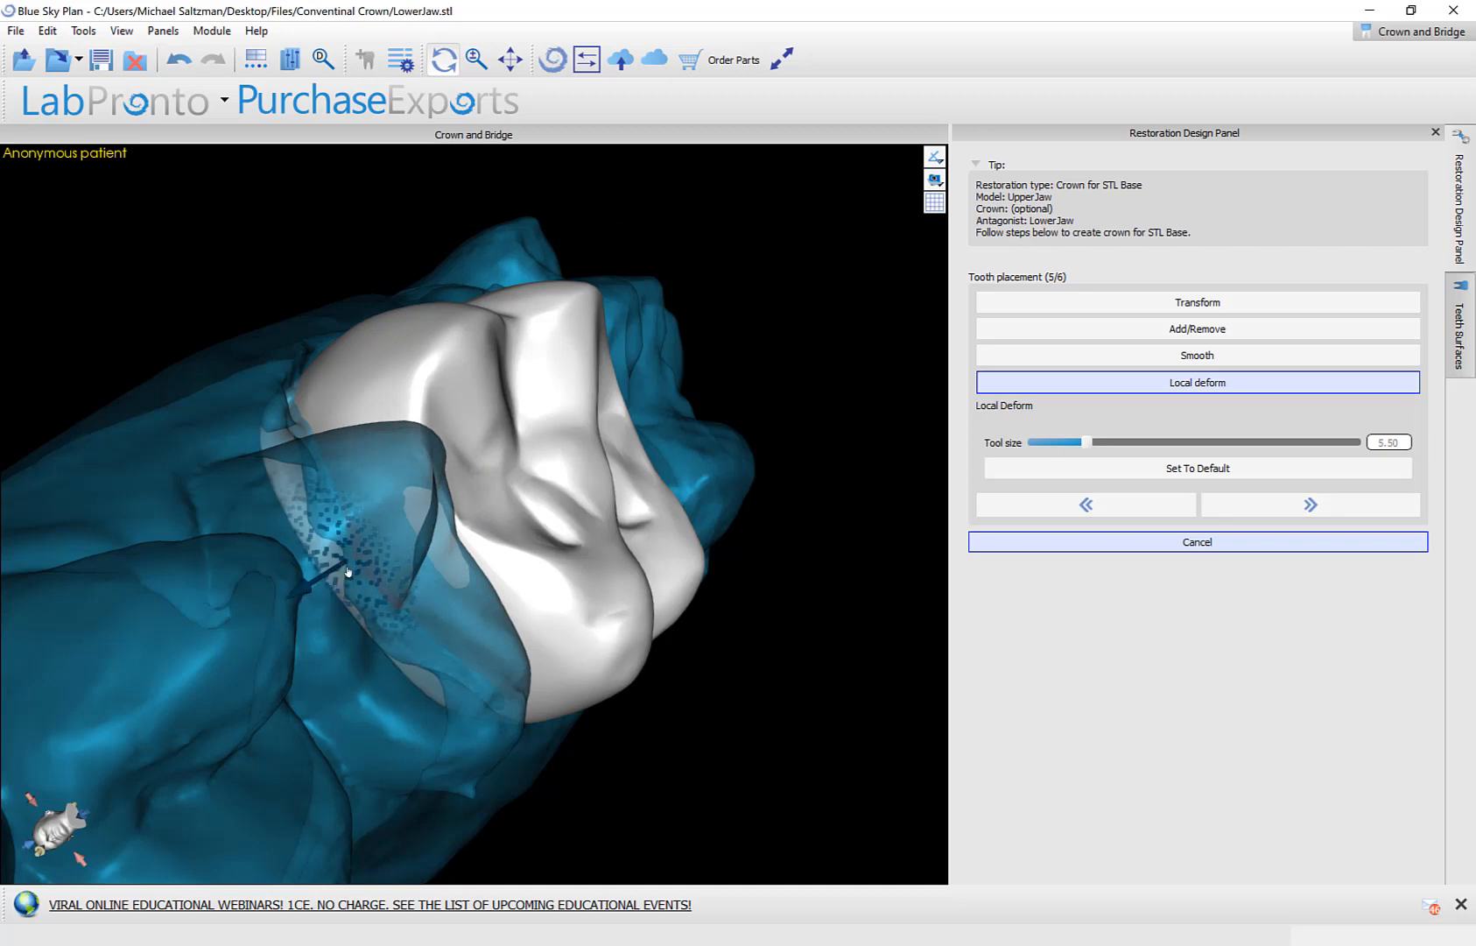
left_click(1198, 328)
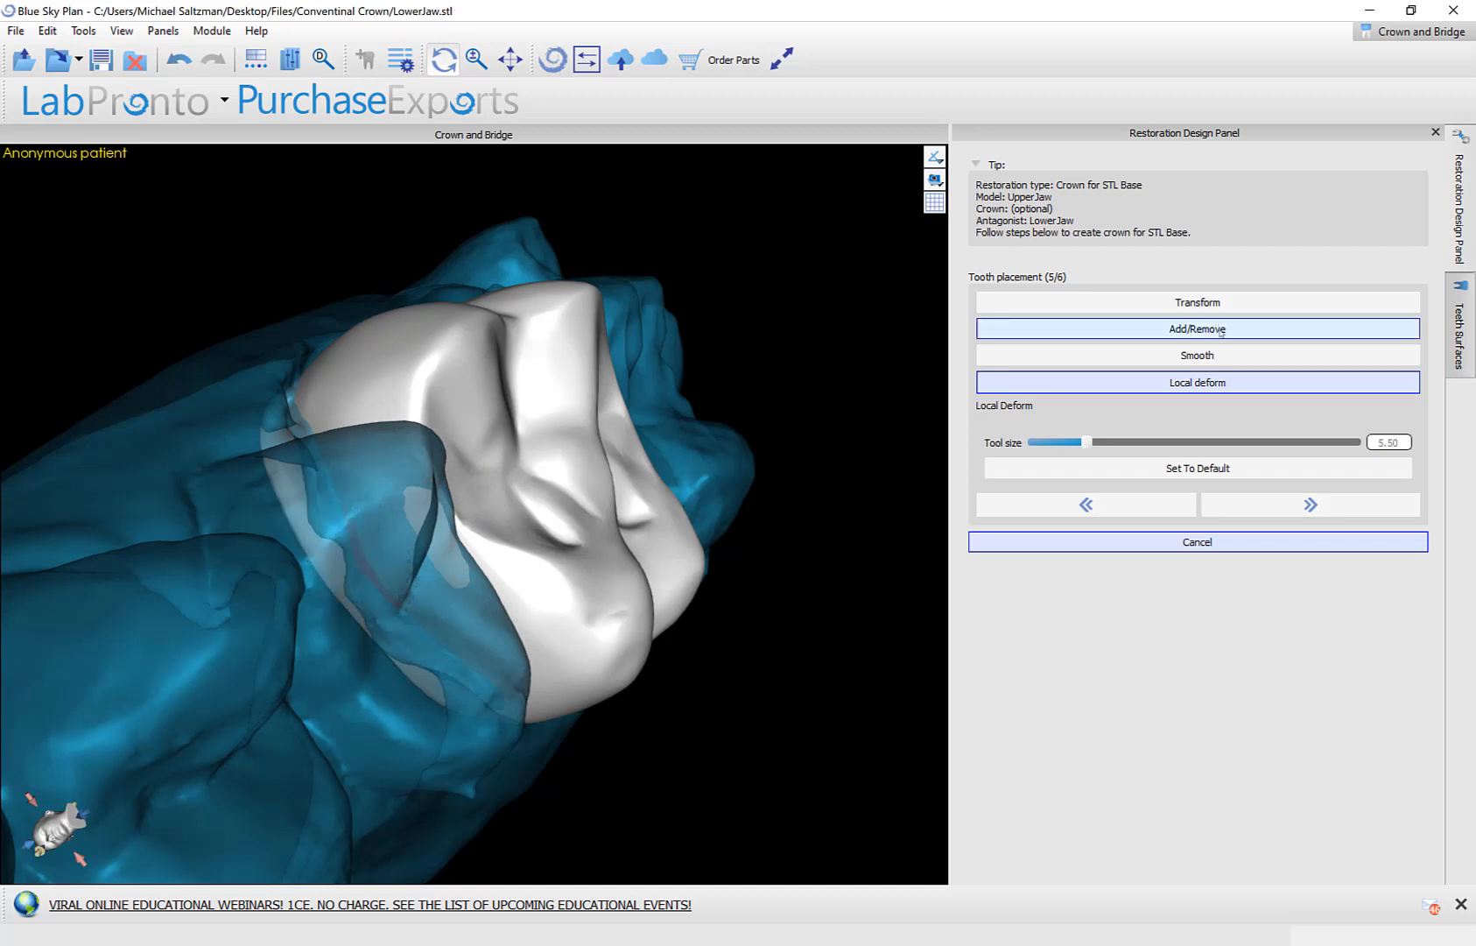
left_click(1197, 328)
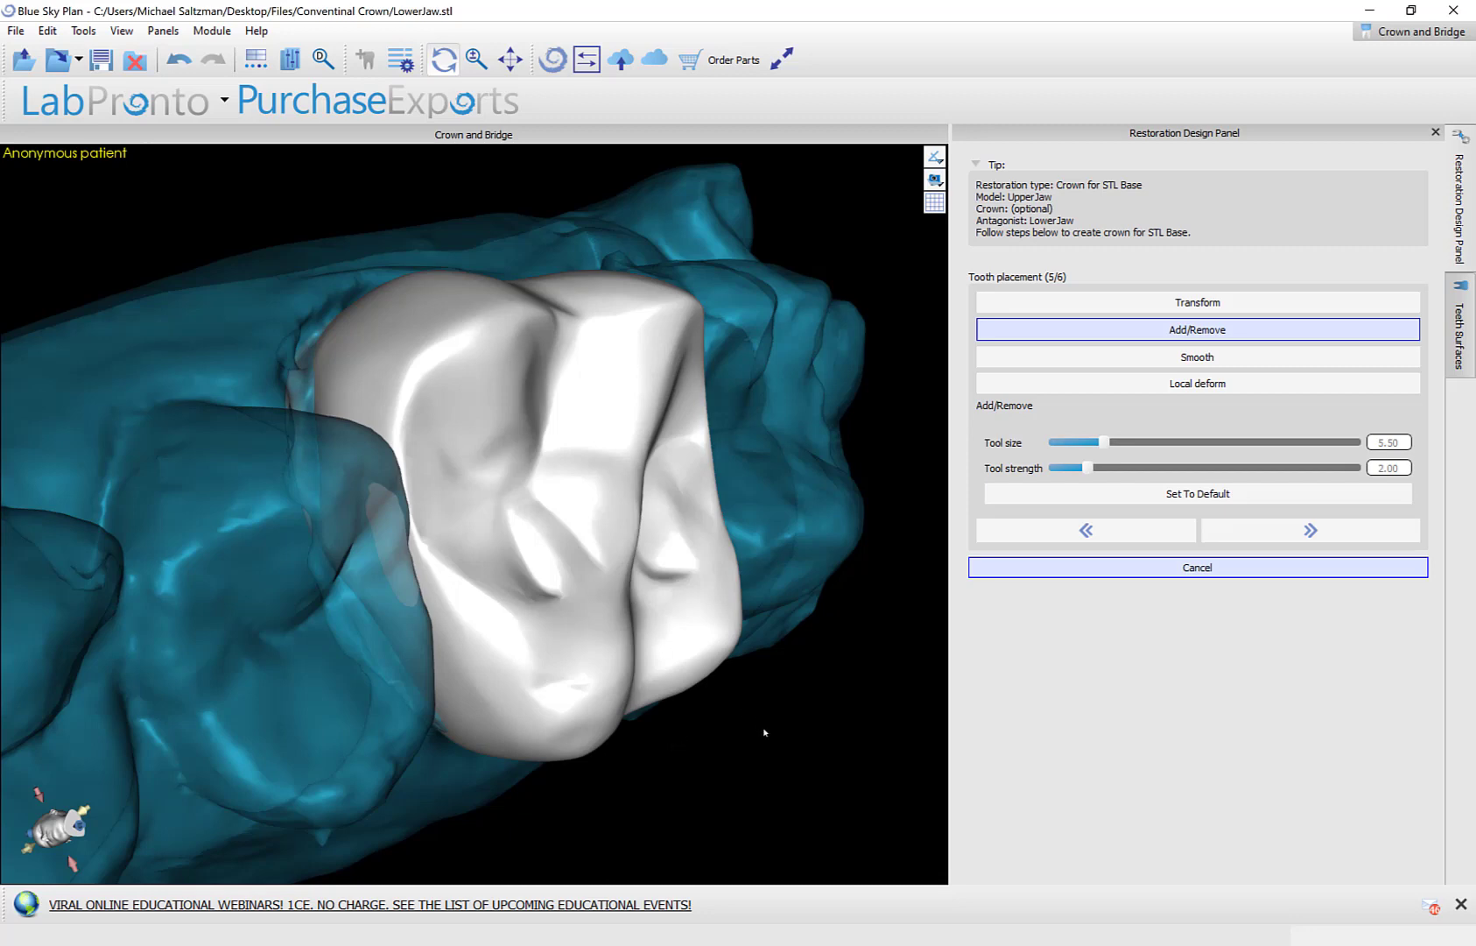
mouse_move(989, 562)
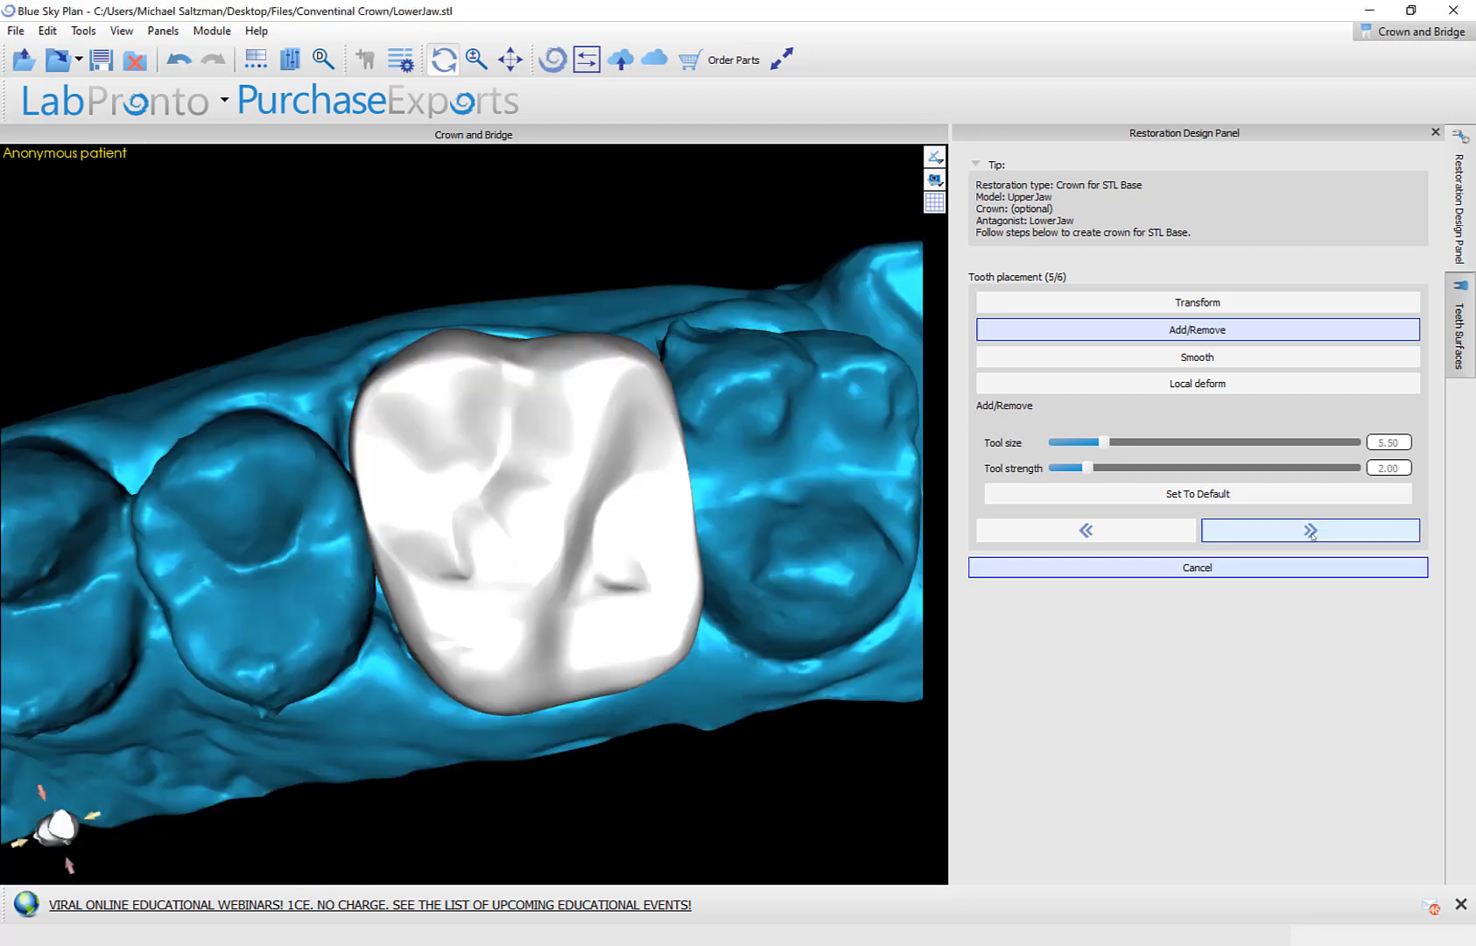
Step: Advance to Cut intersections, uncheck Cut Approximal Intersections, and finish the crown design
left_click(1309, 530)
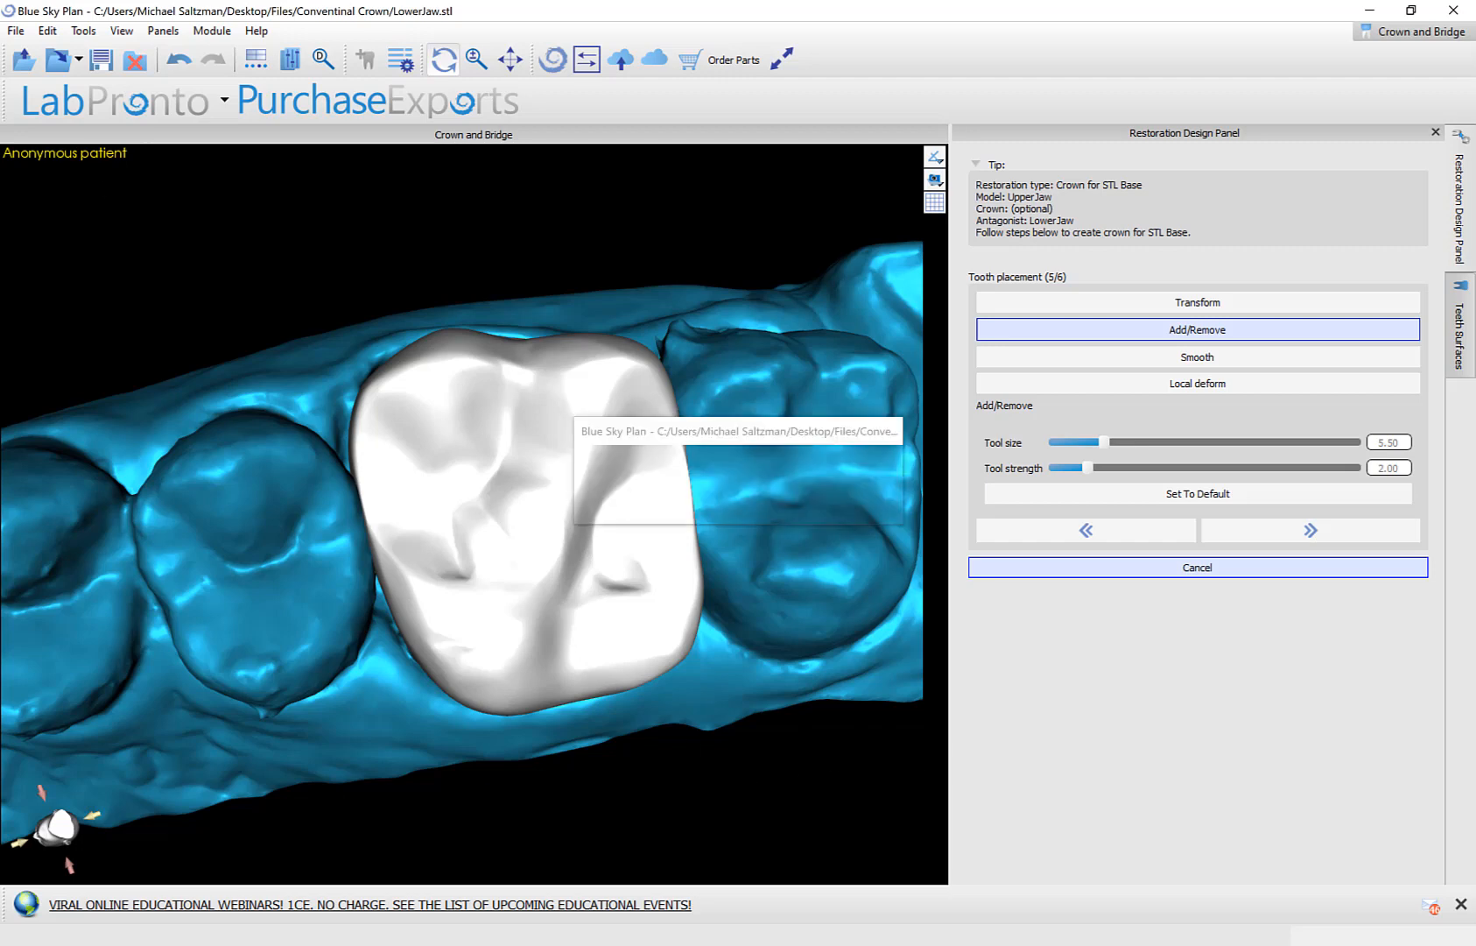
left_click(1308, 530)
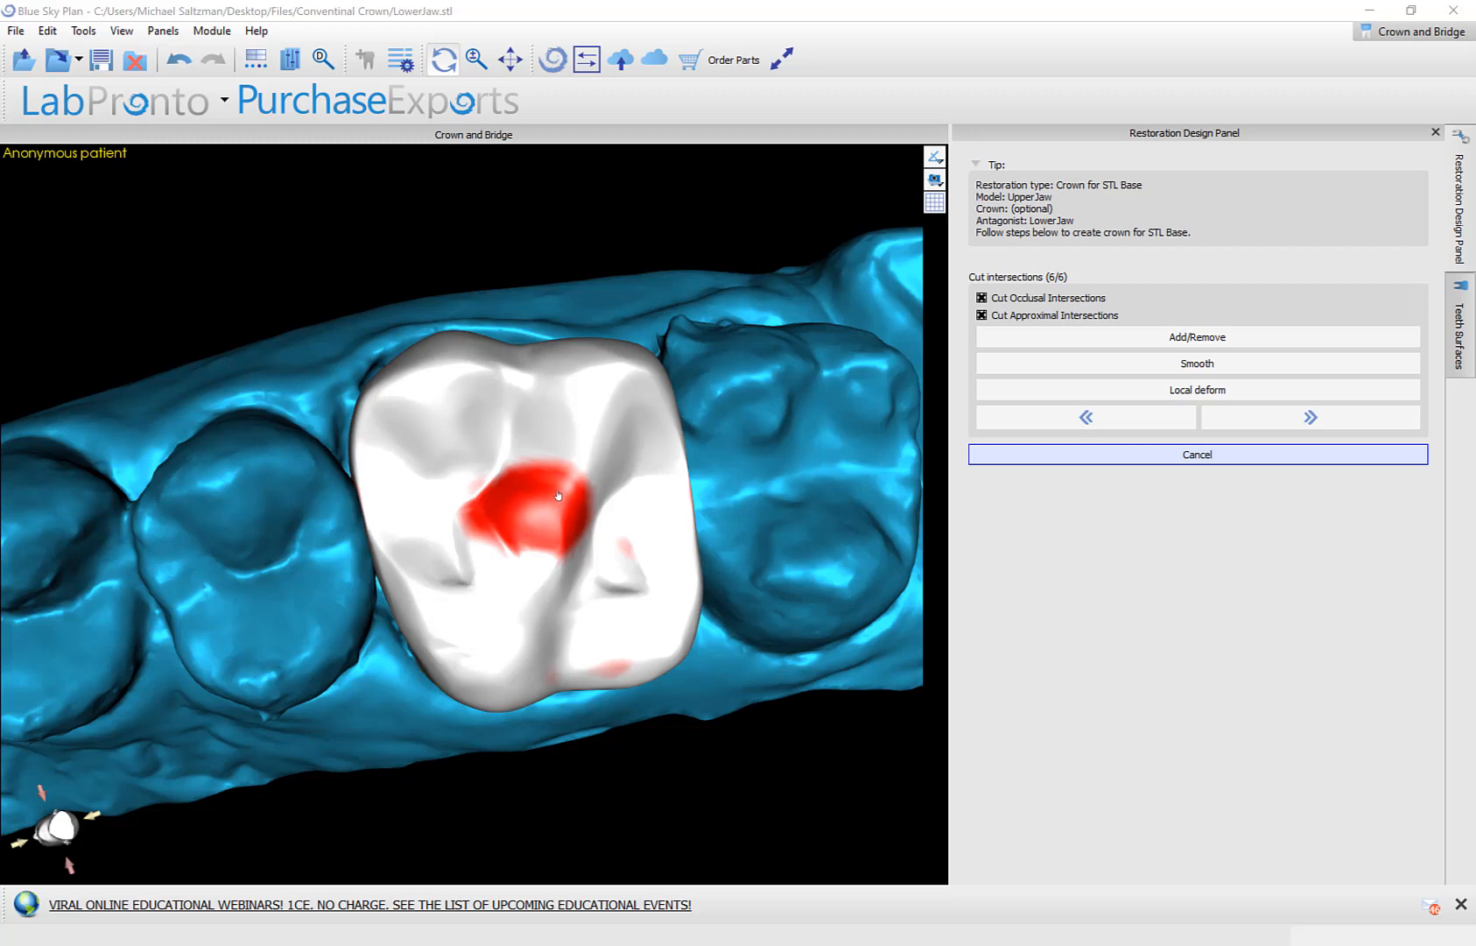
mouse_move(524, 570)
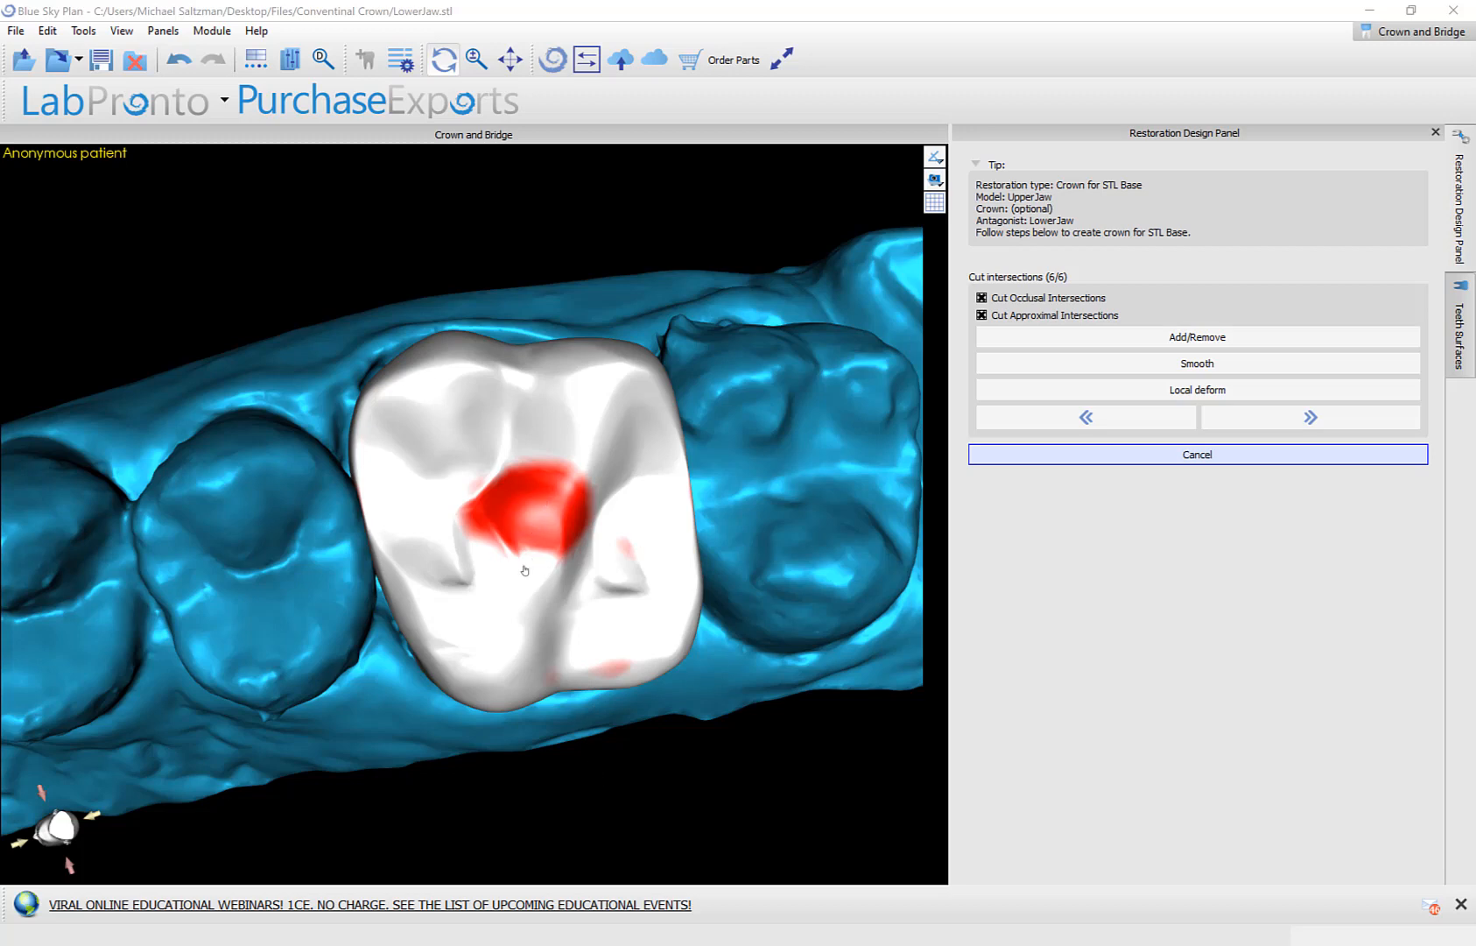
mouse_move(1291, 375)
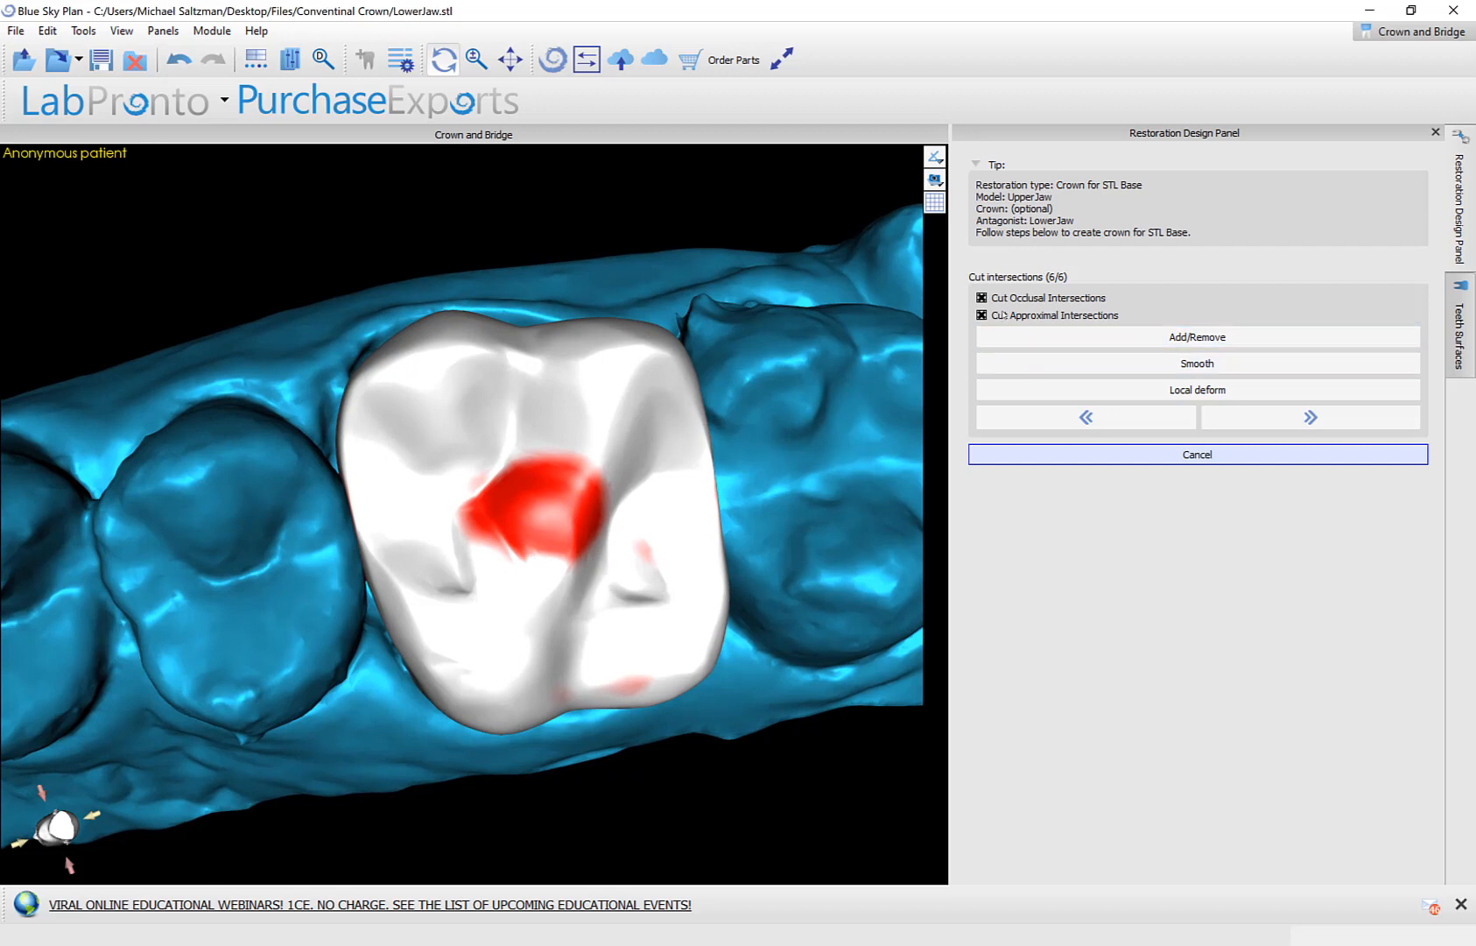
left_click(981, 314)
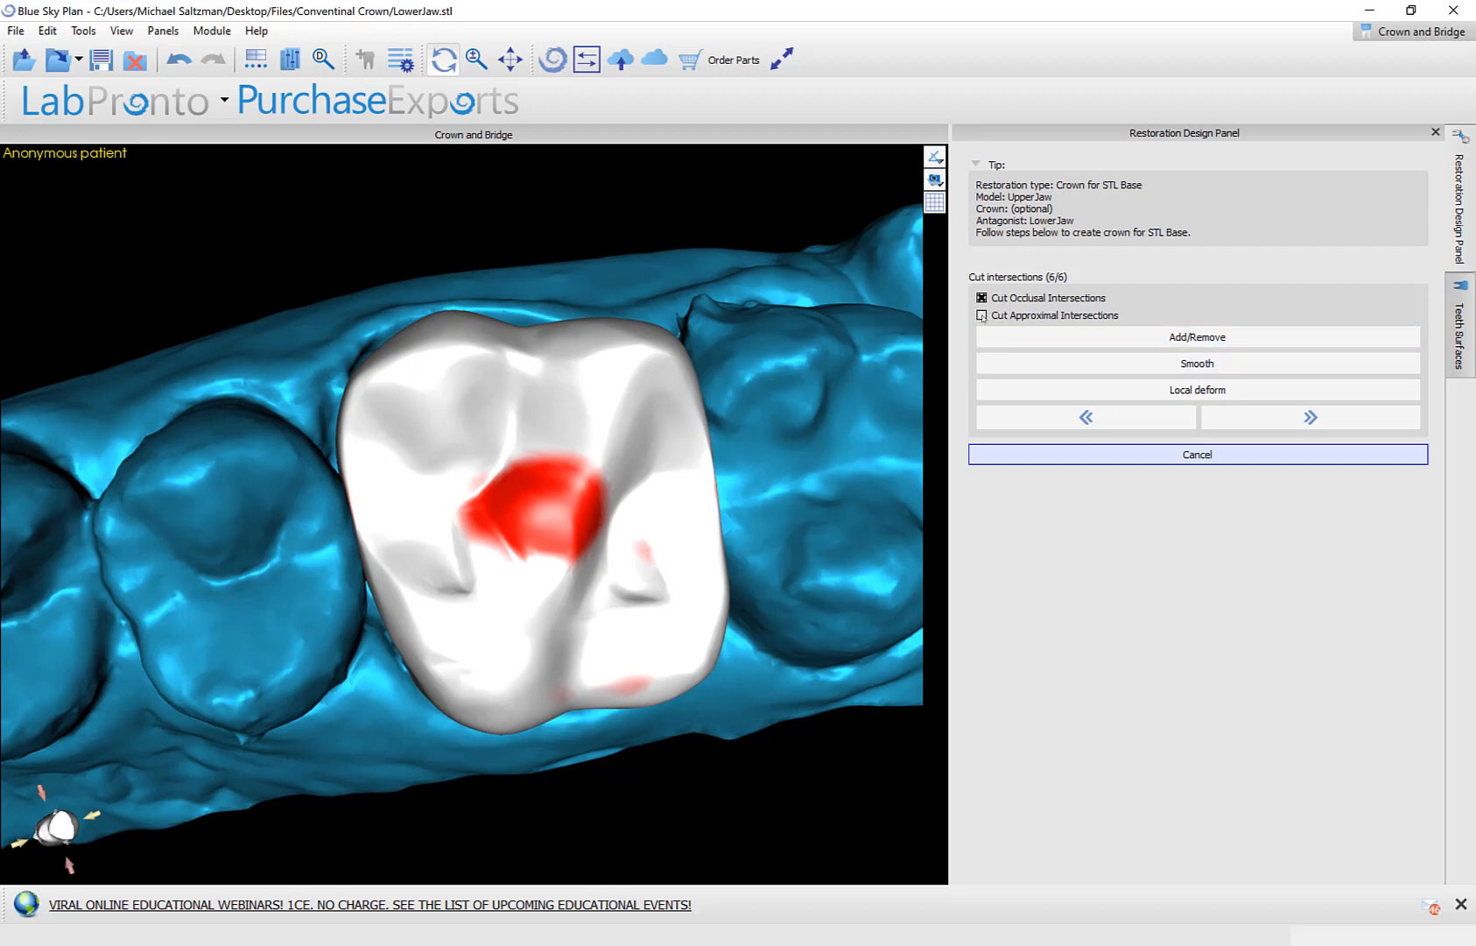
left_click(981, 298)
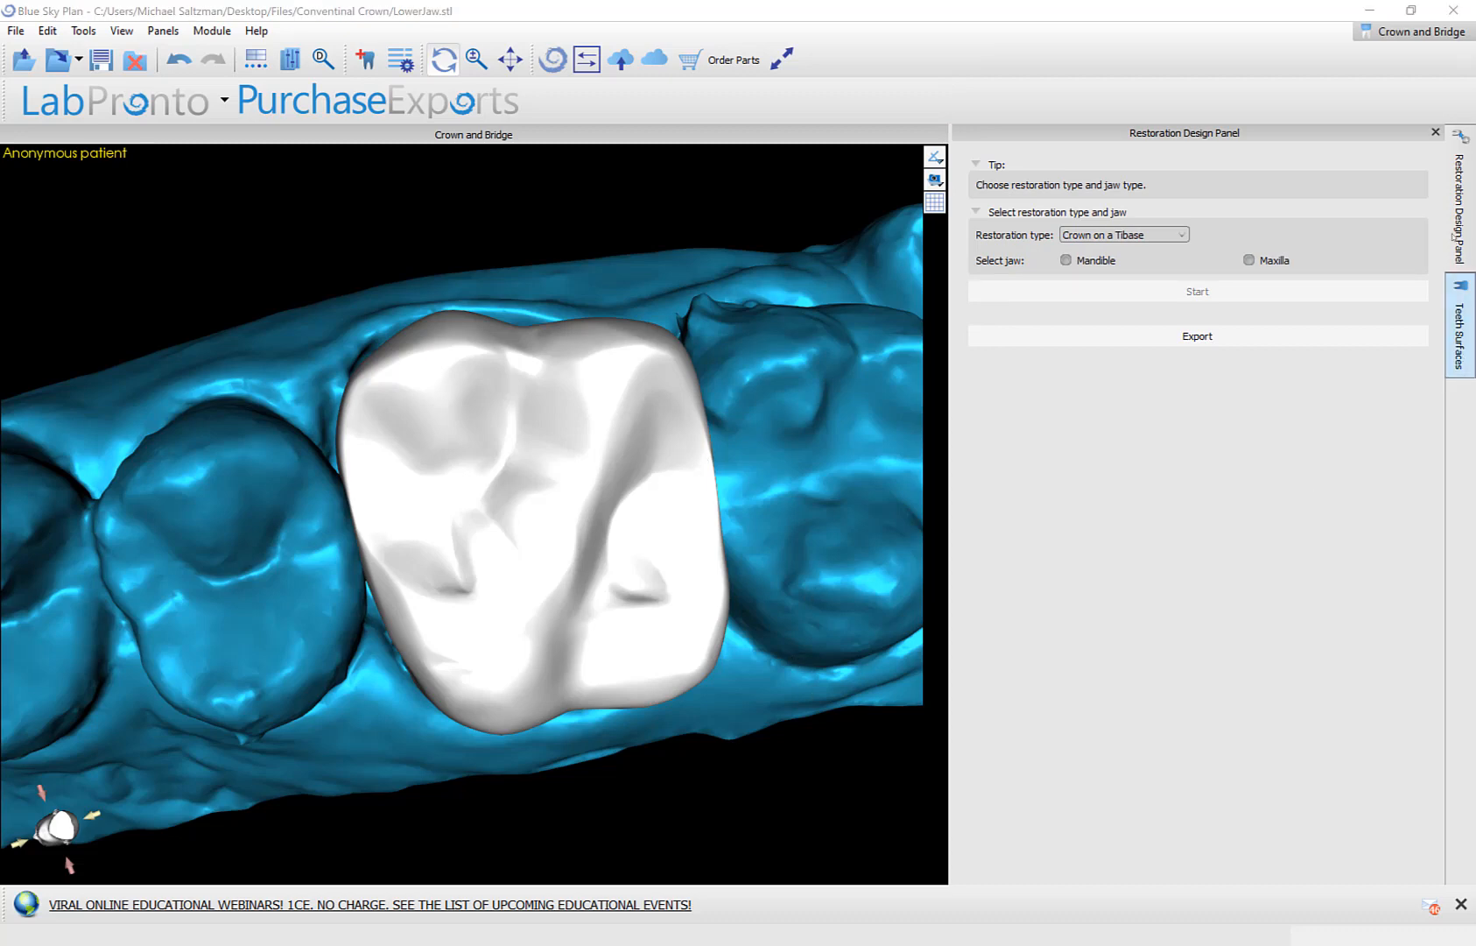
Step: Select Custom Crown in Teeth Surfaces and untick UpperJaw's Visible box
left_click(1461, 334)
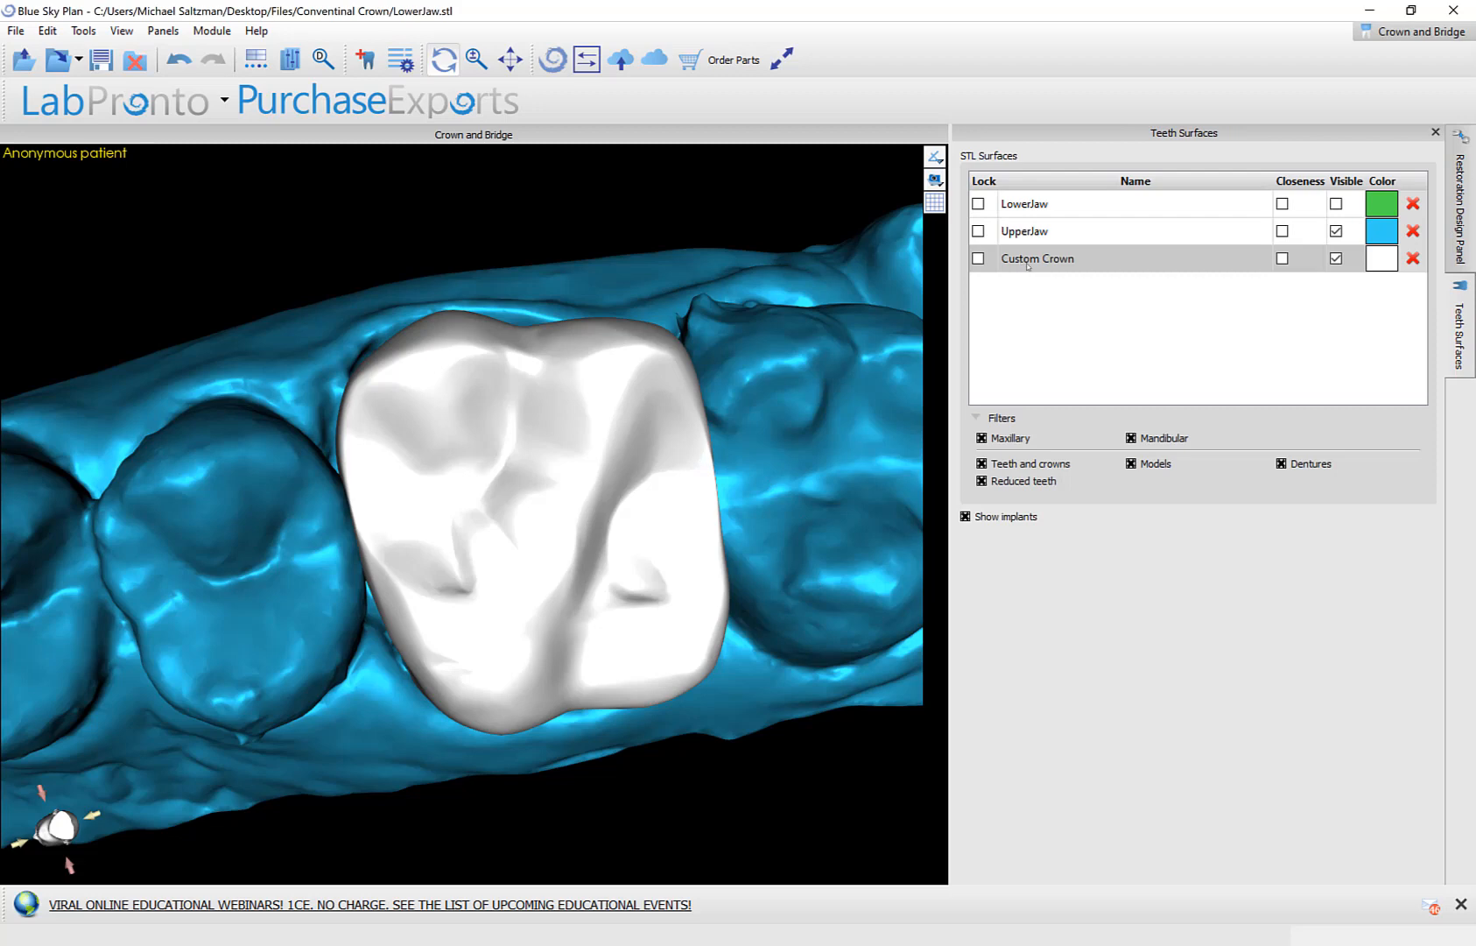
left_click(1038, 259)
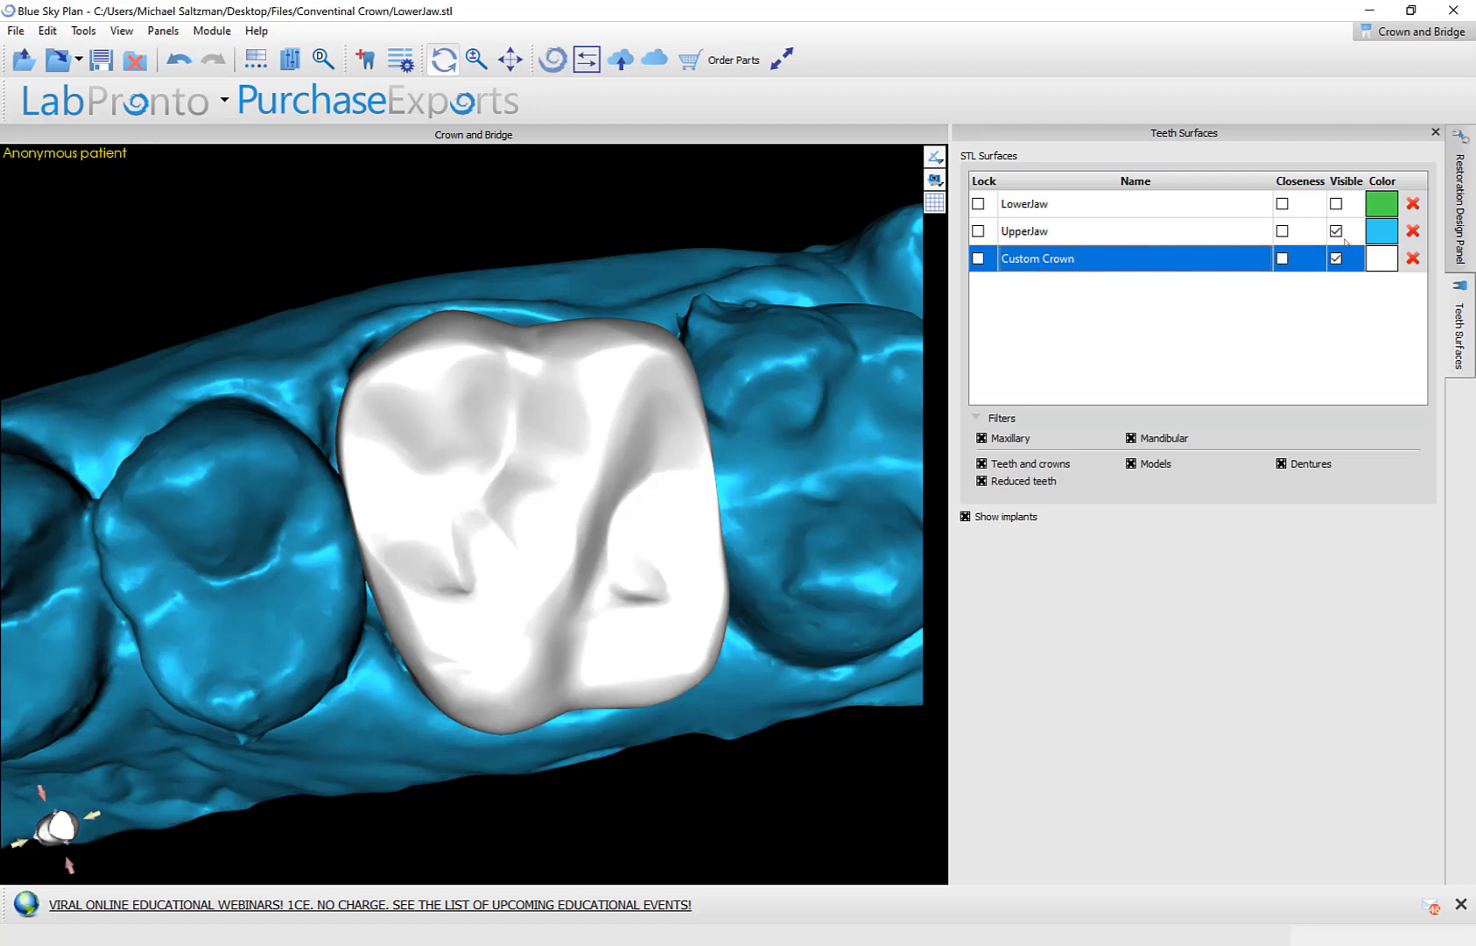
left_click(1334, 231)
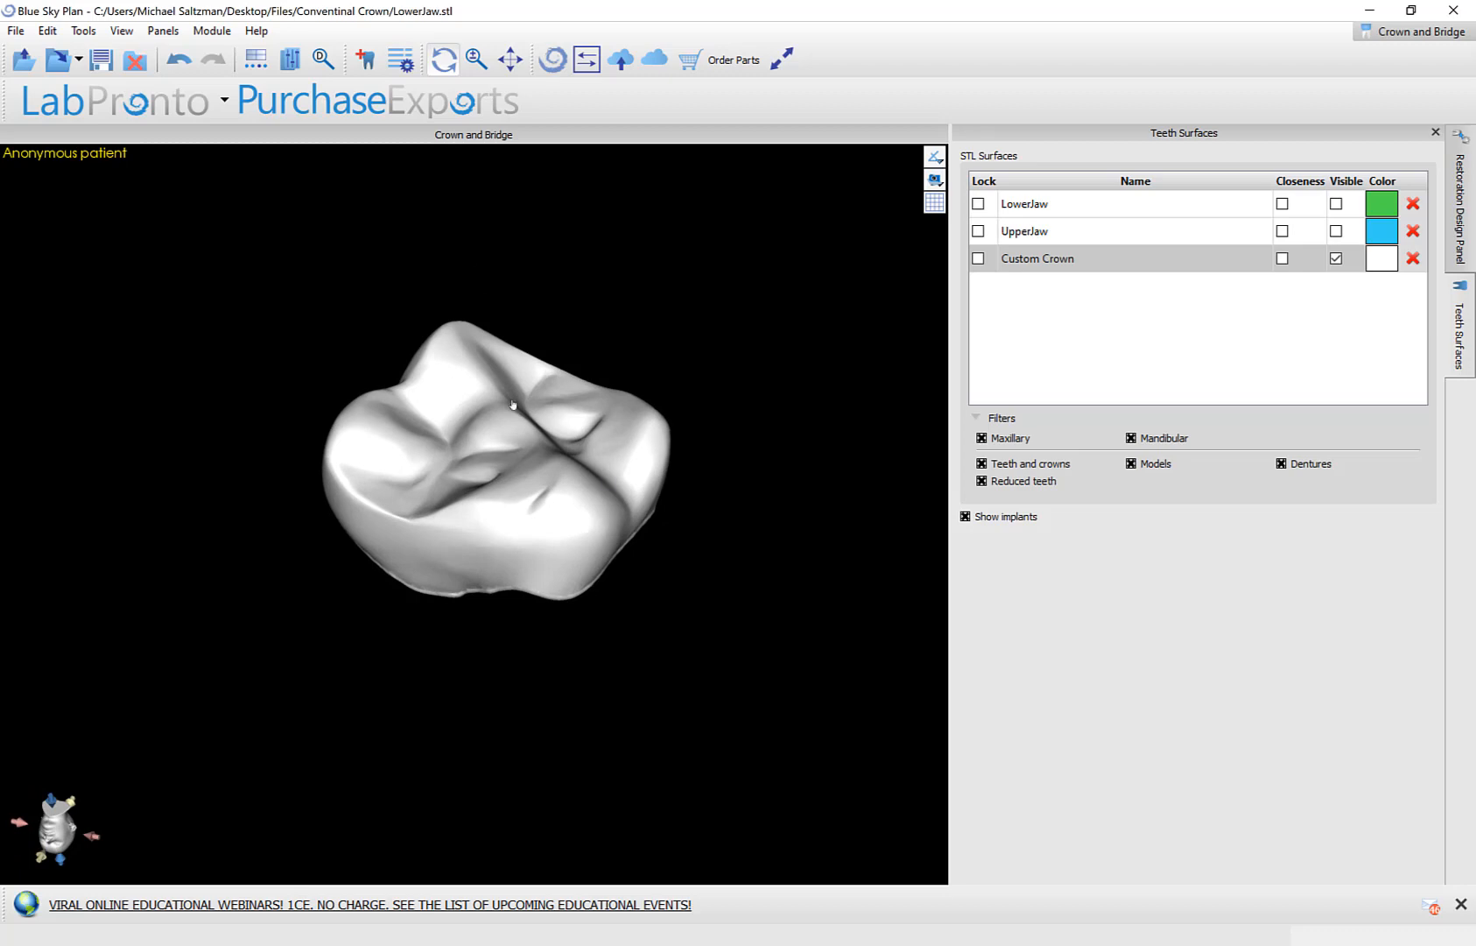
left_click(1461, 203)
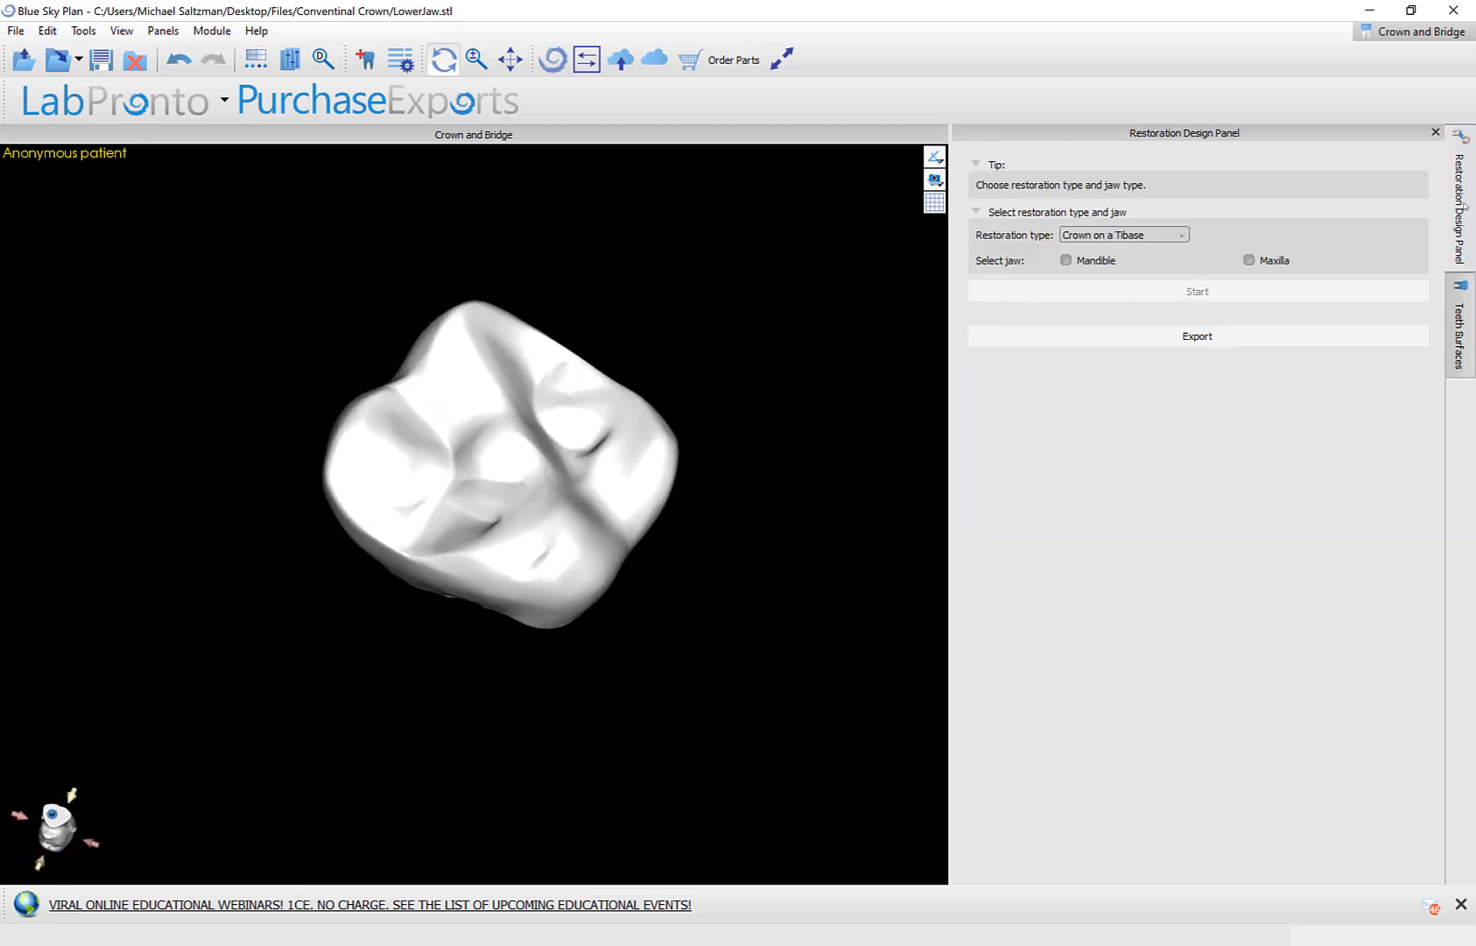
mouse_move(1072, 131)
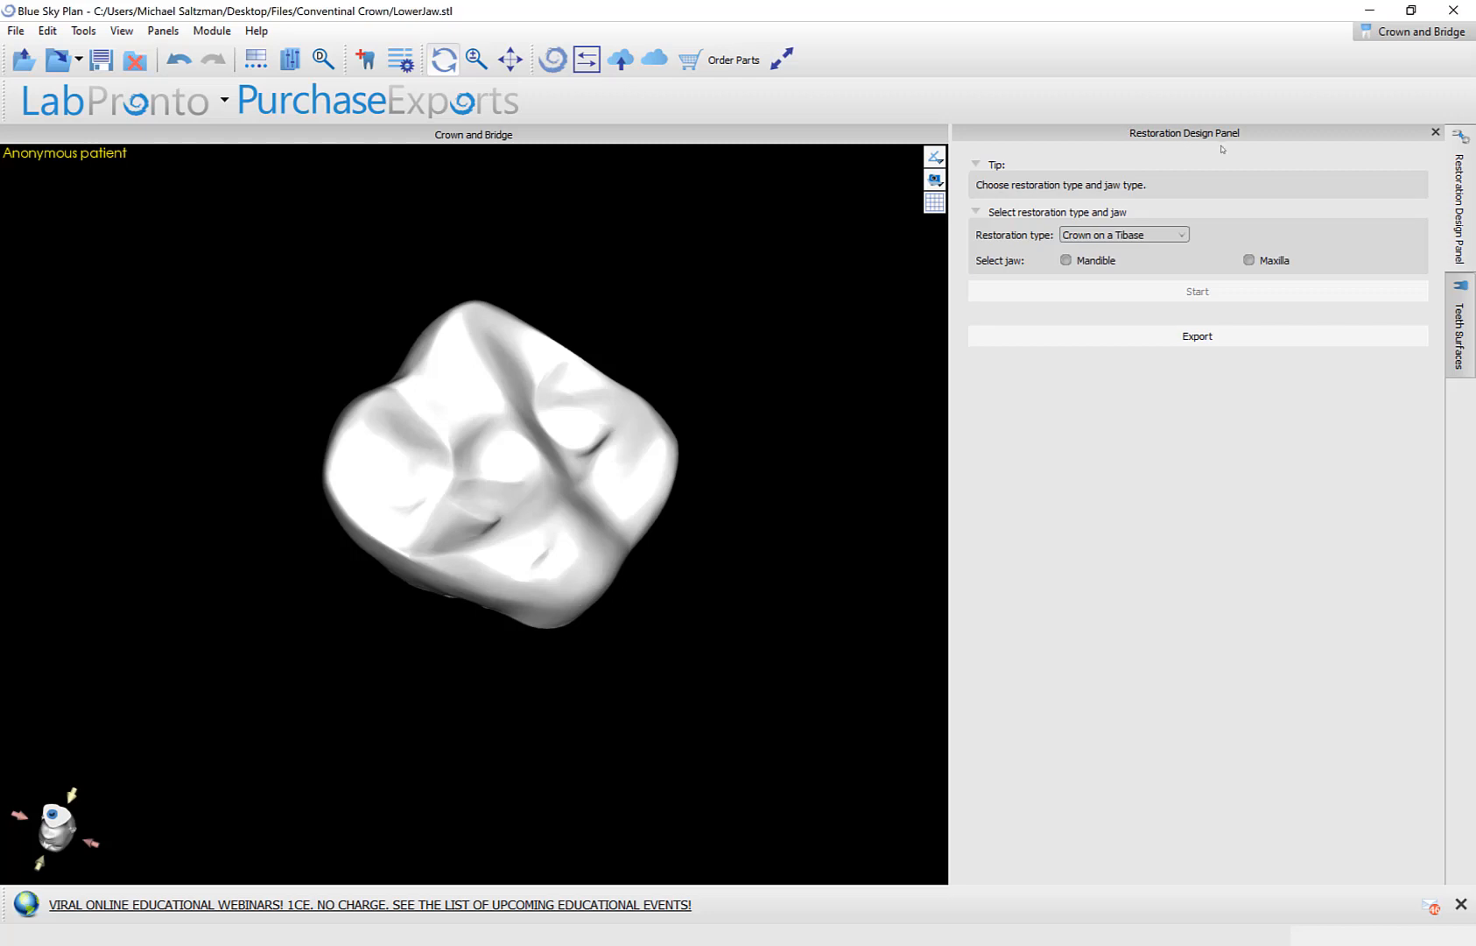
mouse_move(1197, 336)
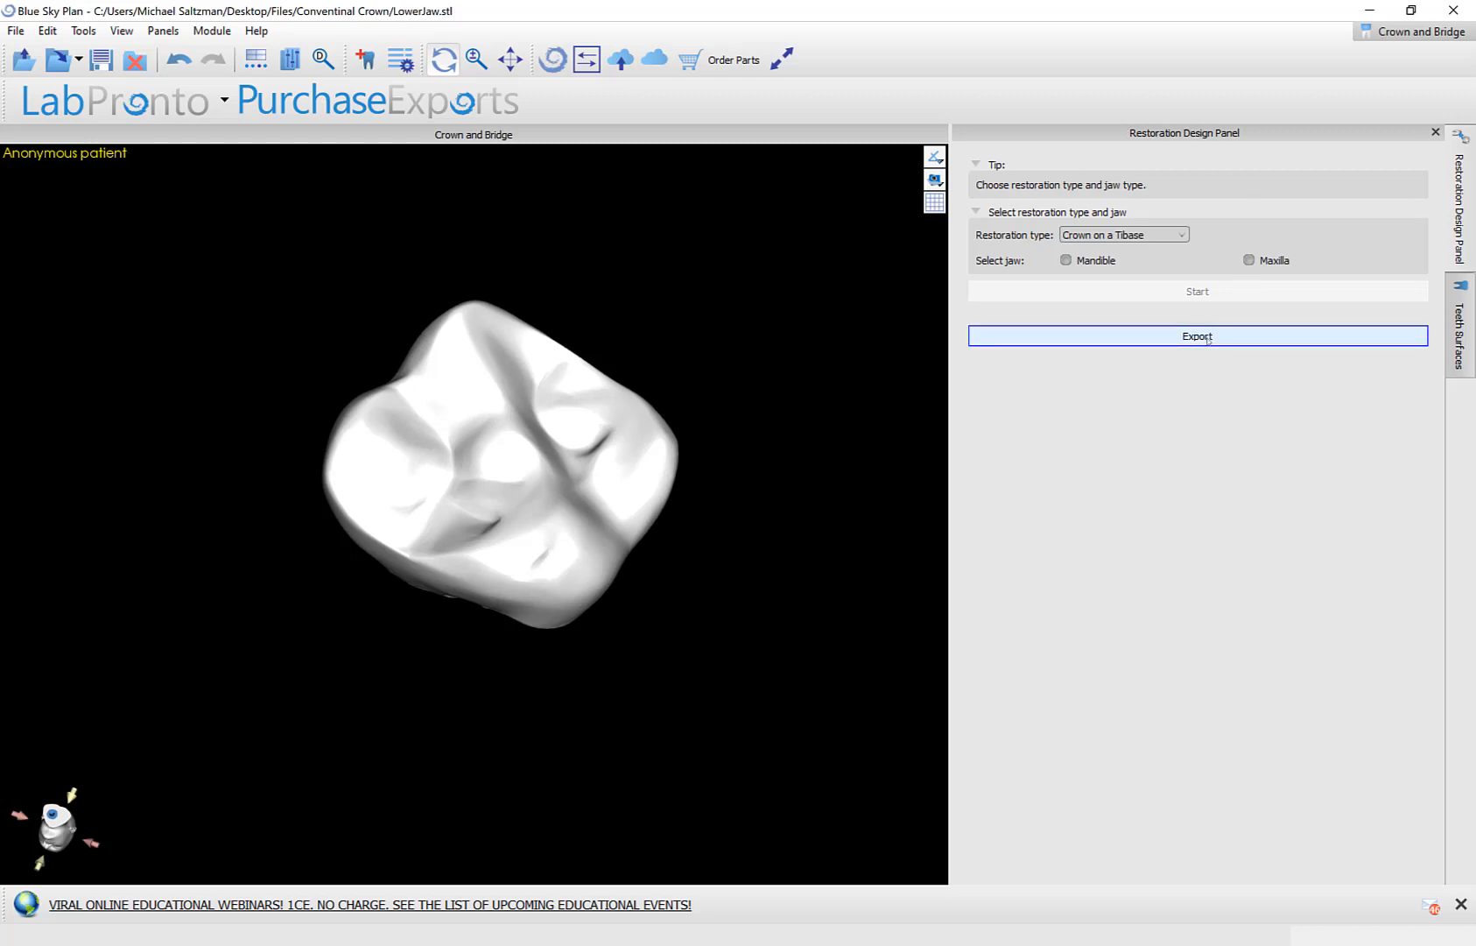
Step: Export the Custom Crown with CAM output as separate files to a folder
left_click(1197, 336)
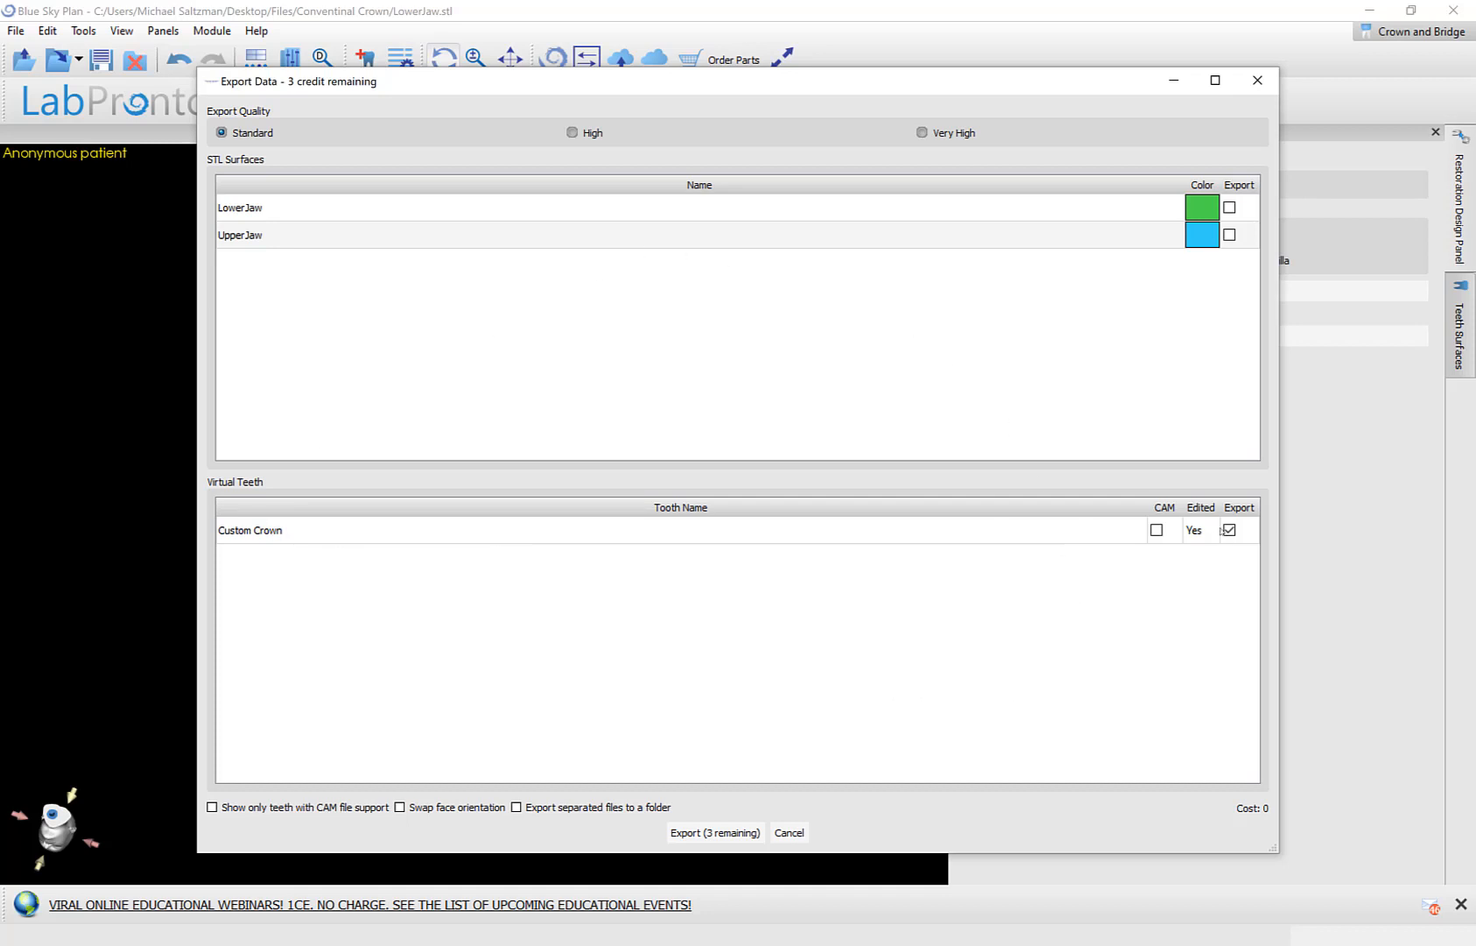
mouse_move(278, 515)
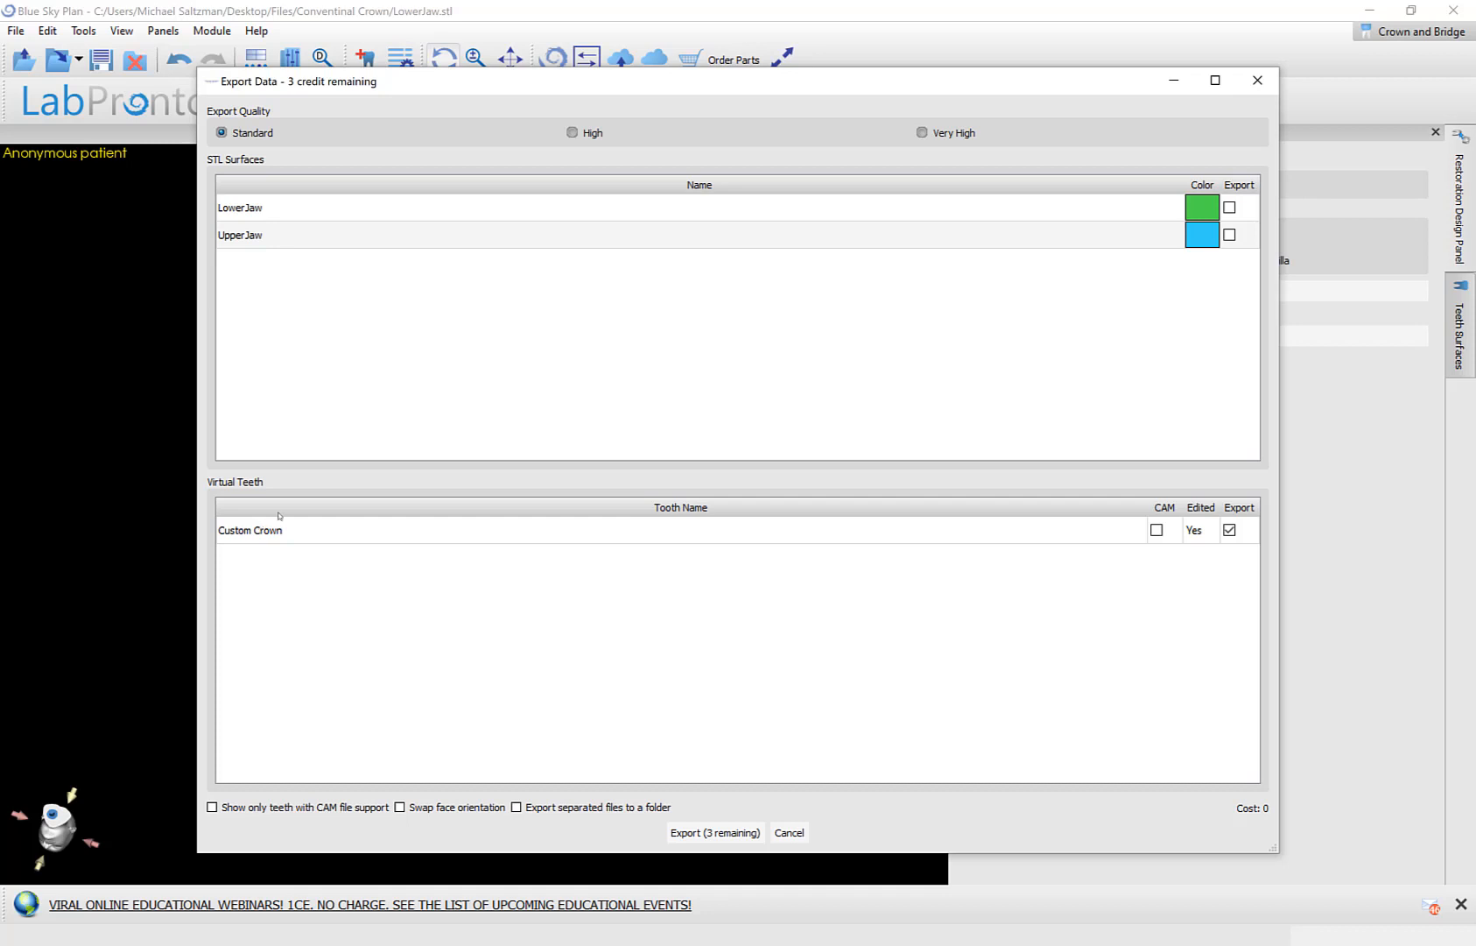
mouse_move(1157, 531)
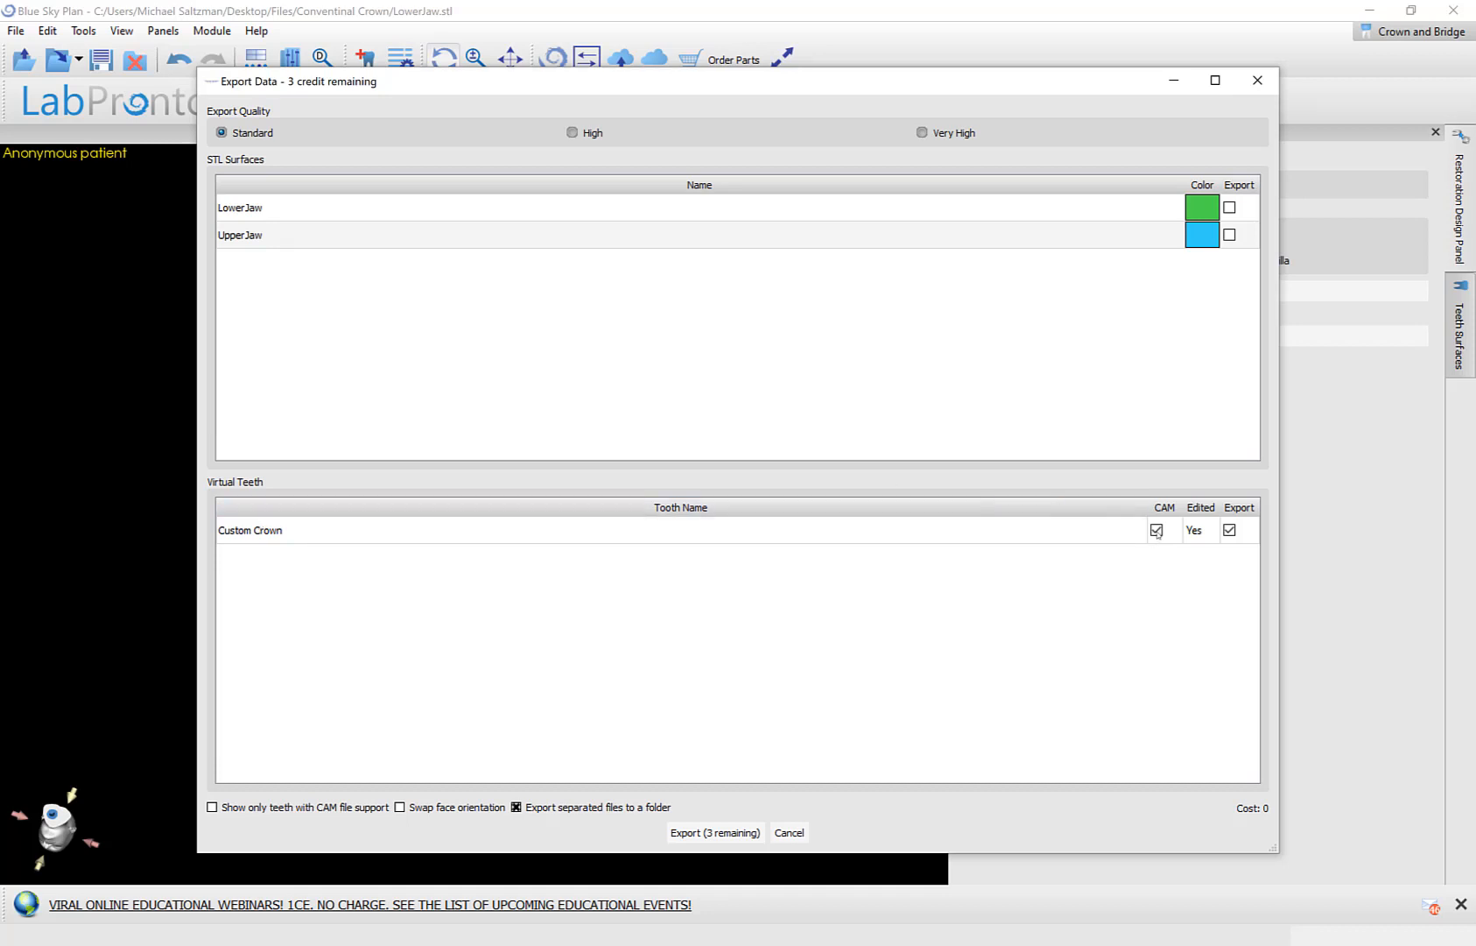
mouse_move(751, 536)
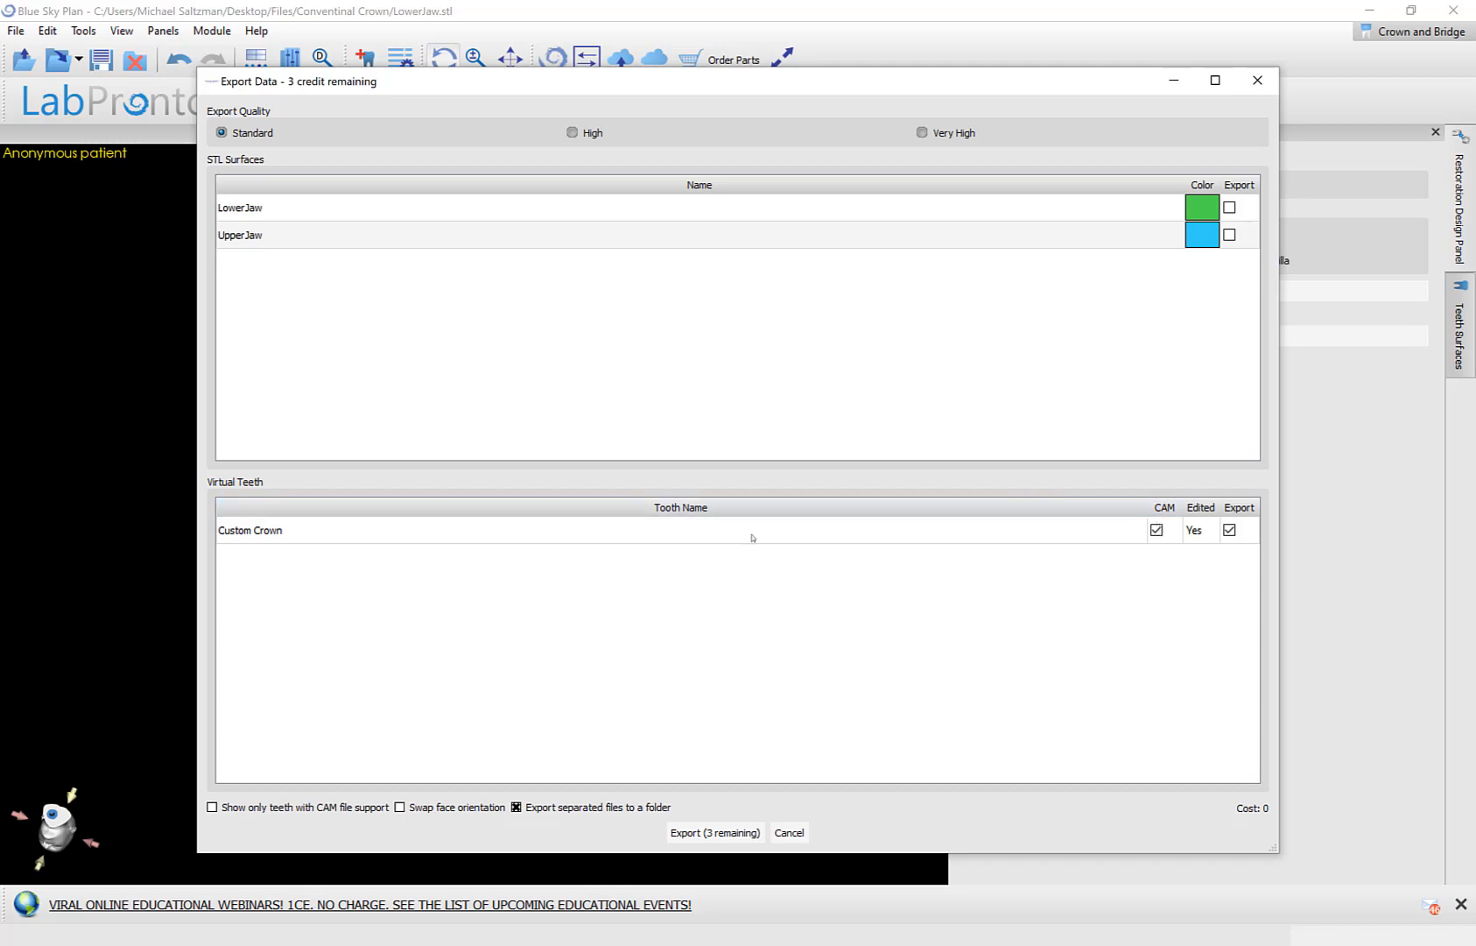
left_click(714, 833)
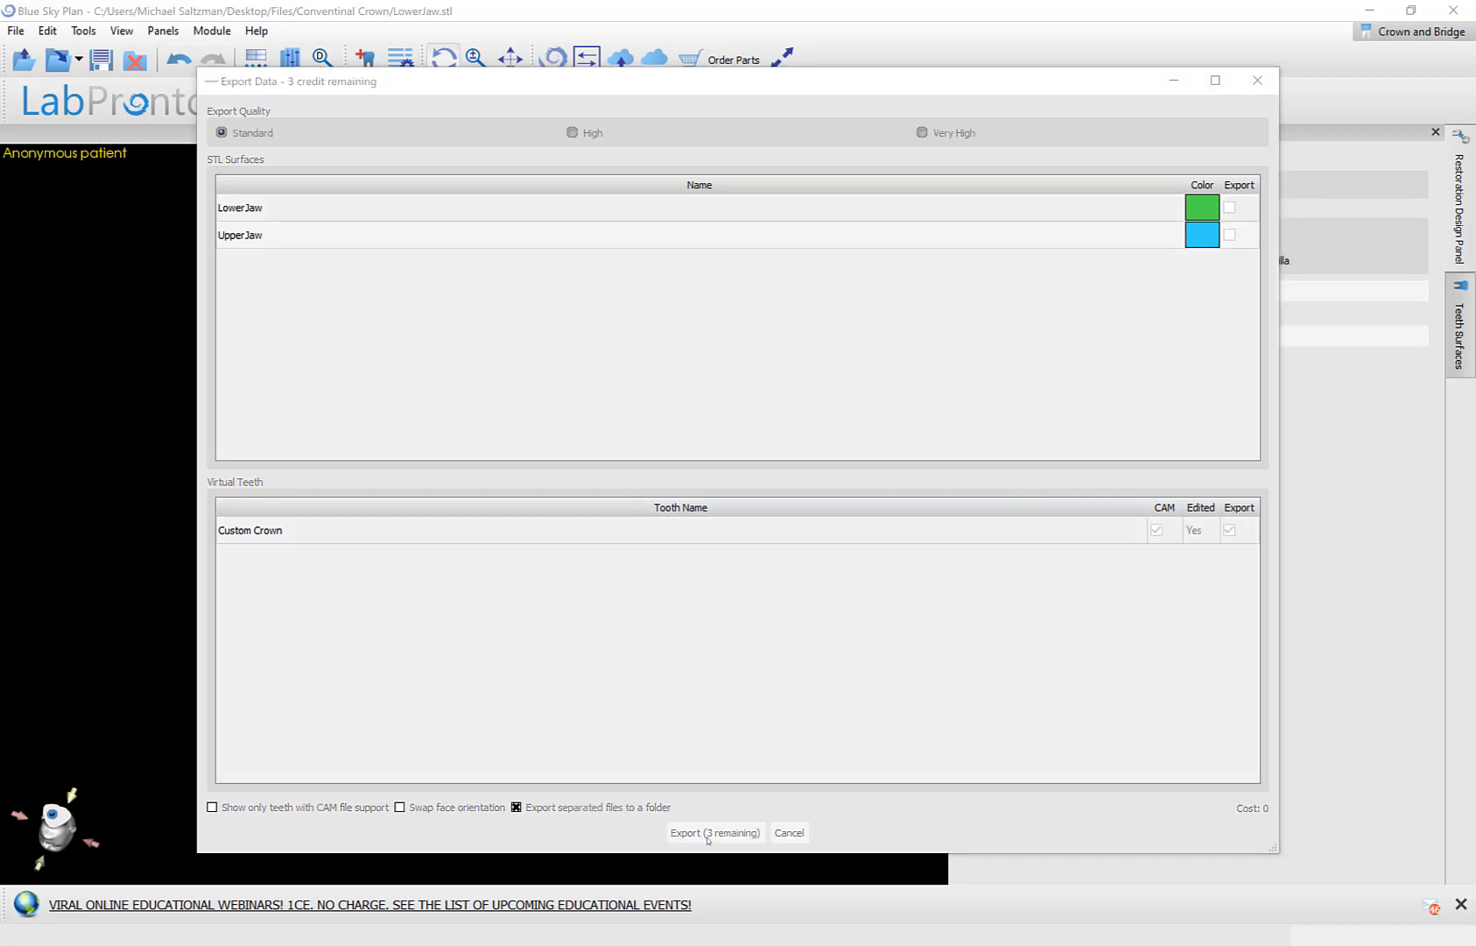
left_click(714, 833)
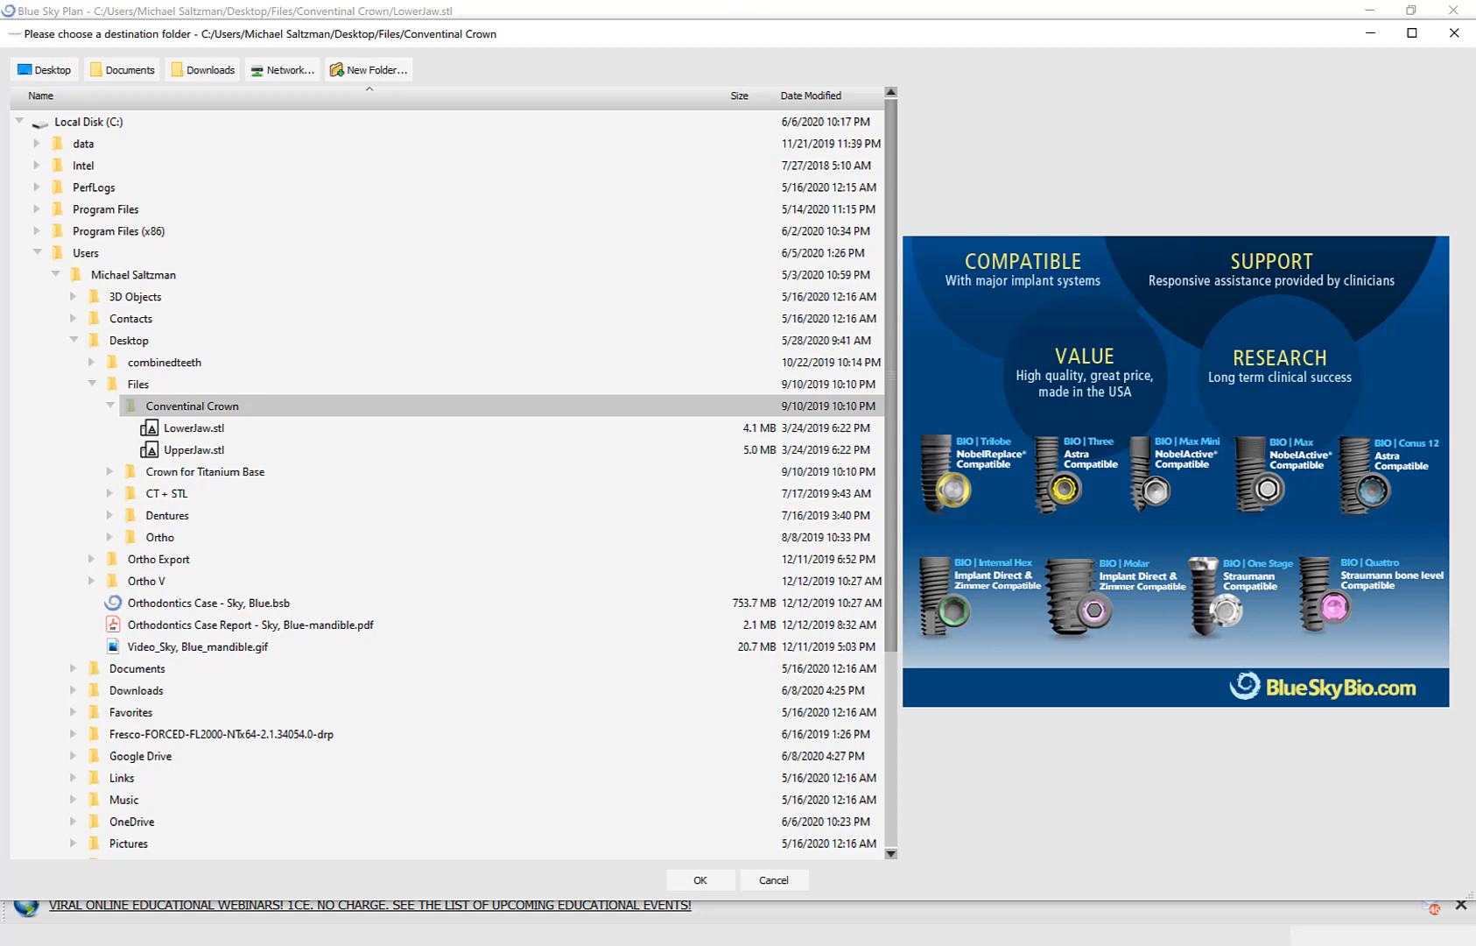
Step: Create a CrownExport folder on the Desktop and confirm it as the export destination
left_click(43, 70)
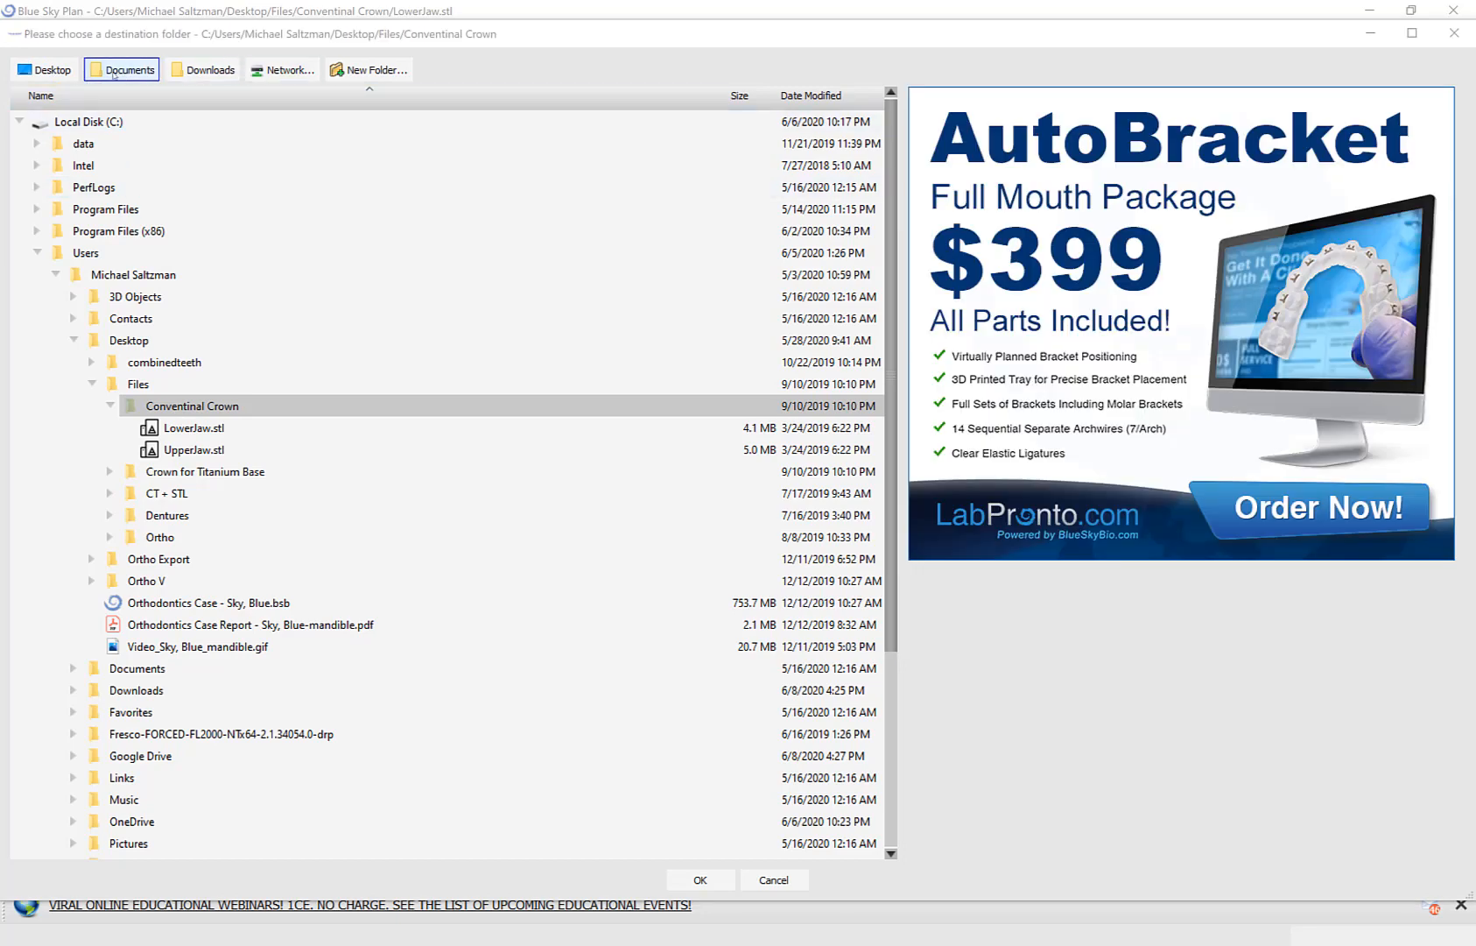
left_click(45, 69)
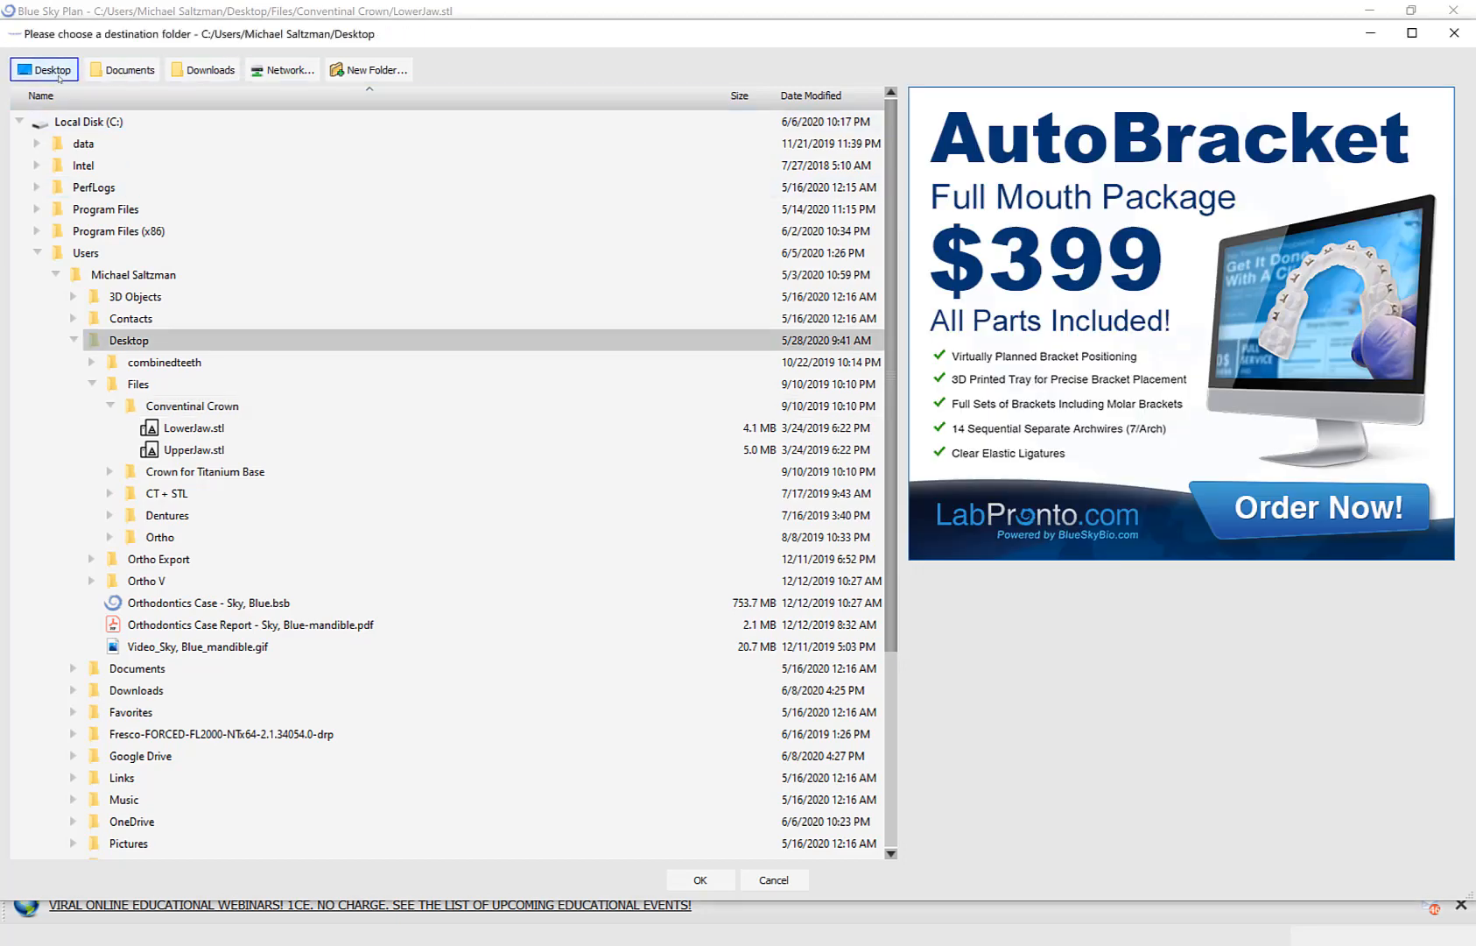
left_click(129, 340)
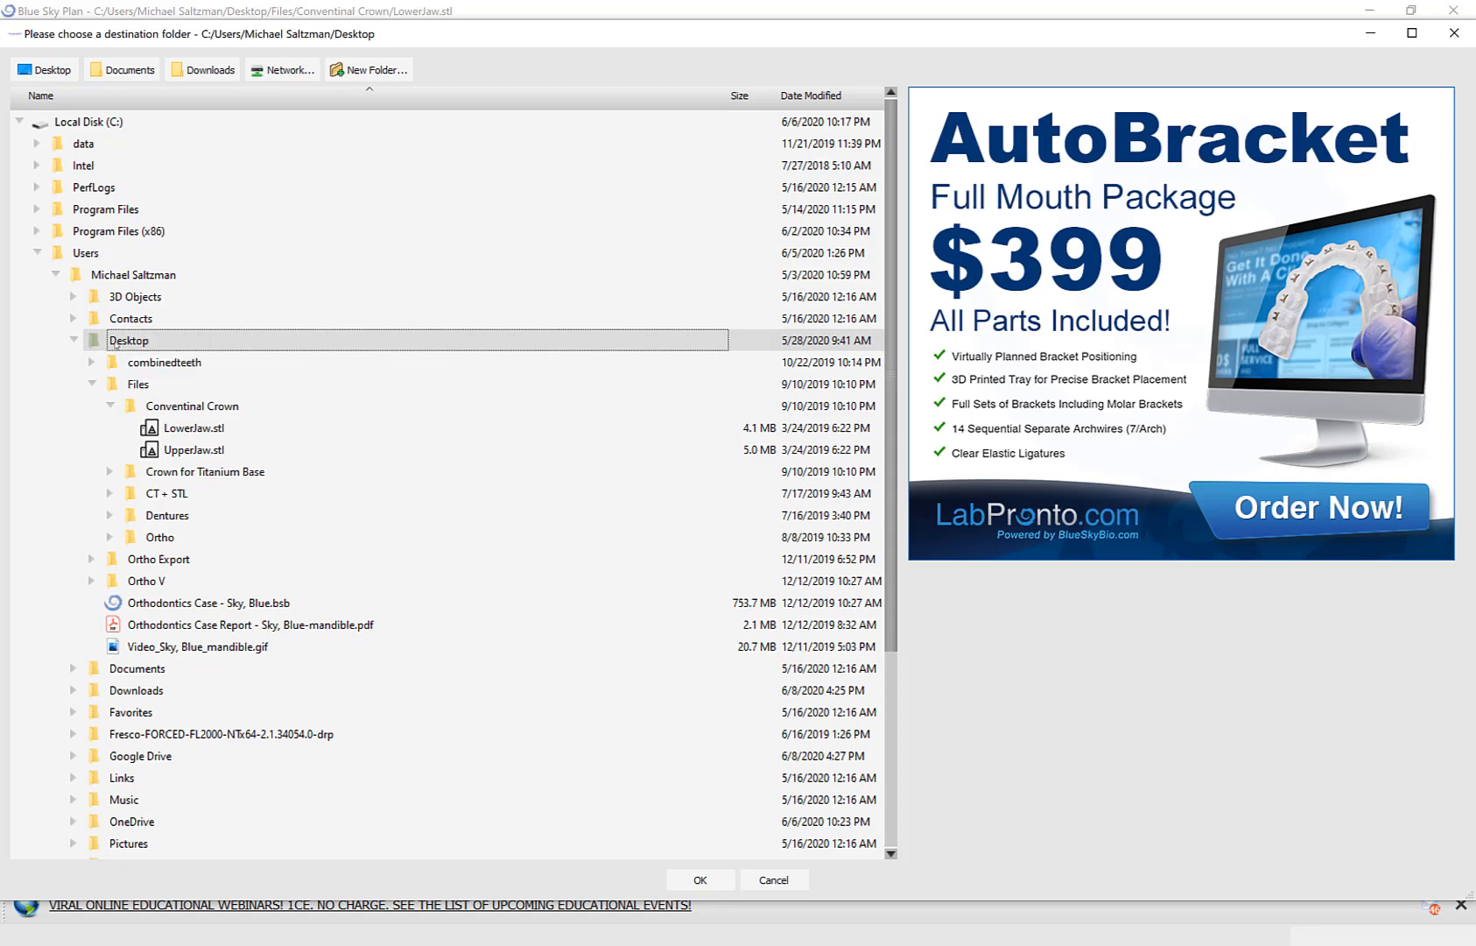
left_click(368, 70)
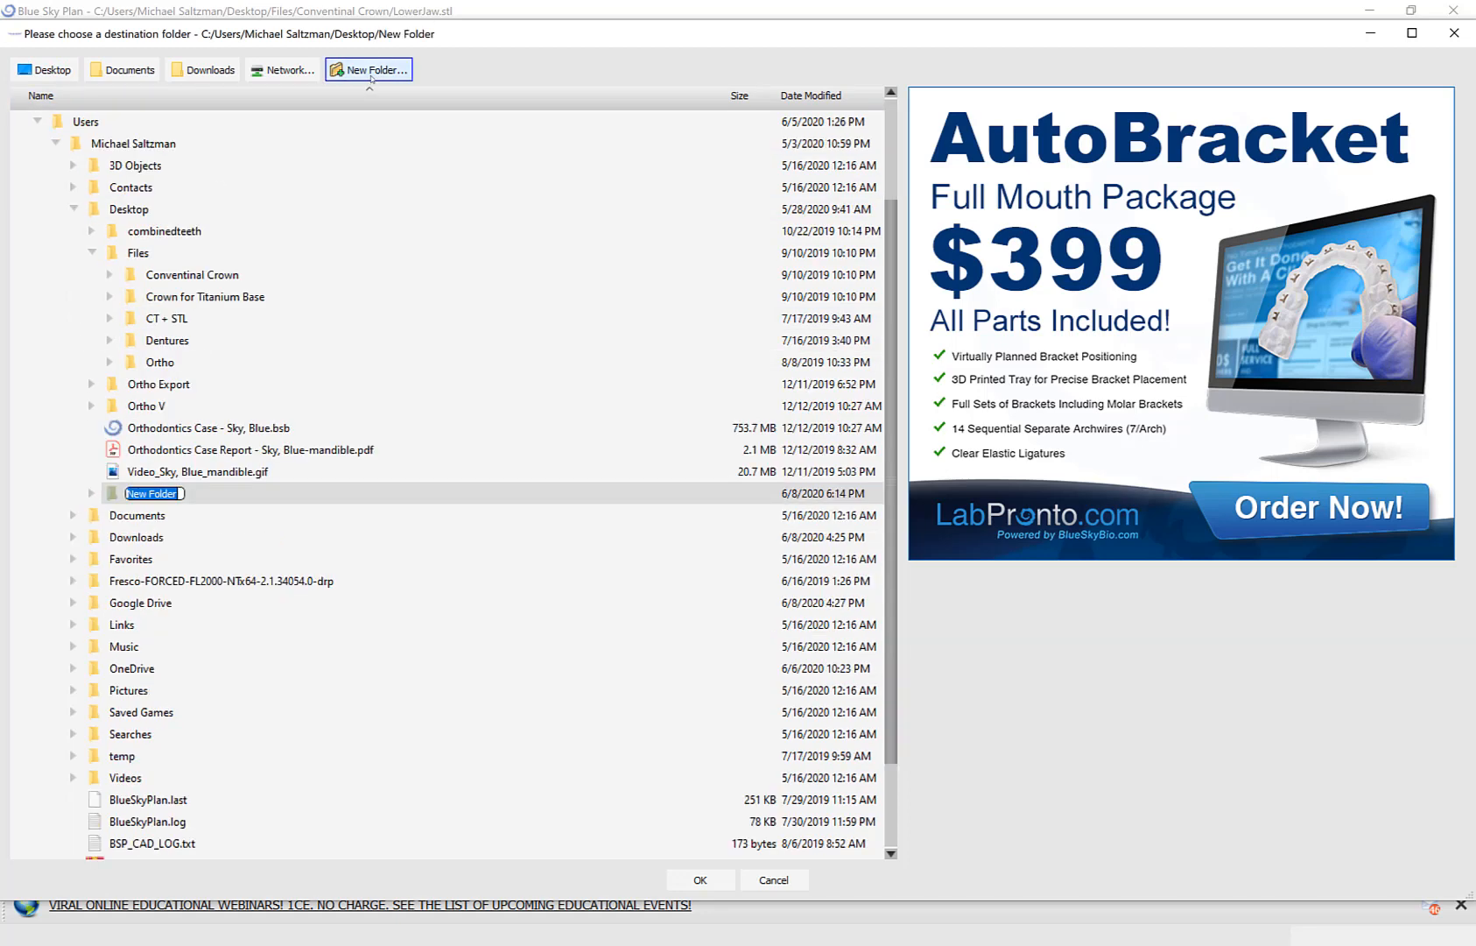
type("CrownExport")
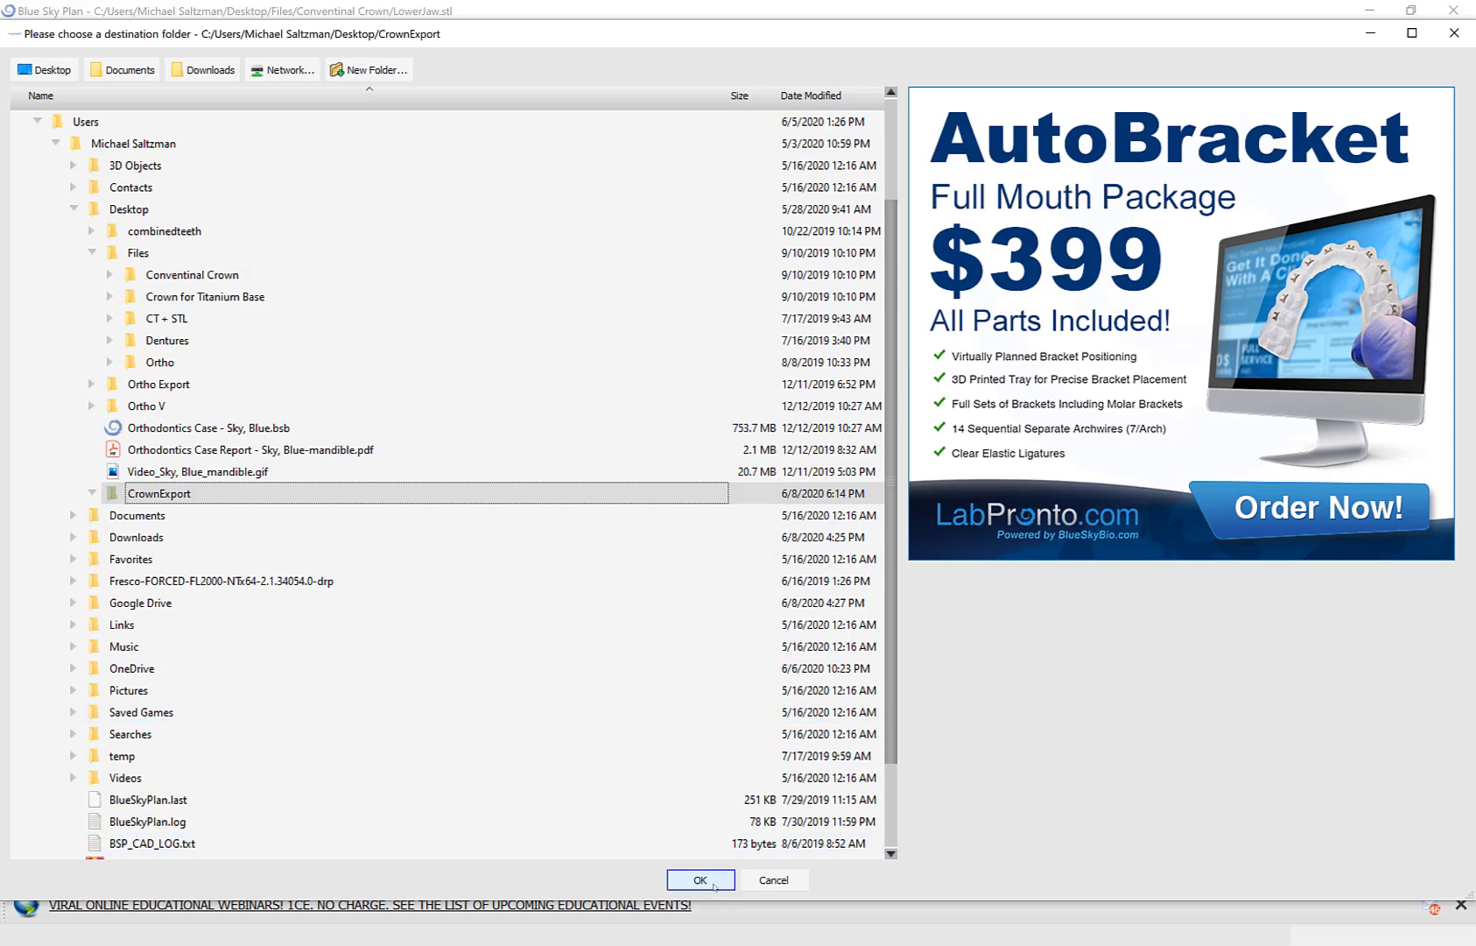
left_click(699, 880)
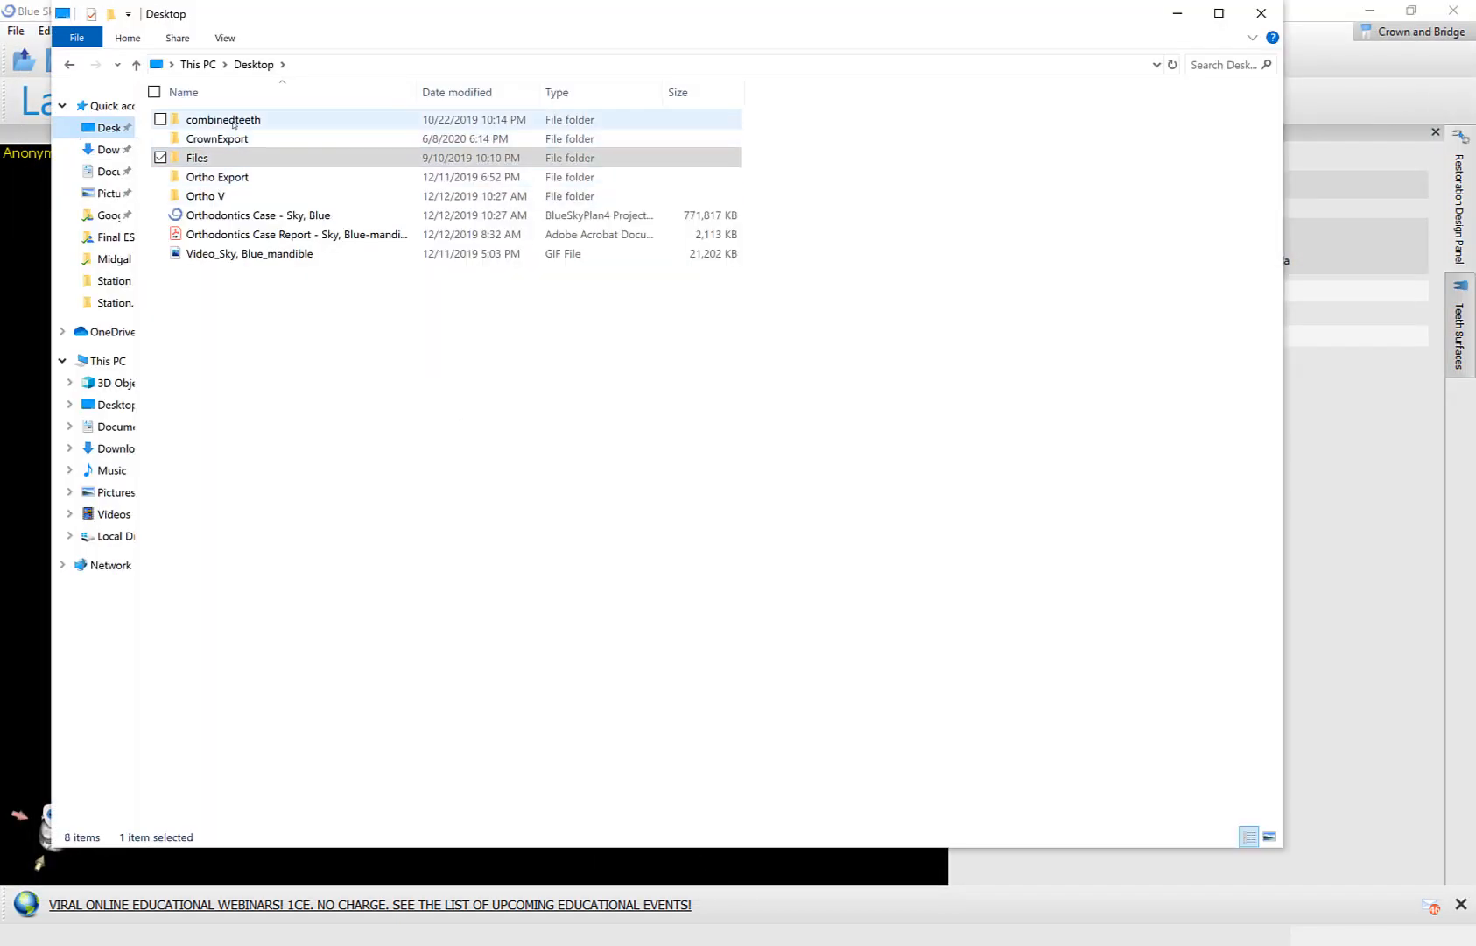
Step: Open CrownExport and verify the Custom Crown 3D object and its constructionInfo file
double_click(217, 139)
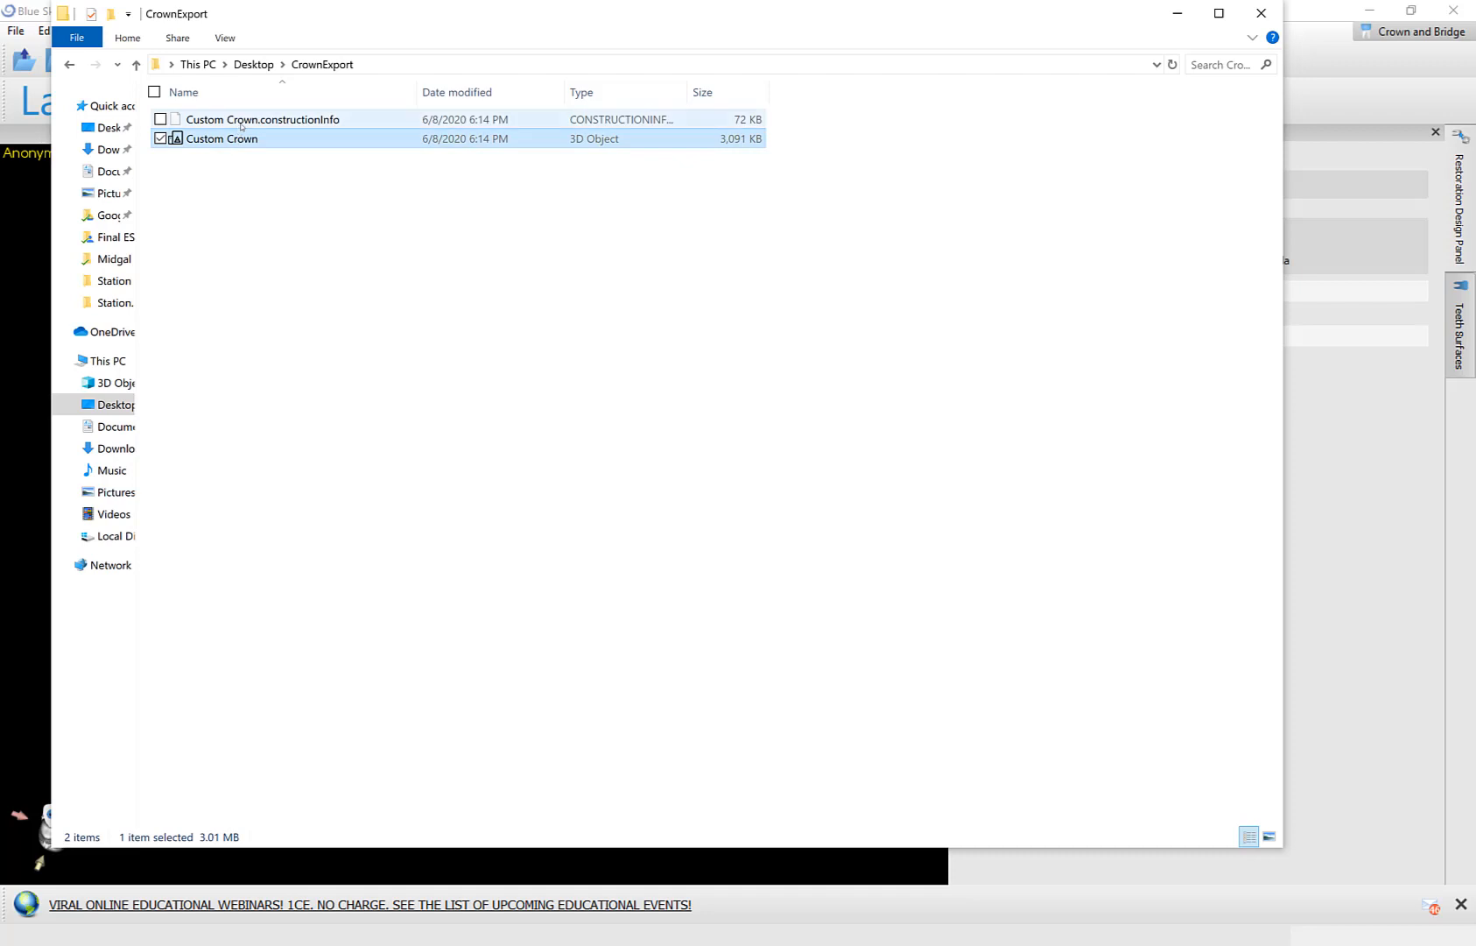
left_click(264, 119)
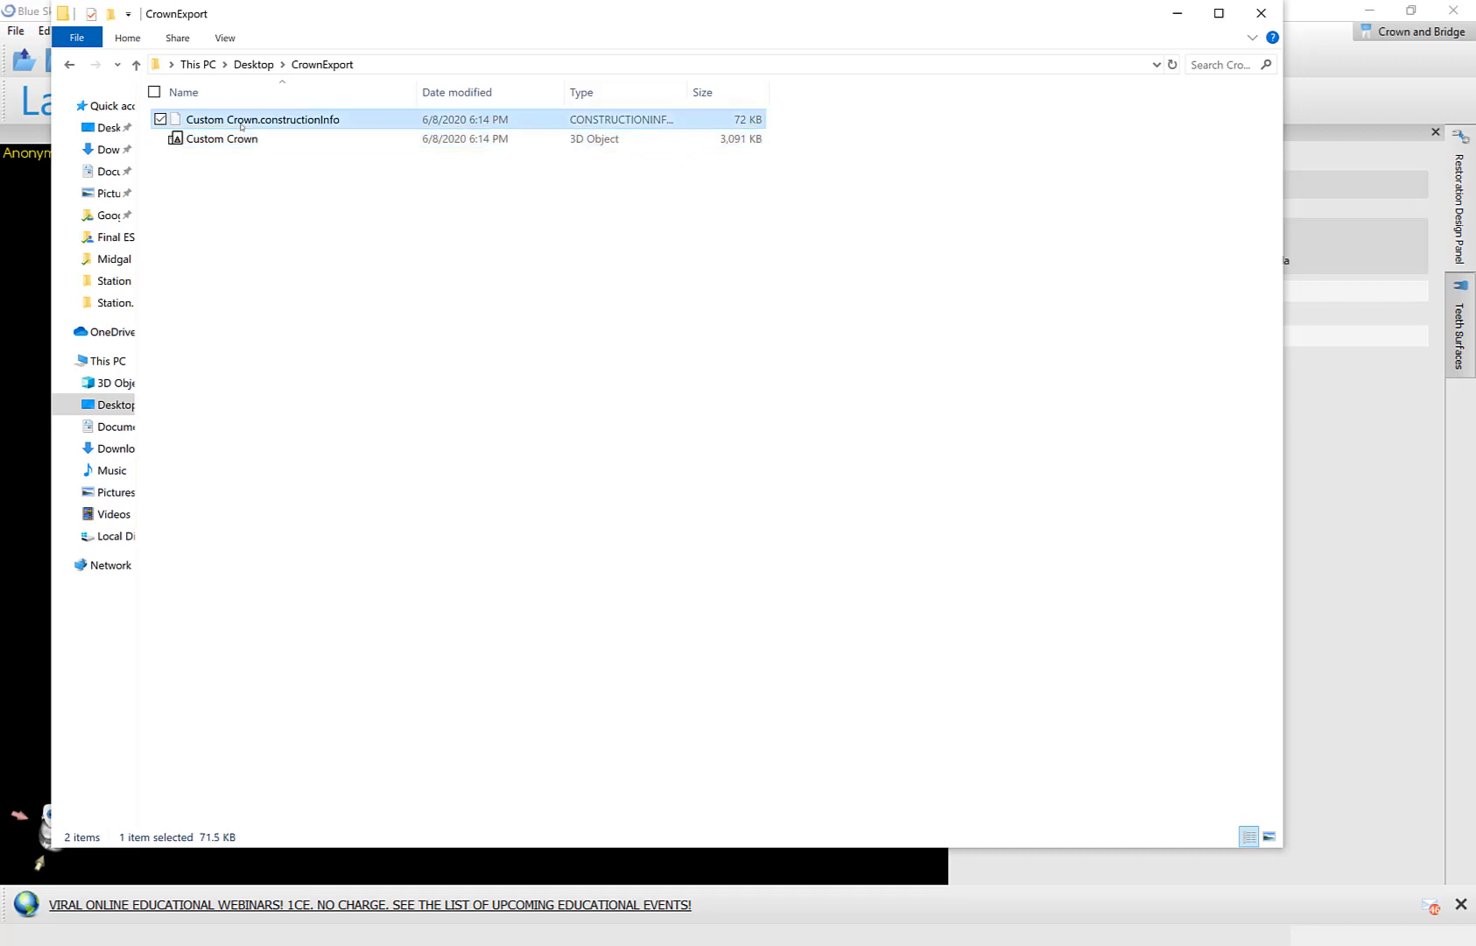
mouse_move(1238, 441)
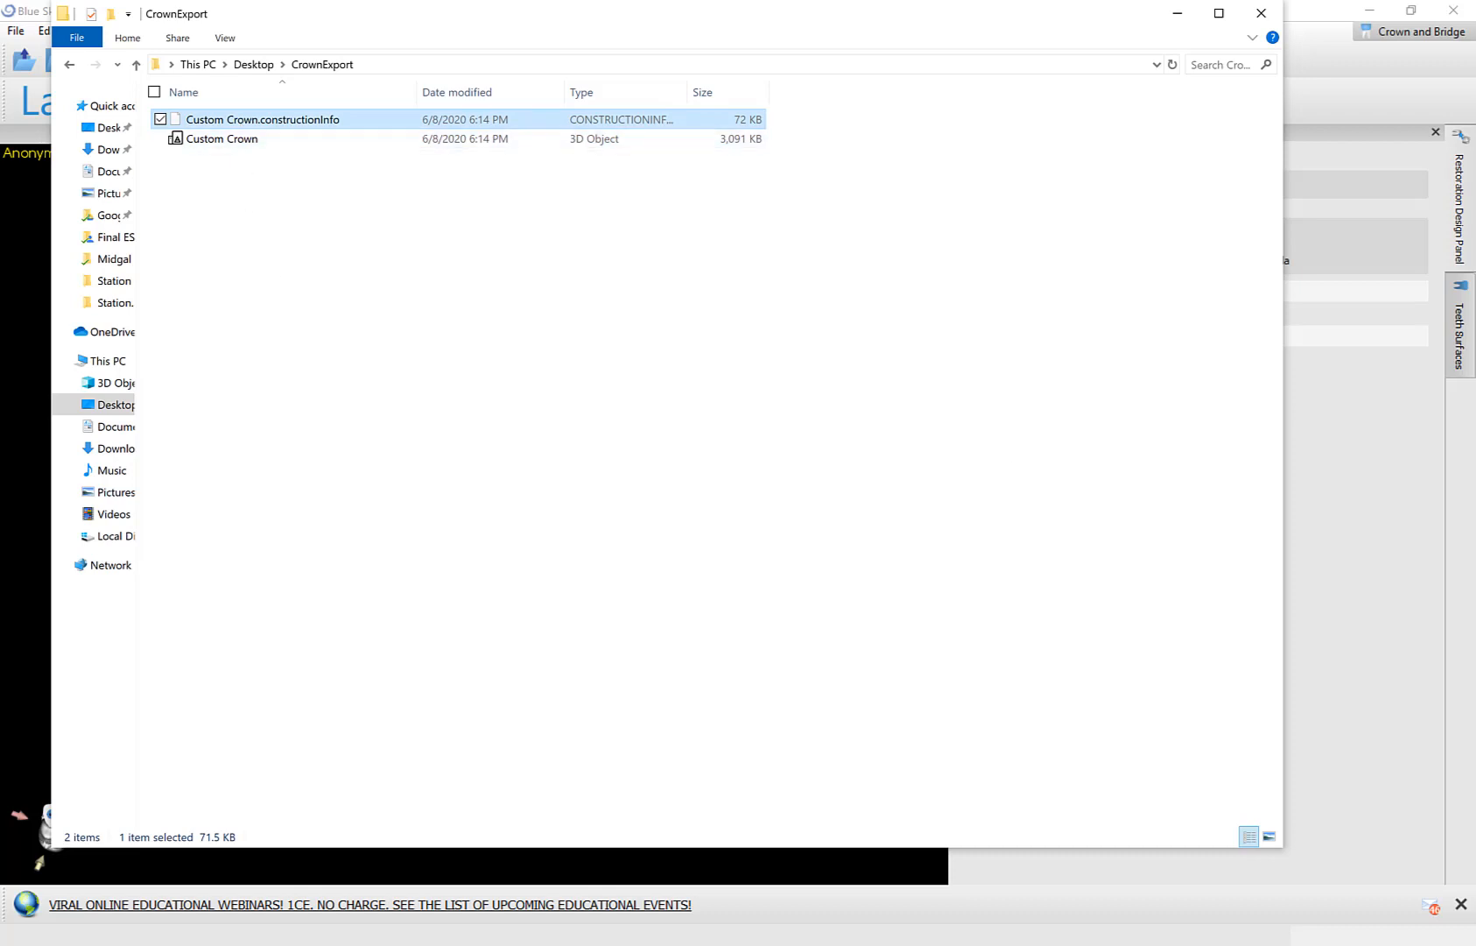
left_click(565, 377)
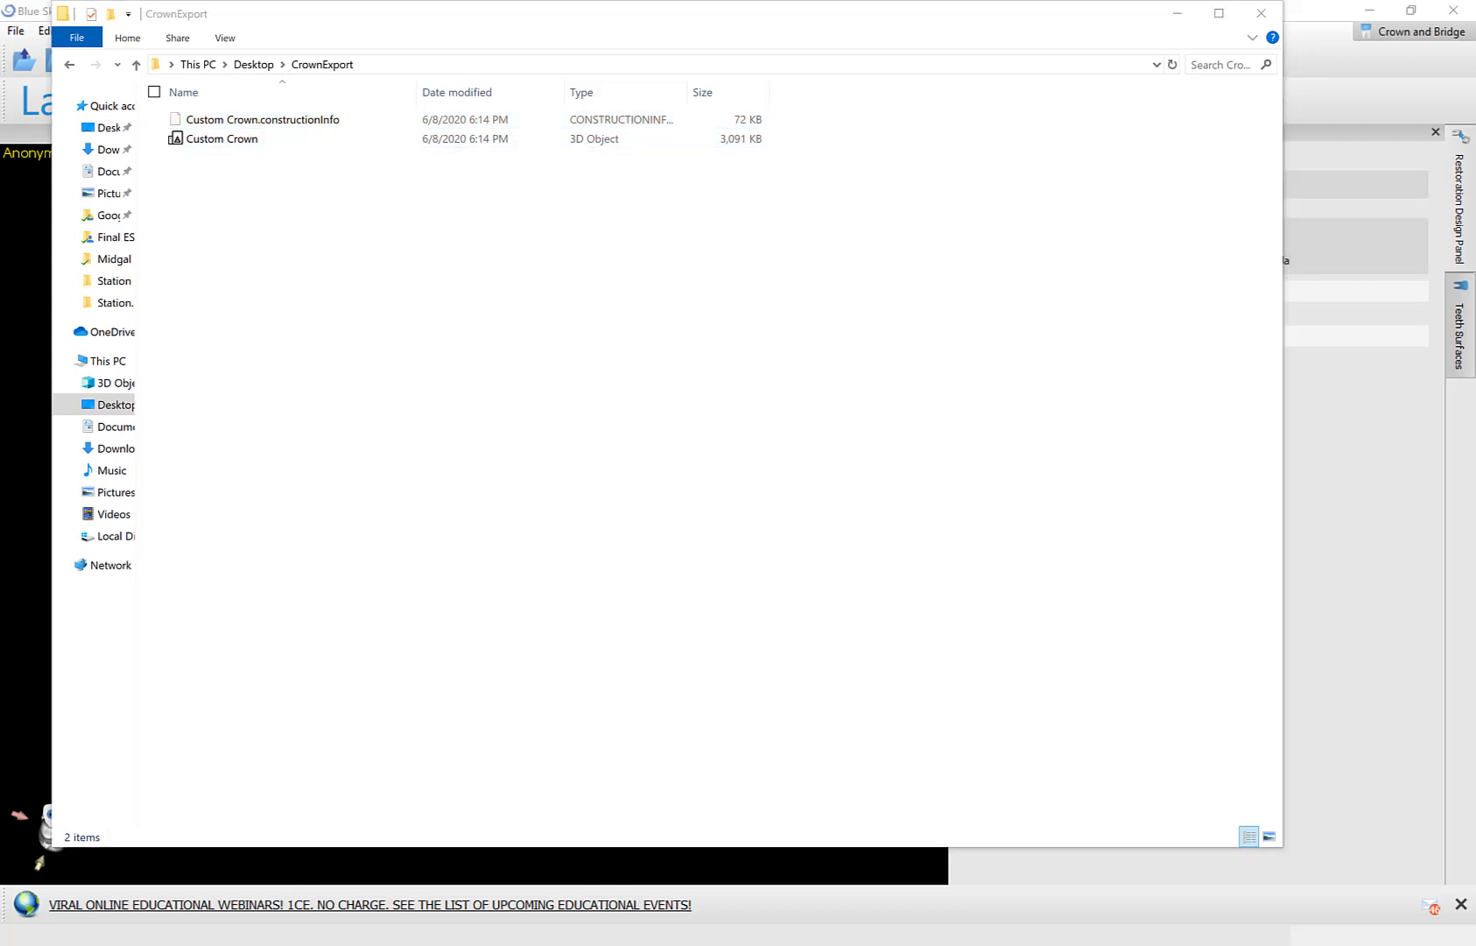